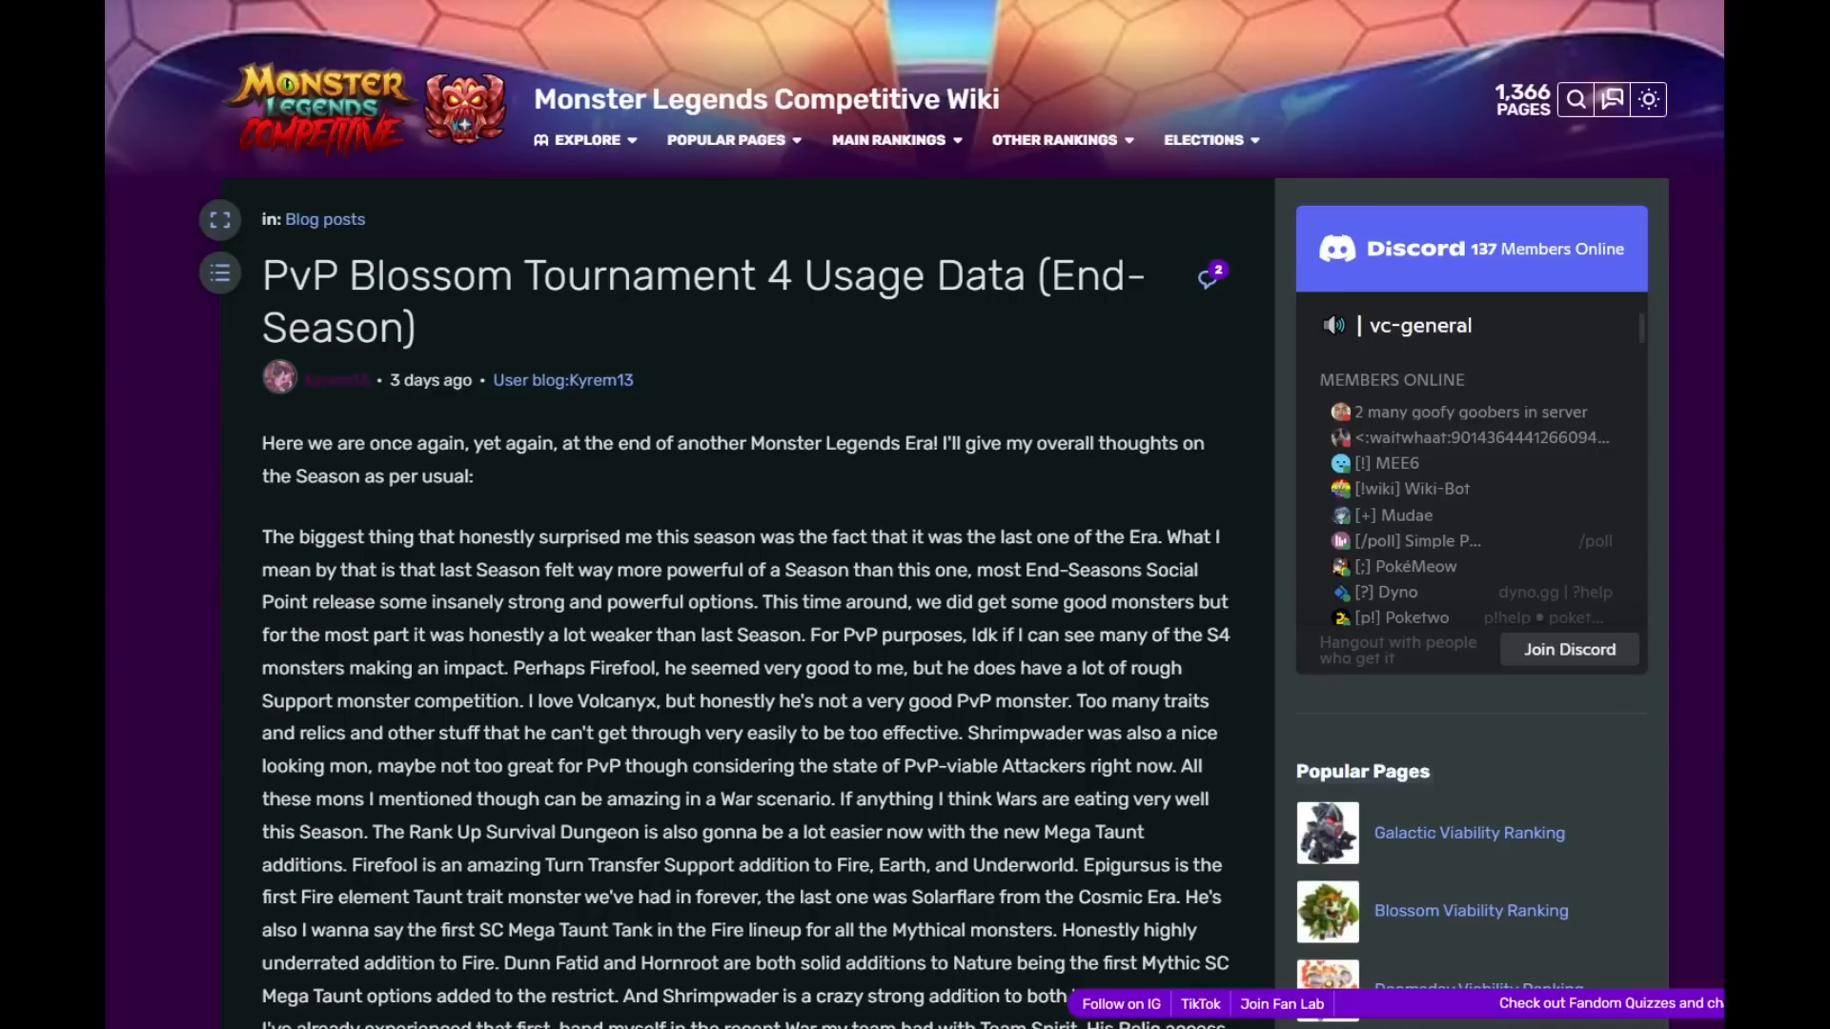
- Read the post title and introductory sentence, highlighting them while scrolling into the overview
{"action": "left_click_drag", "start_coordinate": [261, 274], "coordinate": [874, 274]}
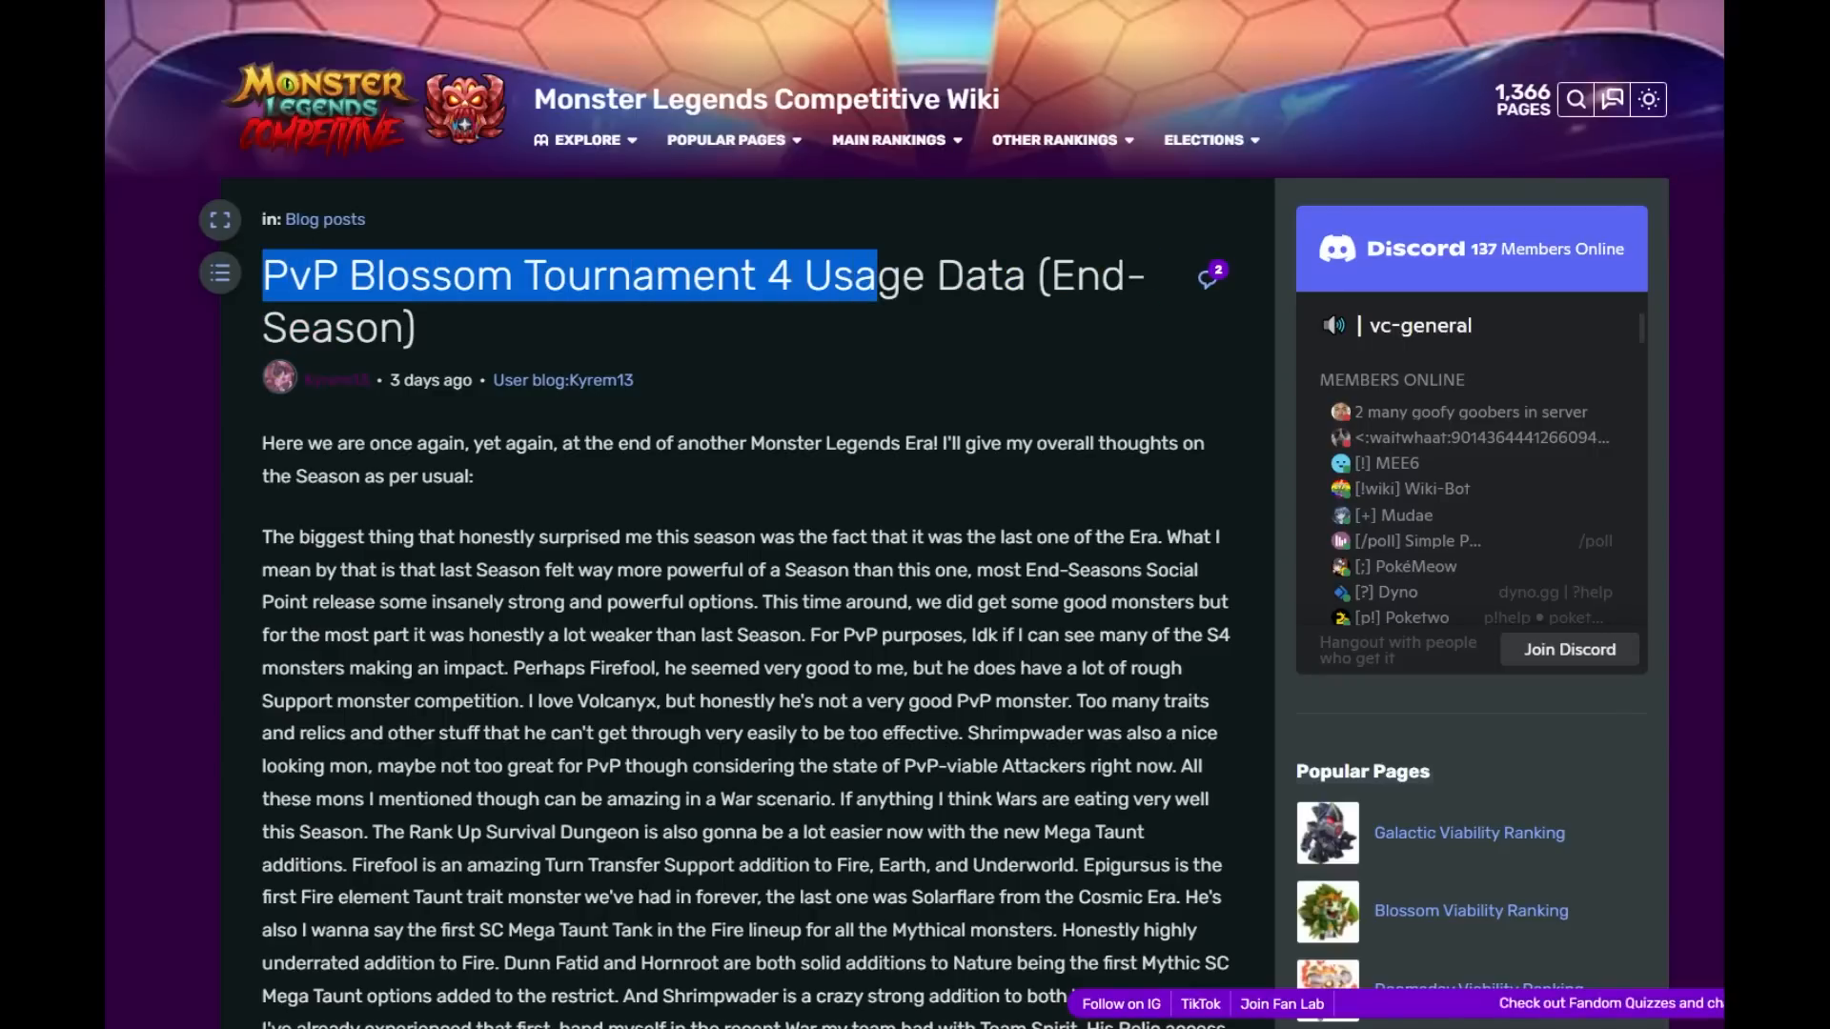
{"action": "left_click_drag", "start_coordinate": [875, 274], "coordinate": [414, 328]}
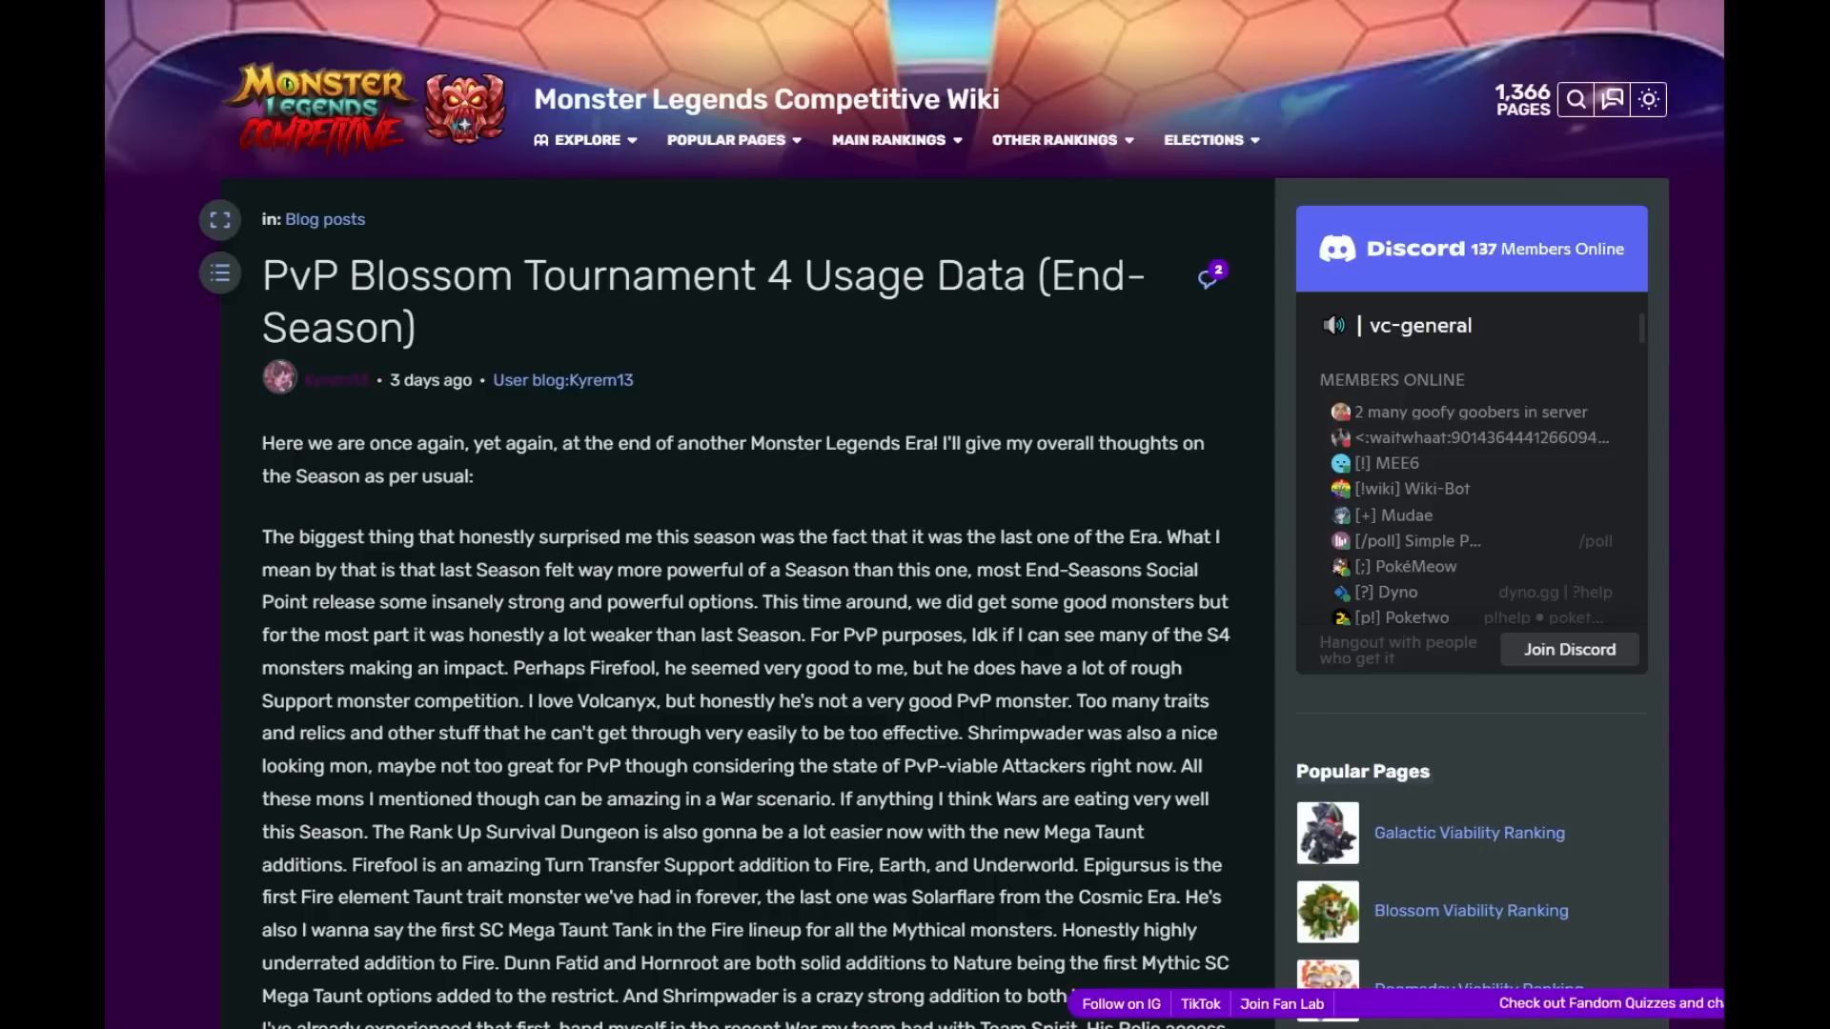
{"action": "scroll", "scroll_direction": "down", "scroll_amount": 3}
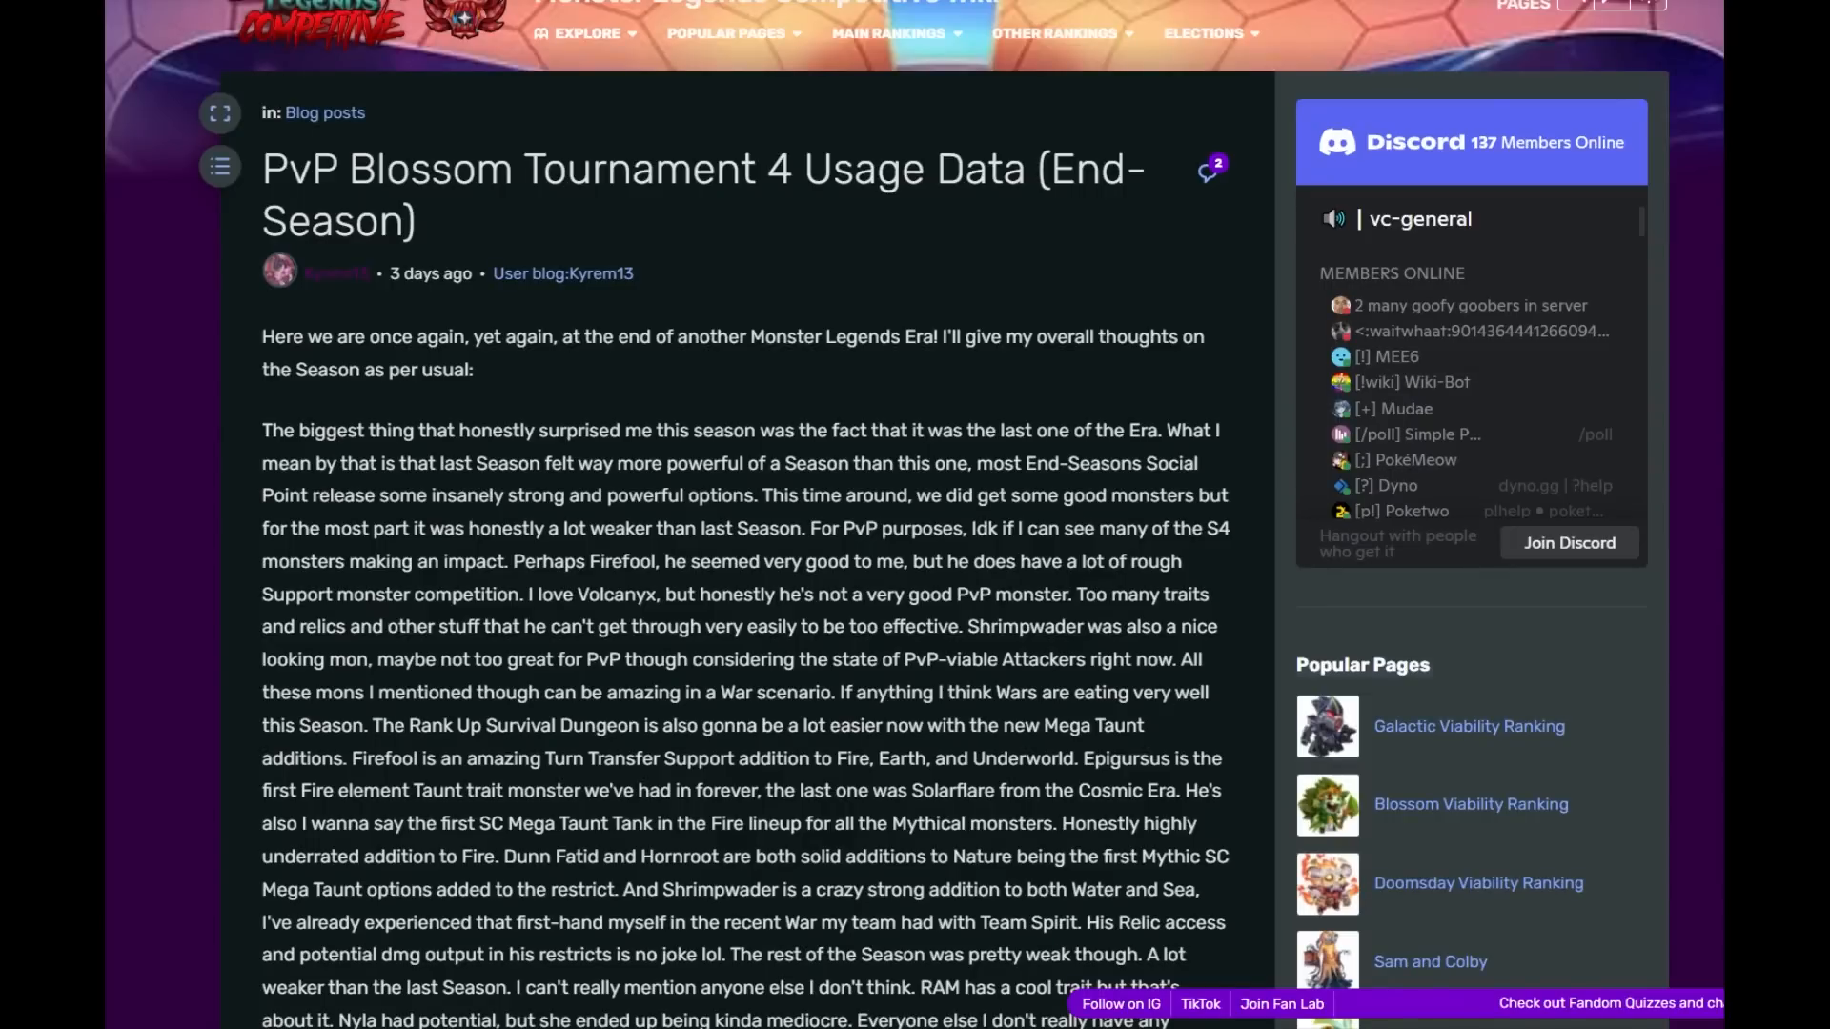
{"action": "scroll", "scroll_direction": "down", "scroll_amount": 3}
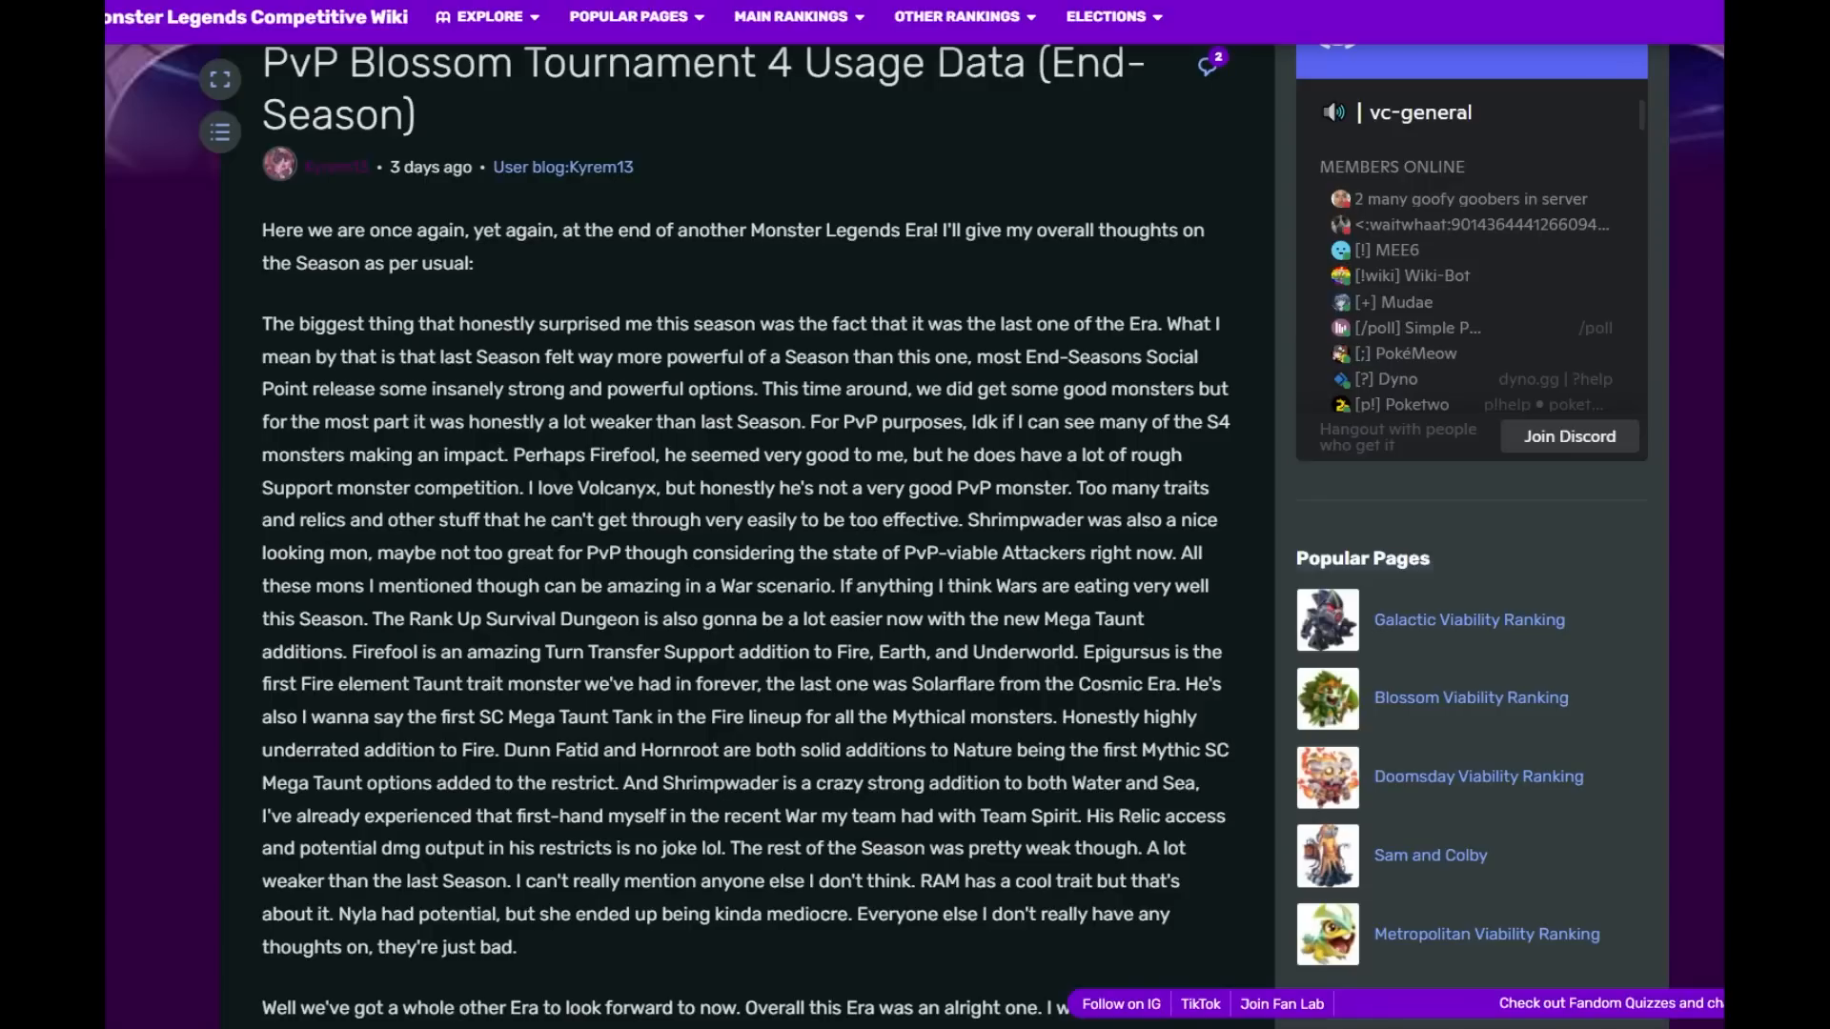
{"action": "left_click_drag", "start_coordinate": [261, 231], "coordinate": [759, 231]}
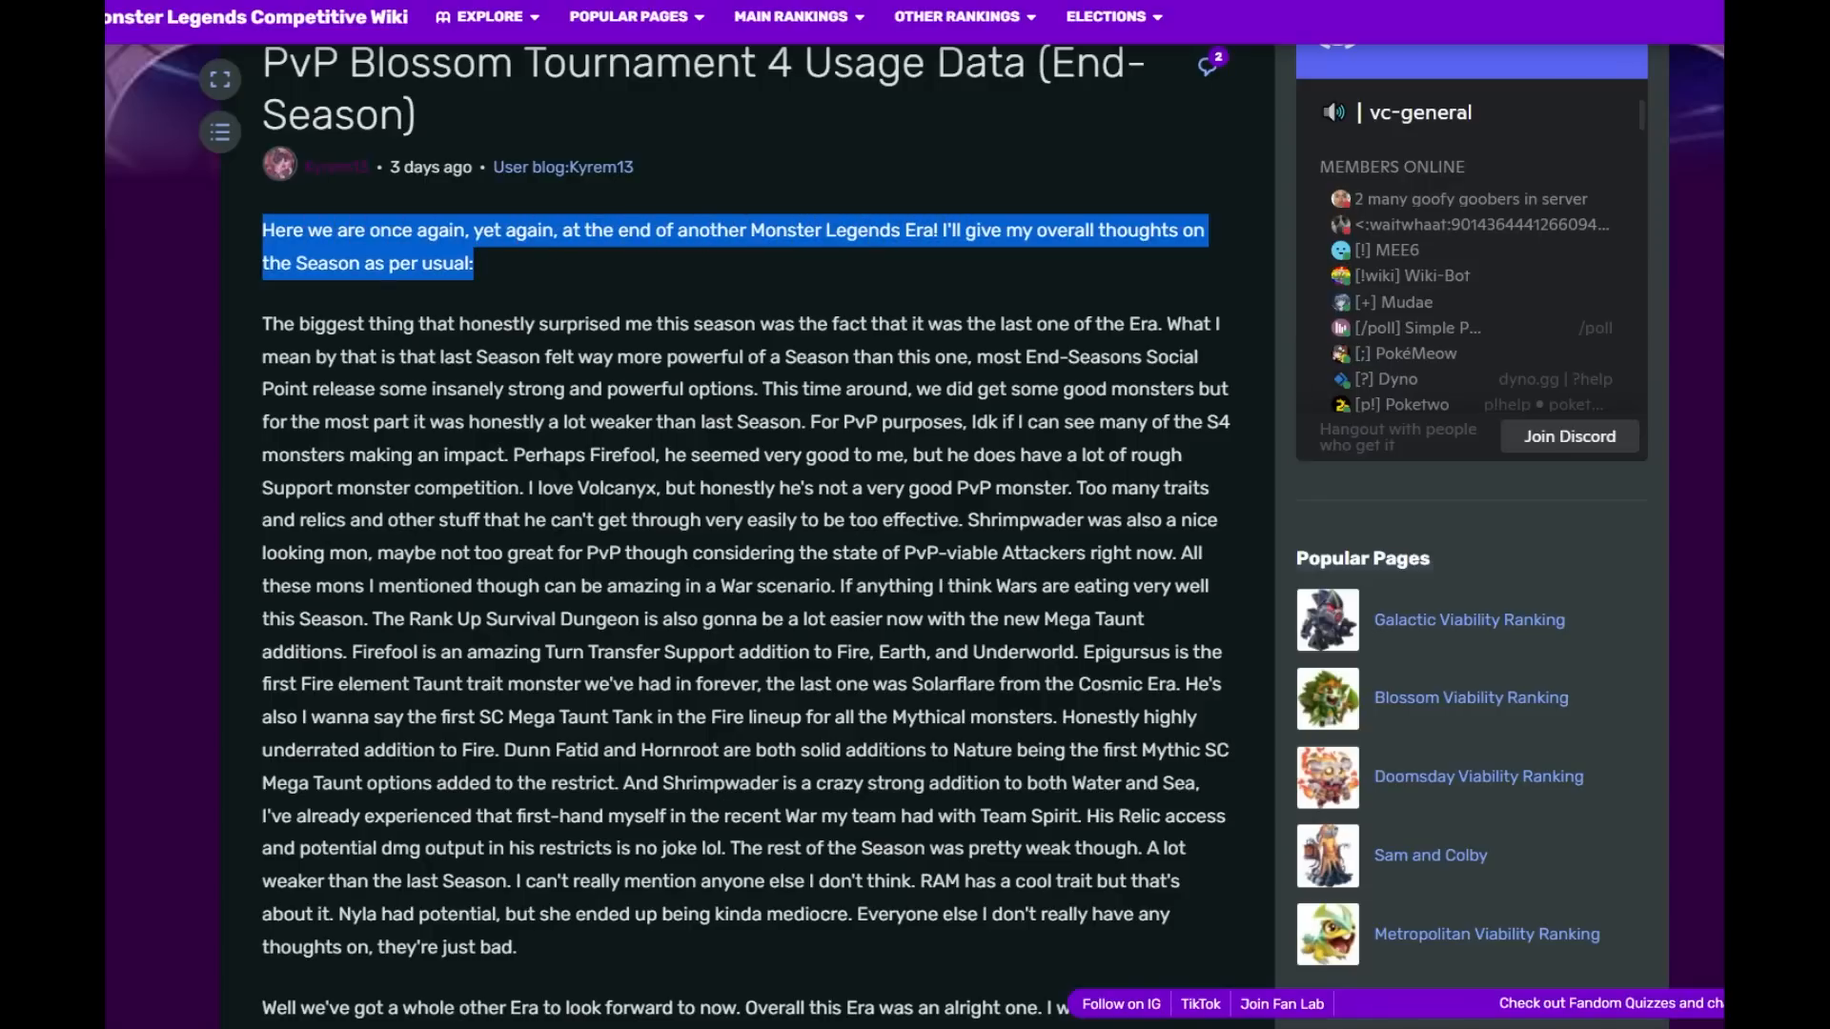
{"action": "scroll", "scroll_direction": "down", "scroll_amount": 3}
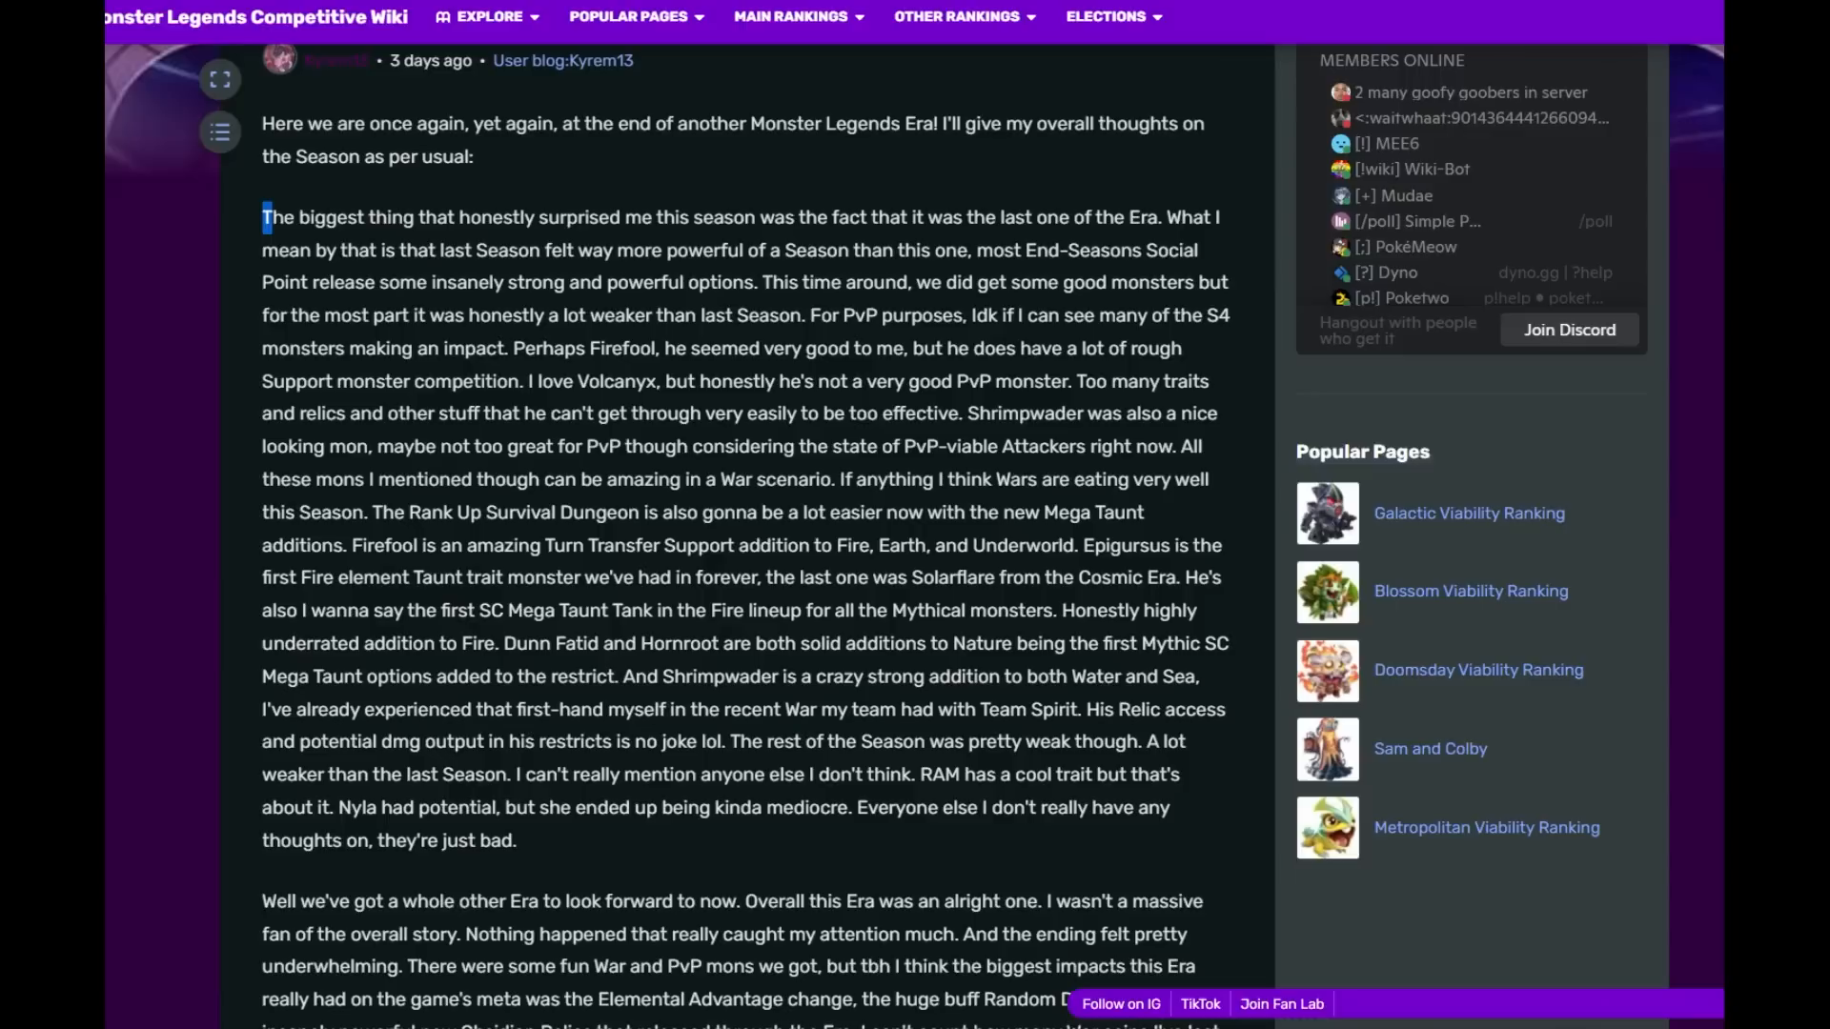
- Read the overview on weak S4 monsters and Shrimpwader through the Wars sentence, highlighting as you go
{"action": "left_click_drag", "start_coordinate": [262, 218], "coordinate": [850, 217]}
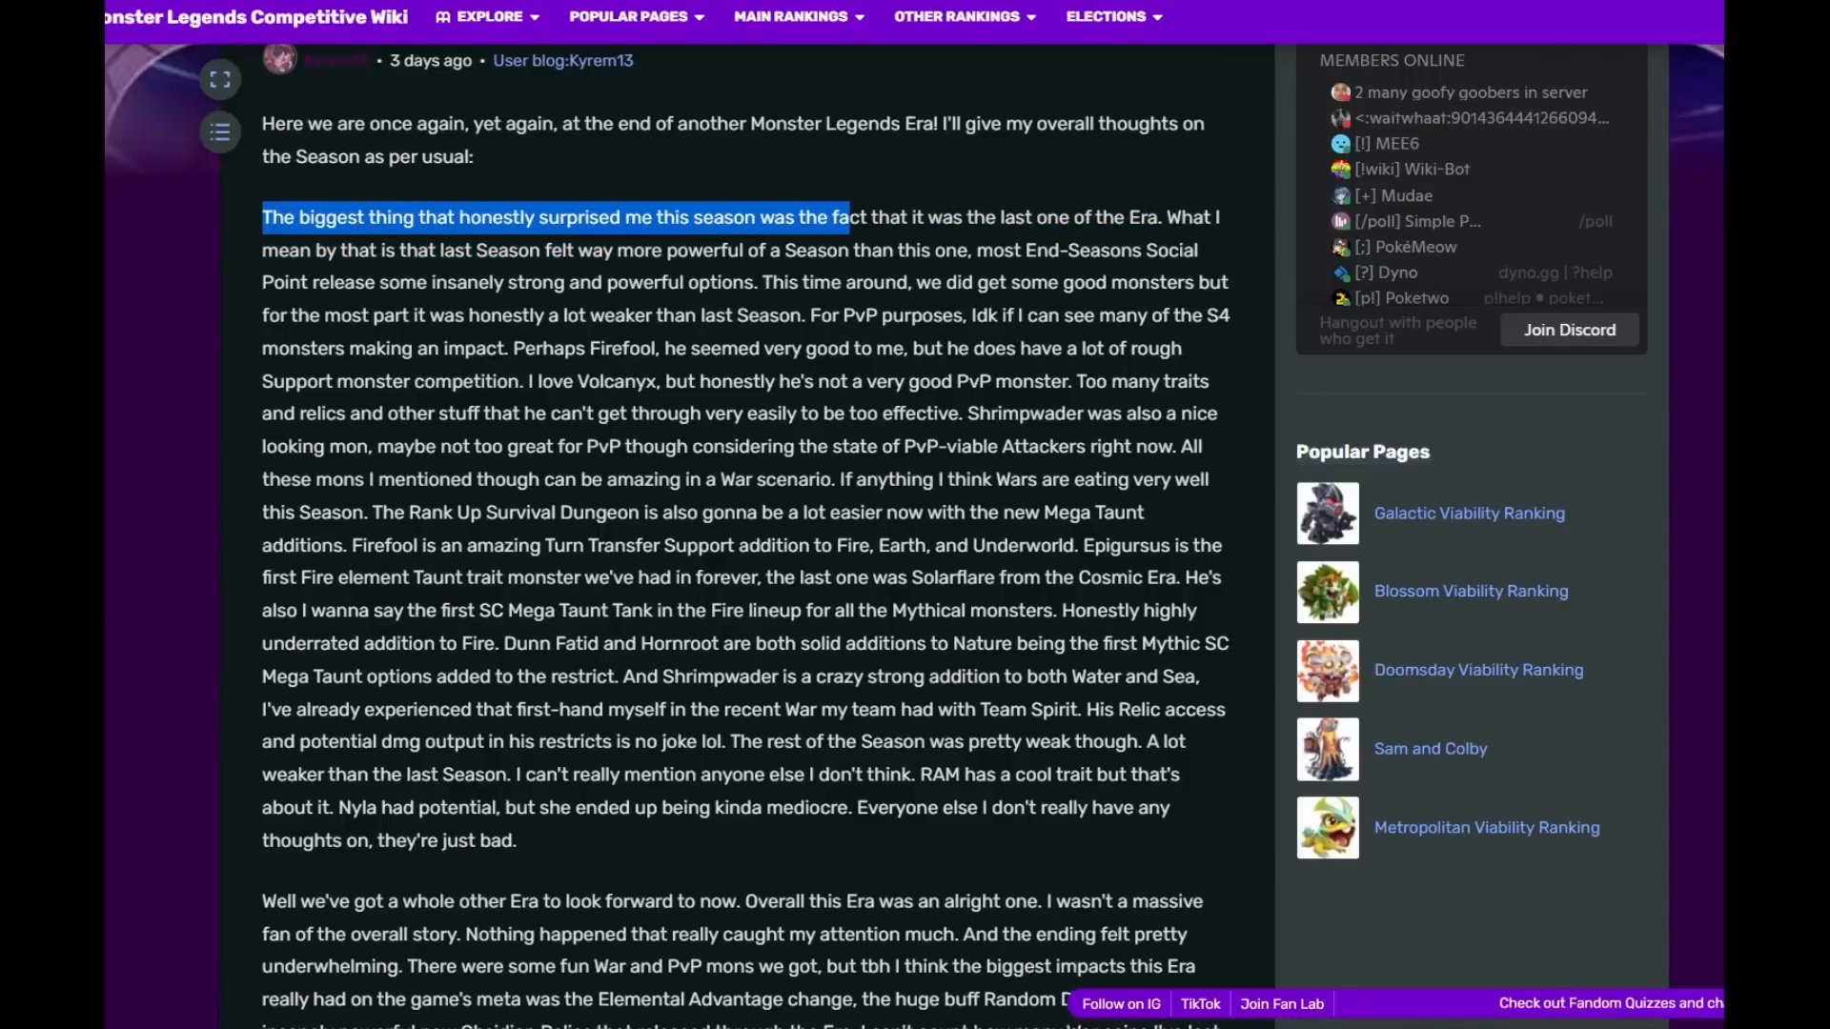
{"action": "left_click_drag", "start_coordinate": [841, 217], "coordinate": [362, 250]}
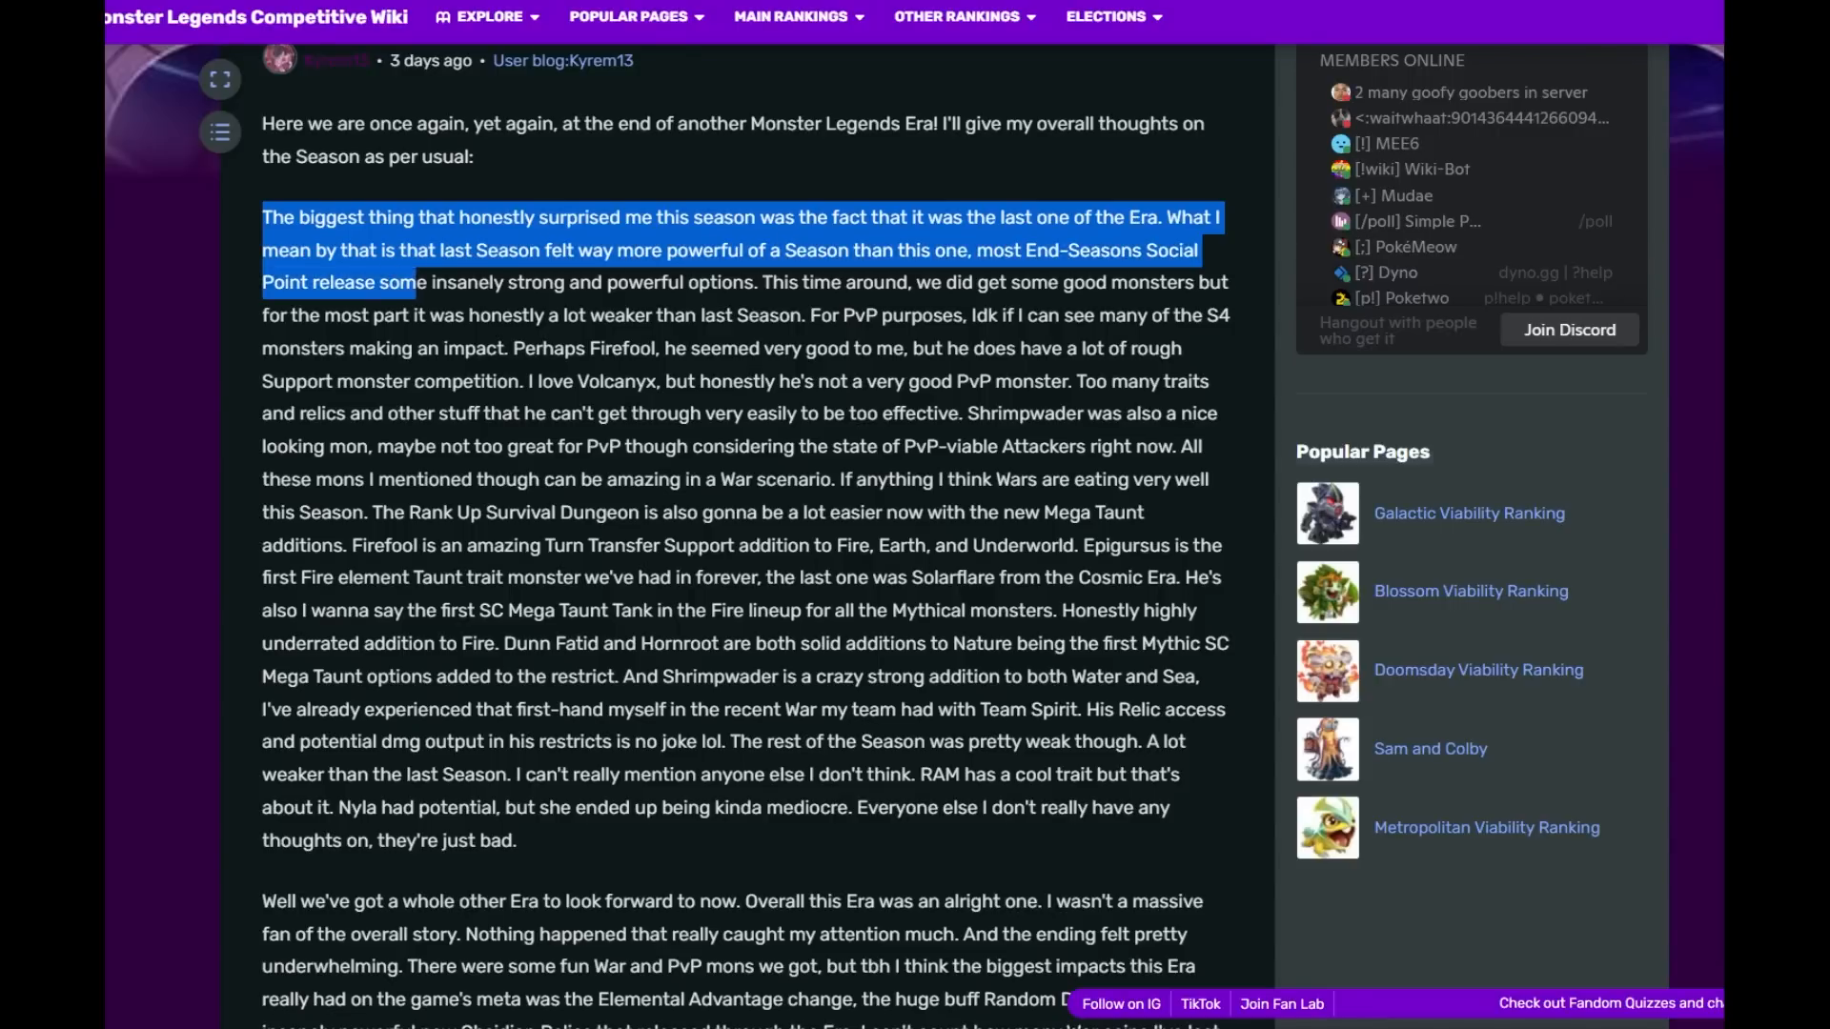
{"action": "left_click_drag", "start_coordinate": [429, 282], "coordinate": [757, 282]}
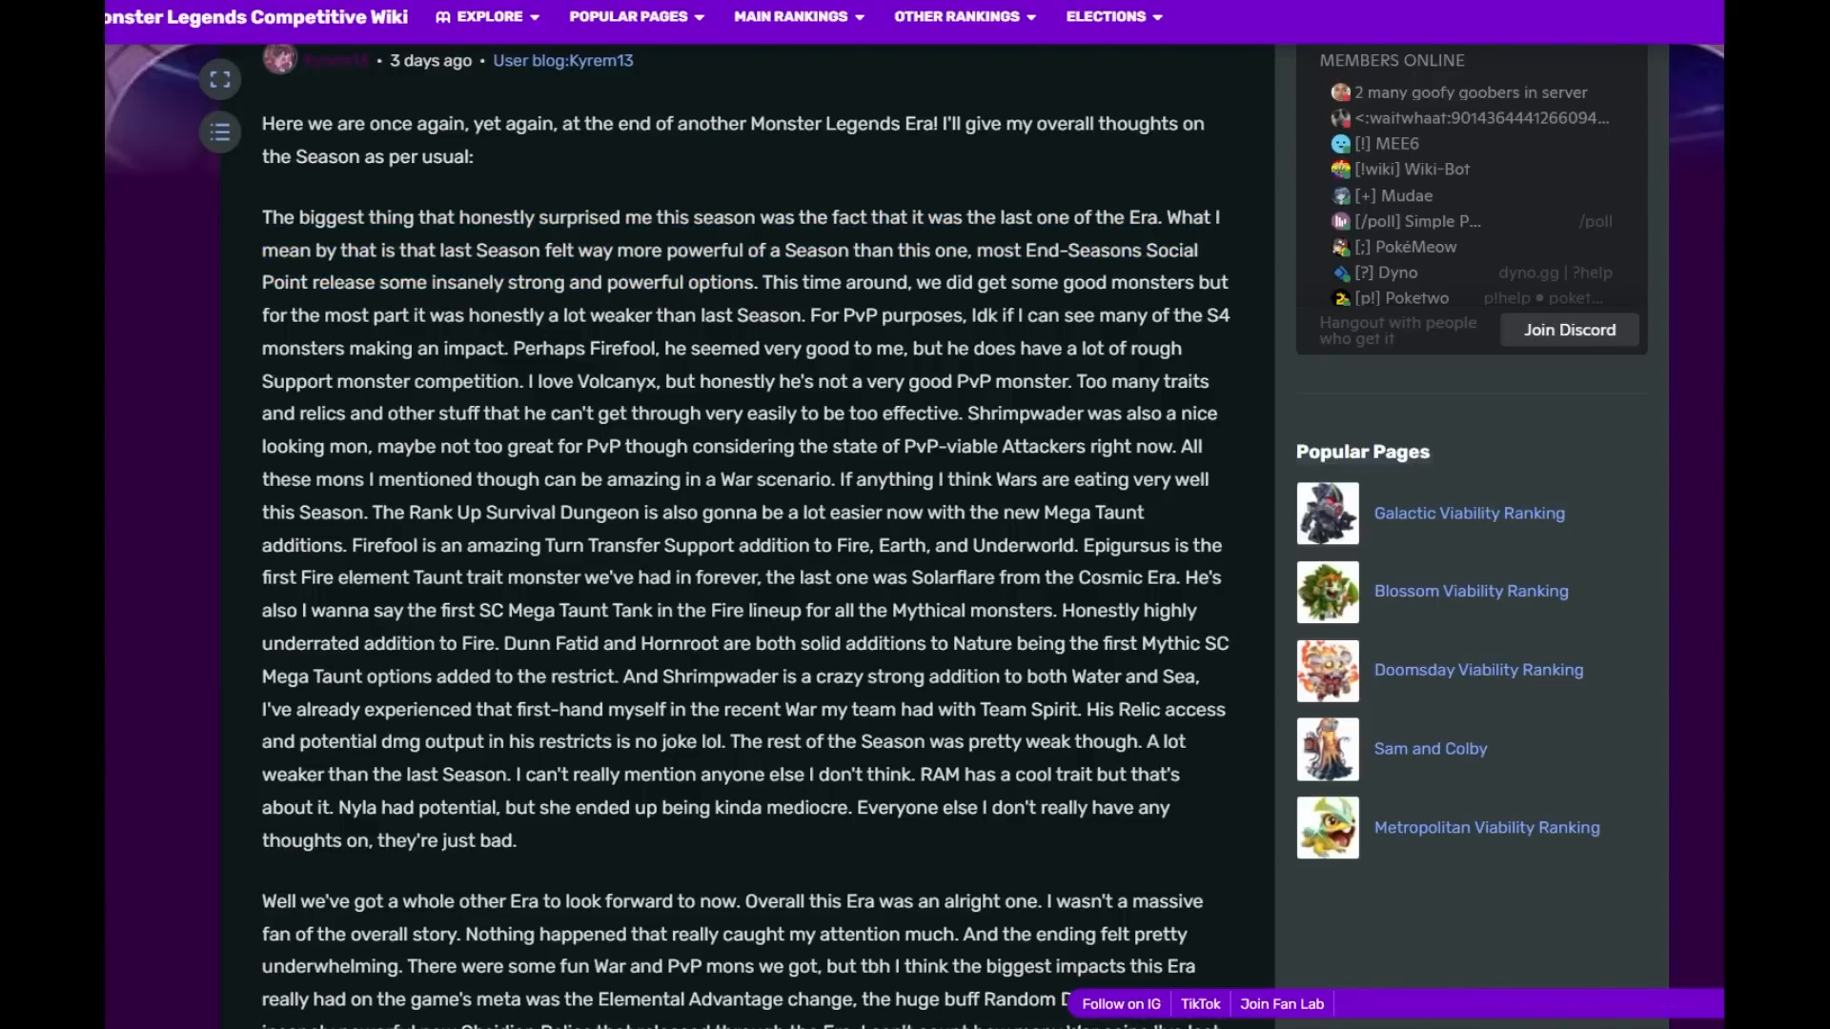
{"action": "left_click_drag", "start_coordinate": [261, 314], "coordinate": [585, 347]}
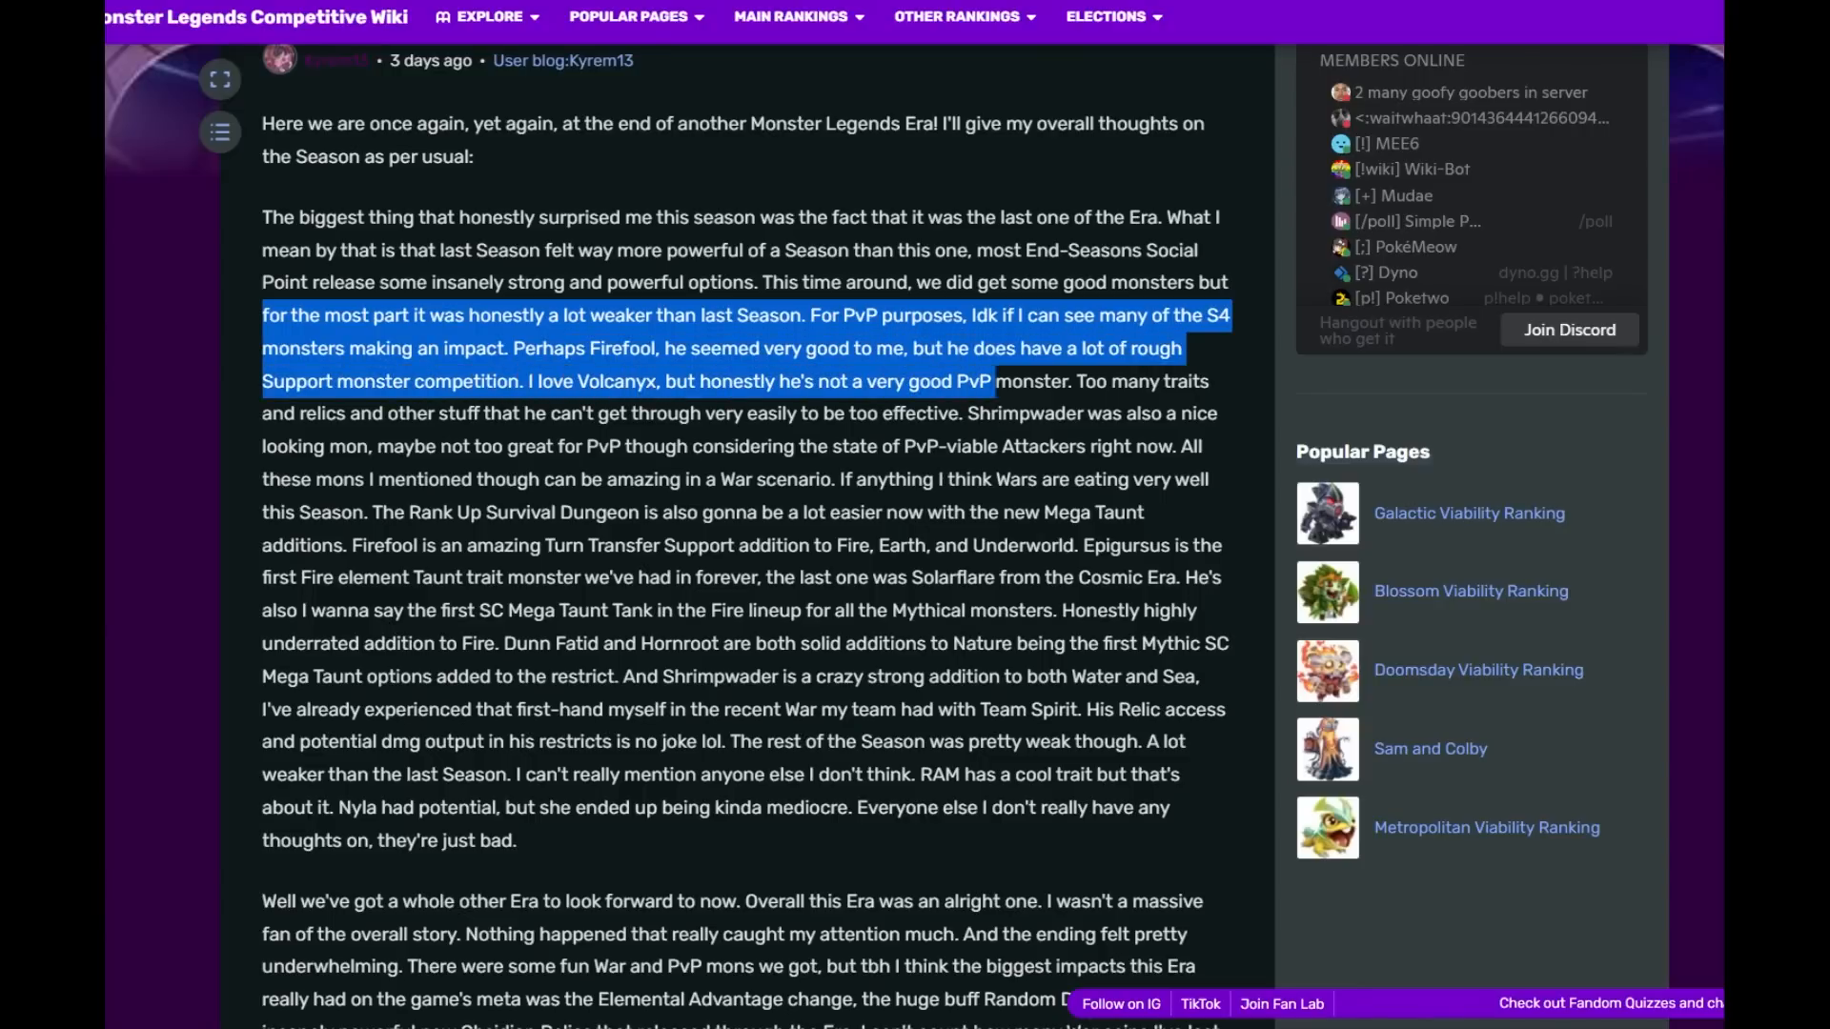
{"action": "left_click_drag", "start_coordinate": [994, 382], "coordinate": [368, 446]}
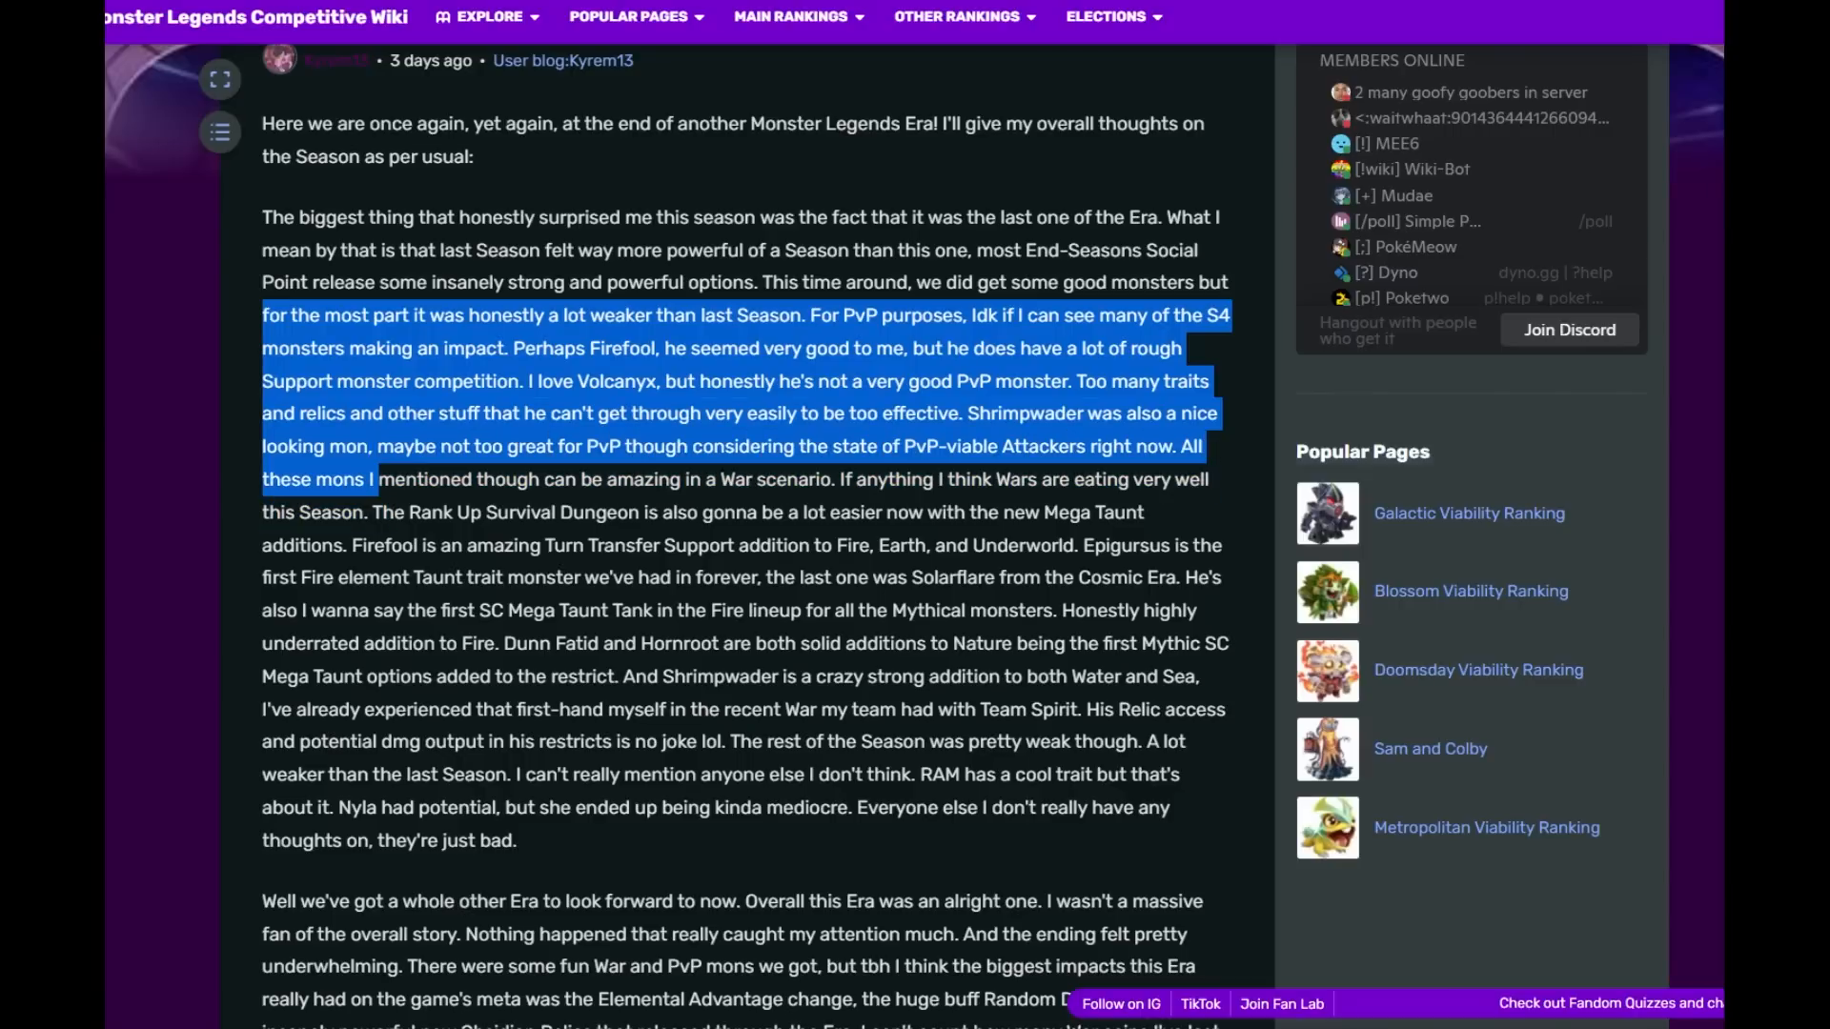
{"action": "left_click_drag", "start_coordinate": [373, 478], "coordinate": [758, 478]}
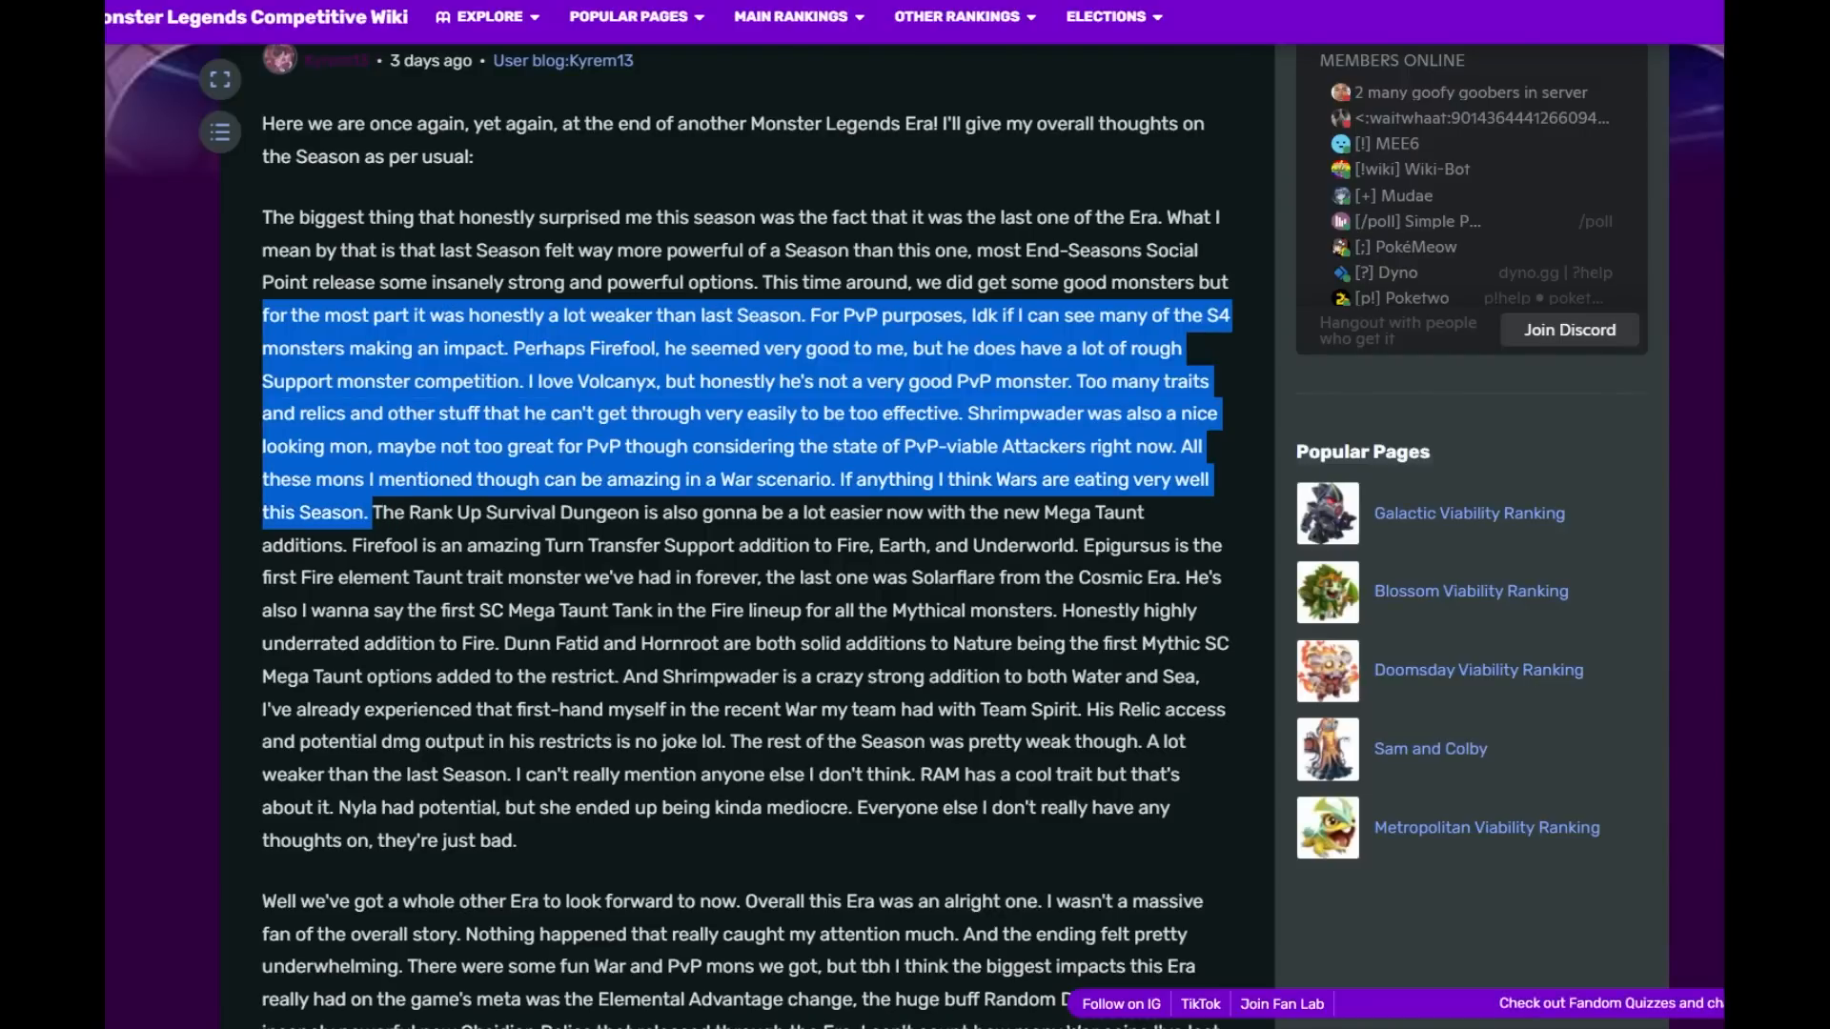
- Read and highlight the Epigursus sentences through the Nature Taunt remark
{"action": "scroll", "scroll_direction": "down", "scroll_amount": 3}
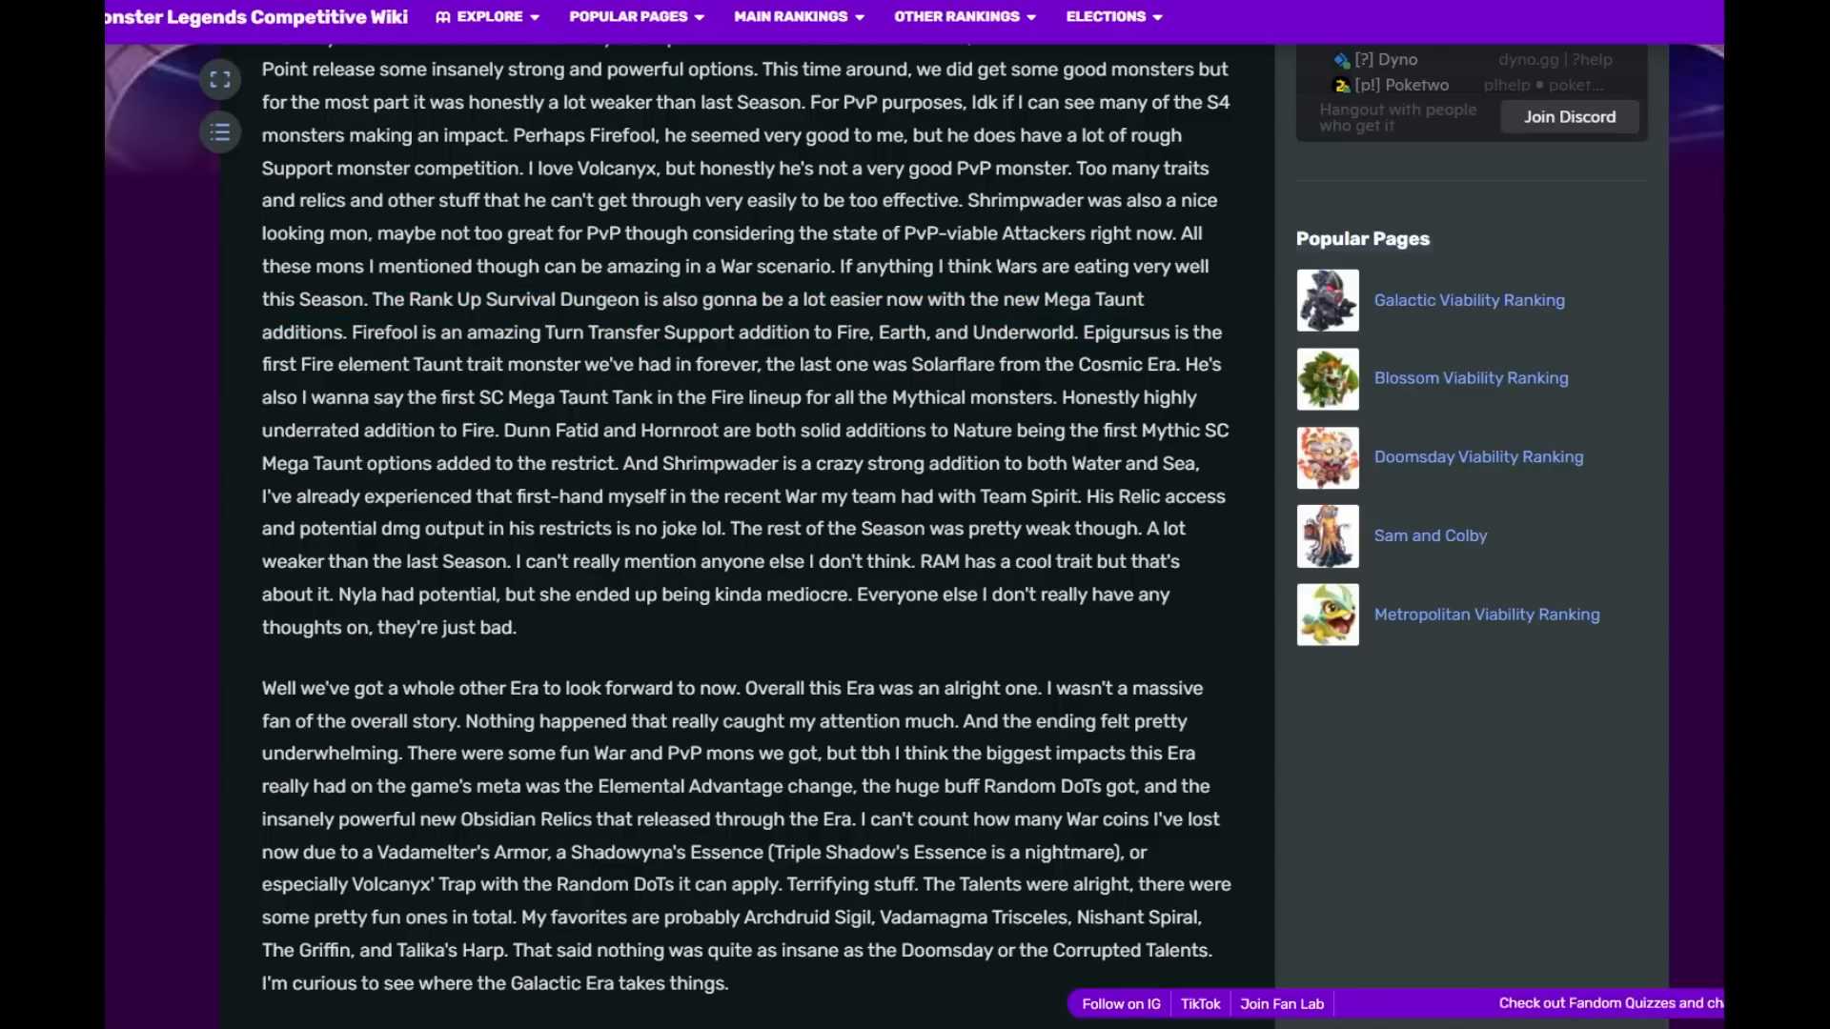
{"action": "left_click_drag", "start_coordinate": [1078, 332], "coordinate": [366, 364]}
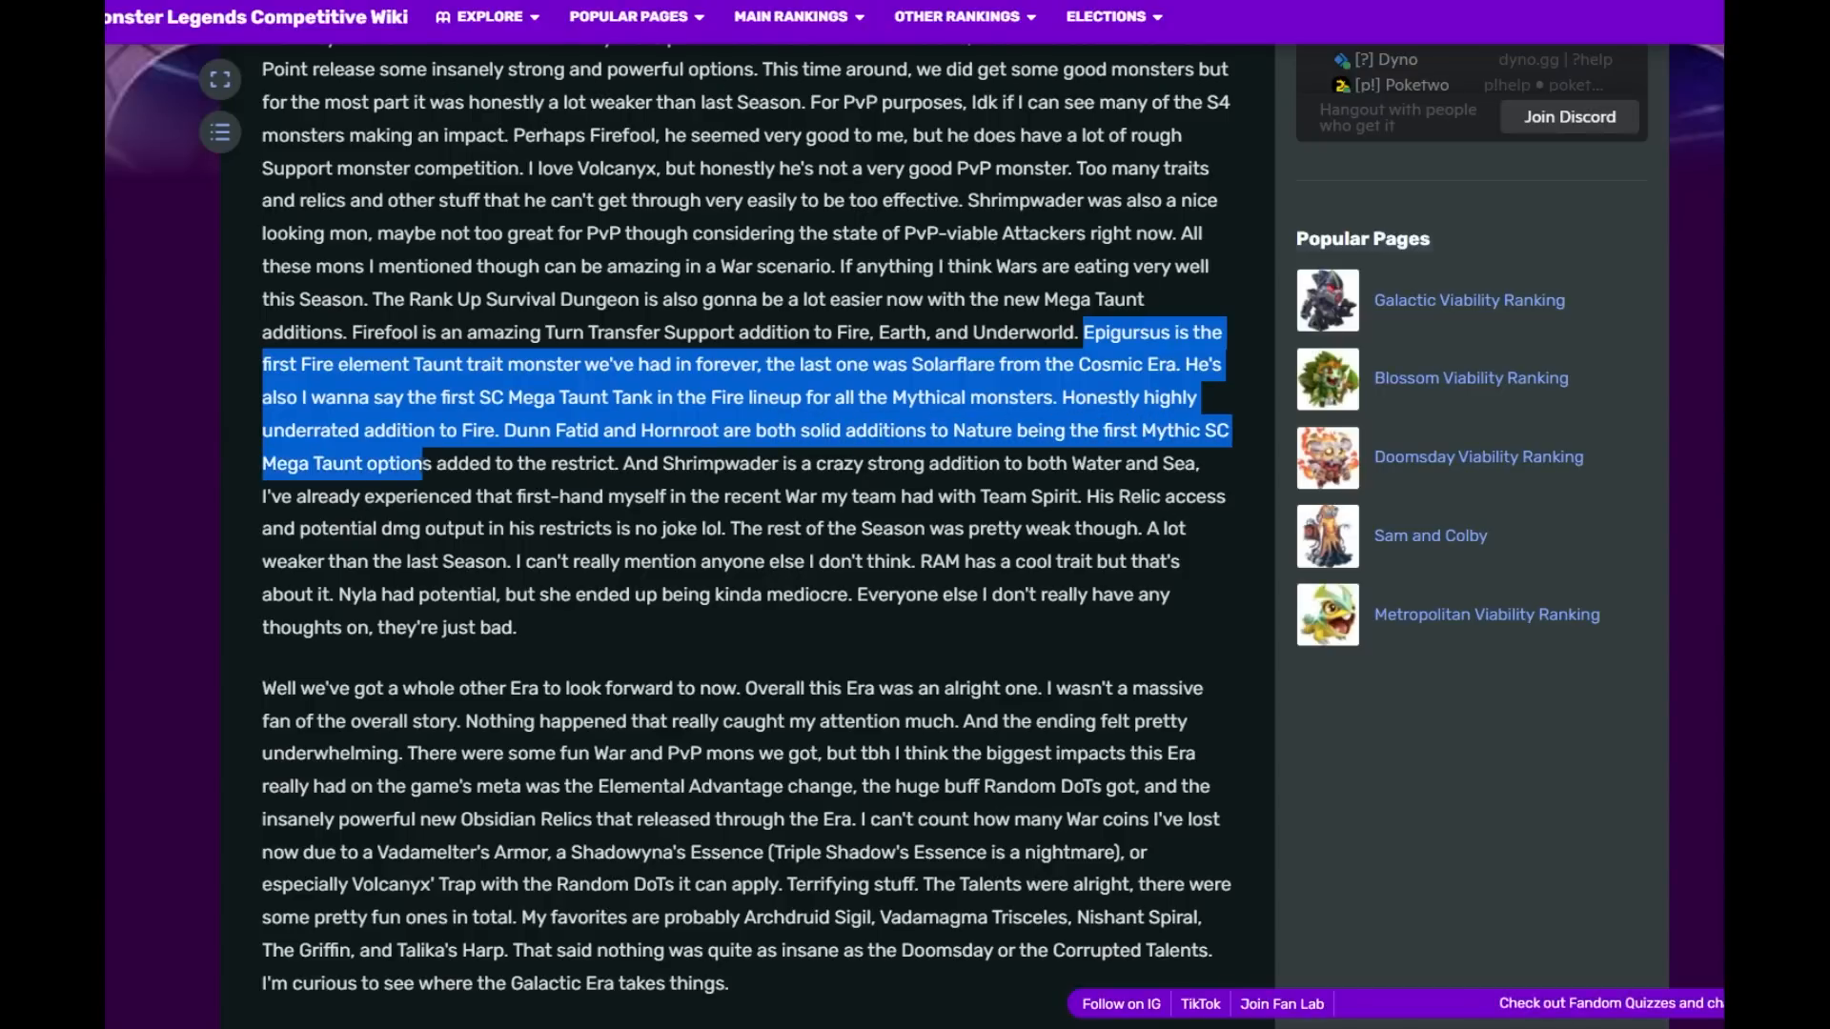
{"action": "left_click_drag", "start_coordinate": [429, 461], "coordinate": [619, 461]}
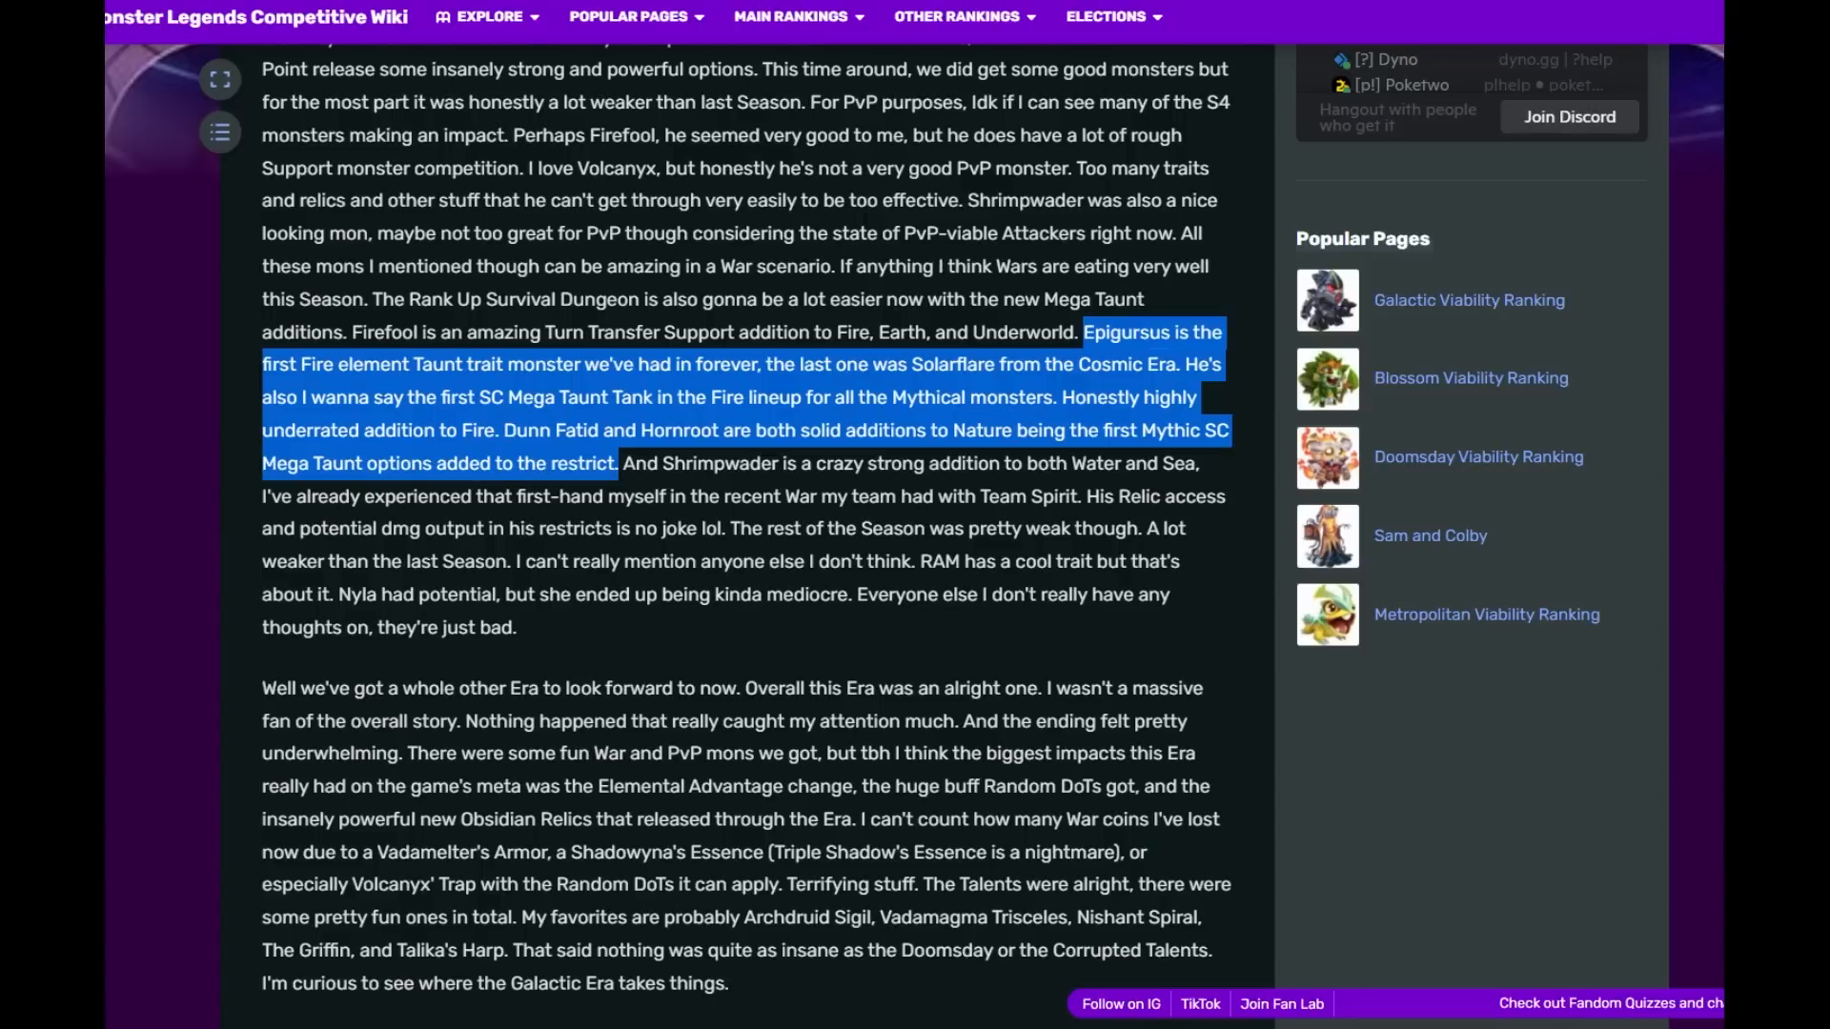
- Read and highlight the Shrimpwader Team Spirit remark and the RAM and Nyla sentences
{"action": "scroll", "scroll_direction": "down", "scroll_amount": 3}
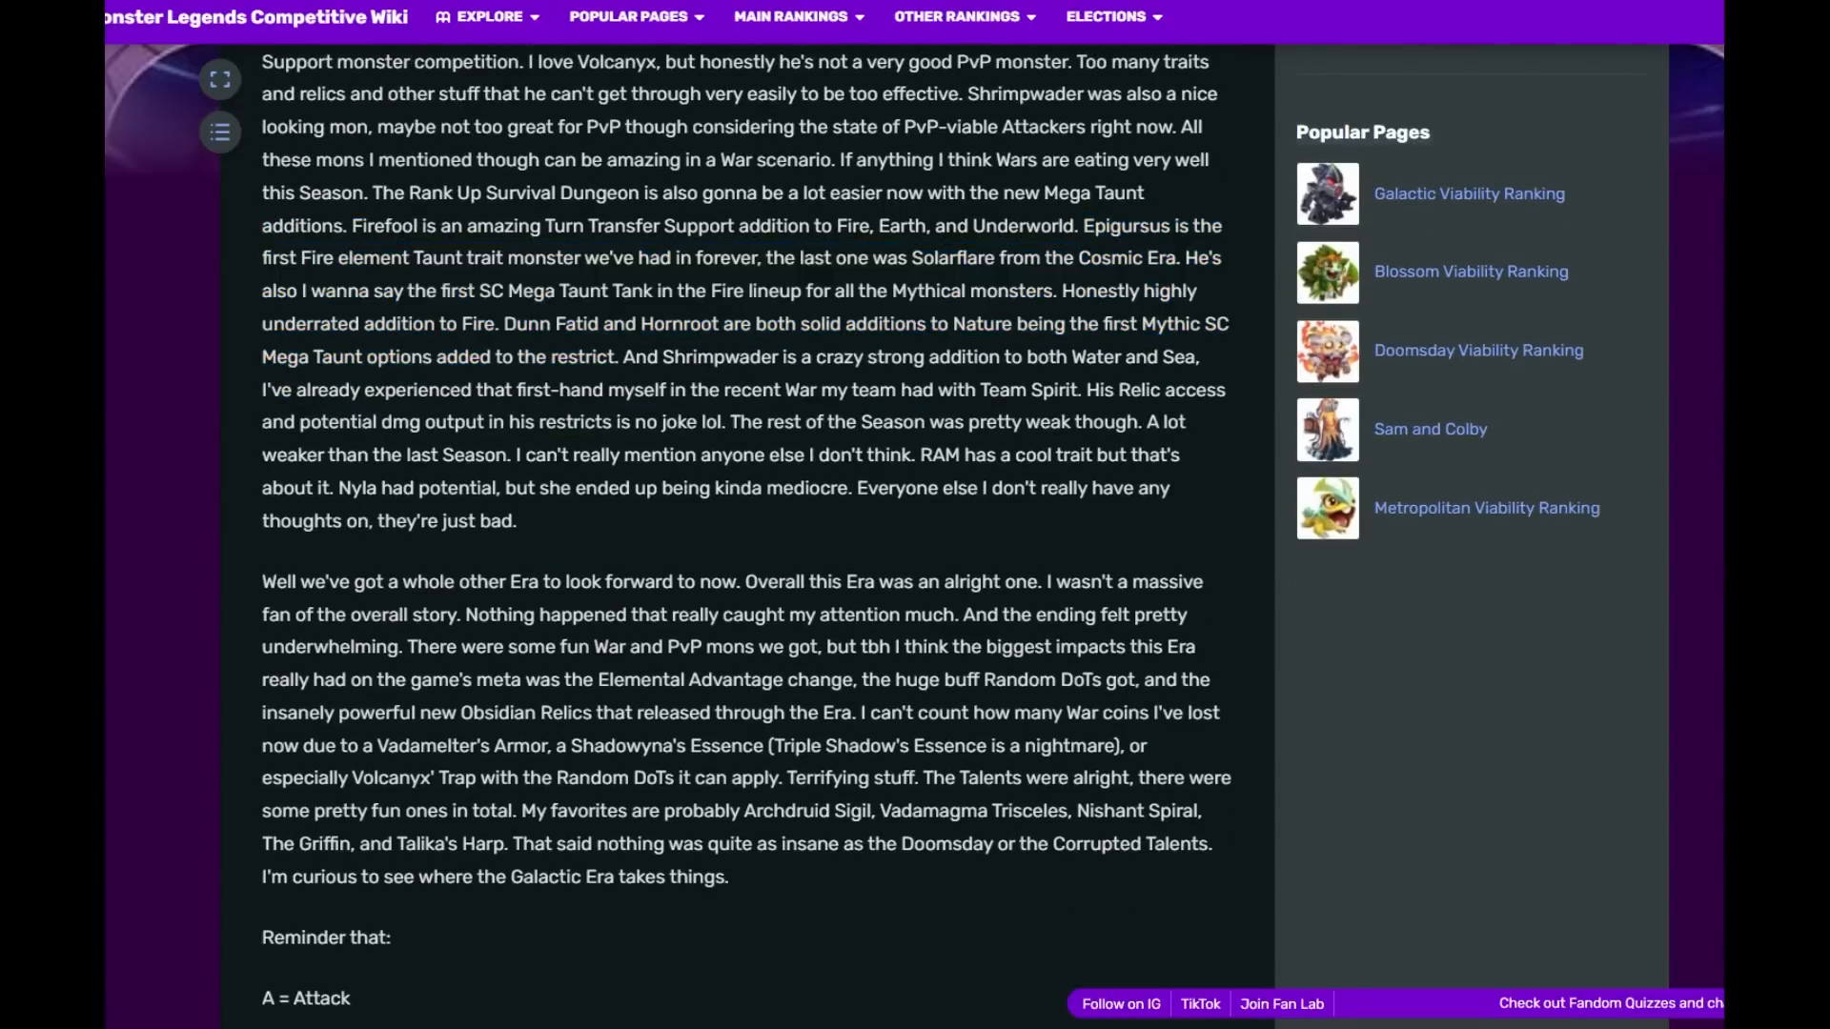
{"action": "left_click_drag", "start_coordinate": [625, 357], "coordinate": [1183, 356]}
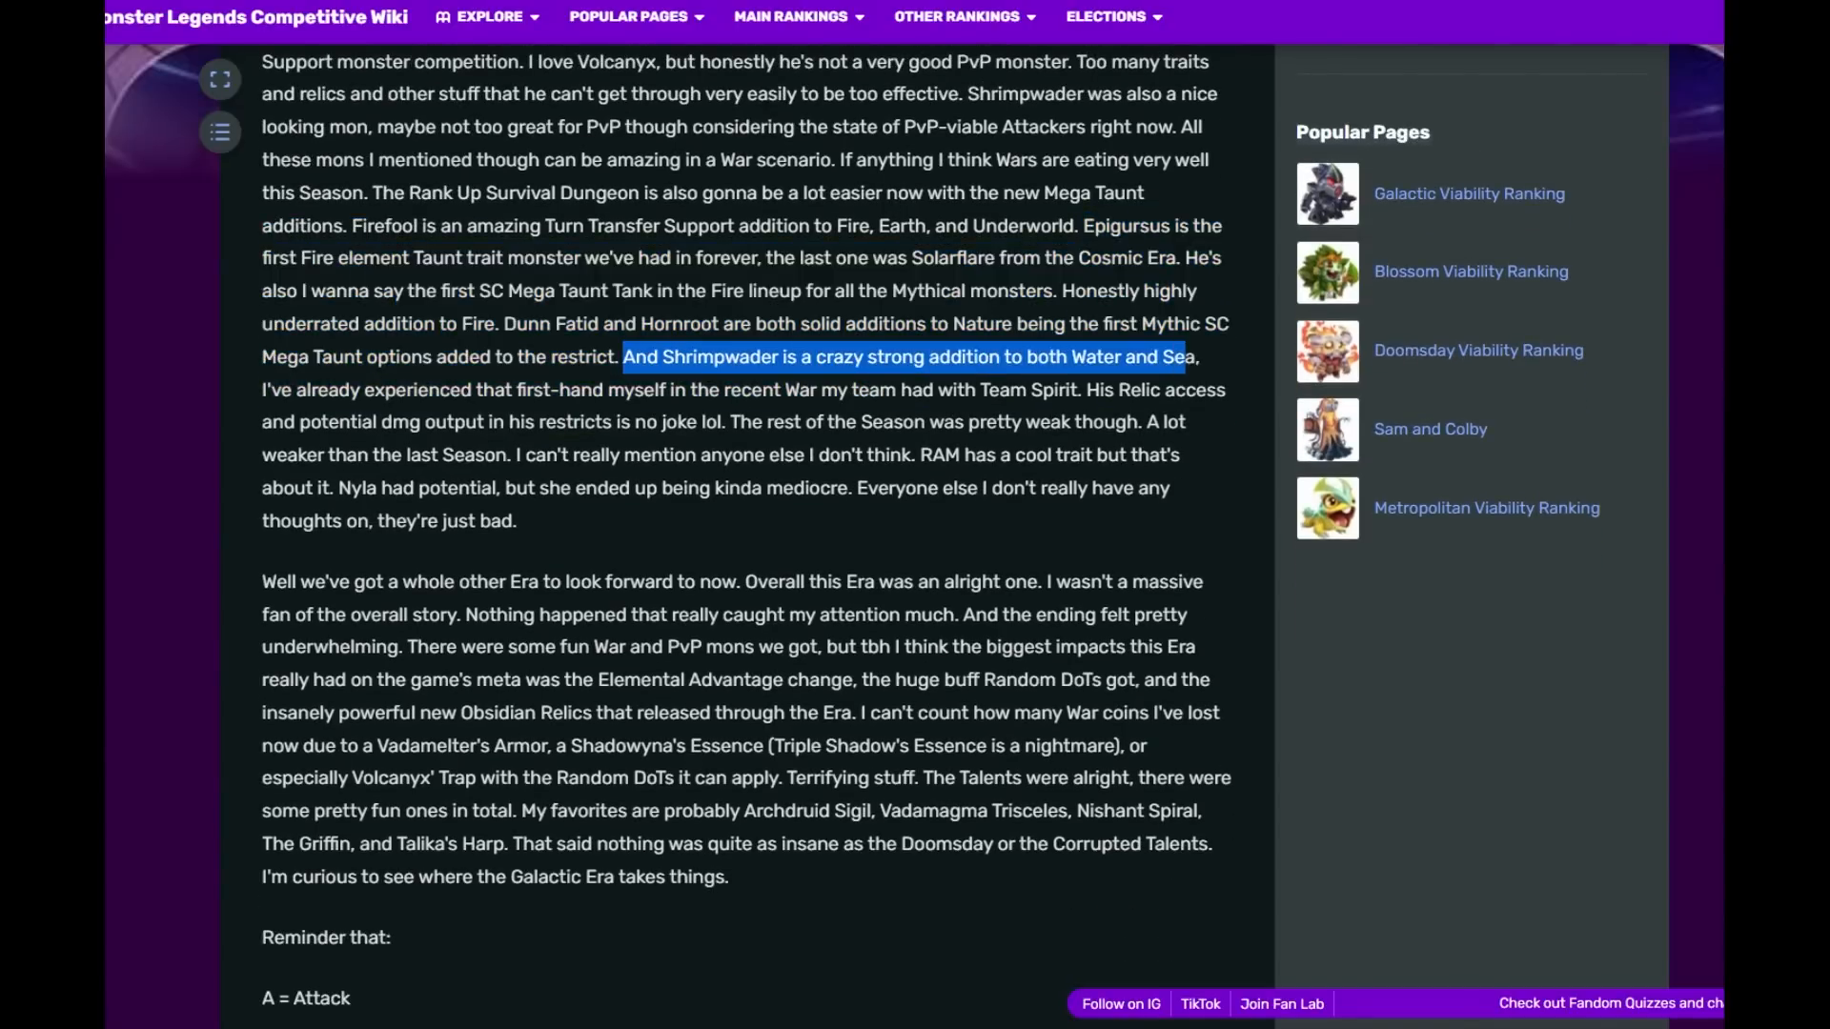
{"action": "left_click_drag", "start_coordinate": [1185, 356], "coordinate": [477, 389]}
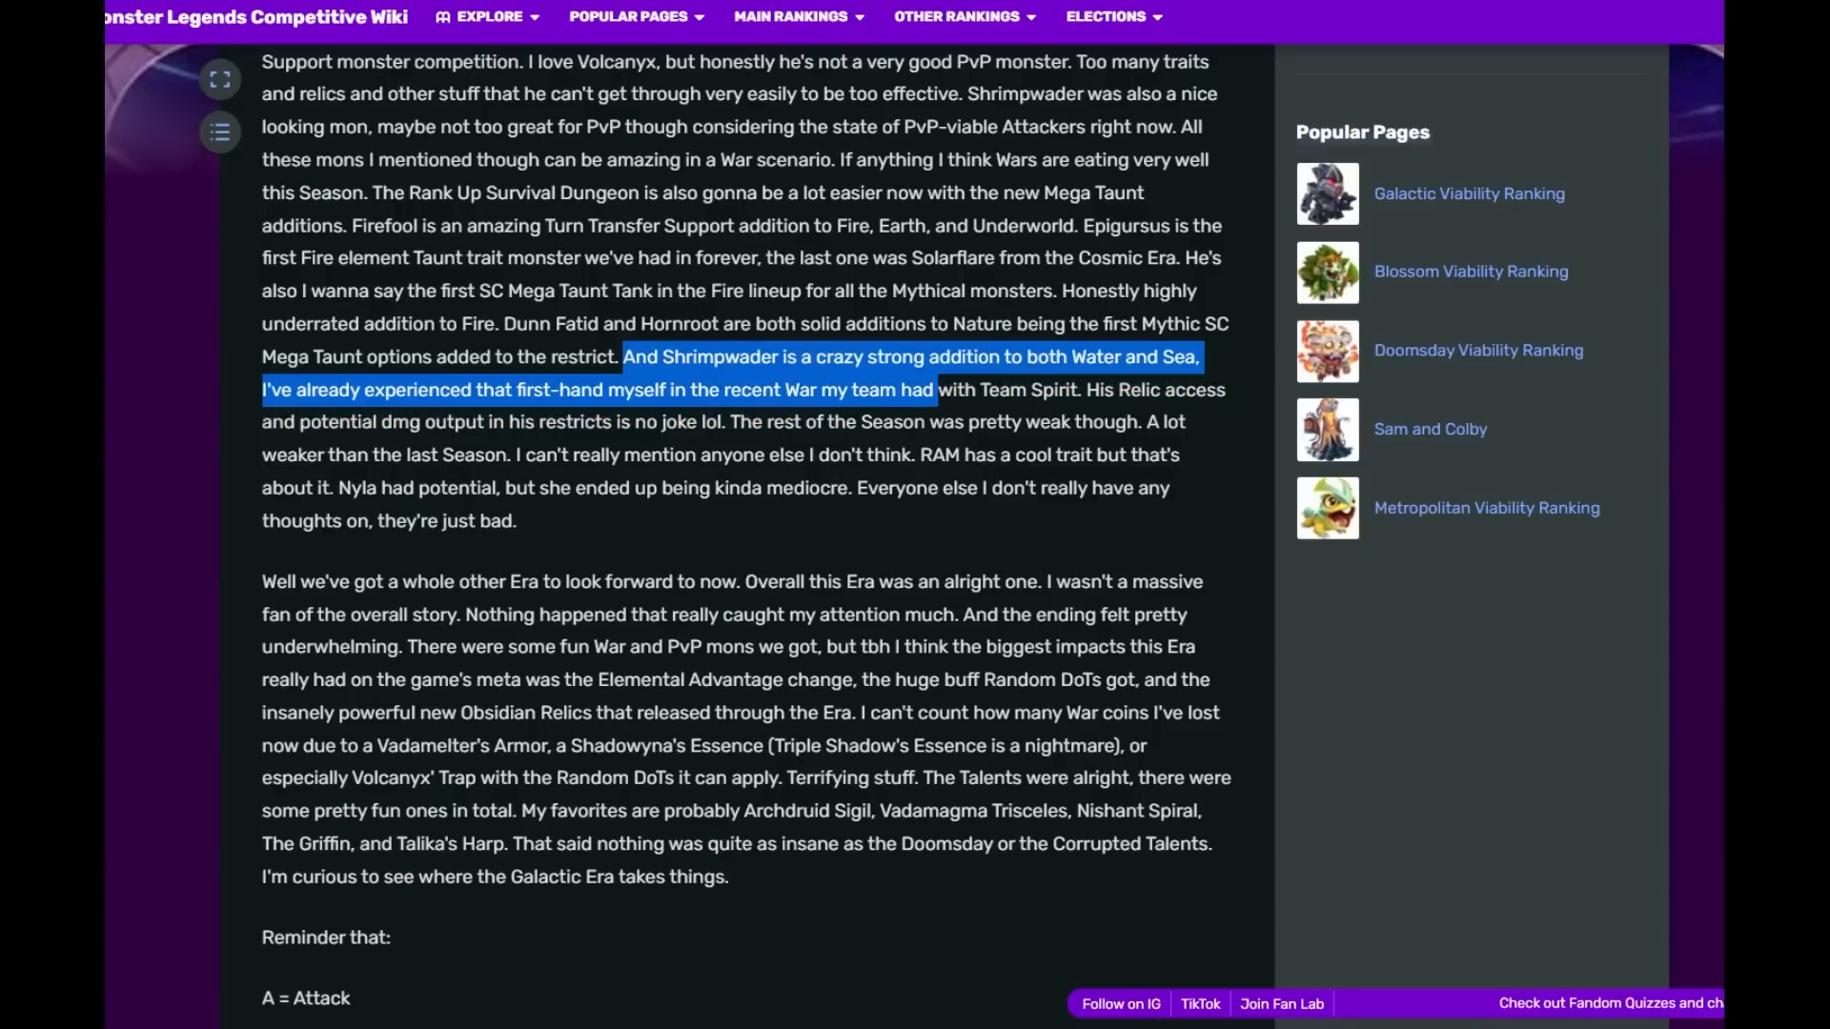
{"action": "left_click_drag", "start_coordinate": [934, 388], "coordinate": [398, 454]}
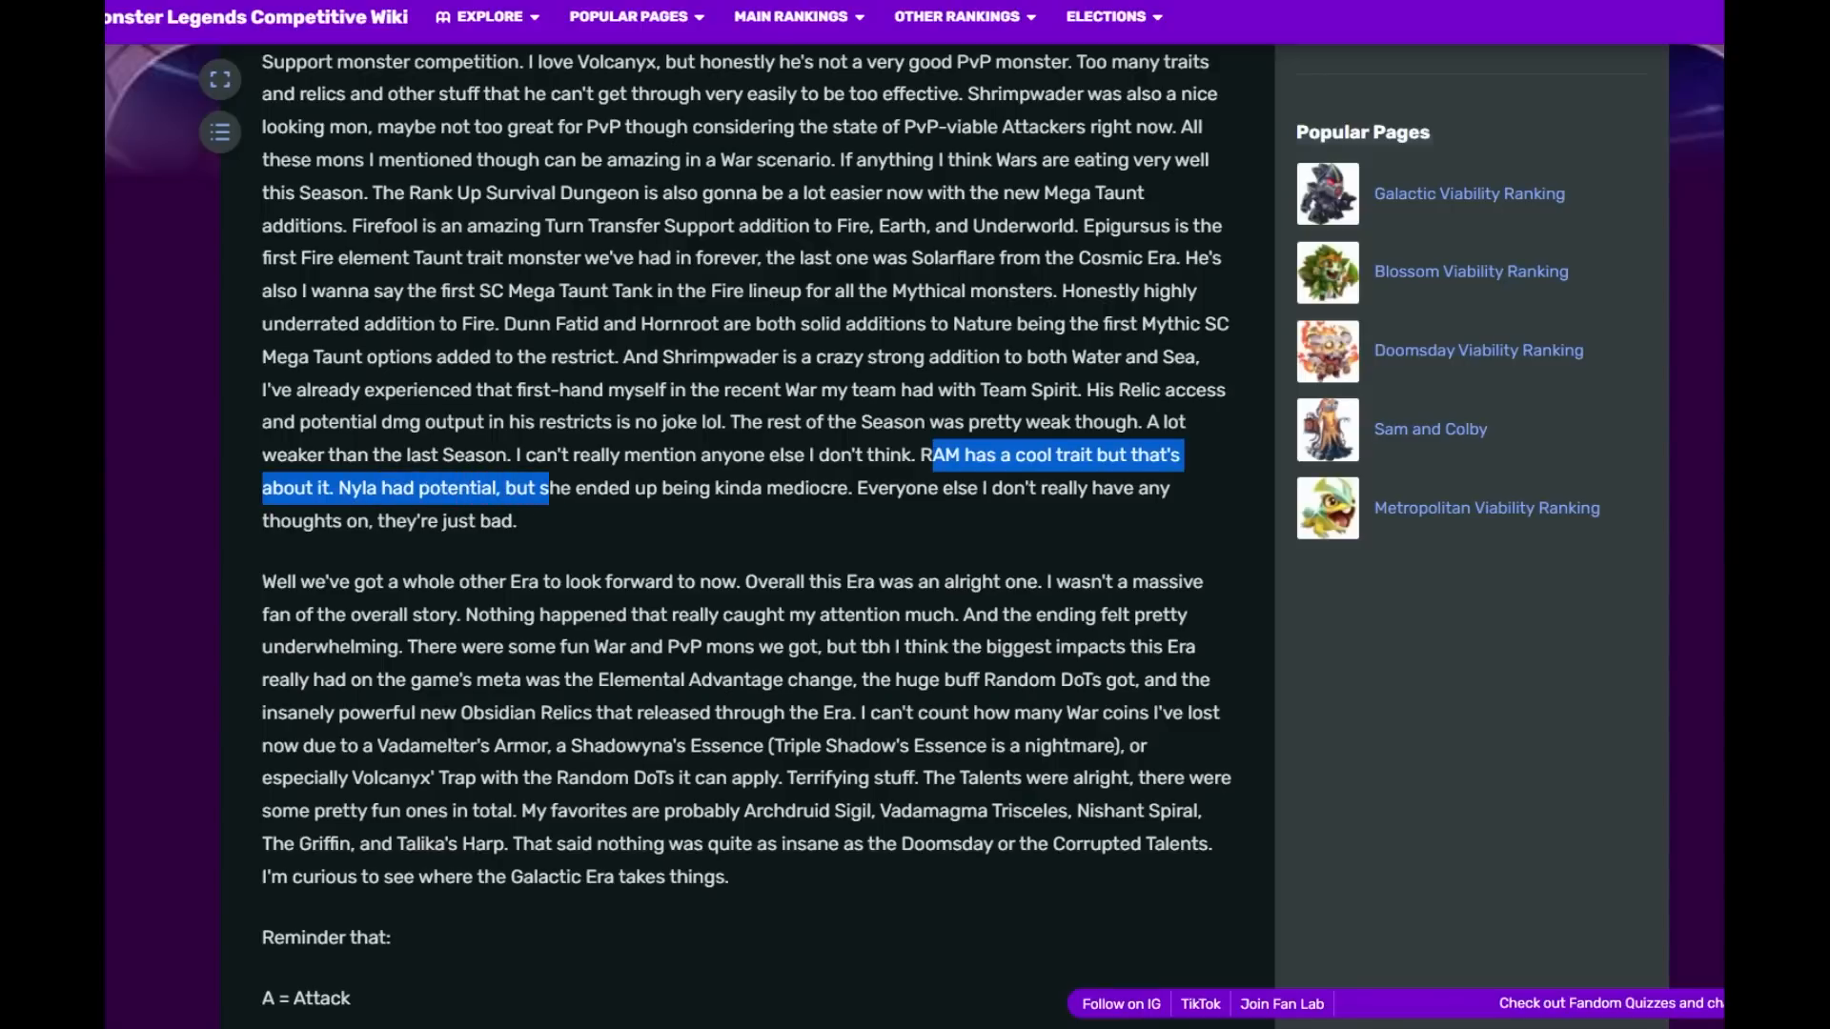
{"action": "left_click_drag", "start_coordinate": [547, 488], "coordinate": [1056, 488]}
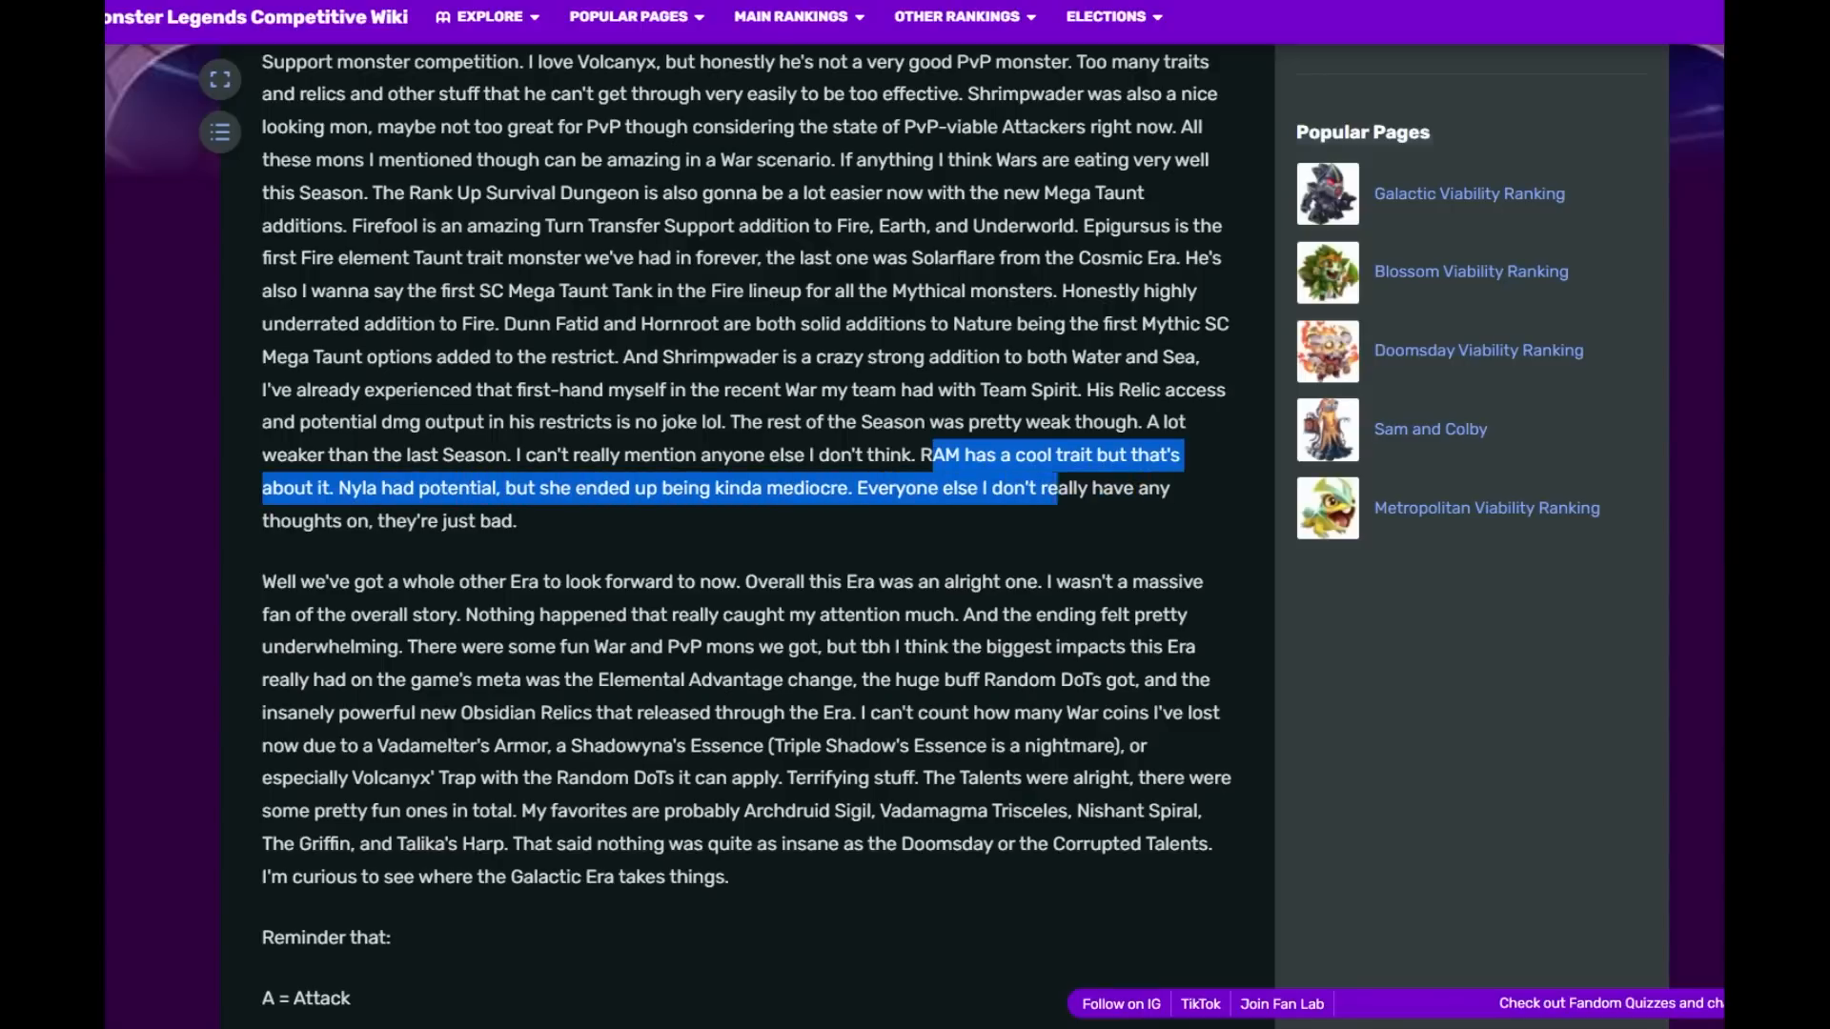
- Highlight the RAM sentence and the 'Nyla had potential' phrase, scrolling to the stat legend
{"action": "left_click_drag", "start_coordinate": [1050, 486], "coordinate": [516, 522]}
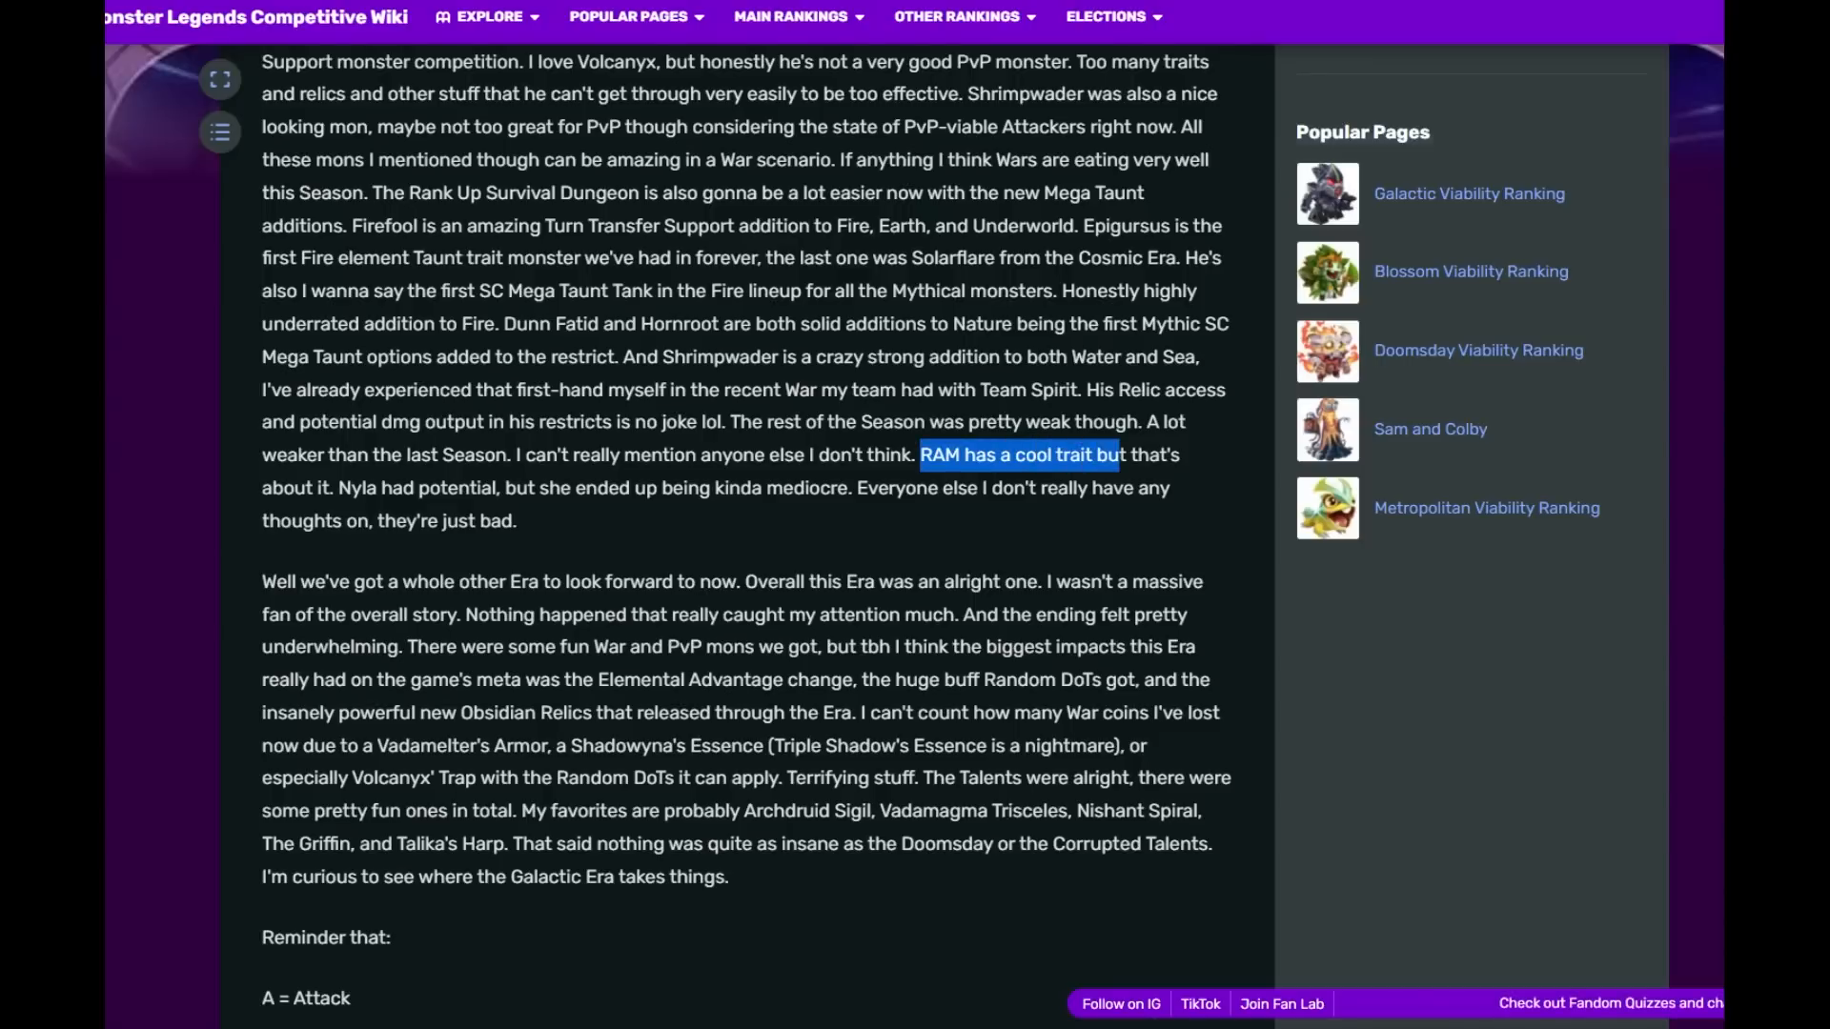
{"action": "scroll", "scroll_direction": "down", "scroll_amount": 3}
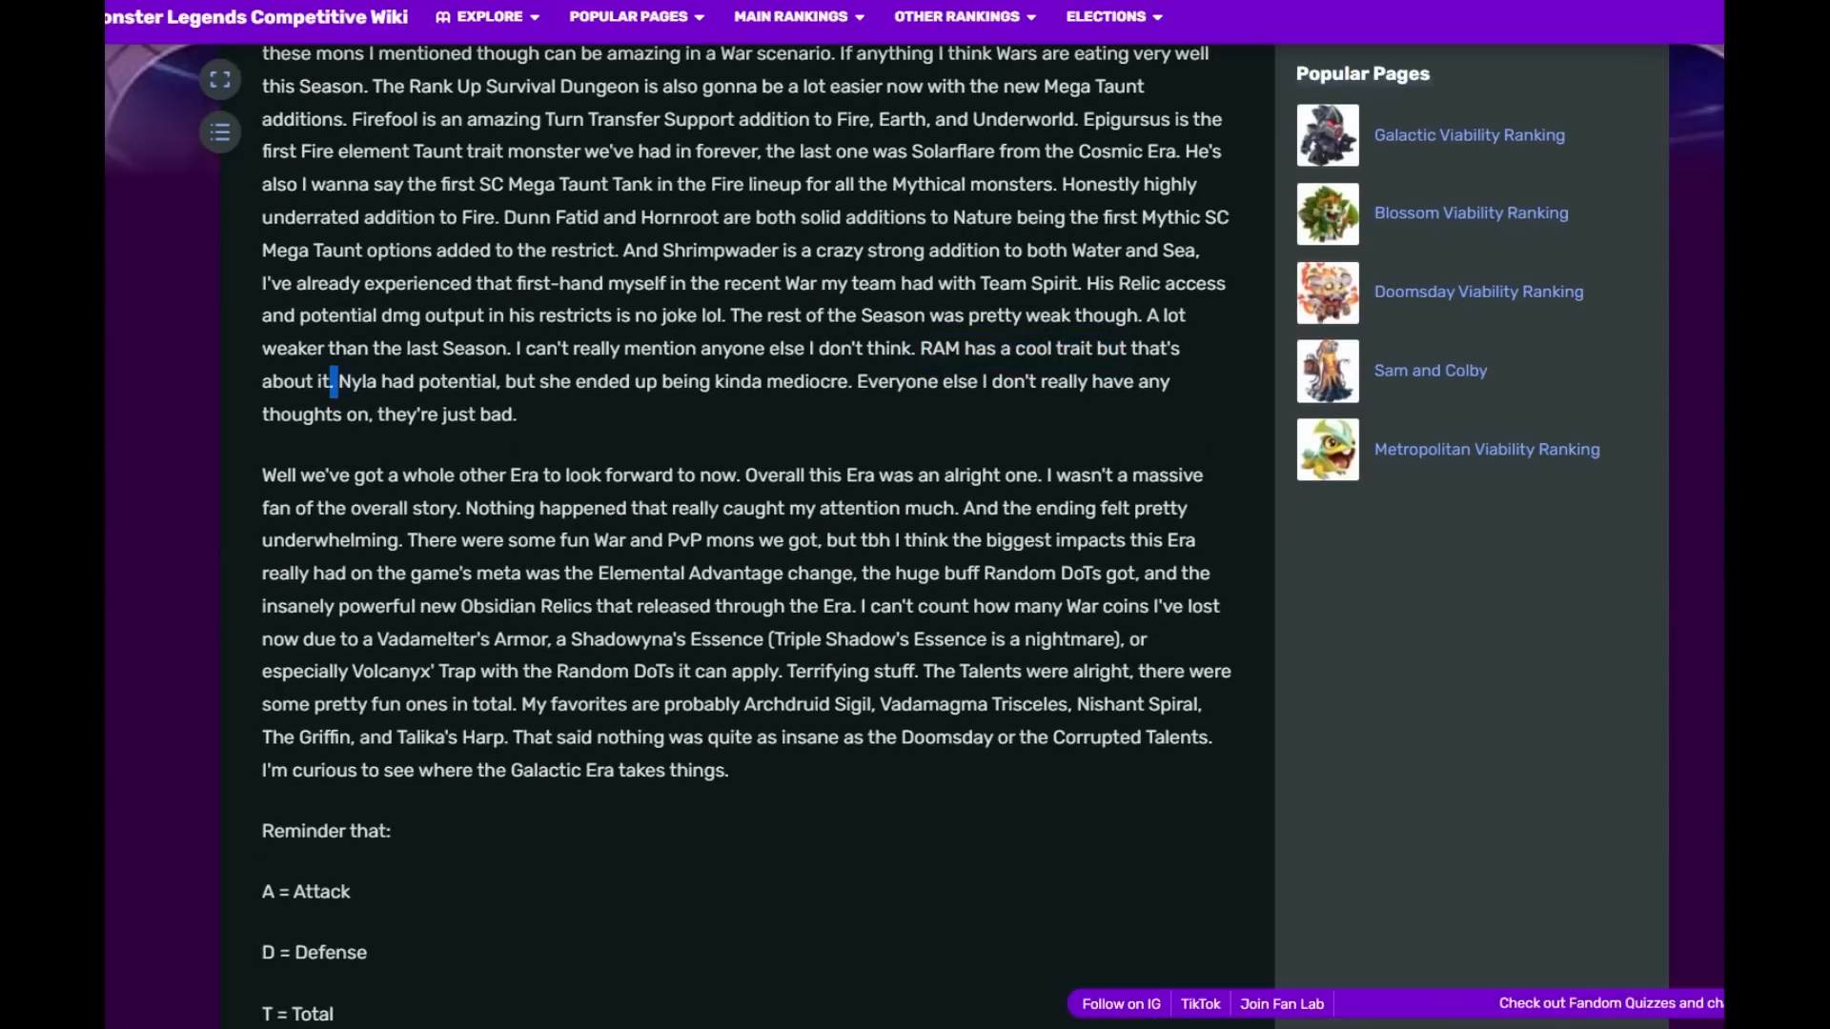
{"action": "left_click_drag", "start_coordinate": [335, 381], "coordinate": [495, 381]}
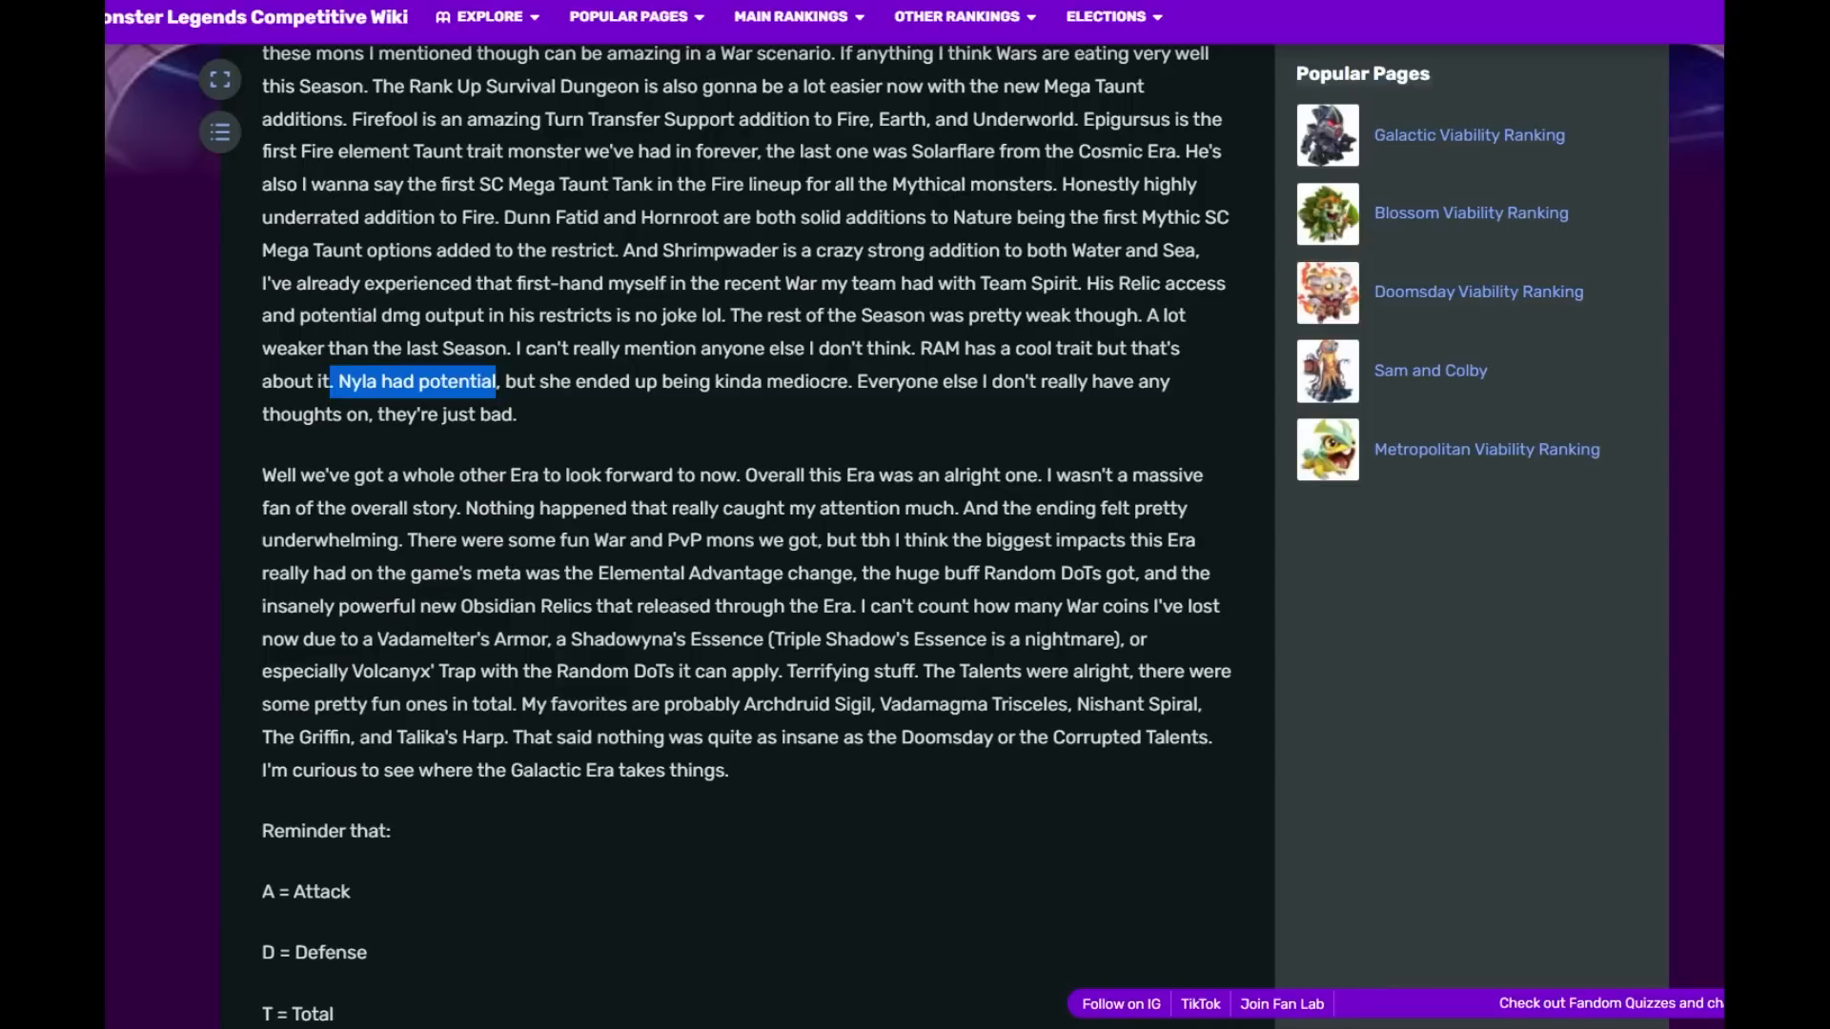
{"action": "scroll", "scroll_direction": "down", "scroll_amount": 3}
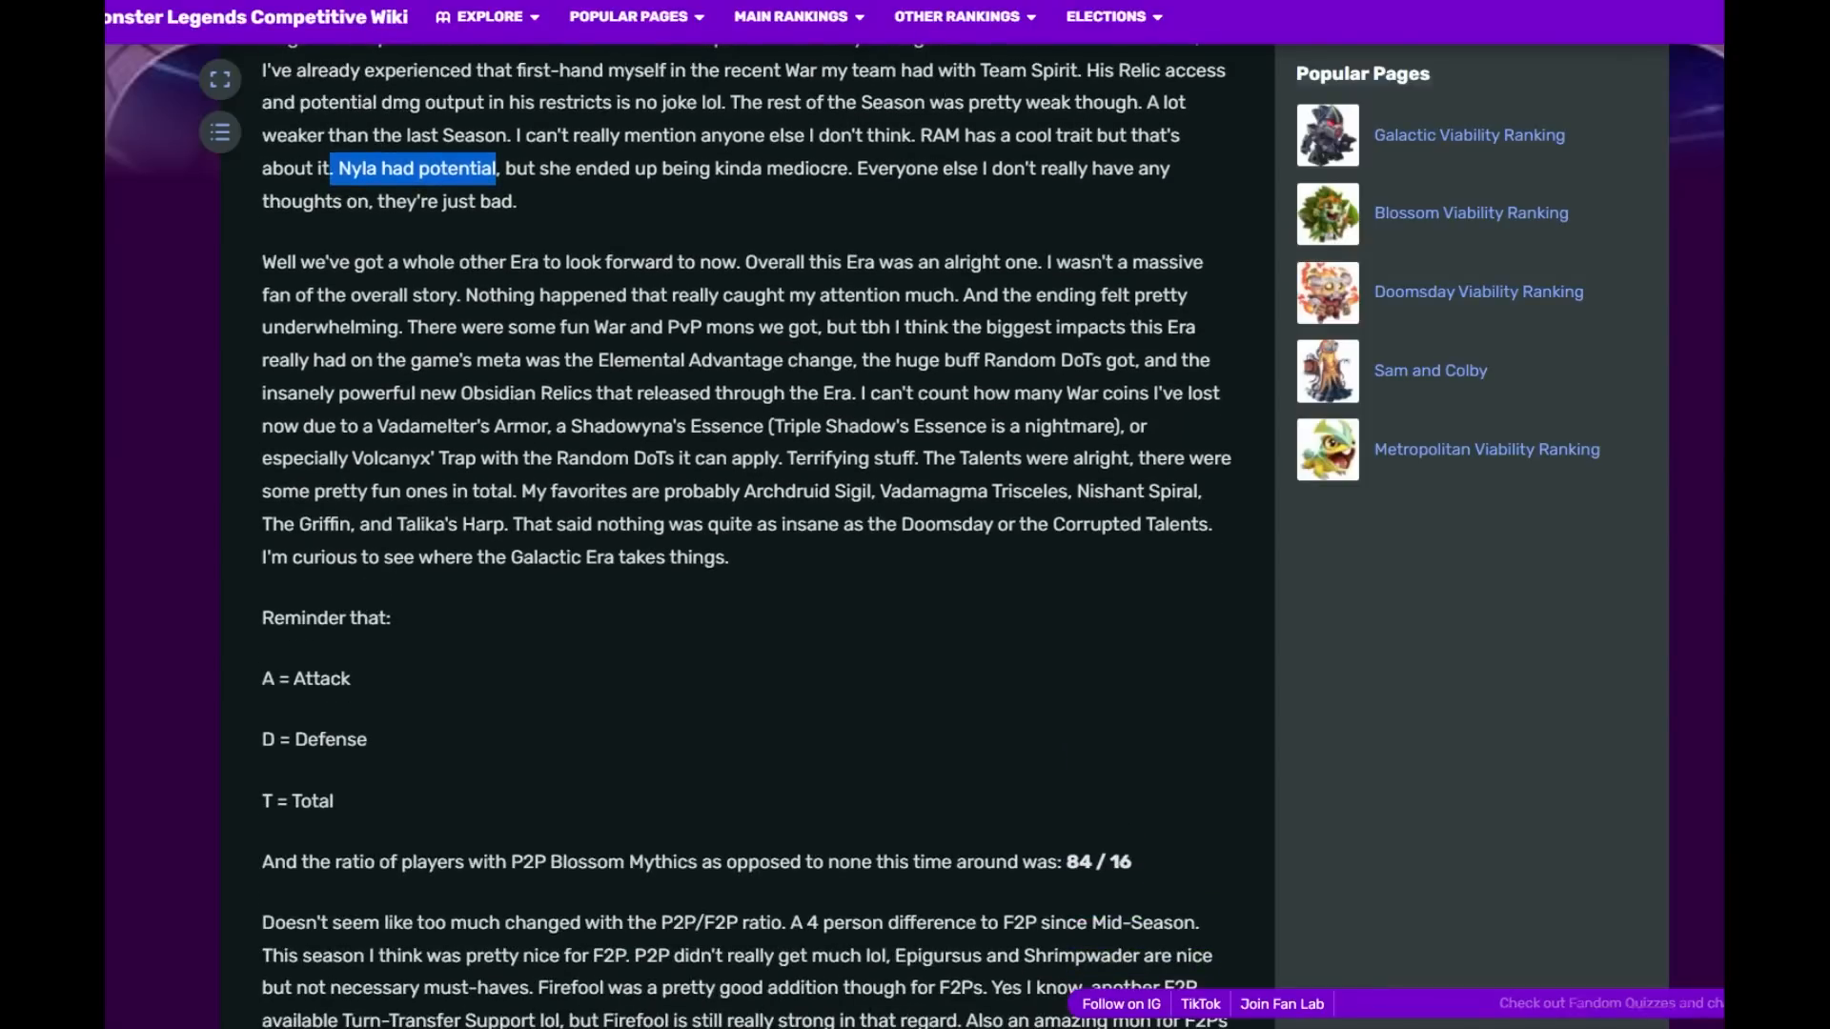
- Read and highlight the start of the next-Era paragraph
{"action": "left_click_drag", "start_coordinate": [261, 261], "coordinate": [537, 261]}
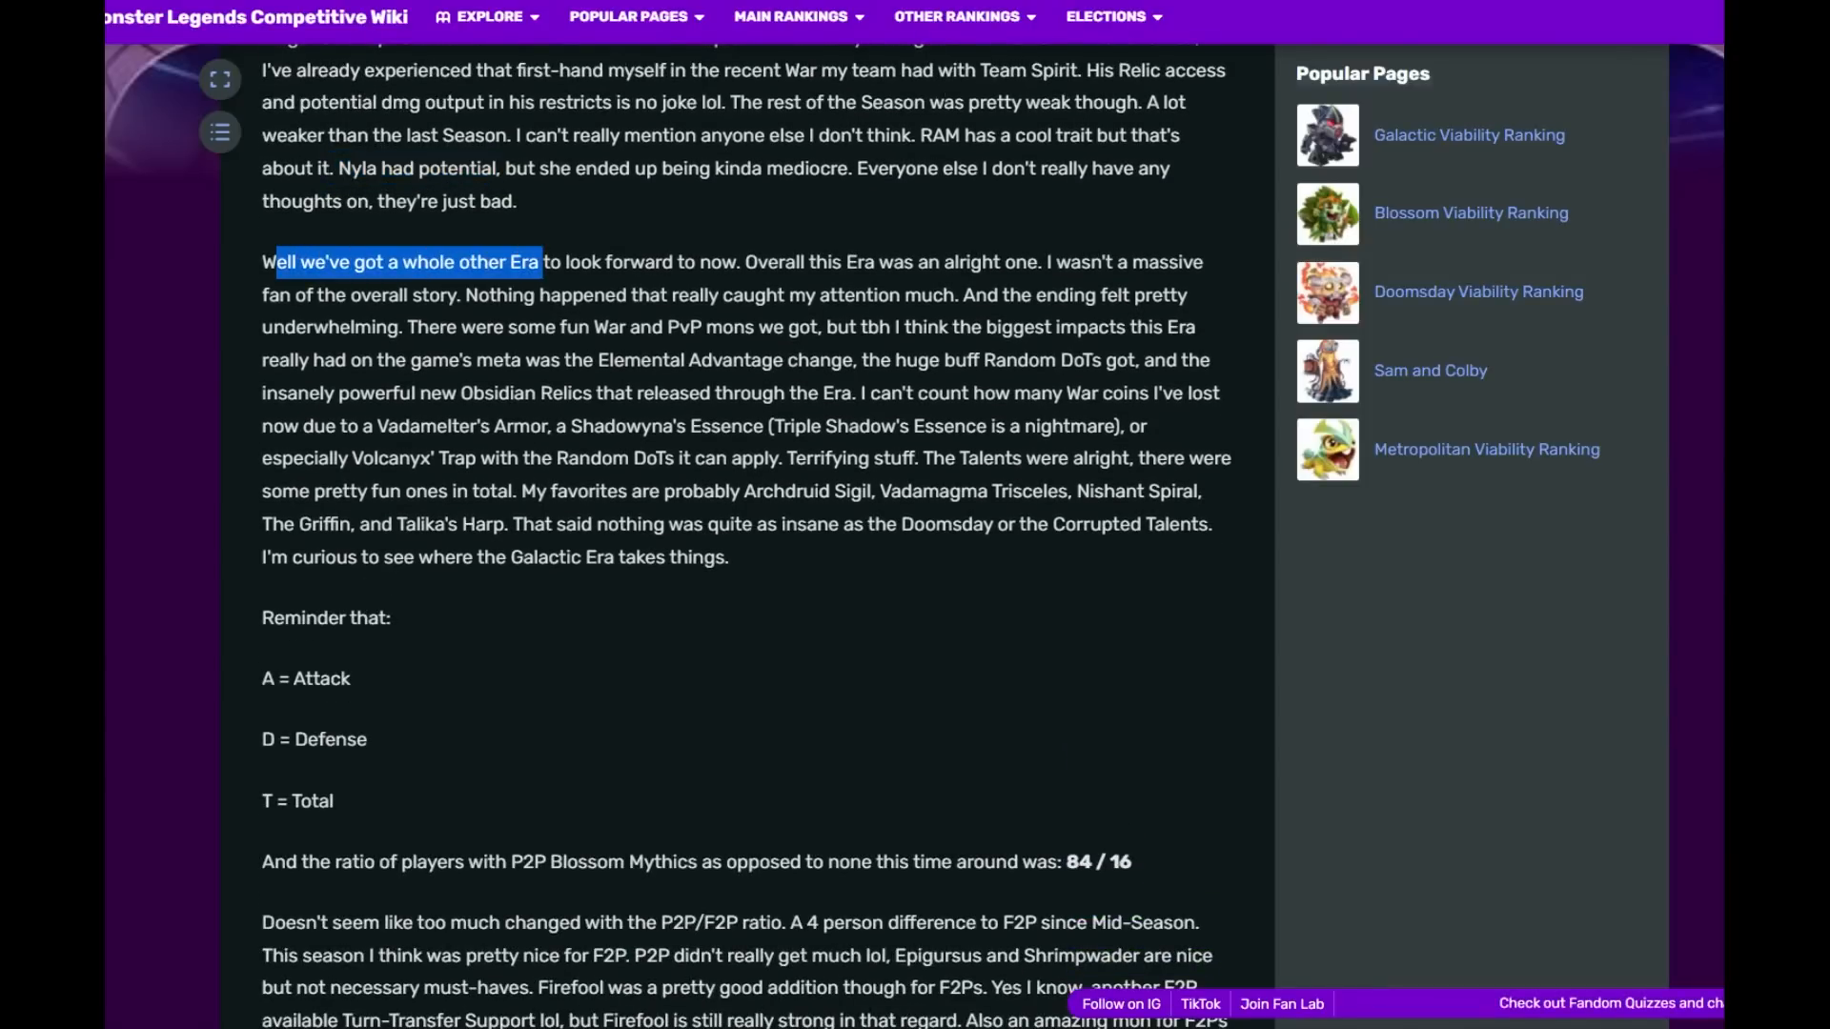
{"action": "left_click_drag", "start_coordinate": [537, 261], "coordinate": [982, 261]}
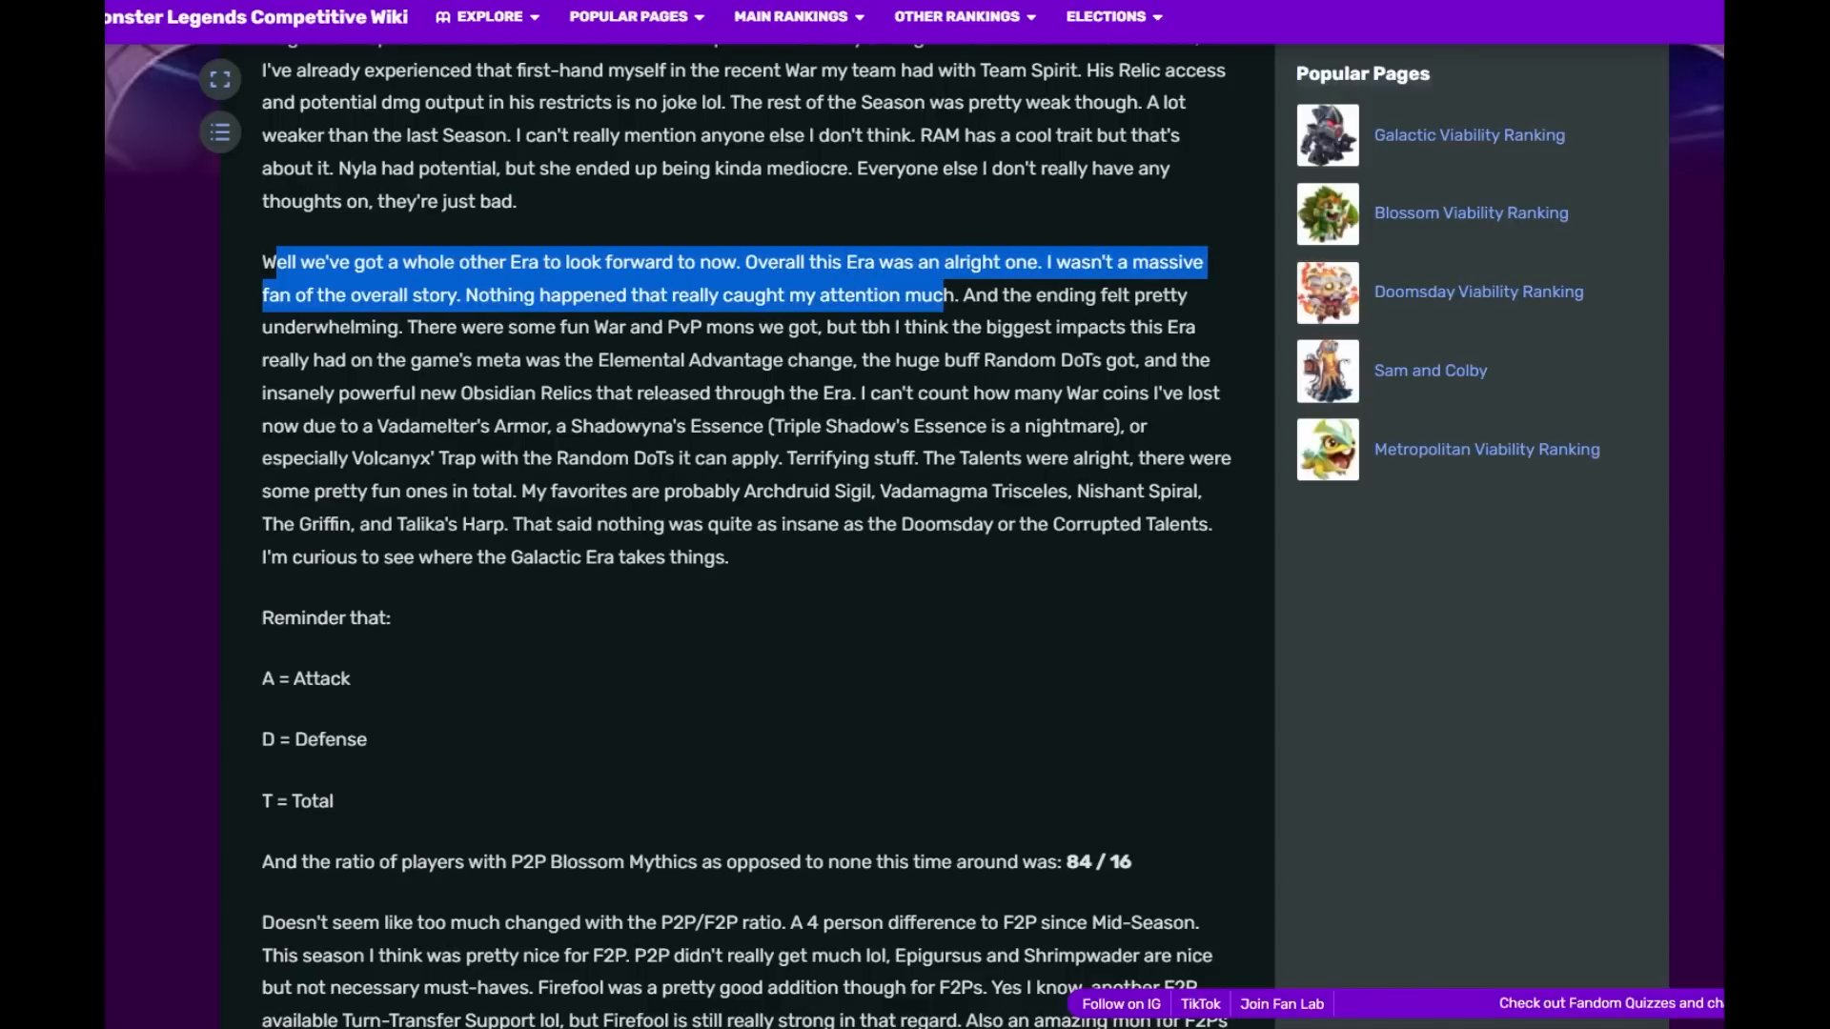
{"action": "left_click_drag", "start_coordinate": [945, 294], "coordinate": [371, 326]}
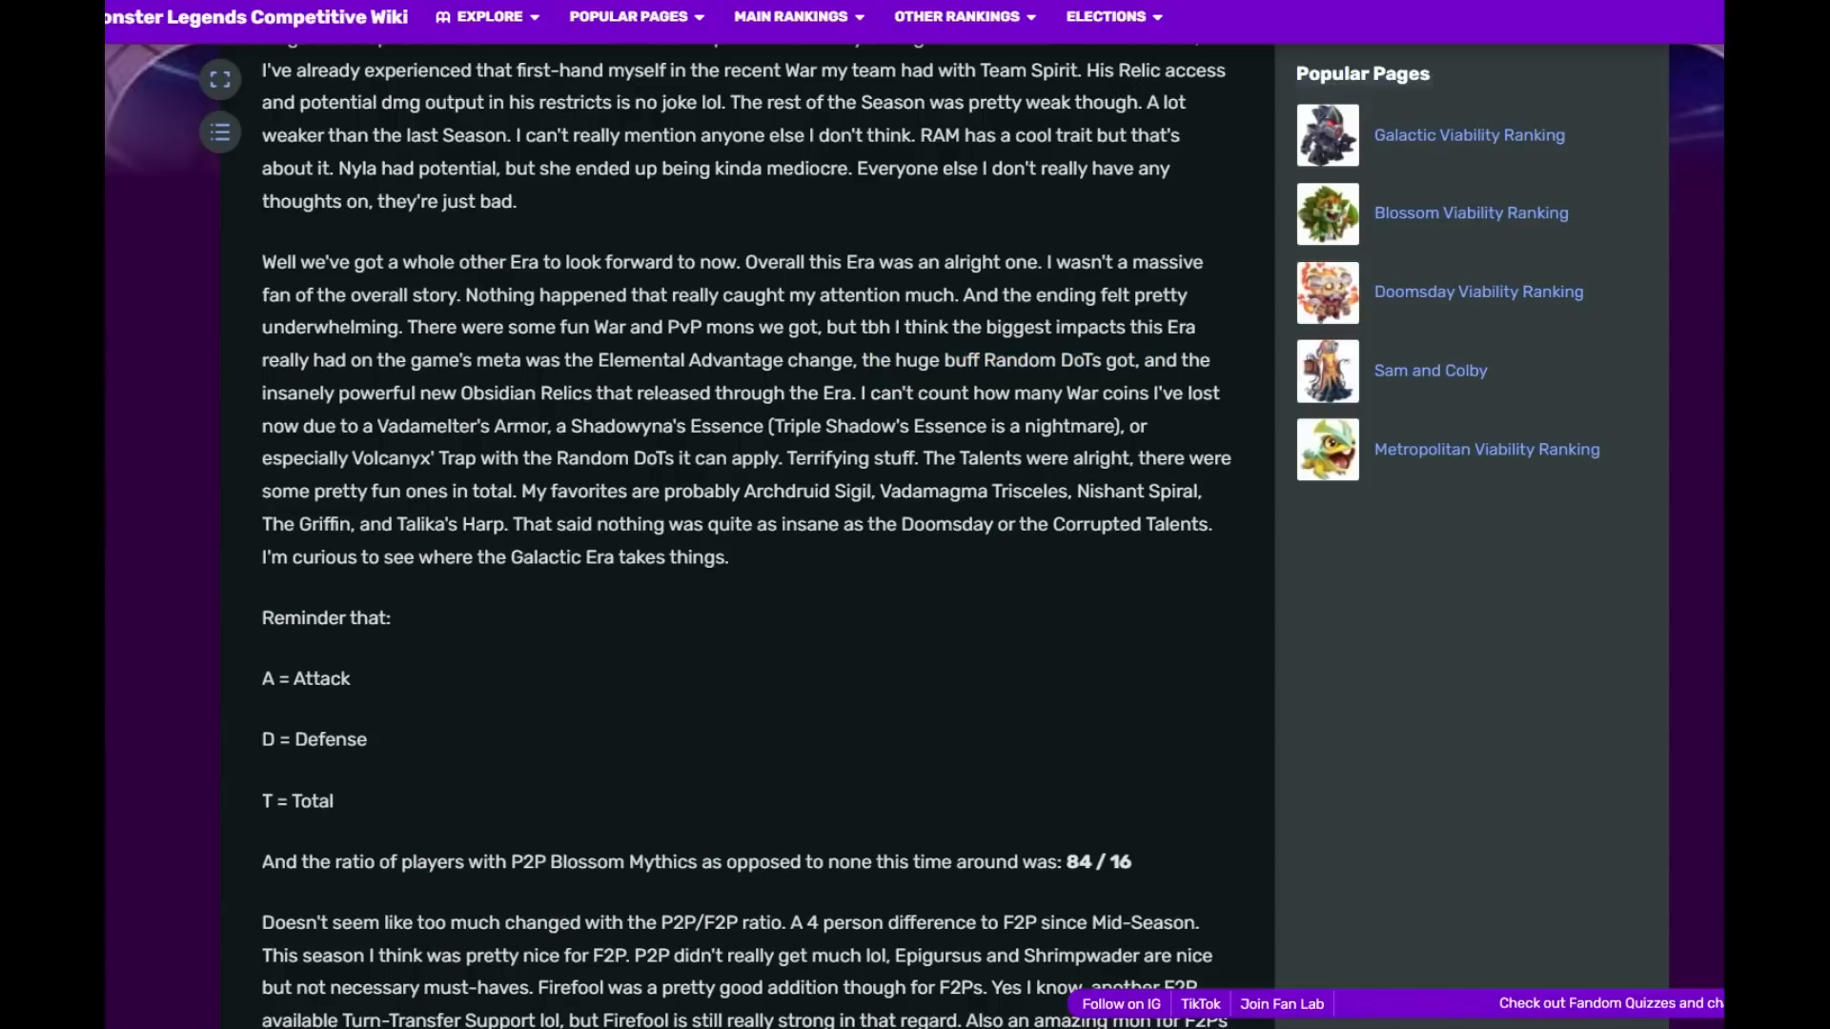
- Highlight the Obsidian Relics, favourite Talents and Corrupted Talents sentences, scrolling to the P2P/F2P paragraph
{"action": "left_click_drag", "start_coordinate": [1124, 360], "coordinate": [701, 393]}
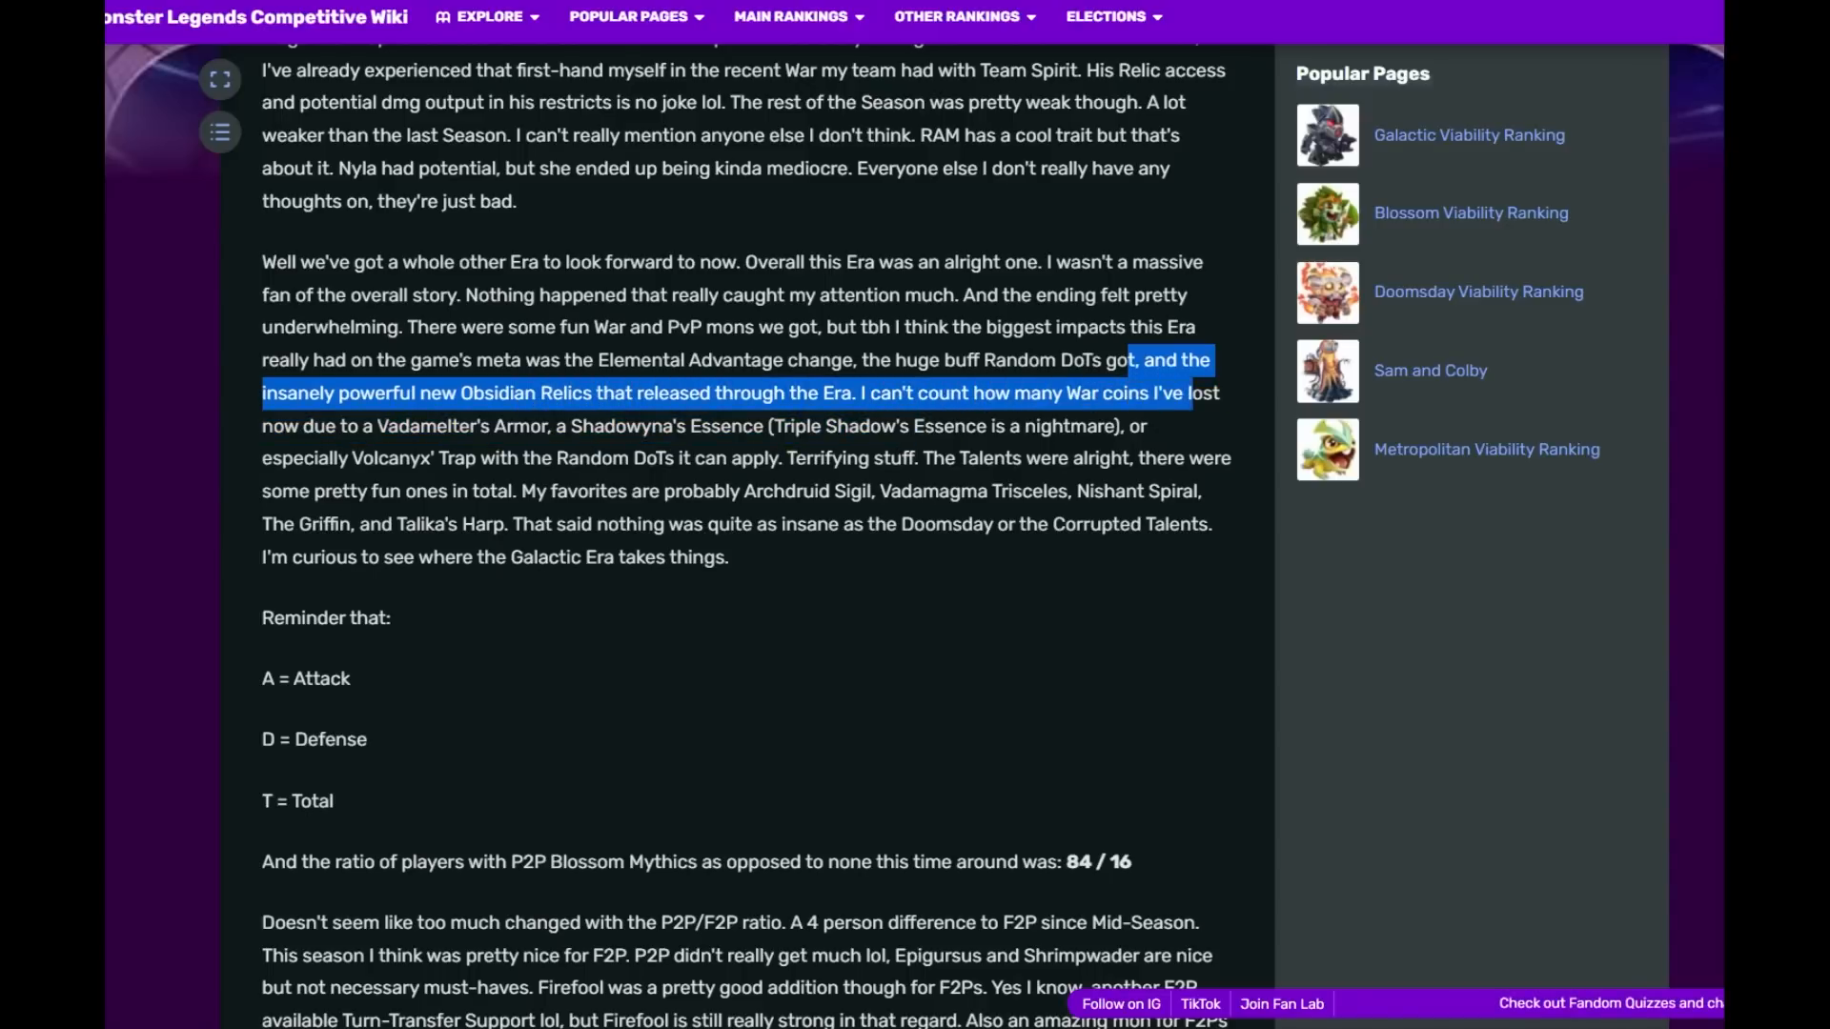
{"action": "left_click_drag", "start_coordinate": [1178, 361], "coordinate": [472, 425]}
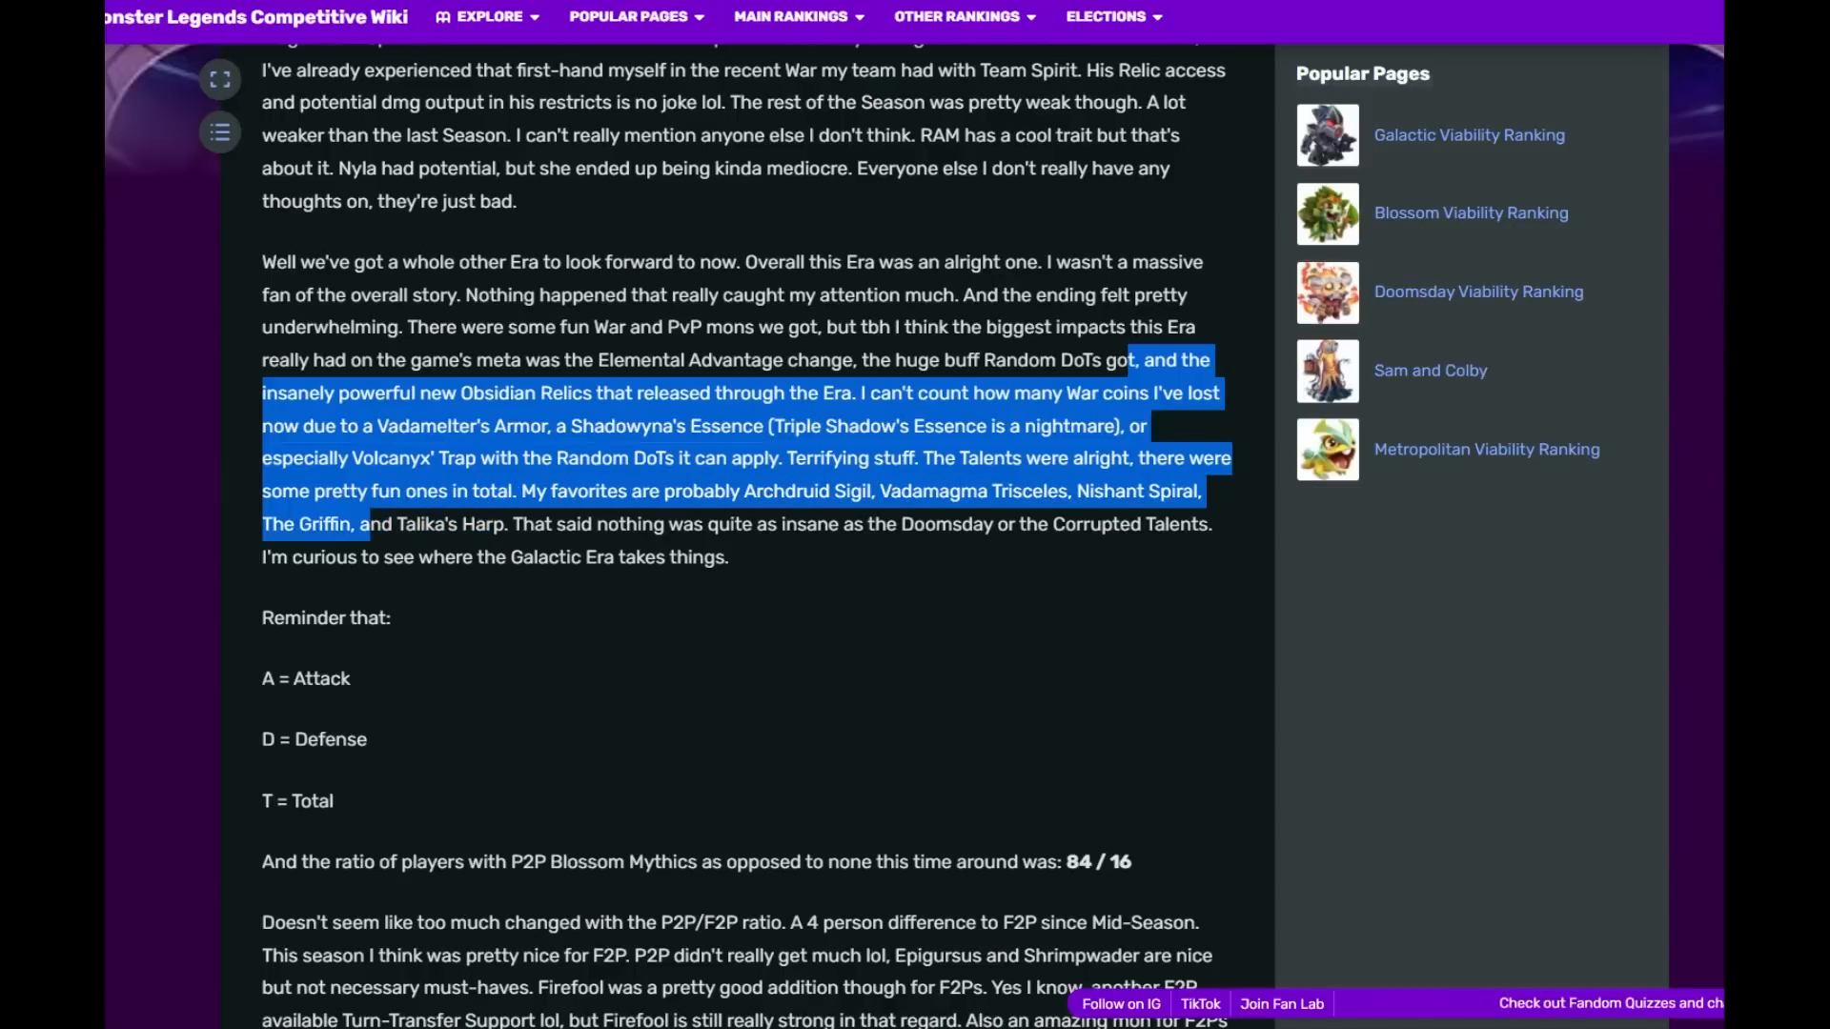
{"action": "left_click_drag", "start_coordinate": [364, 522], "coordinate": [507, 522]}
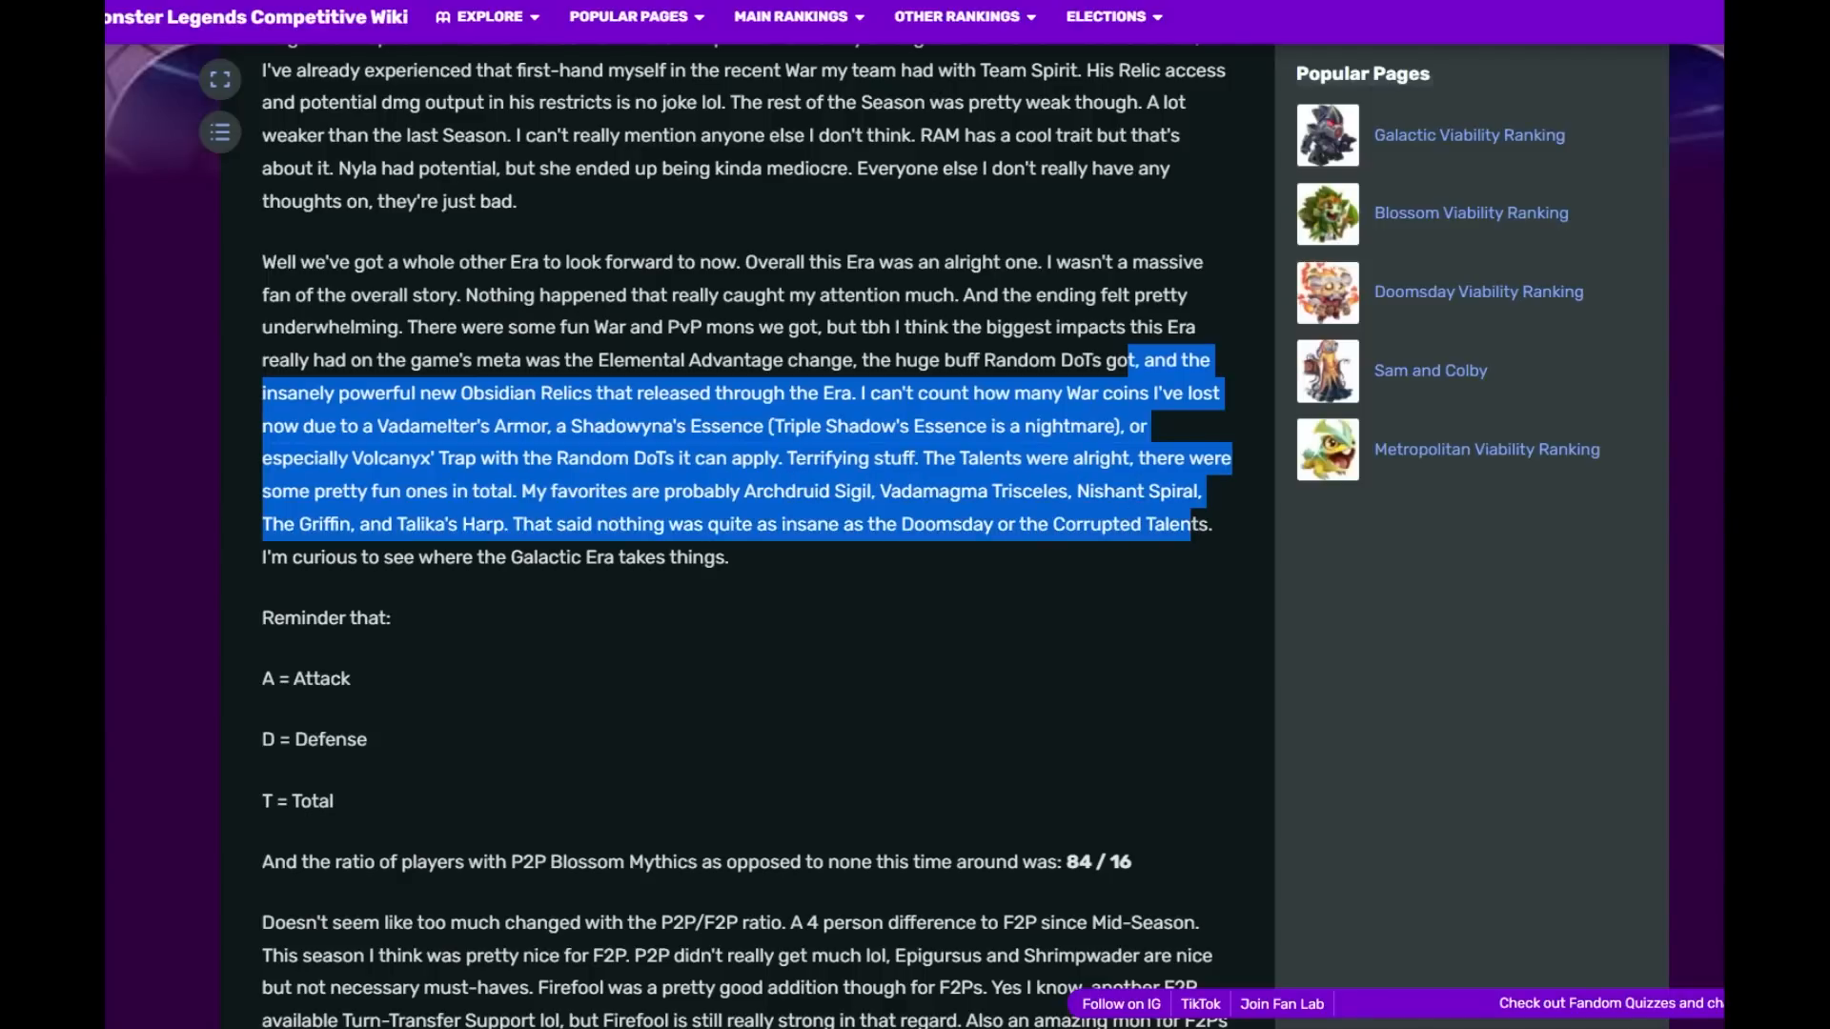
{"action": "scroll", "scroll_direction": "down", "scroll_amount": 3}
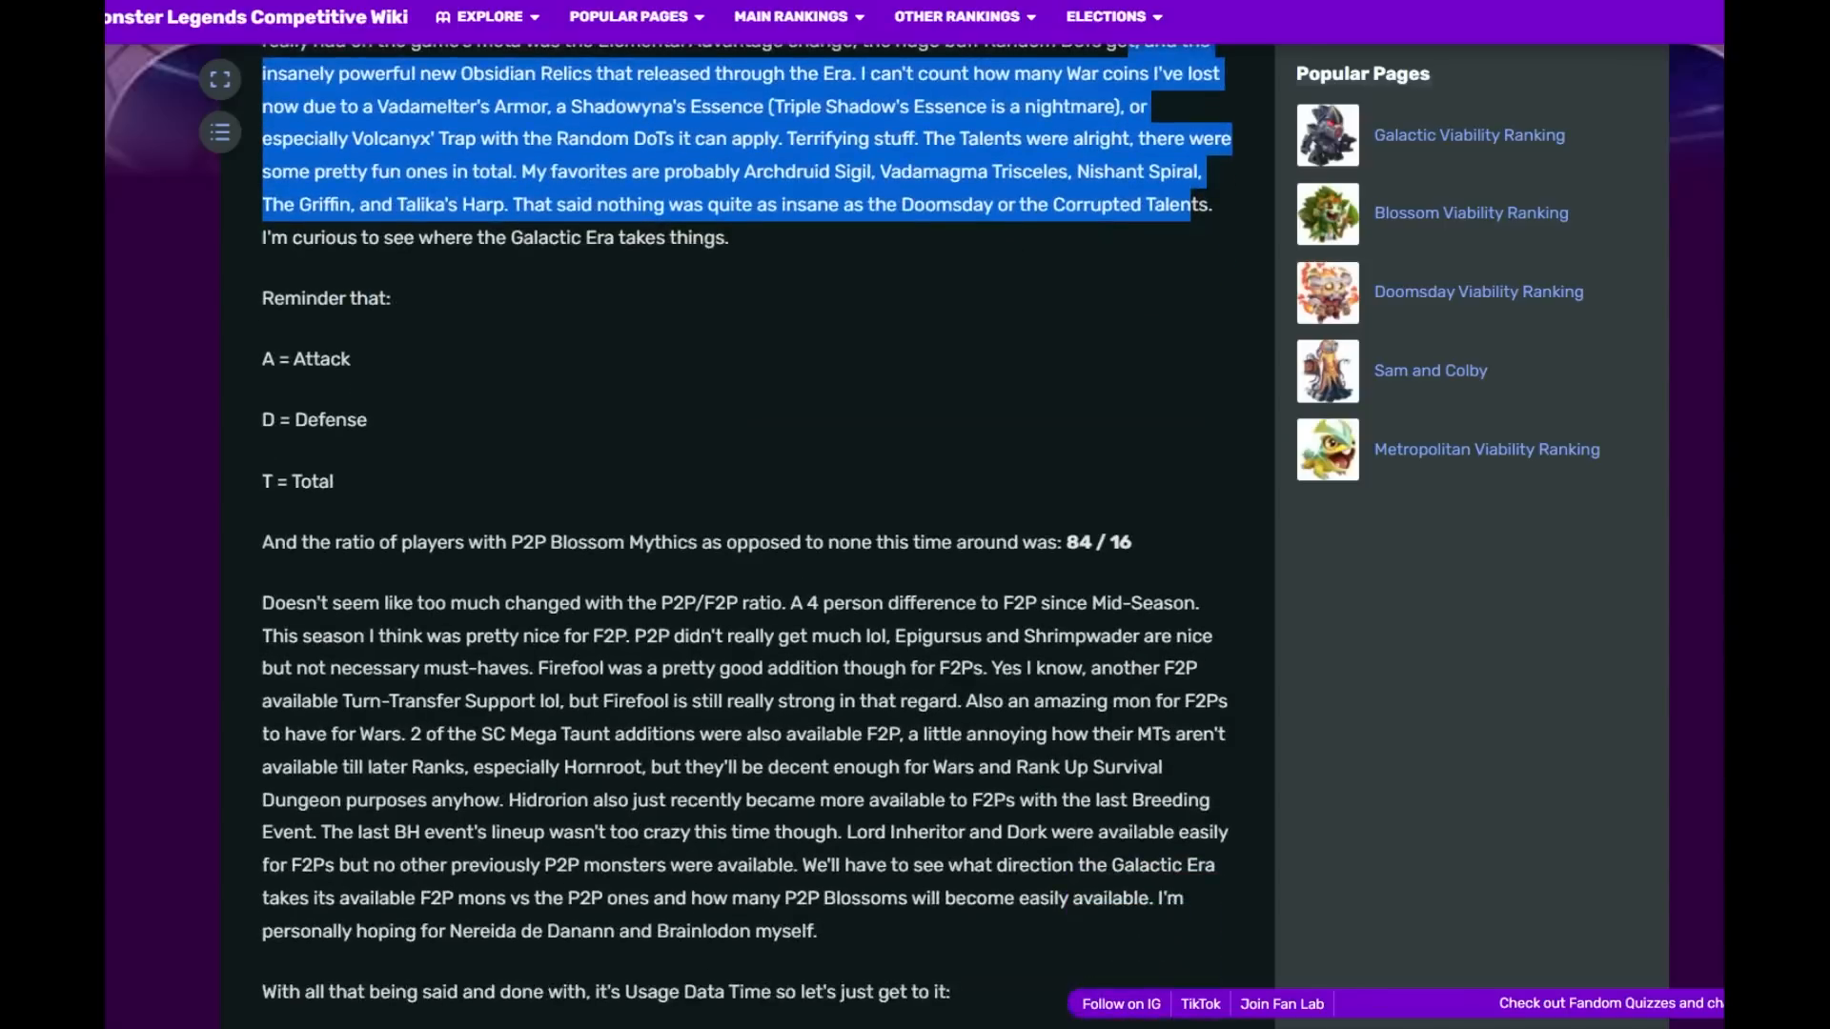
- Highlight the P2P/F2P ratio, 4 person difference and Mid-Season phrases, then the Hidrorion sentence into the contents list
{"action": "scroll", "scroll_direction": "down", "scroll_amount": 3}
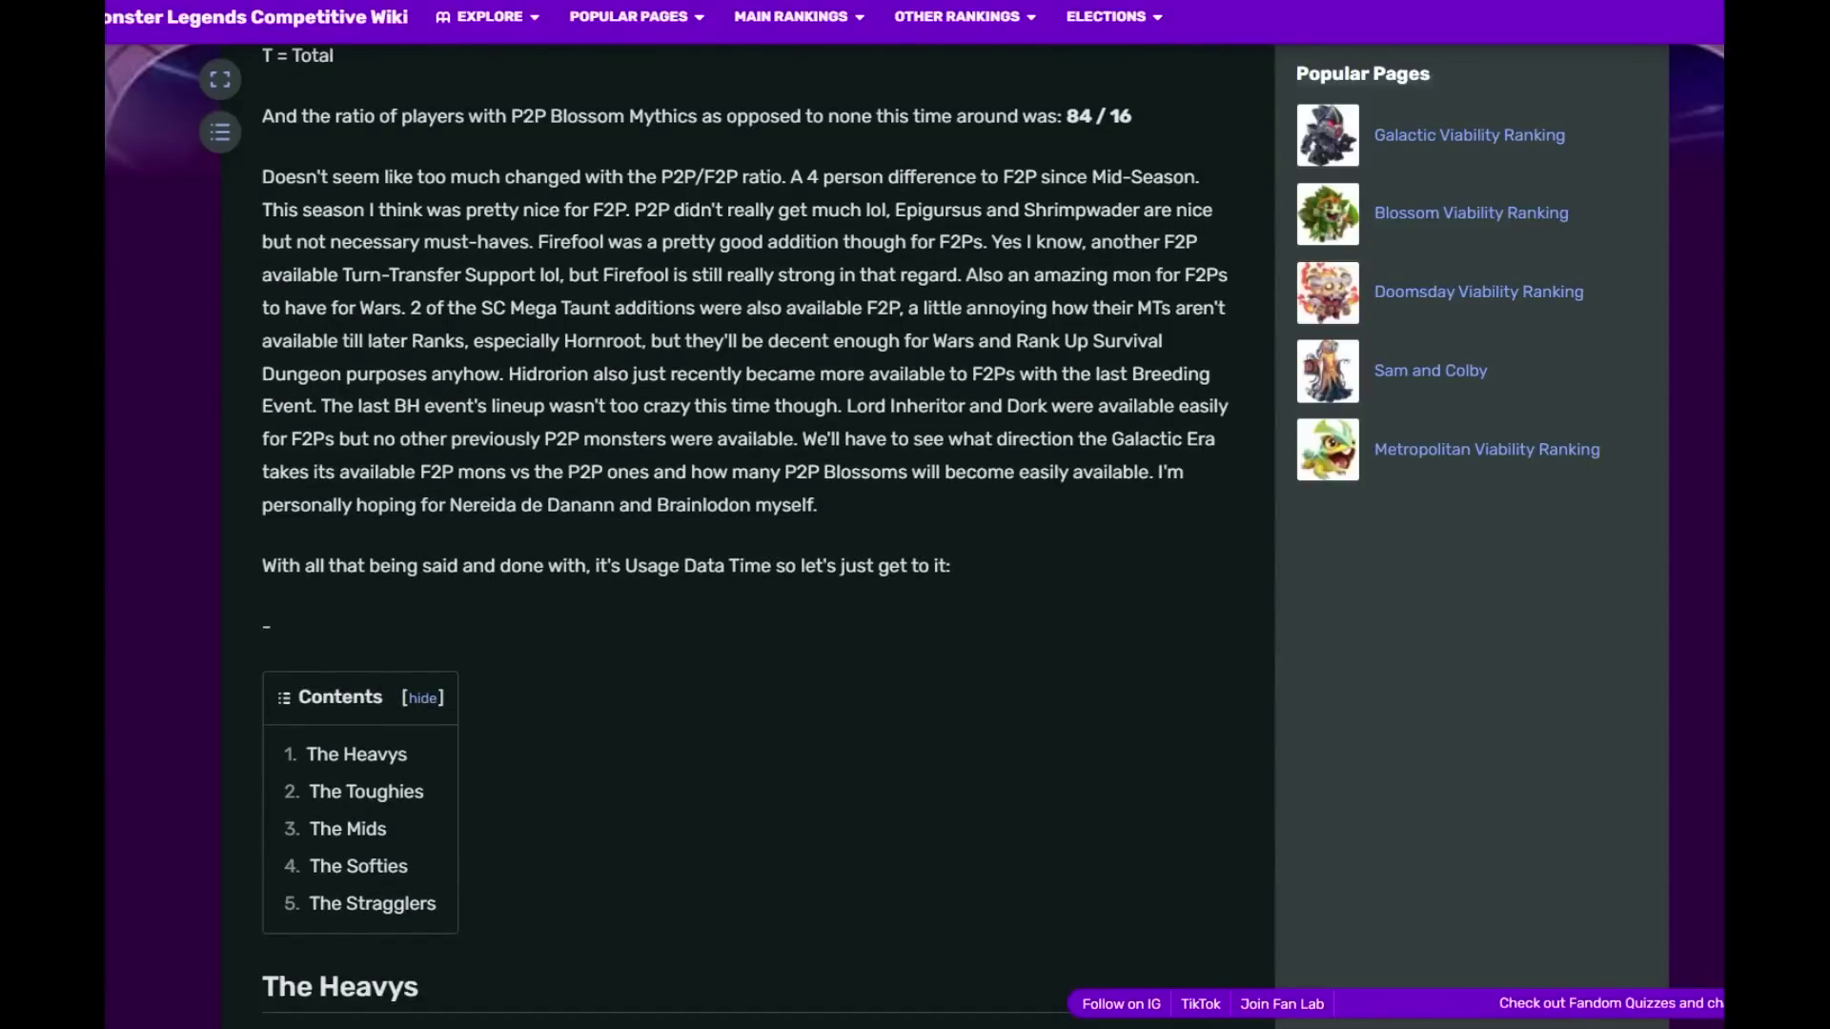
{"action": "double_click", "coordinate": [1088, 116]}
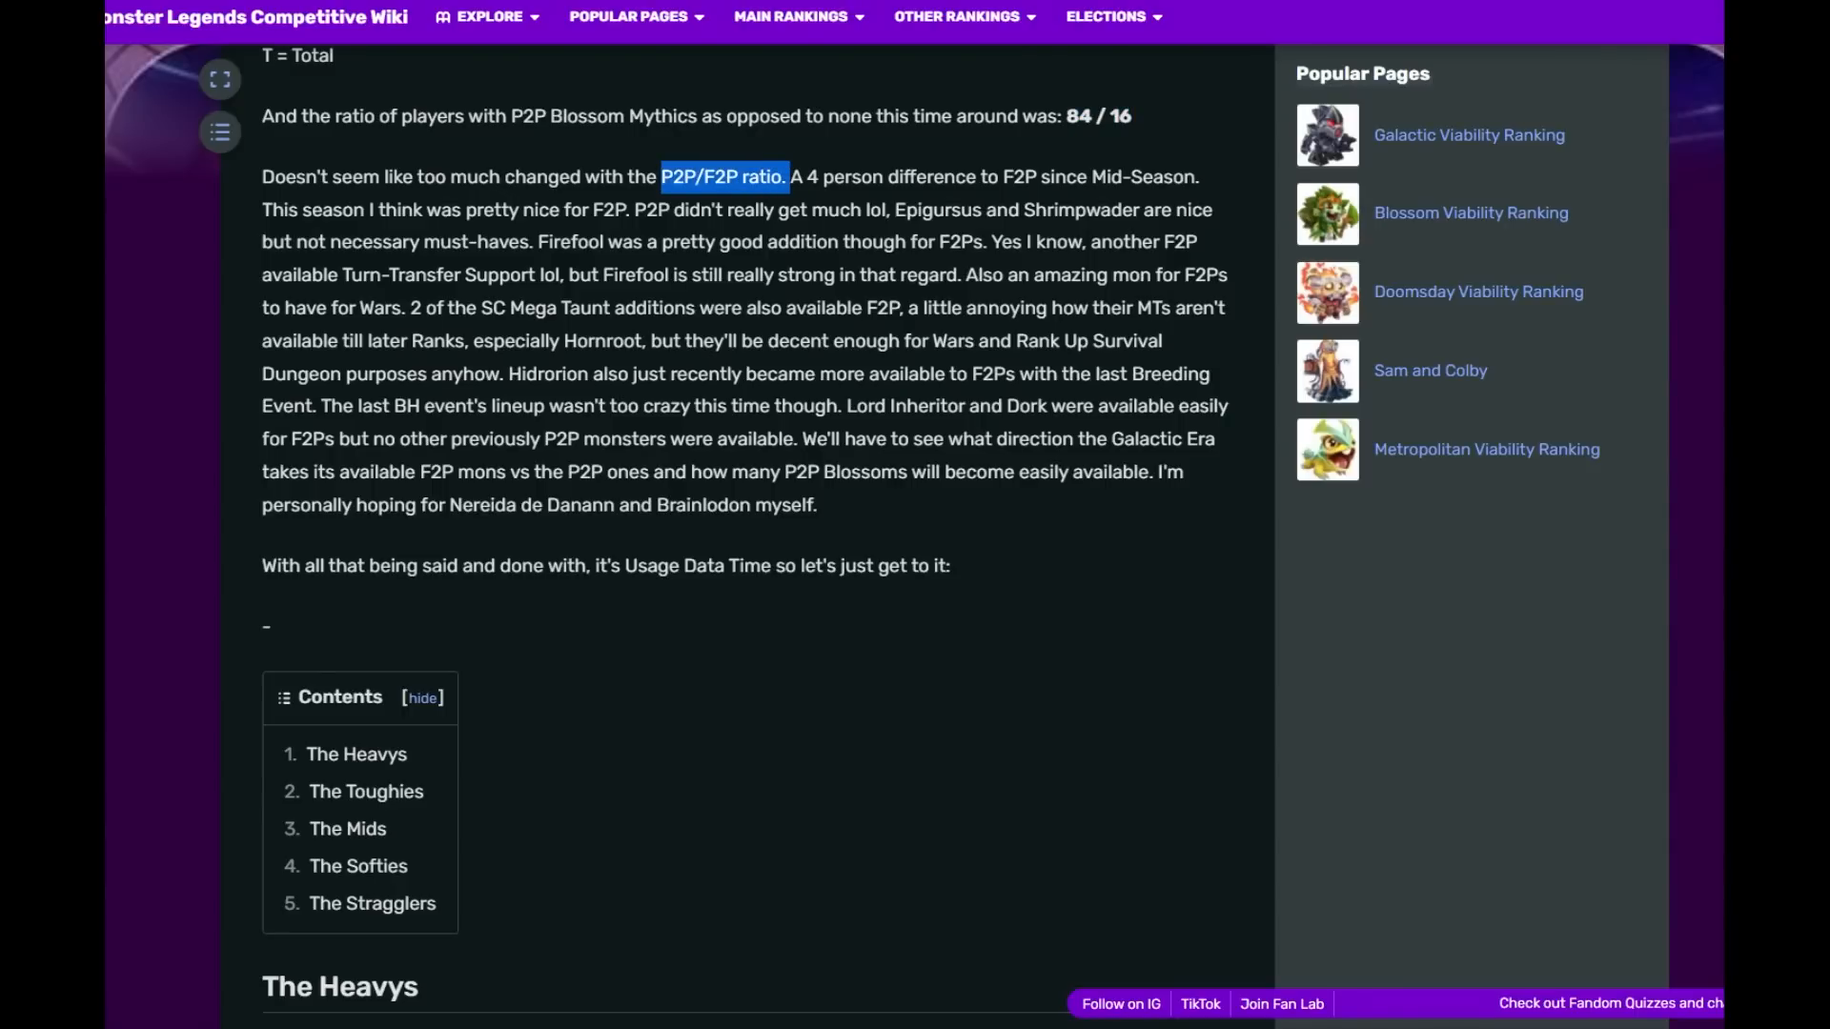
{"action": "left_click_drag", "start_coordinate": [788, 175], "coordinate": [1025, 176]}
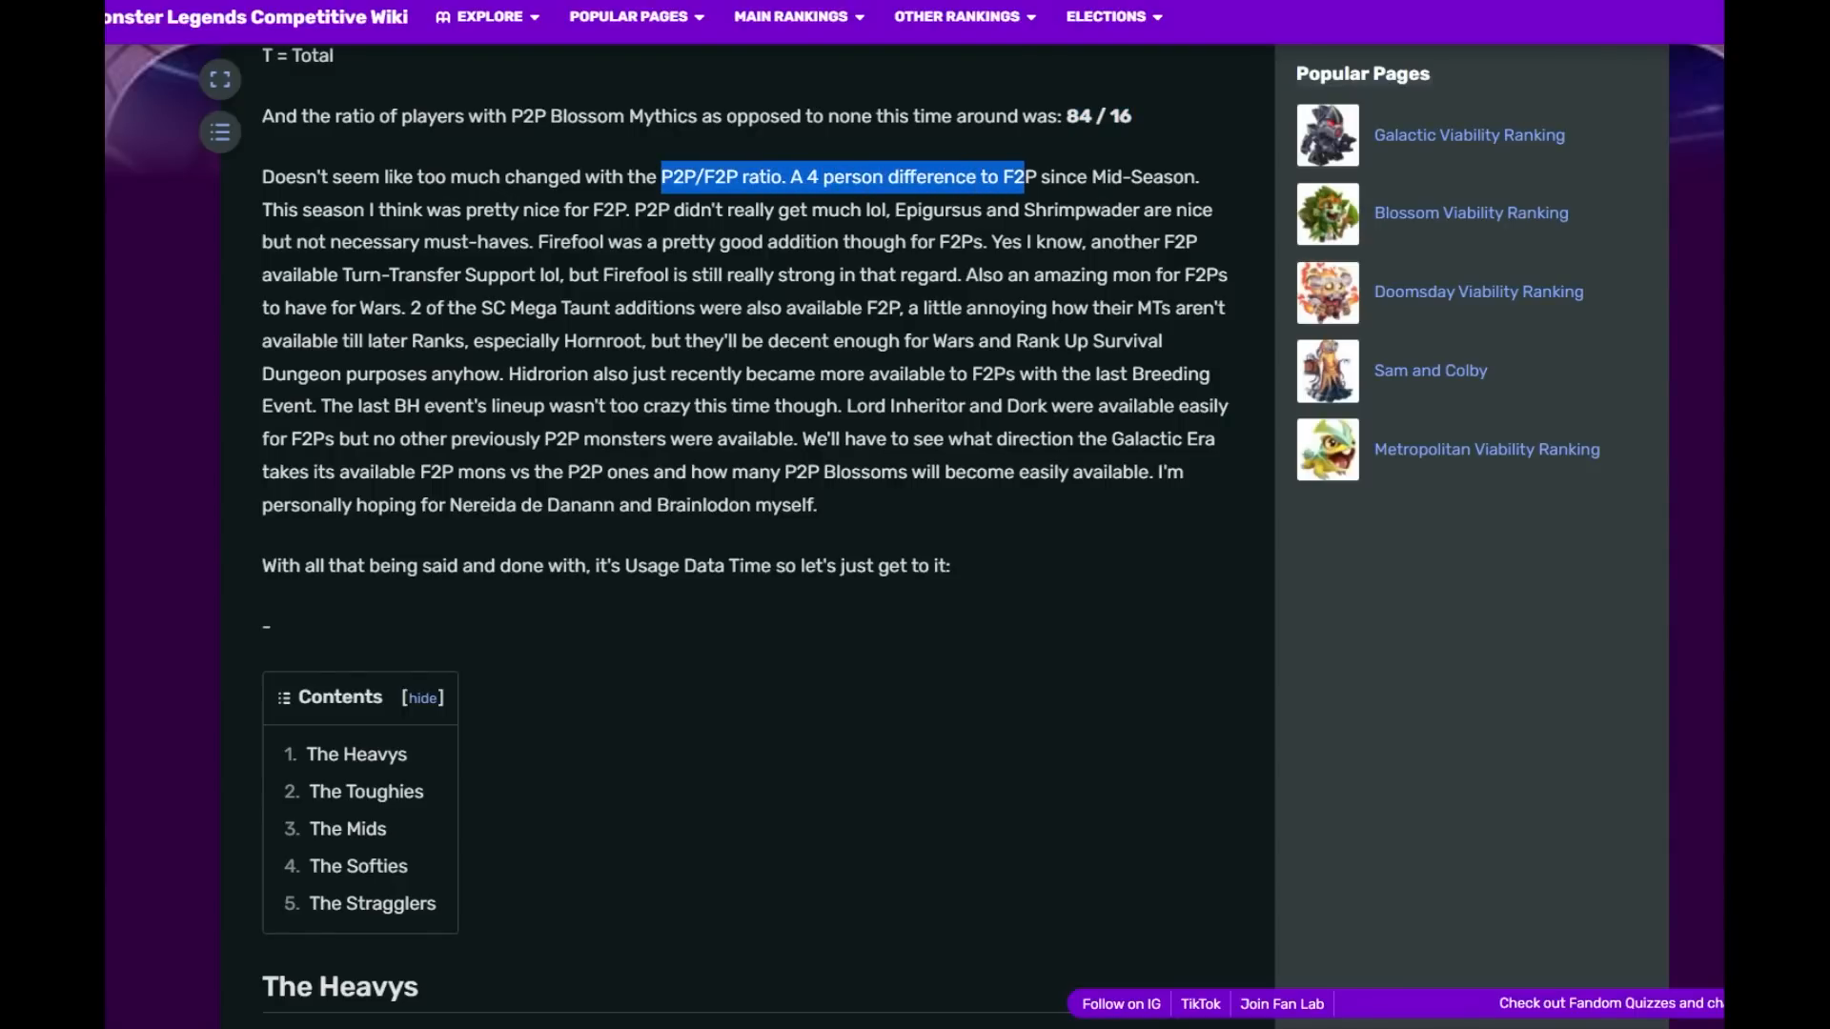
{"action": "left_click_drag", "start_coordinate": [1021, 176], "coordinate": [354, 210]}
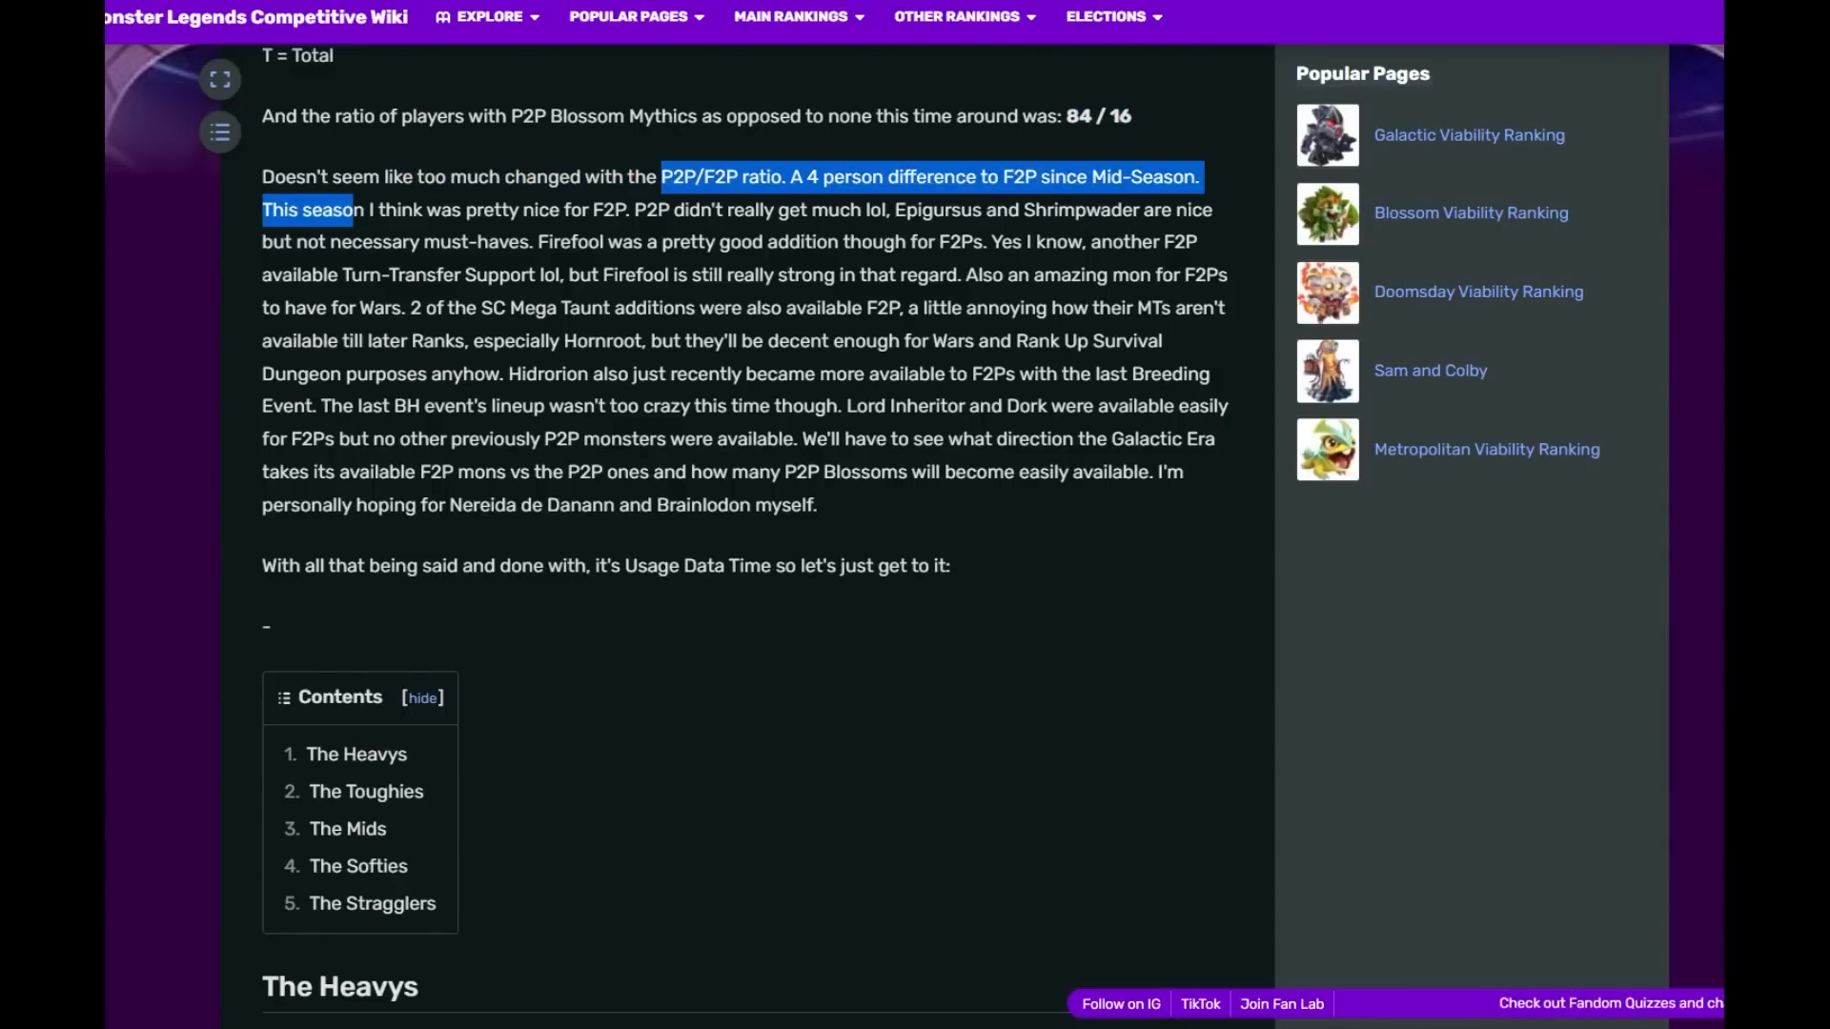
{"action": "left_click_drag", "start_coordinate": [351, 210], "coordinate": [627, 210]}
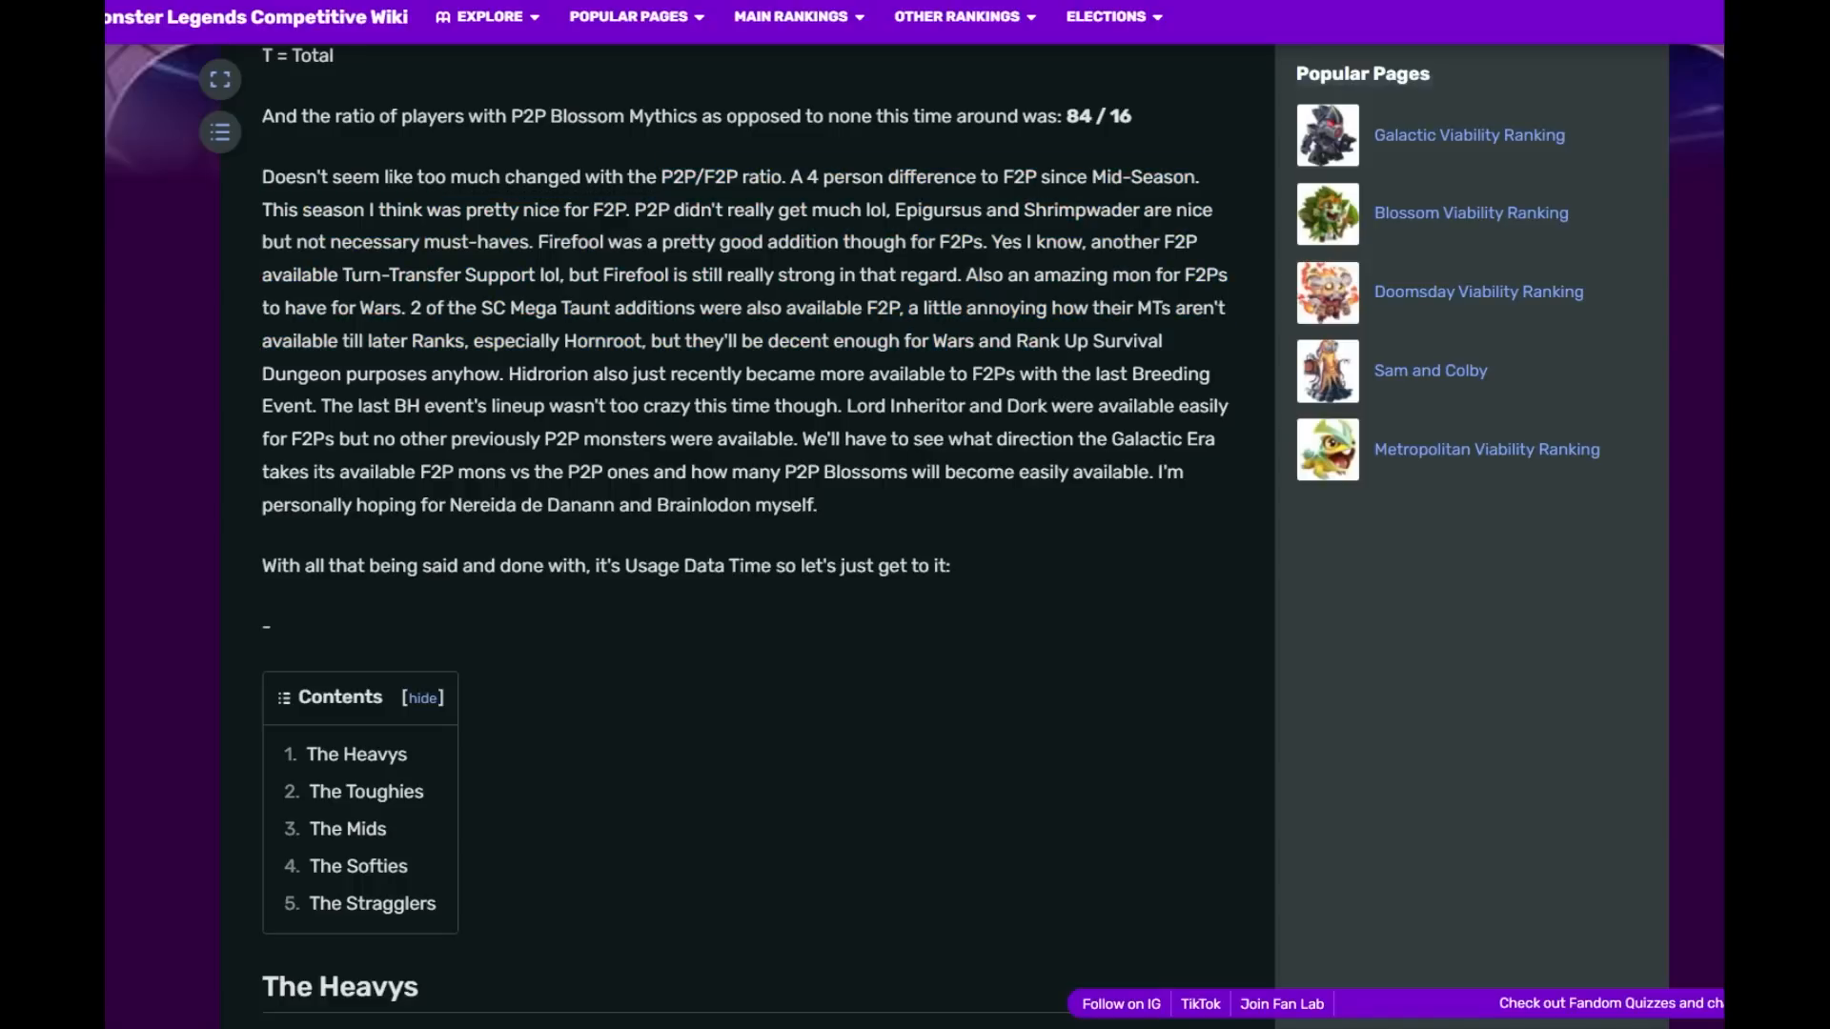
{"action": "left_click_drag", "start_coordinate": [508, 374], "coordinate": [648, 374]}
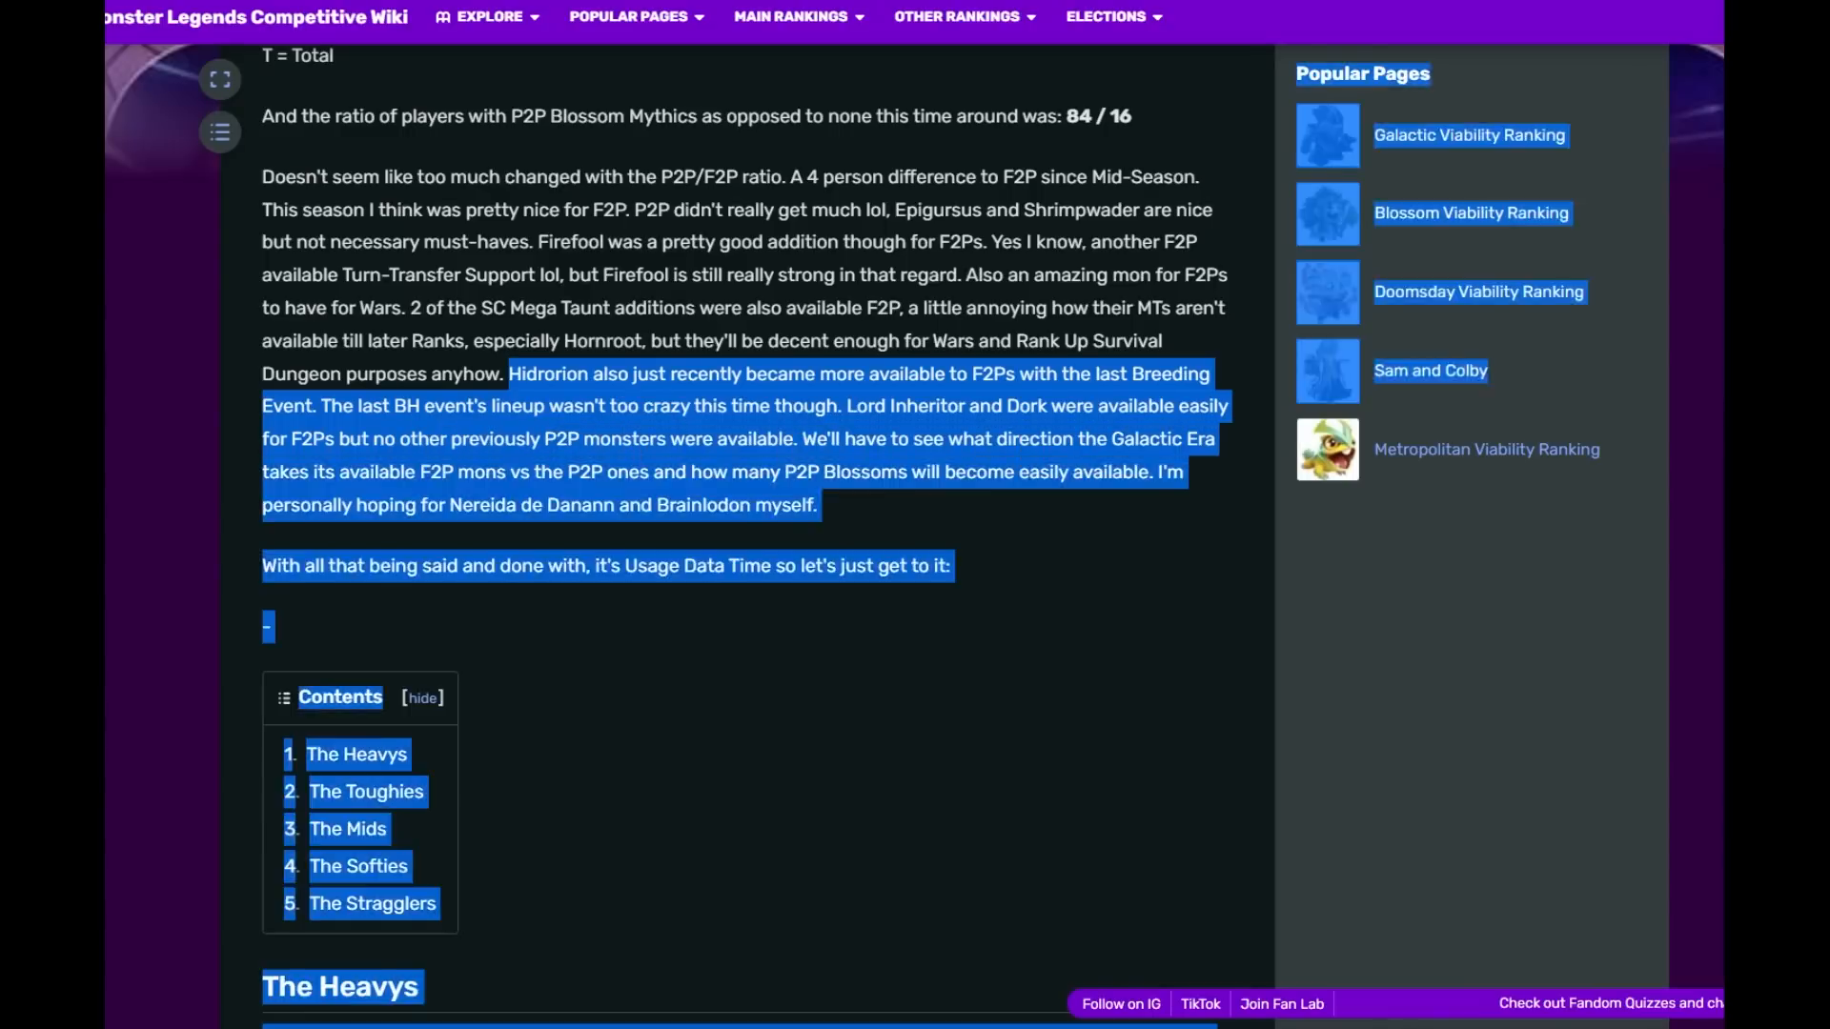
- Scroll past the Contents box into The Heavys section to Cherub Cupid and Galvanus
{"action": "scroll", "scroll_direction": "down", "scroll_amount": 3}
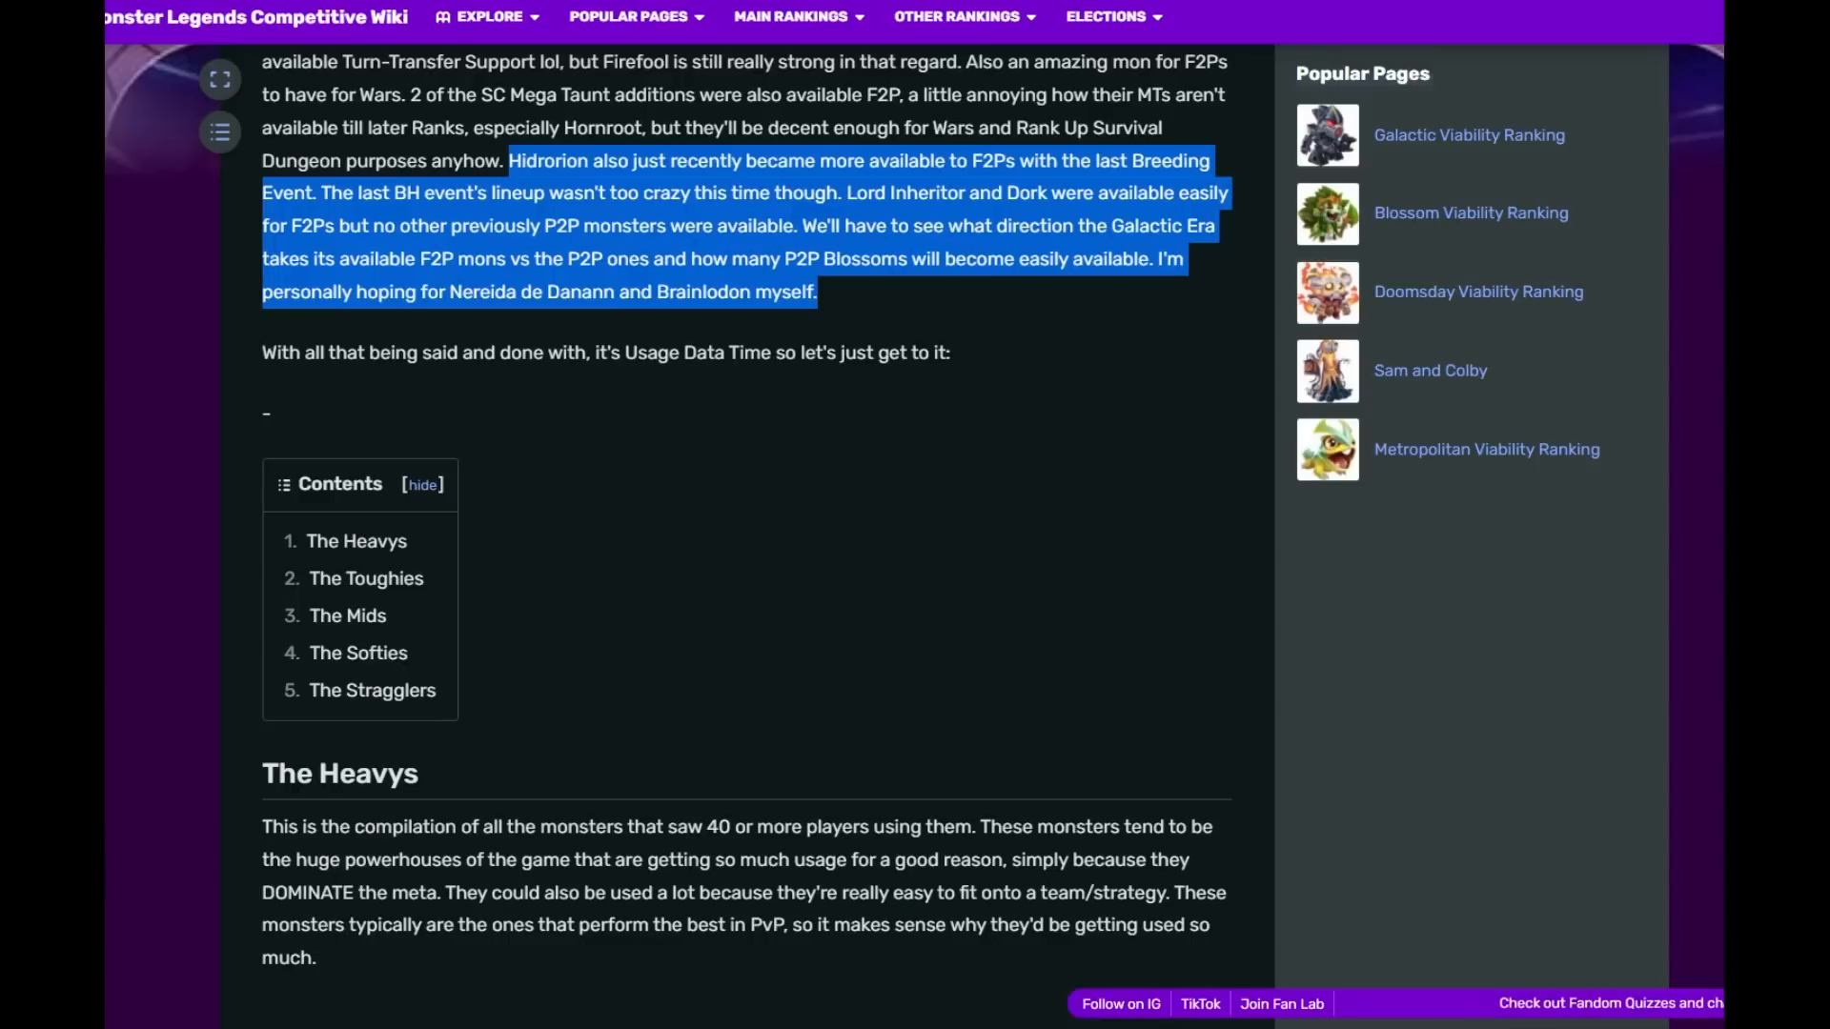
{"action": "scroll", "scroll_direction": "down", "scroll_amount": 3}
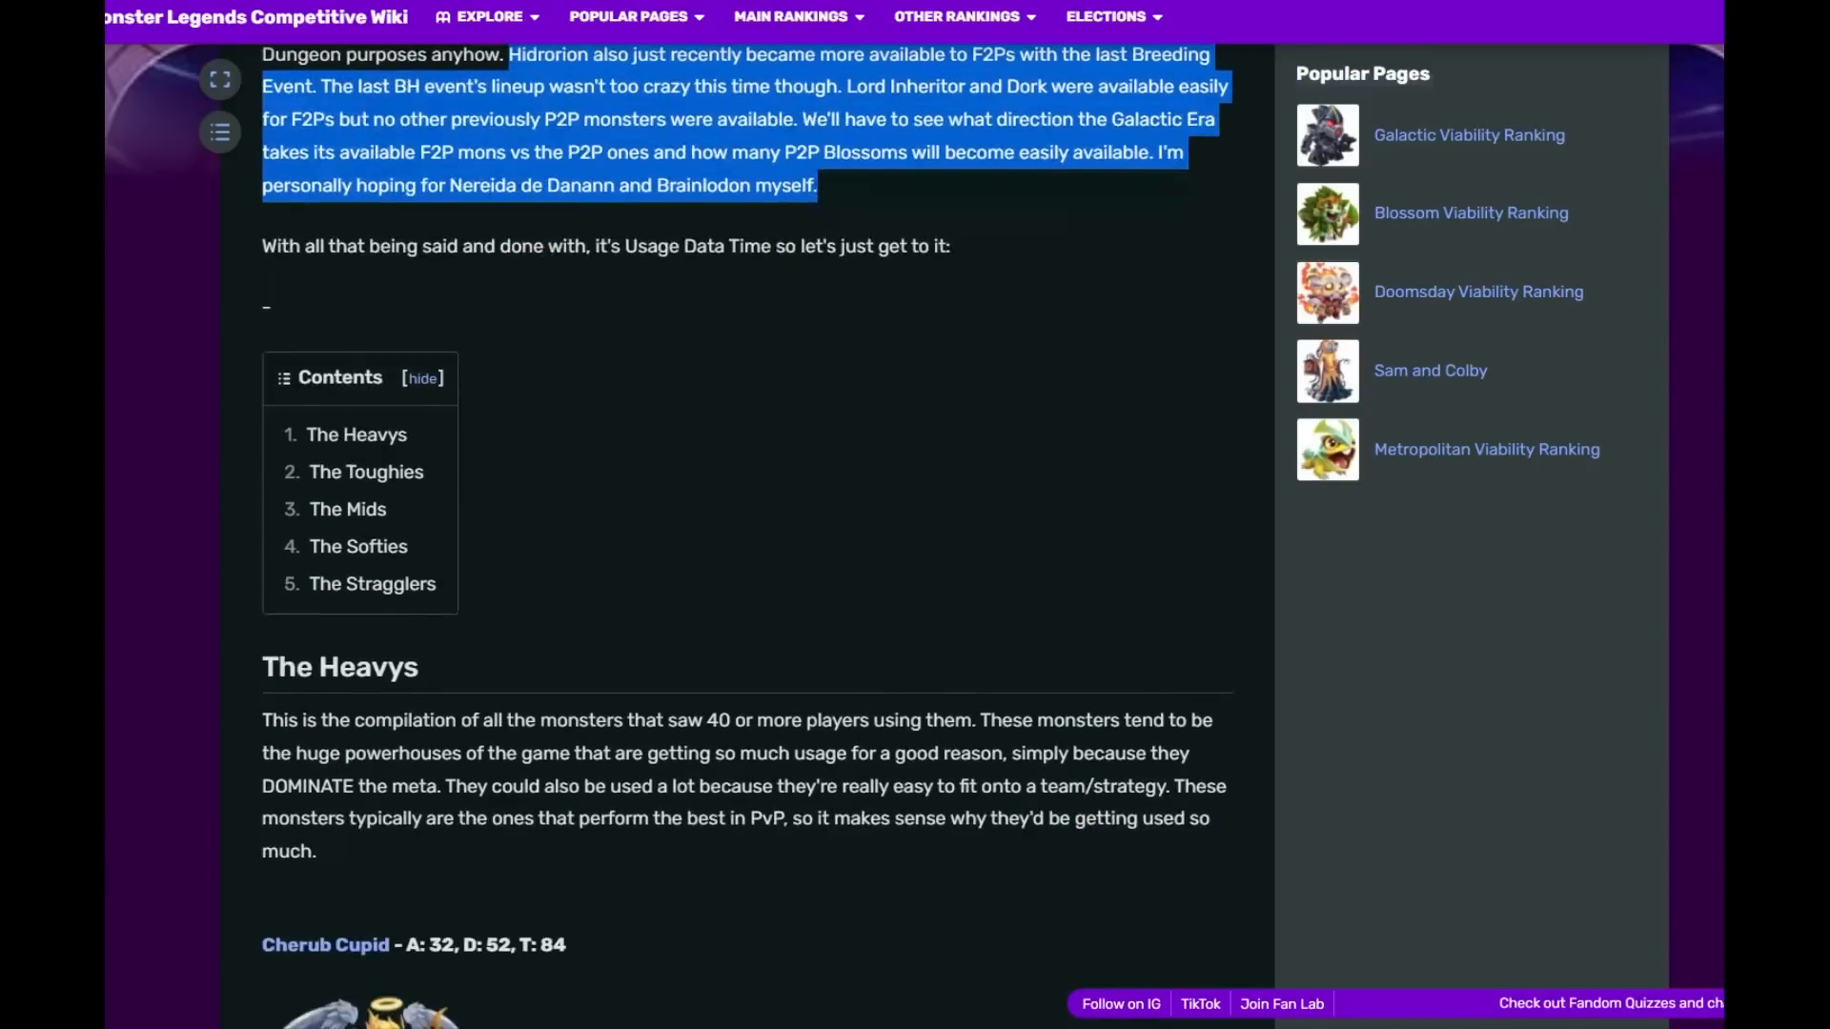
{"action": "scroll", "scroll_direction": "down", "scroll_amount": 3}
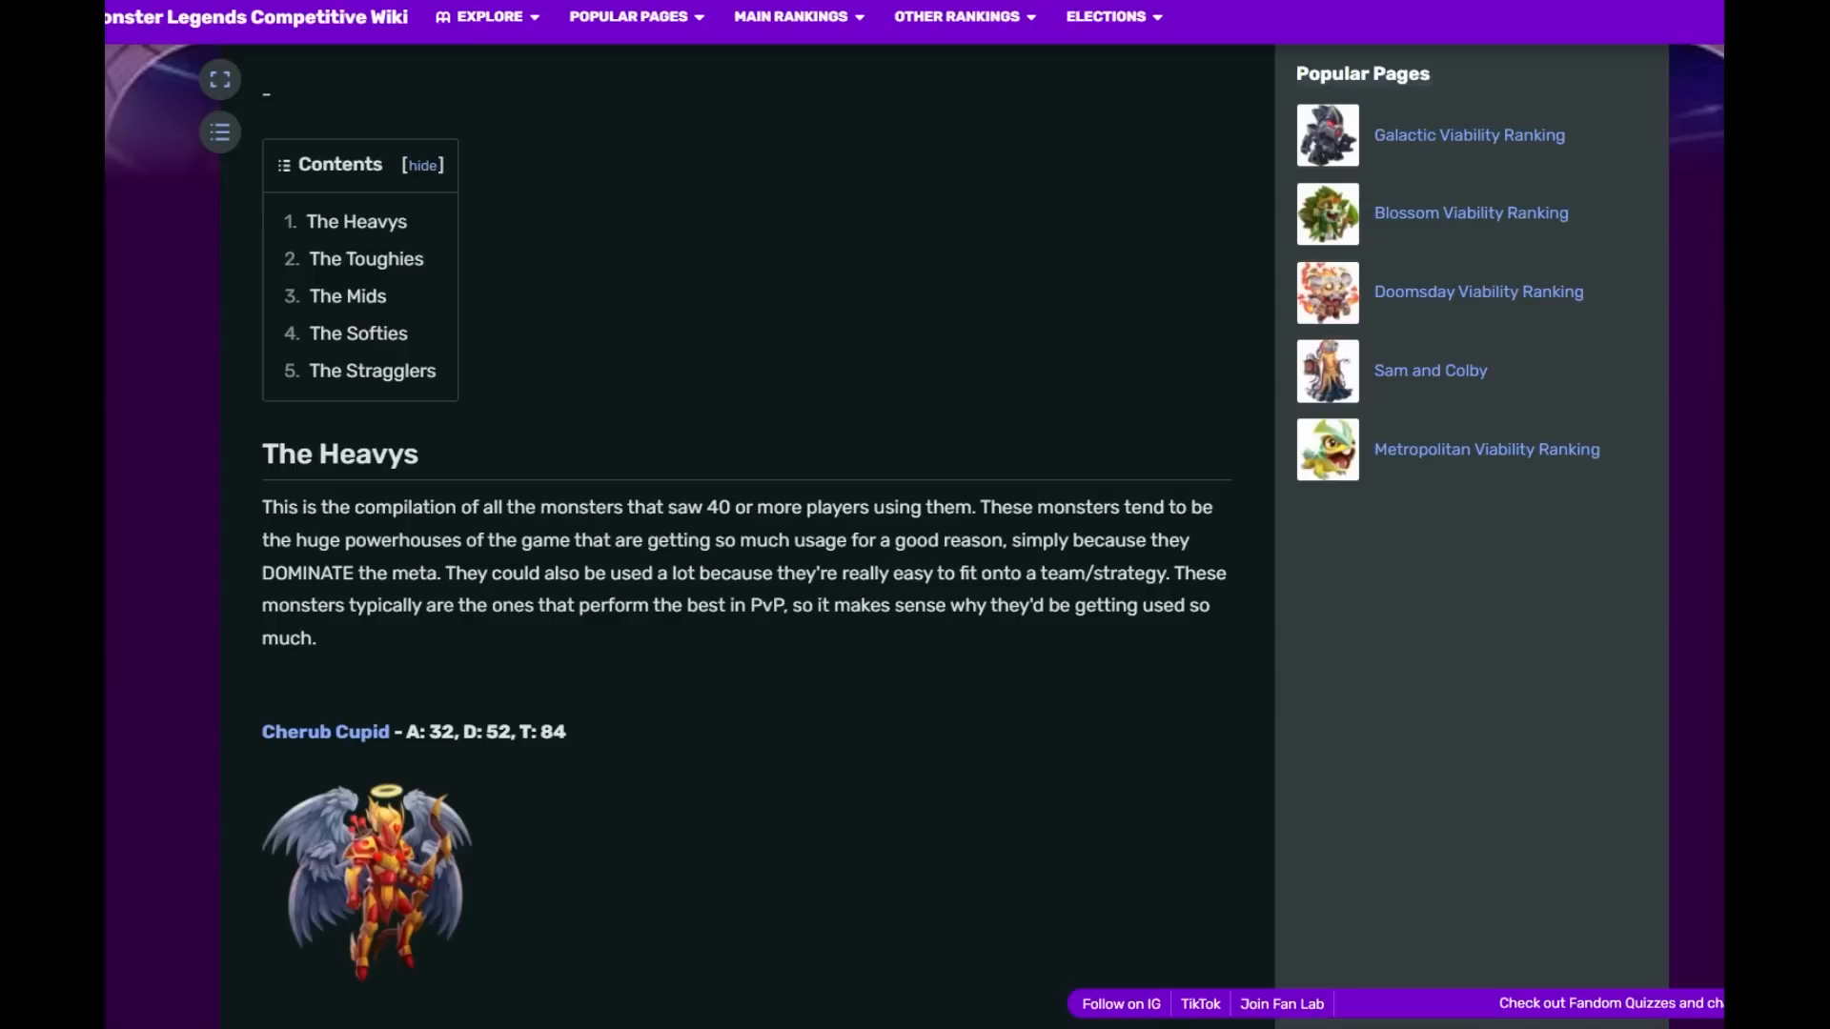
{"action": "scroll", "scroll_direction": "down", "scroll_amount": 3}
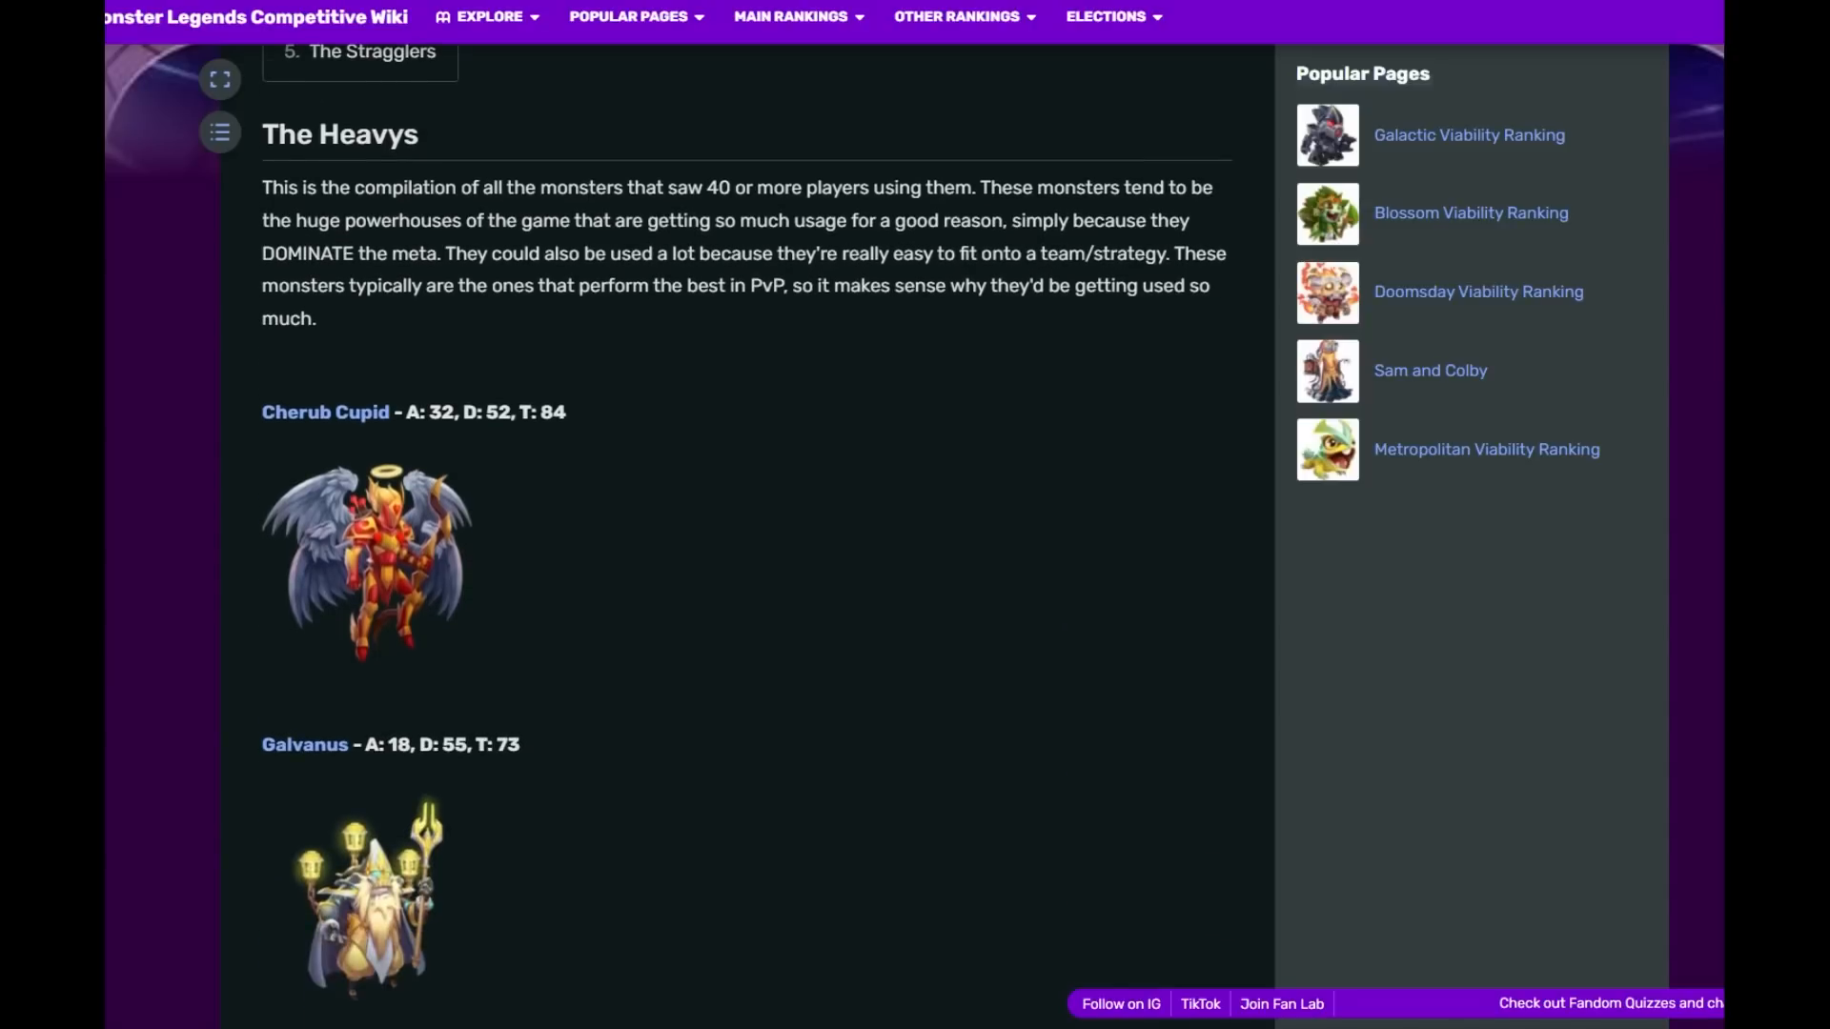
- Highlight Galvanus's attack count of 18 and Elvira Demonslayer's total of 71 while reading the Heavys
{"action": "double_click", "coordinate": [513, 744]}
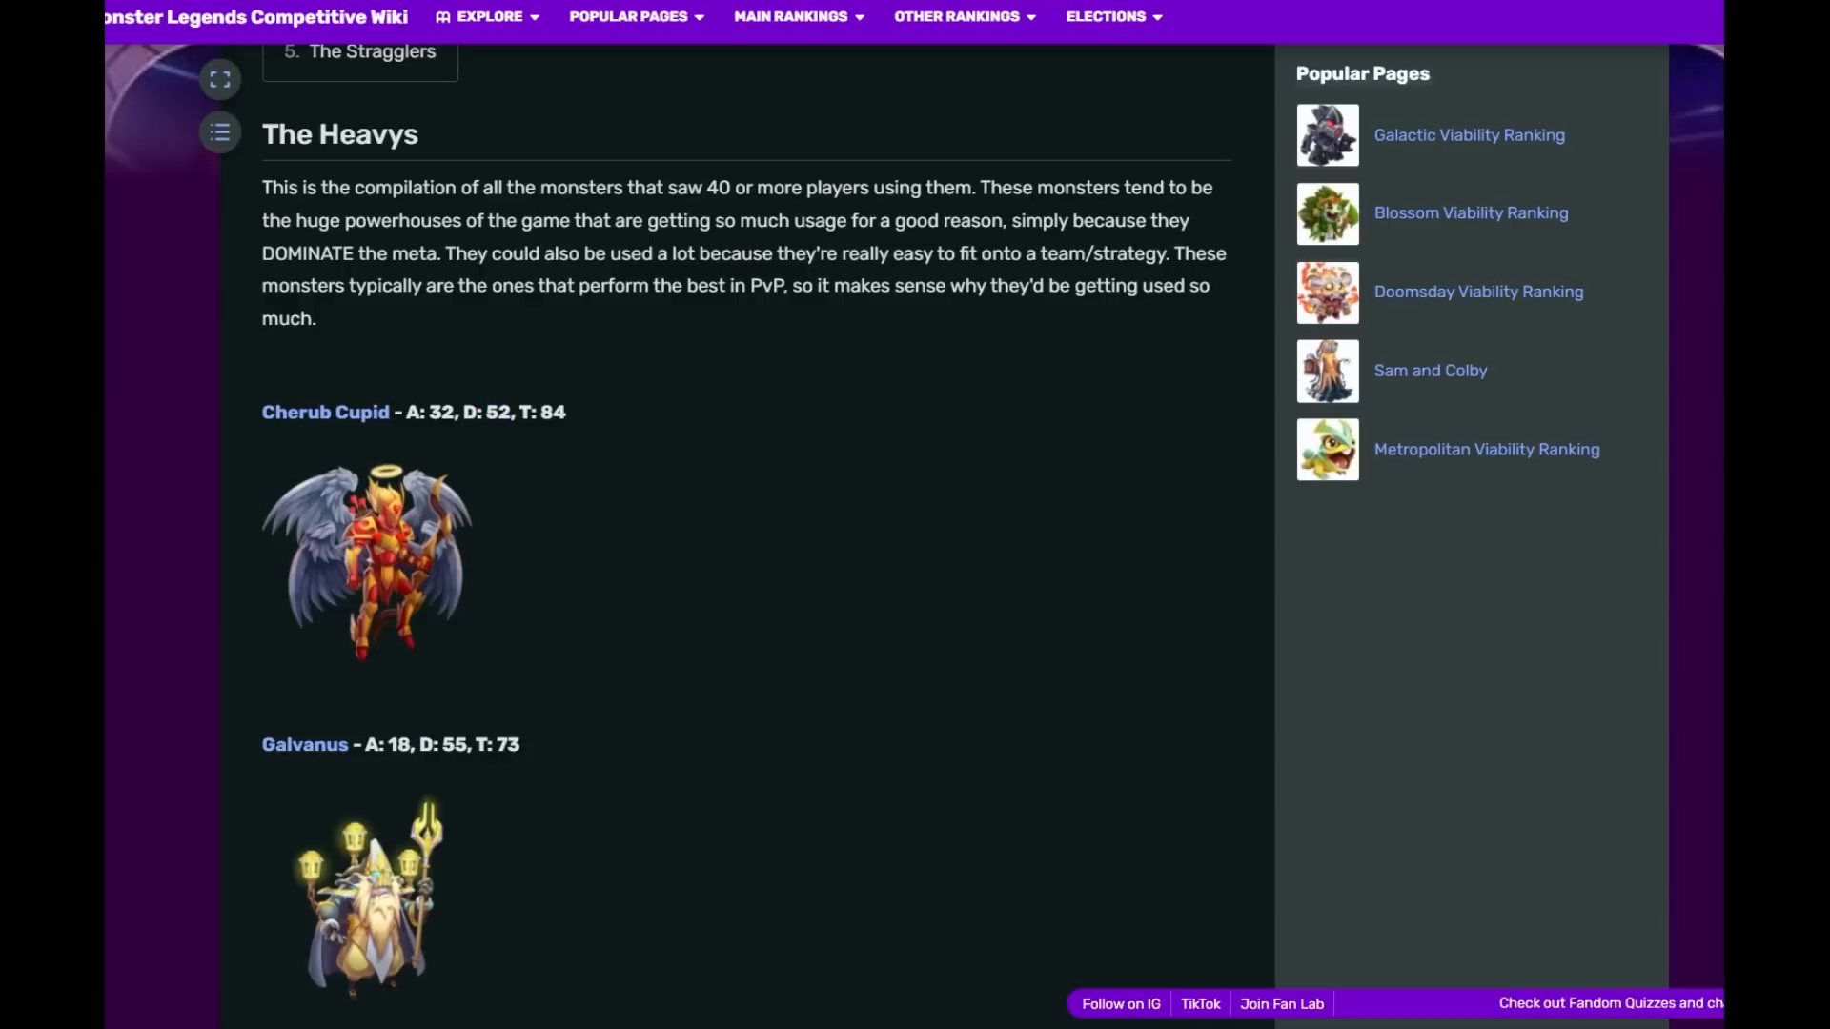
{"action": "double_click", "coordinate": [401, 744]}
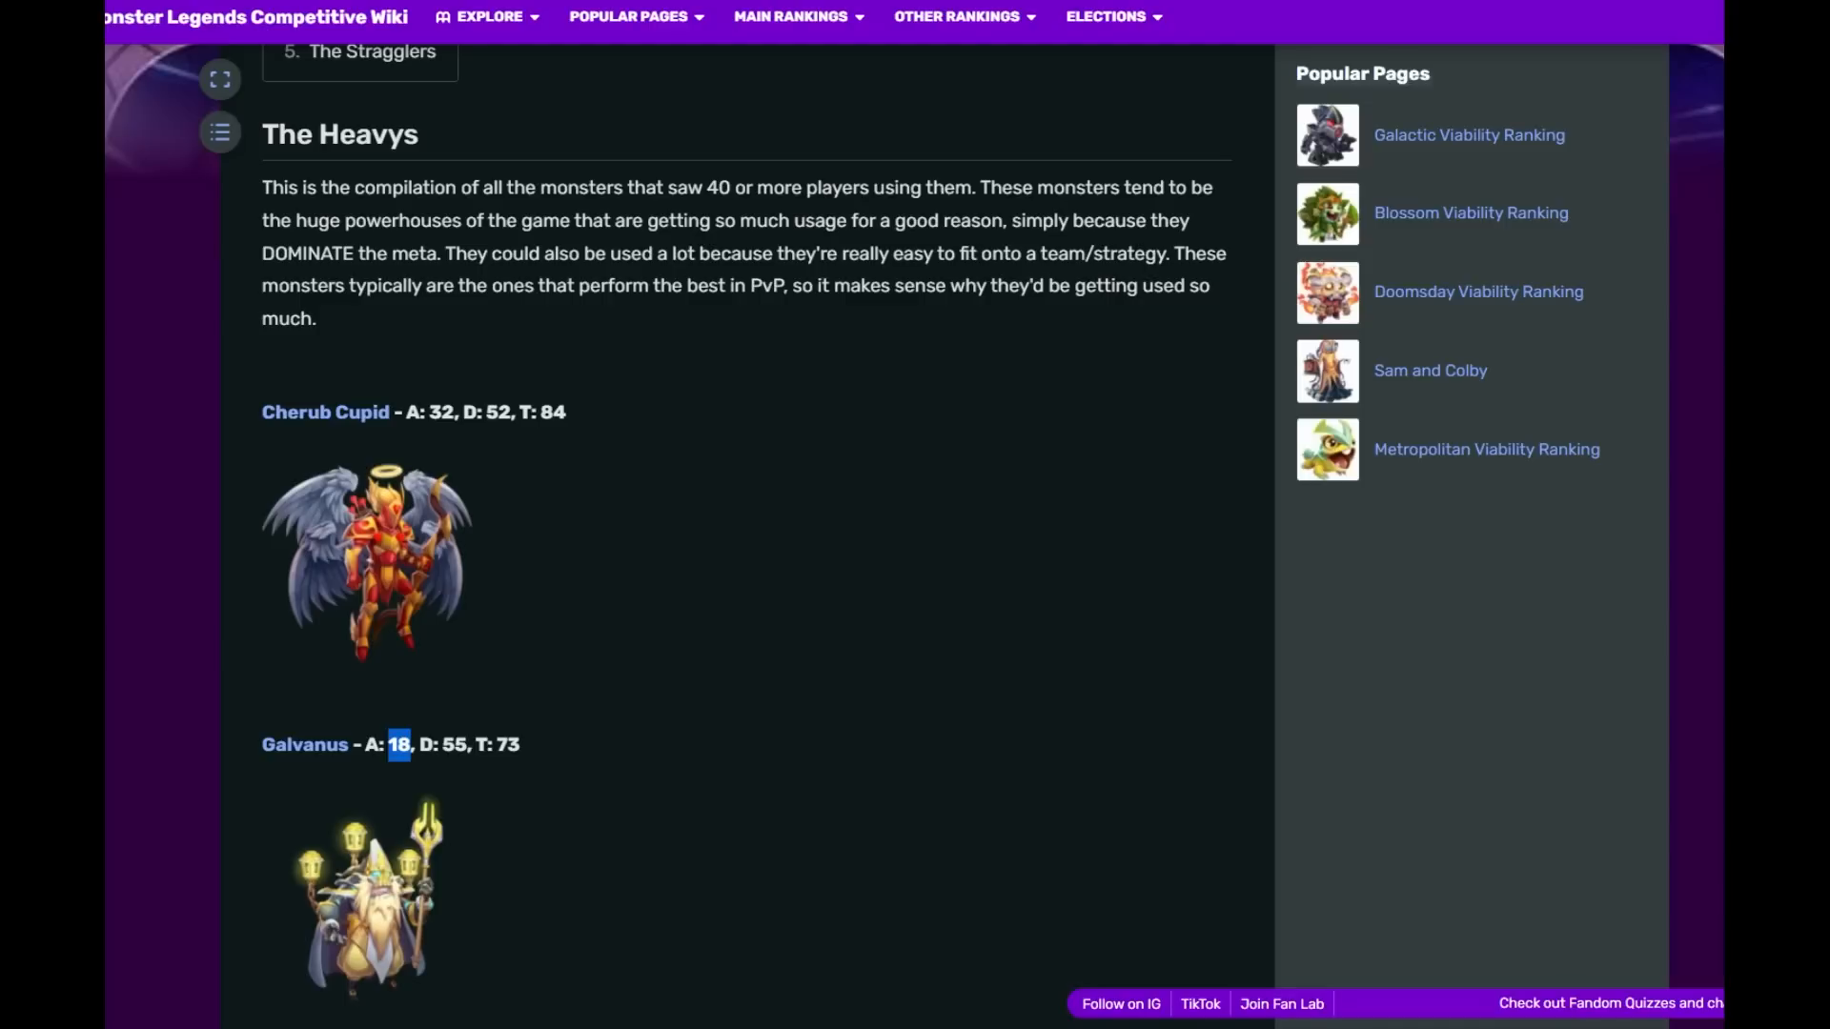
{"action": "scroll", "scroll_direction": "down", "scroll_amount": 3}
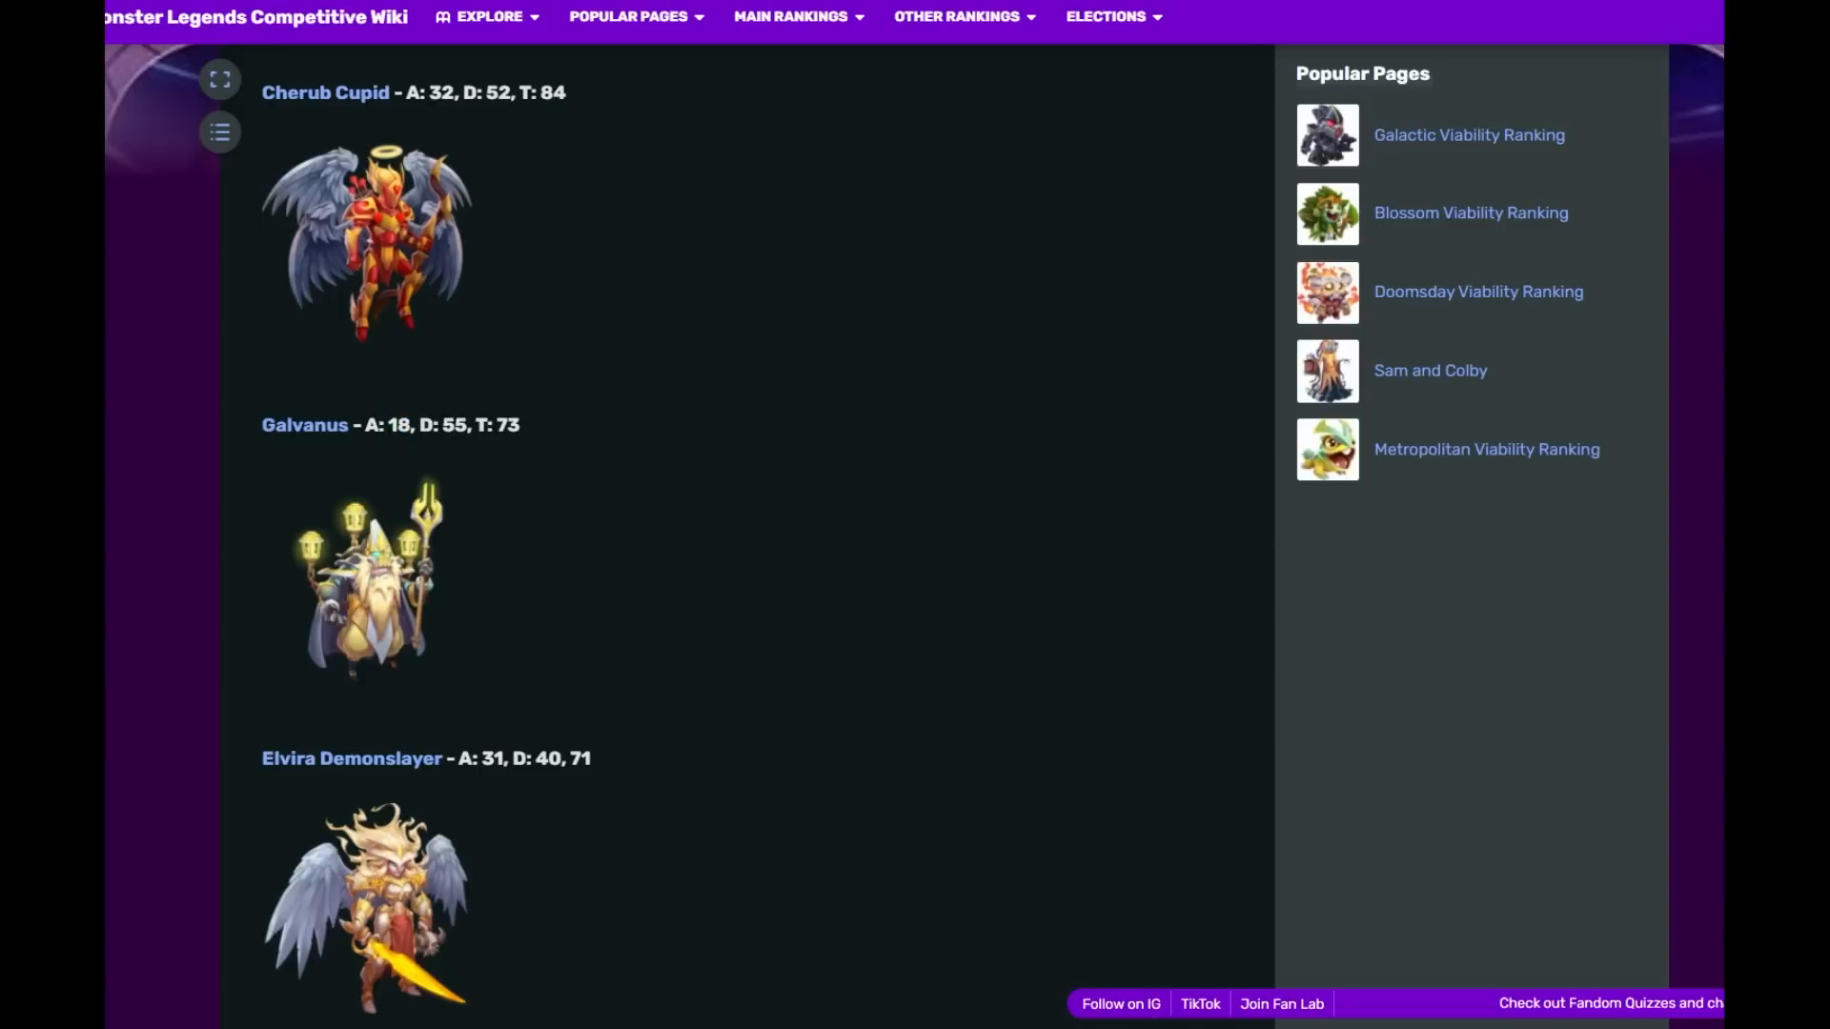
{"action": "double_click", "coordinate": [580, 758]}
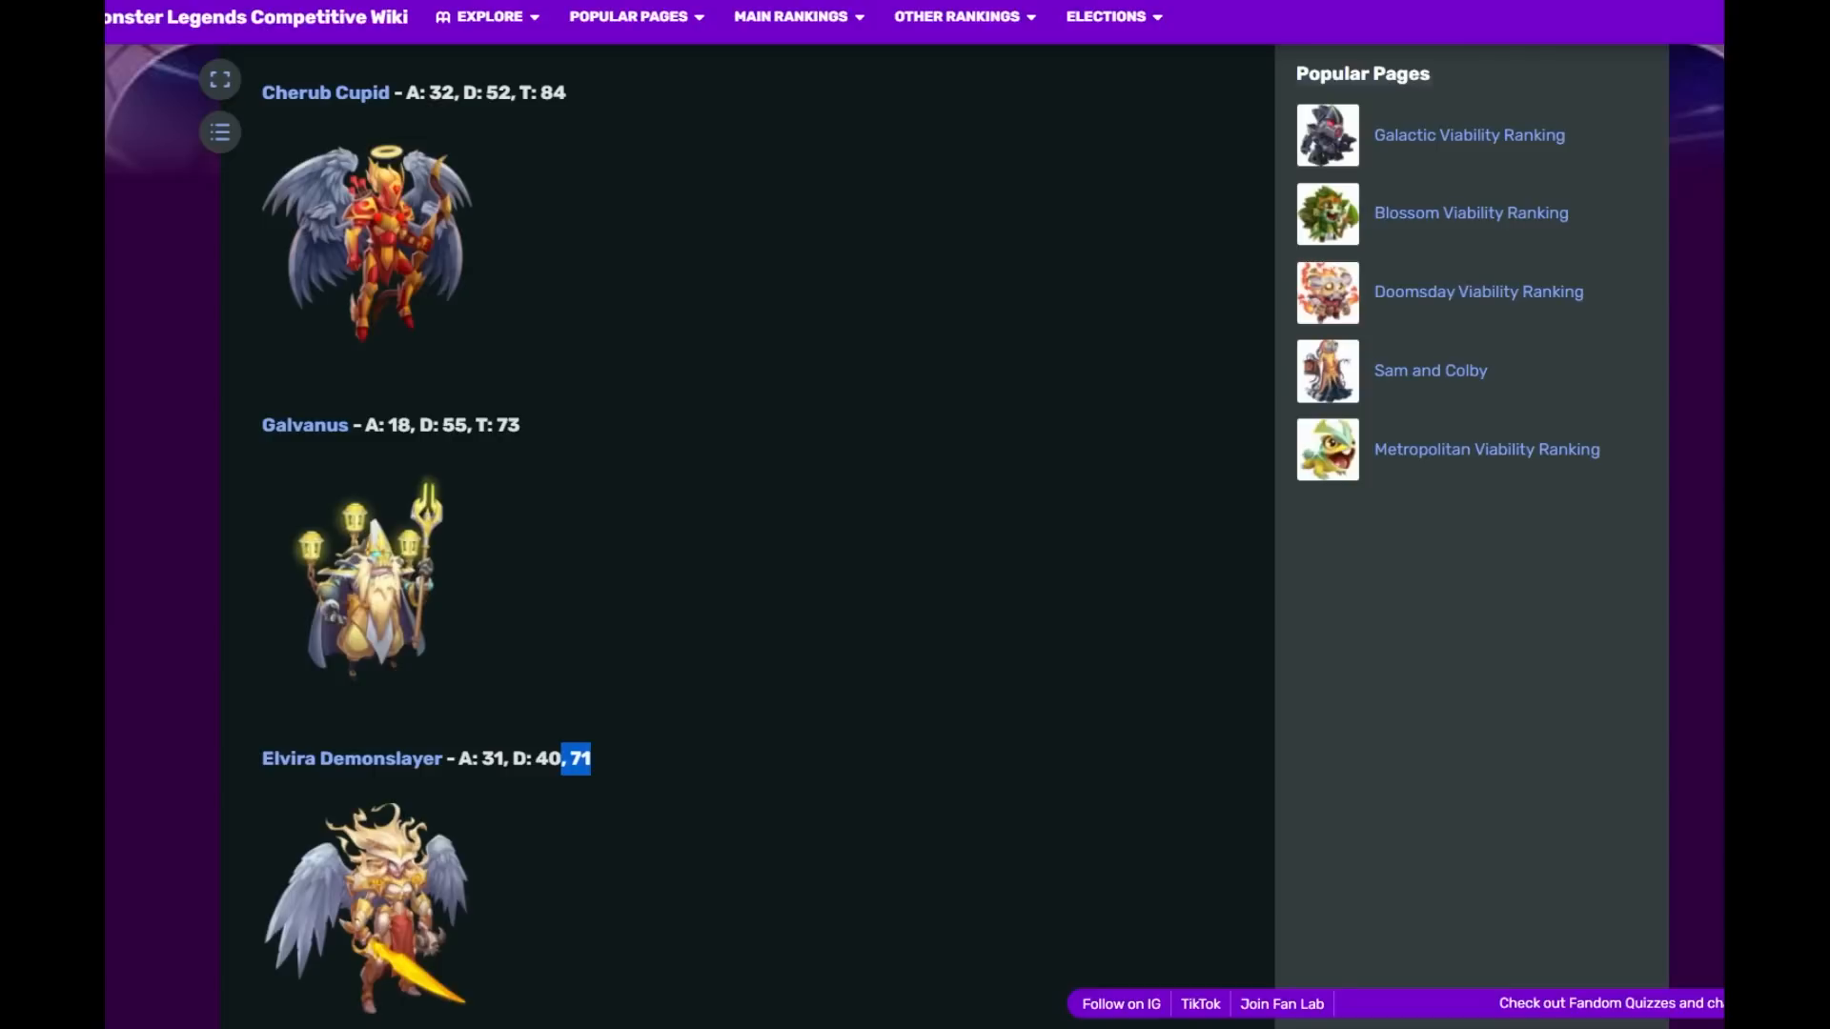
- Scroll down through Uriel the Divine to King Atum
{"action": "scroll", "scroll_direction": "down", "scroll_amount": 3}
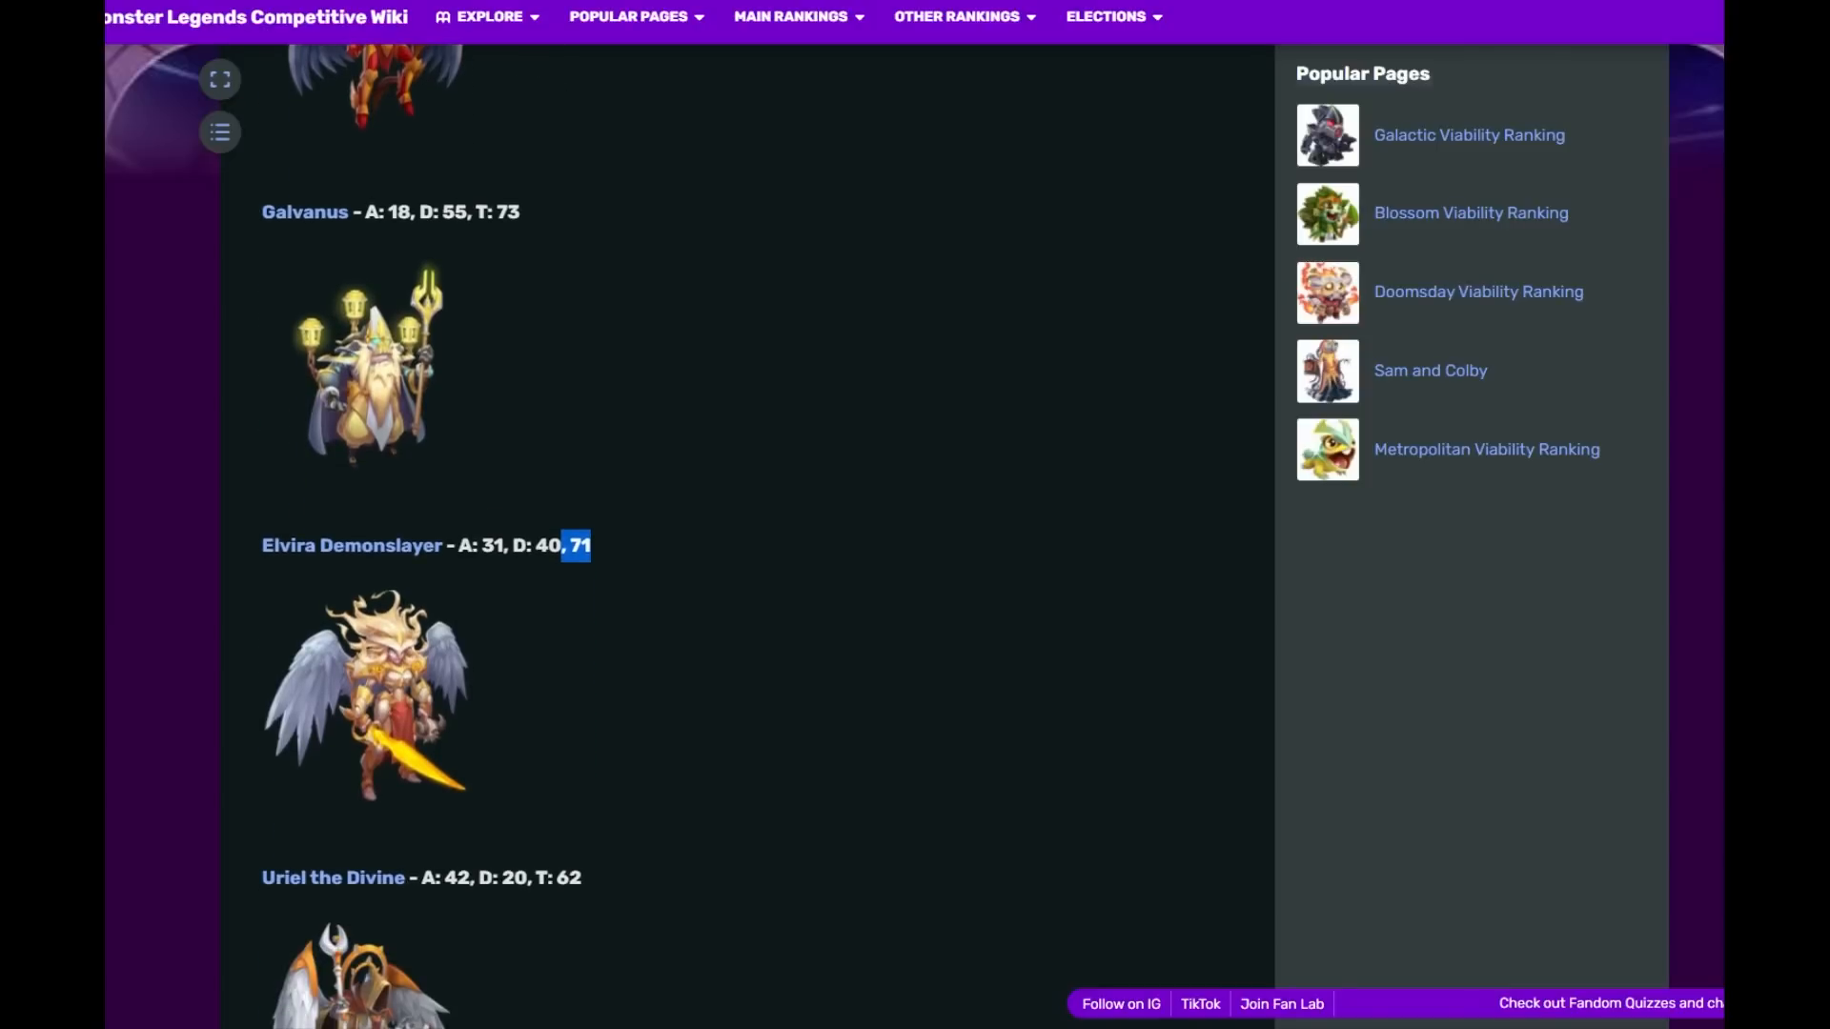
{"action": "scroll", "scroll_direction": "down", "scroll_amount": 3}
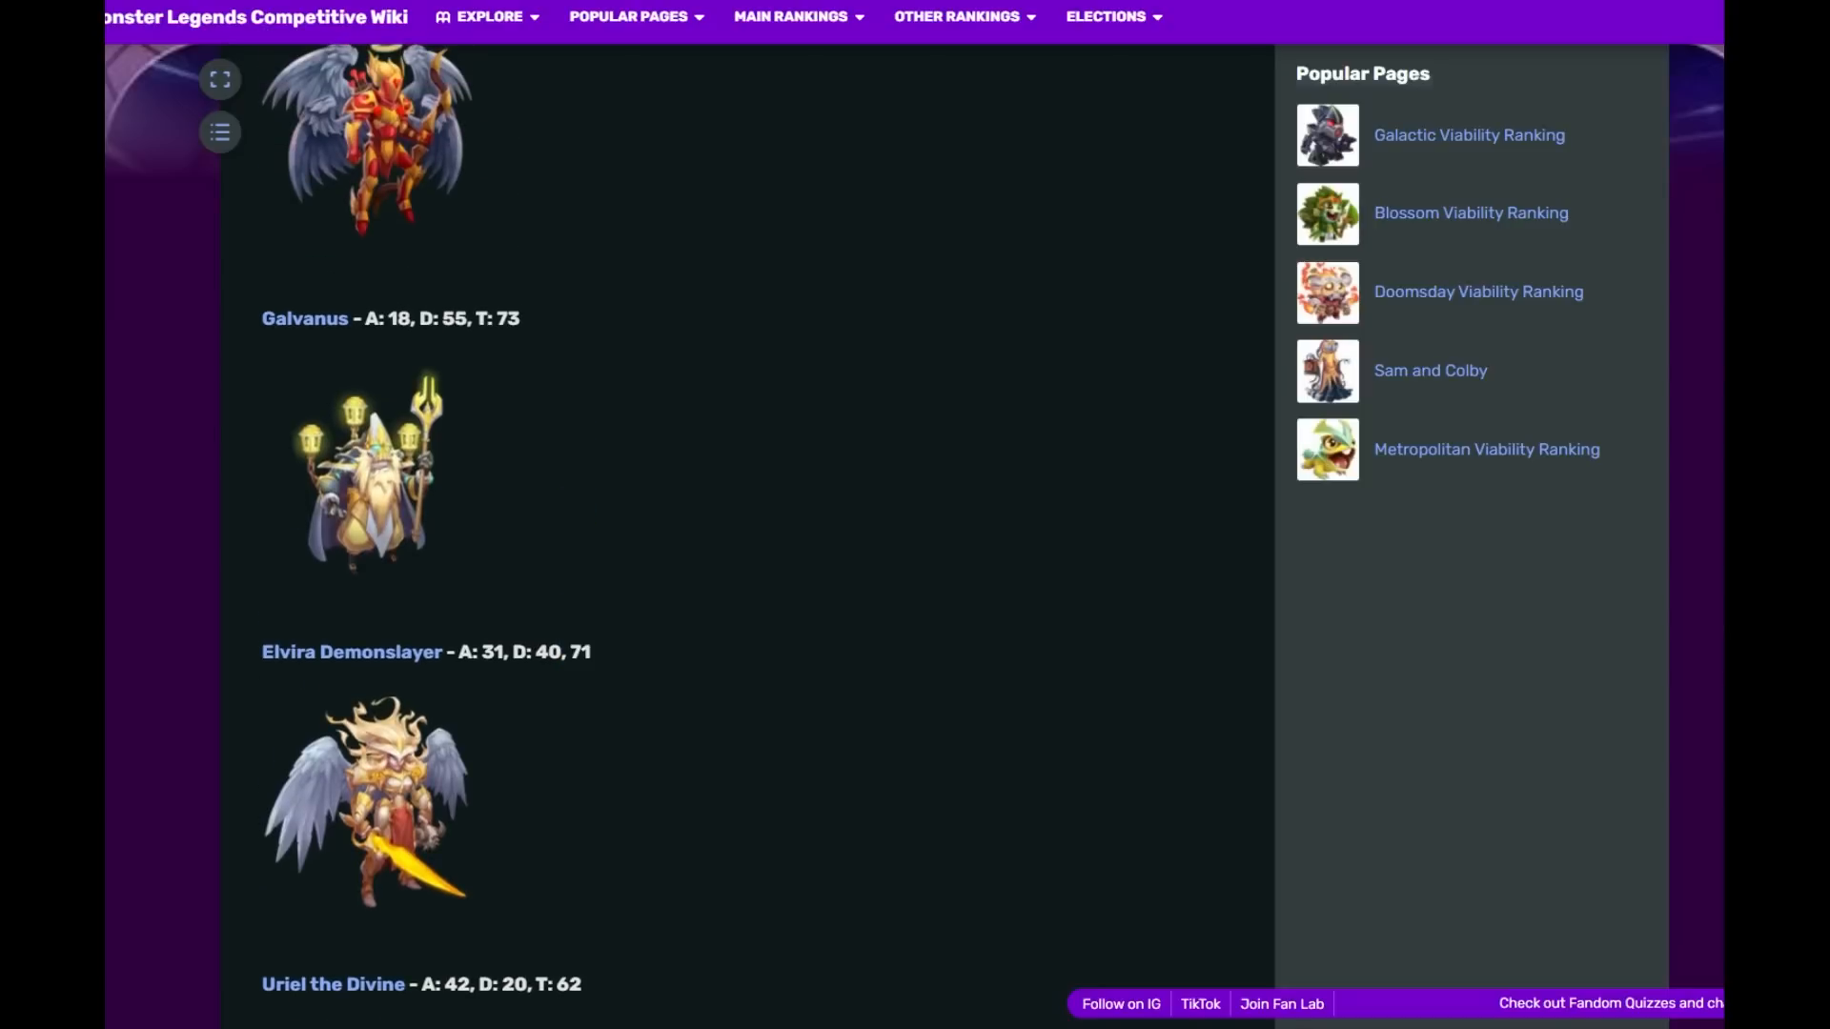
{"action": "scroll", "scroll_direction": "down", "scroll_amount": 3}
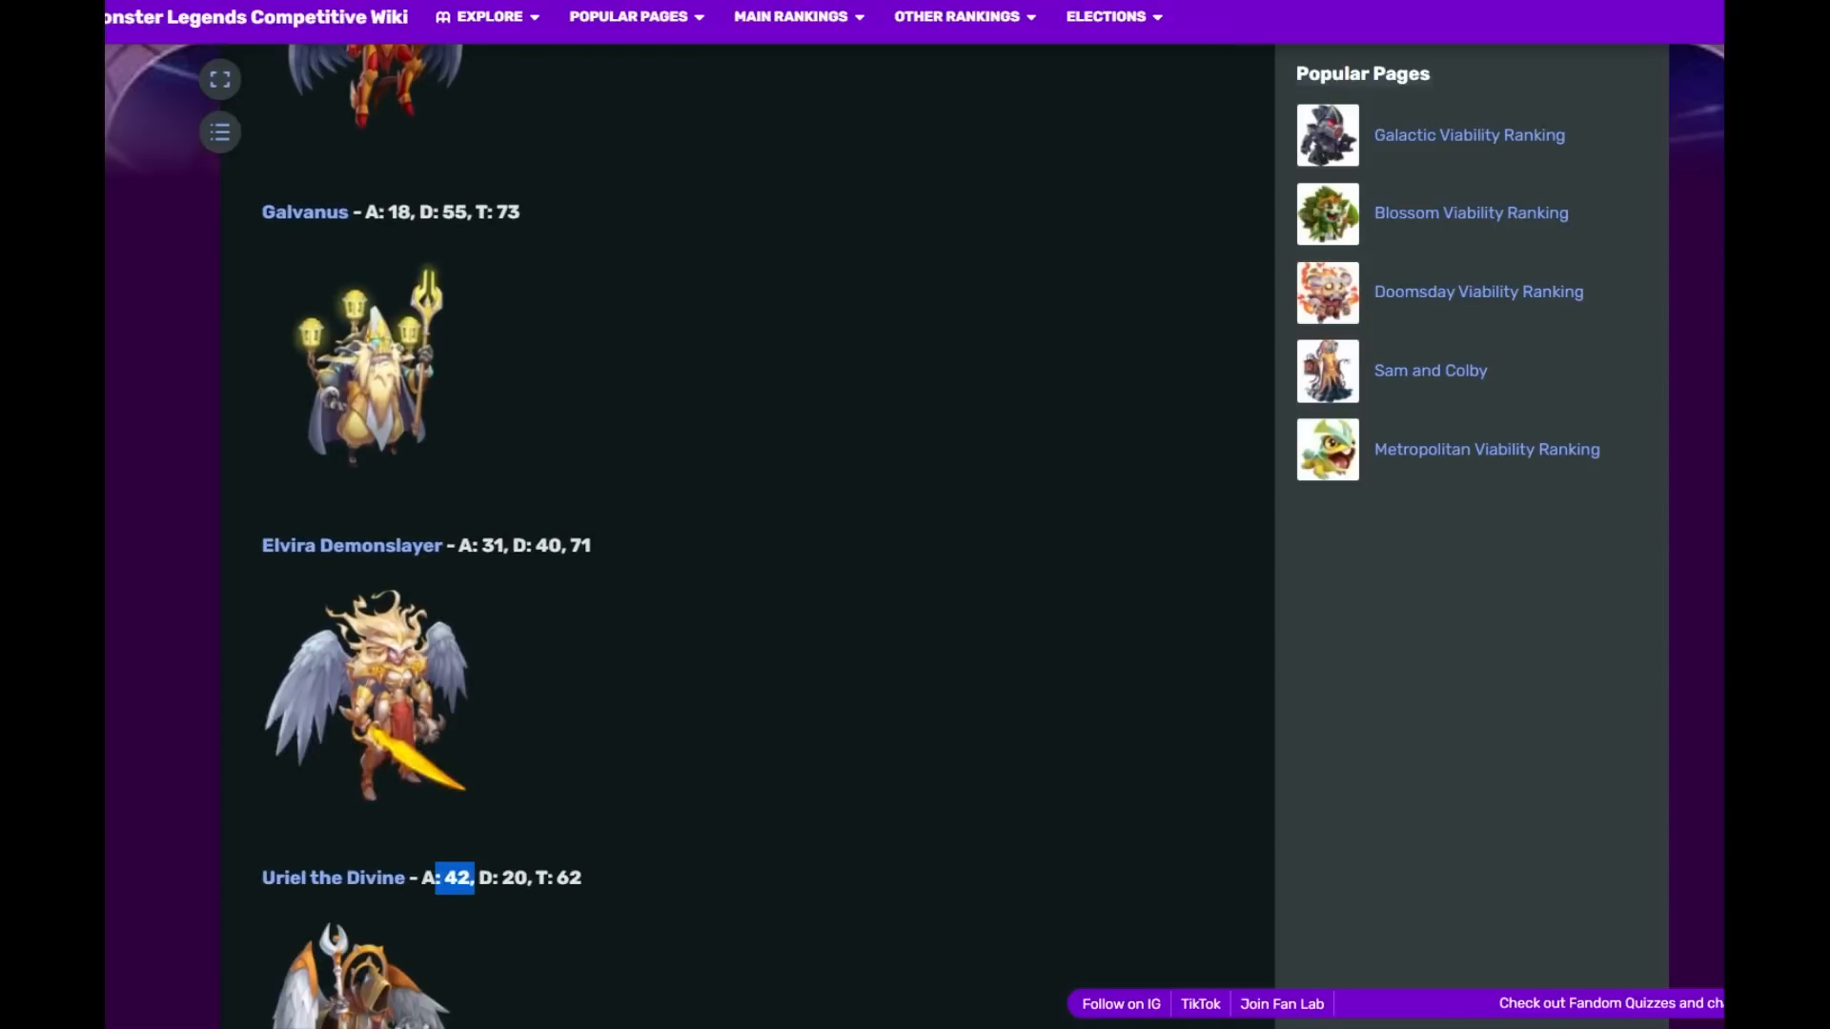
{"action": "scroll", "scroll_direction": "down", "scroll_amount": 3}
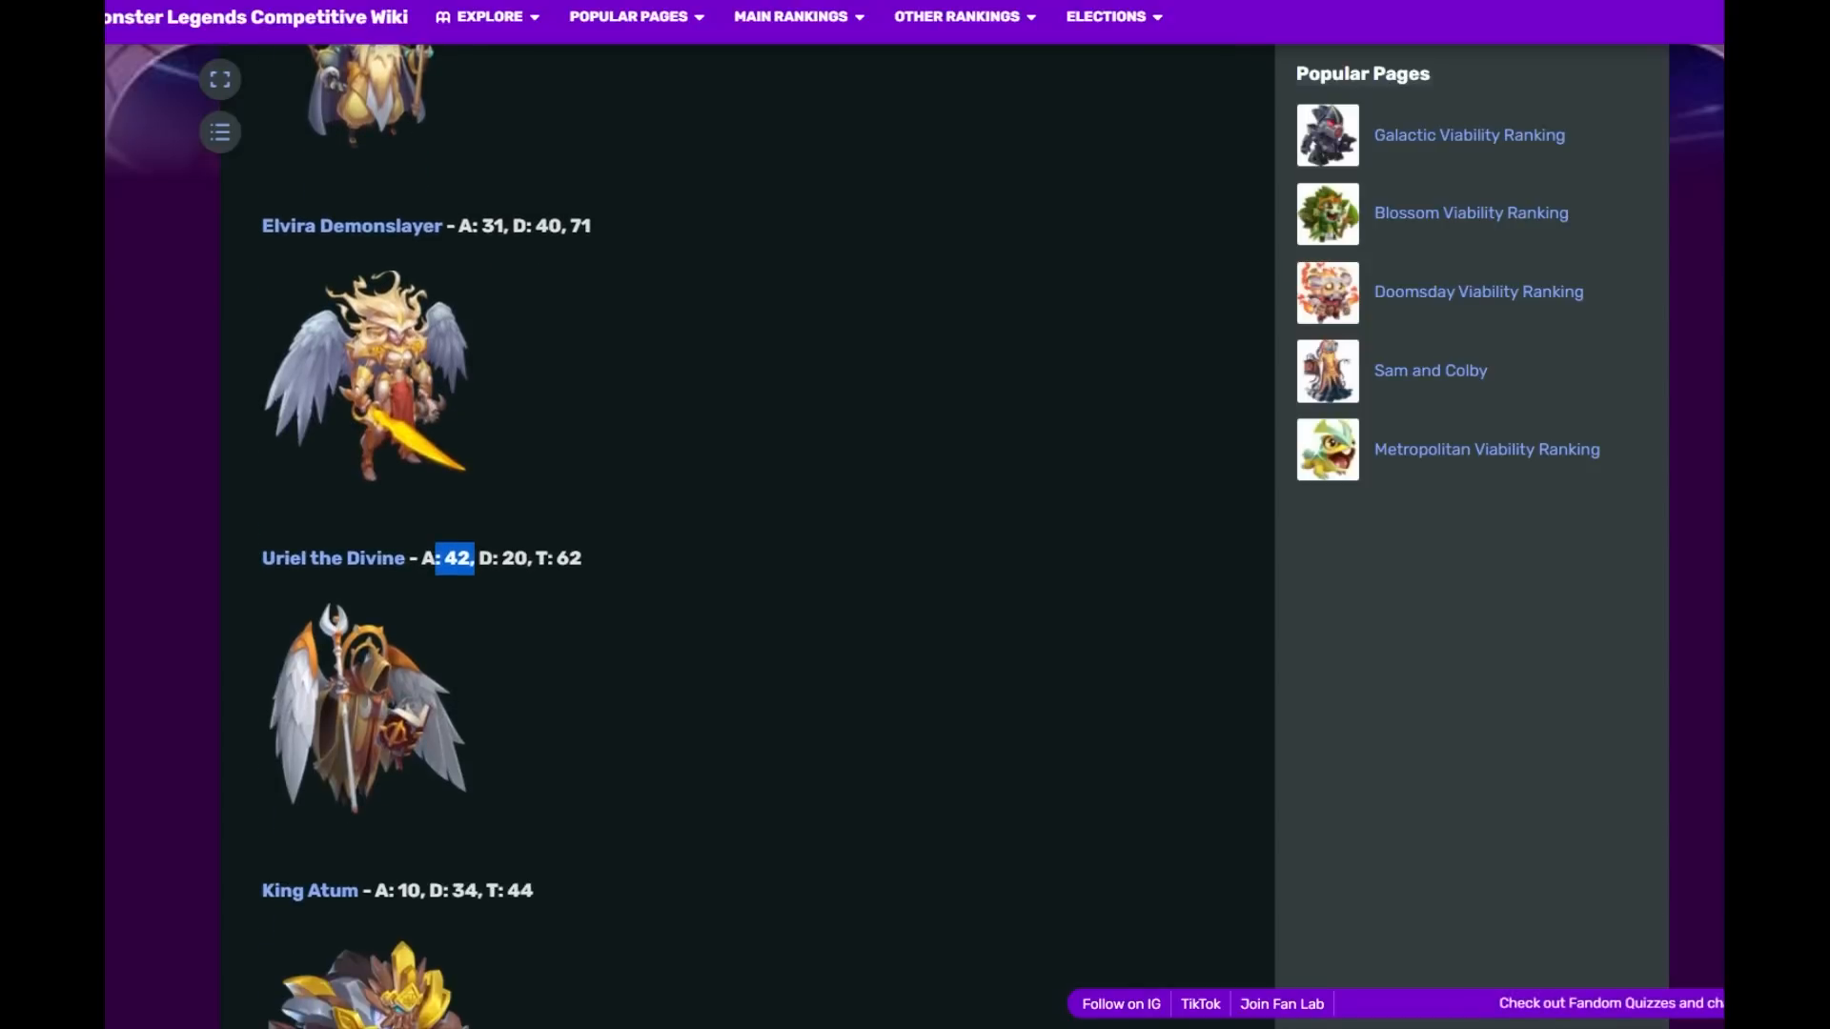
- Scroll back to The Heavys heading with the Contents box showing
{"action": "scroll", "scroll_direction": "down", "scroll_amount": 3}
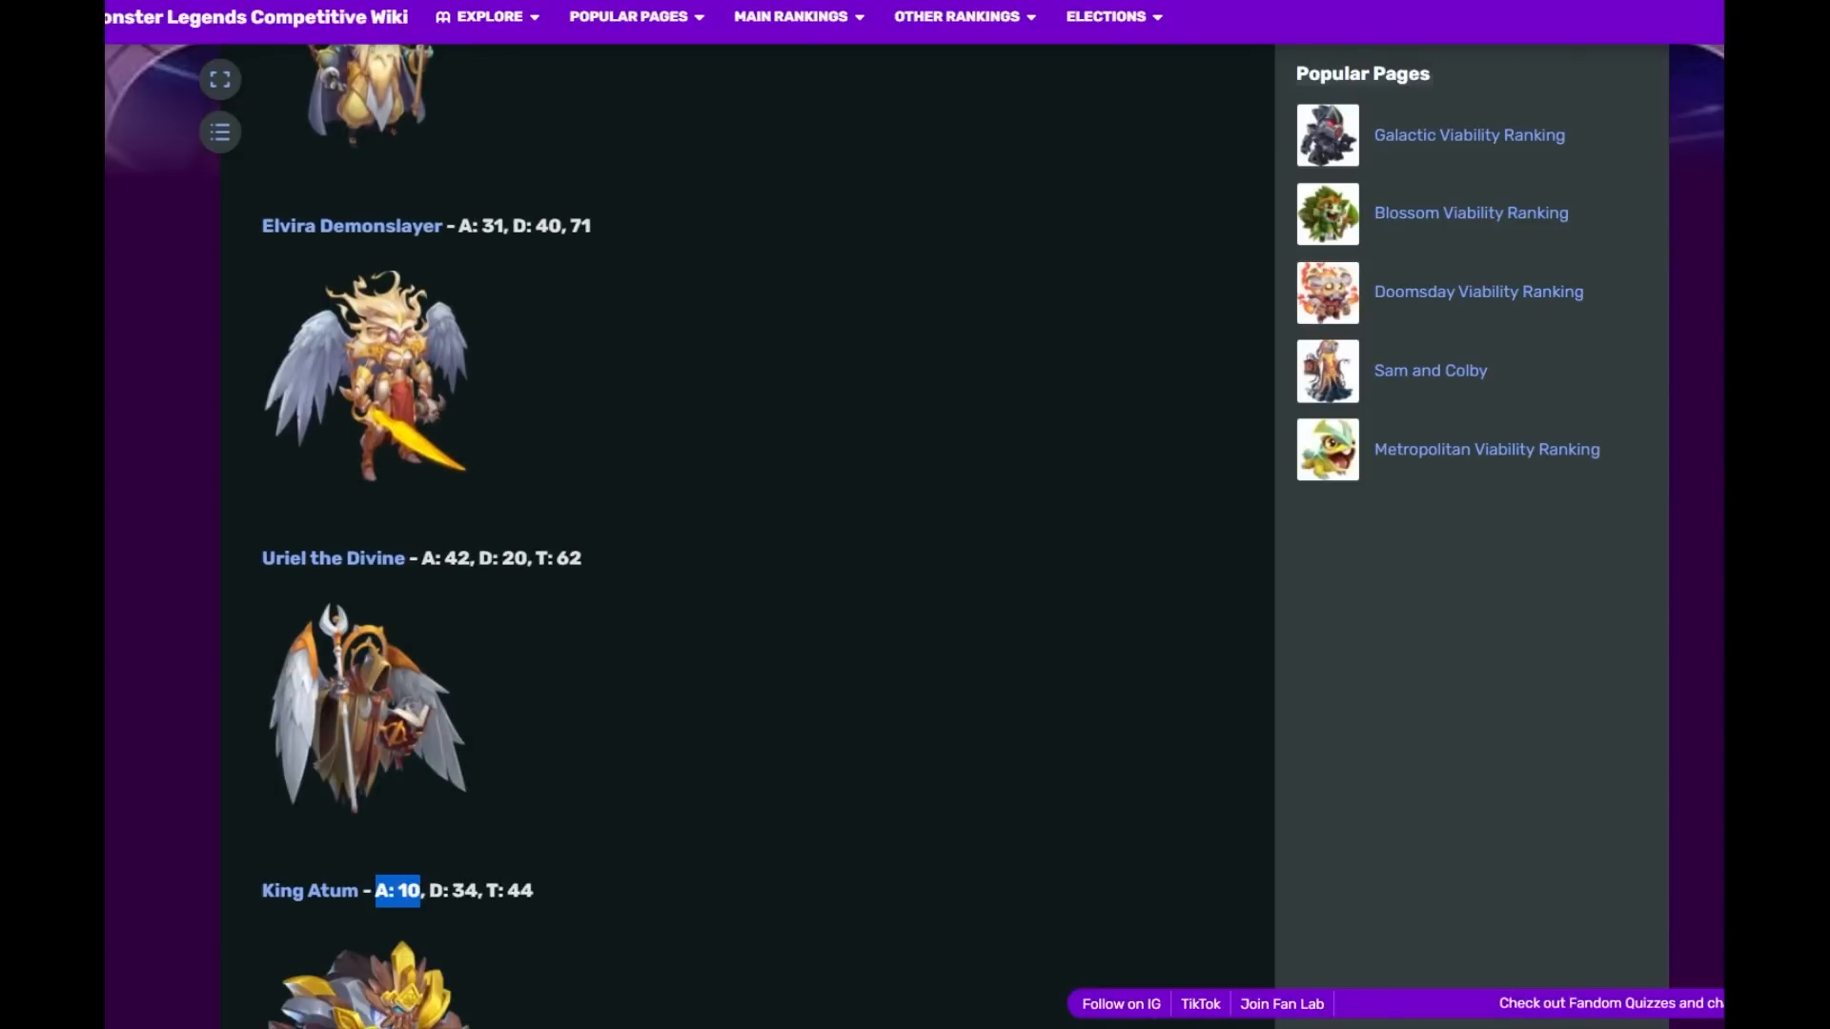
{"action": "scroll", "scroll_direction": "down", "scroll_amount": 3}
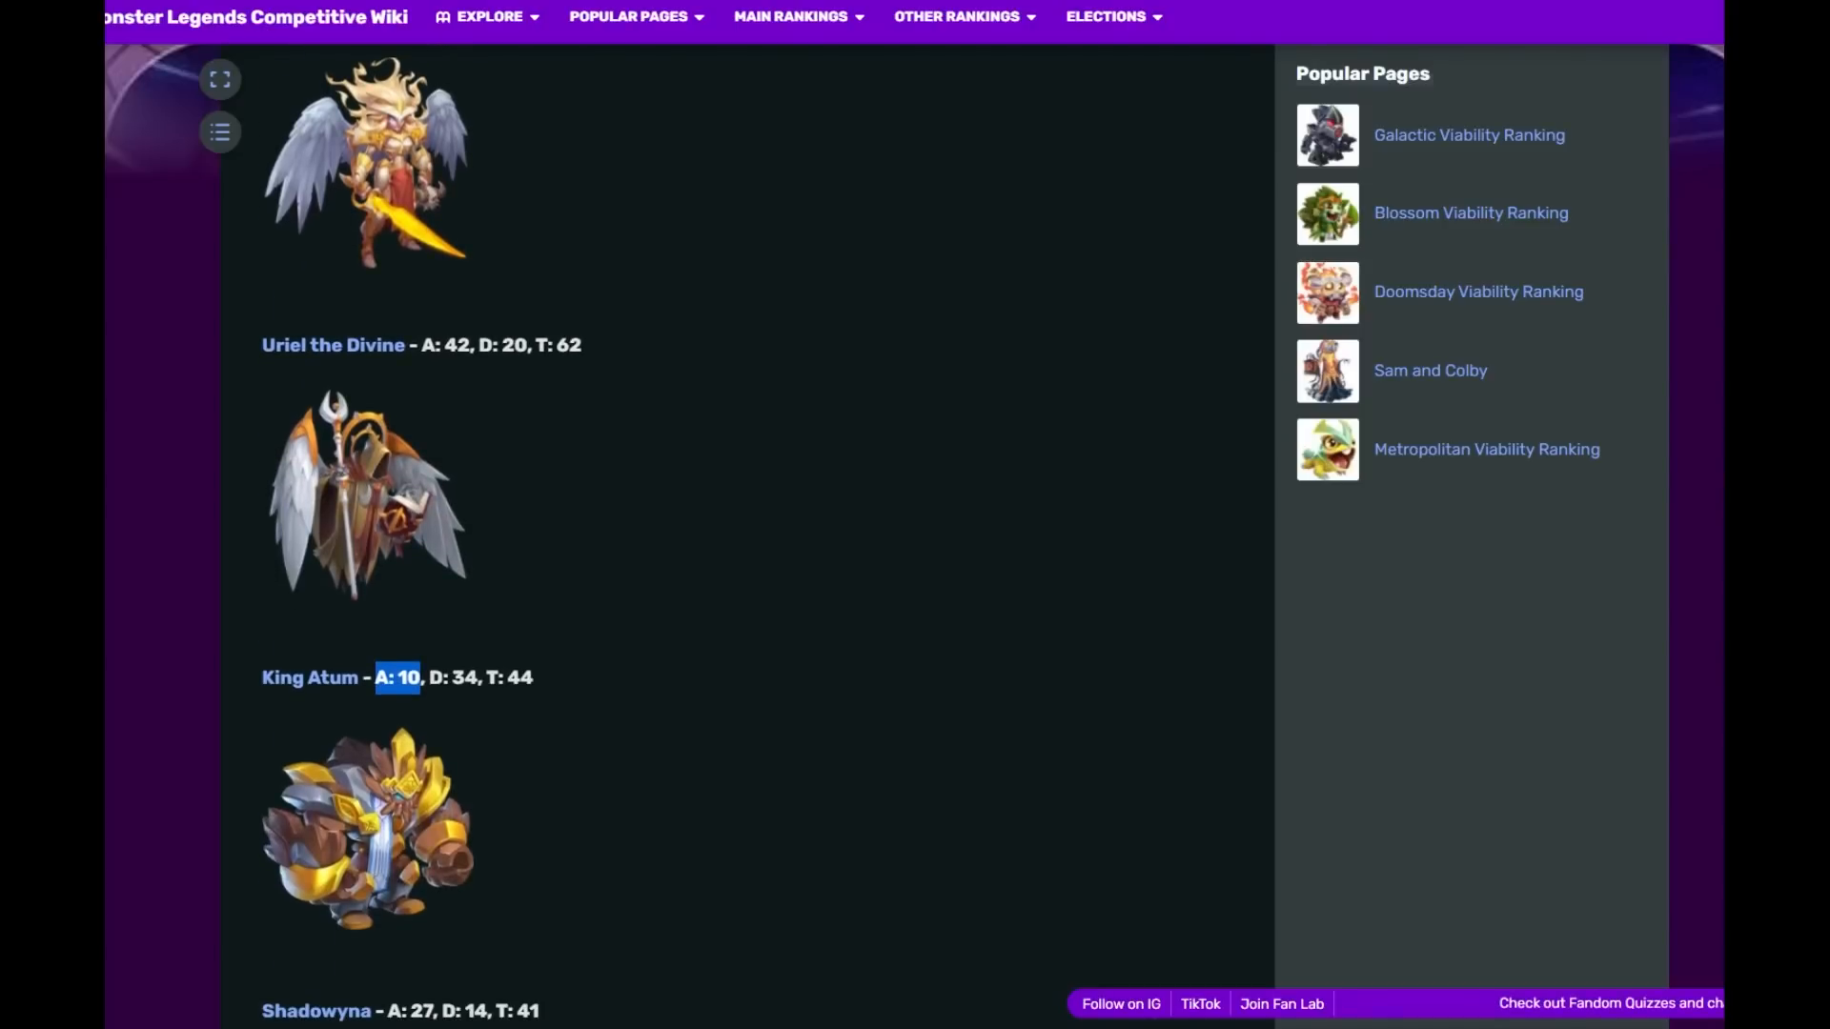
{"action": "scroll", "scroll_direction": "down", "scroll_amount": 3}
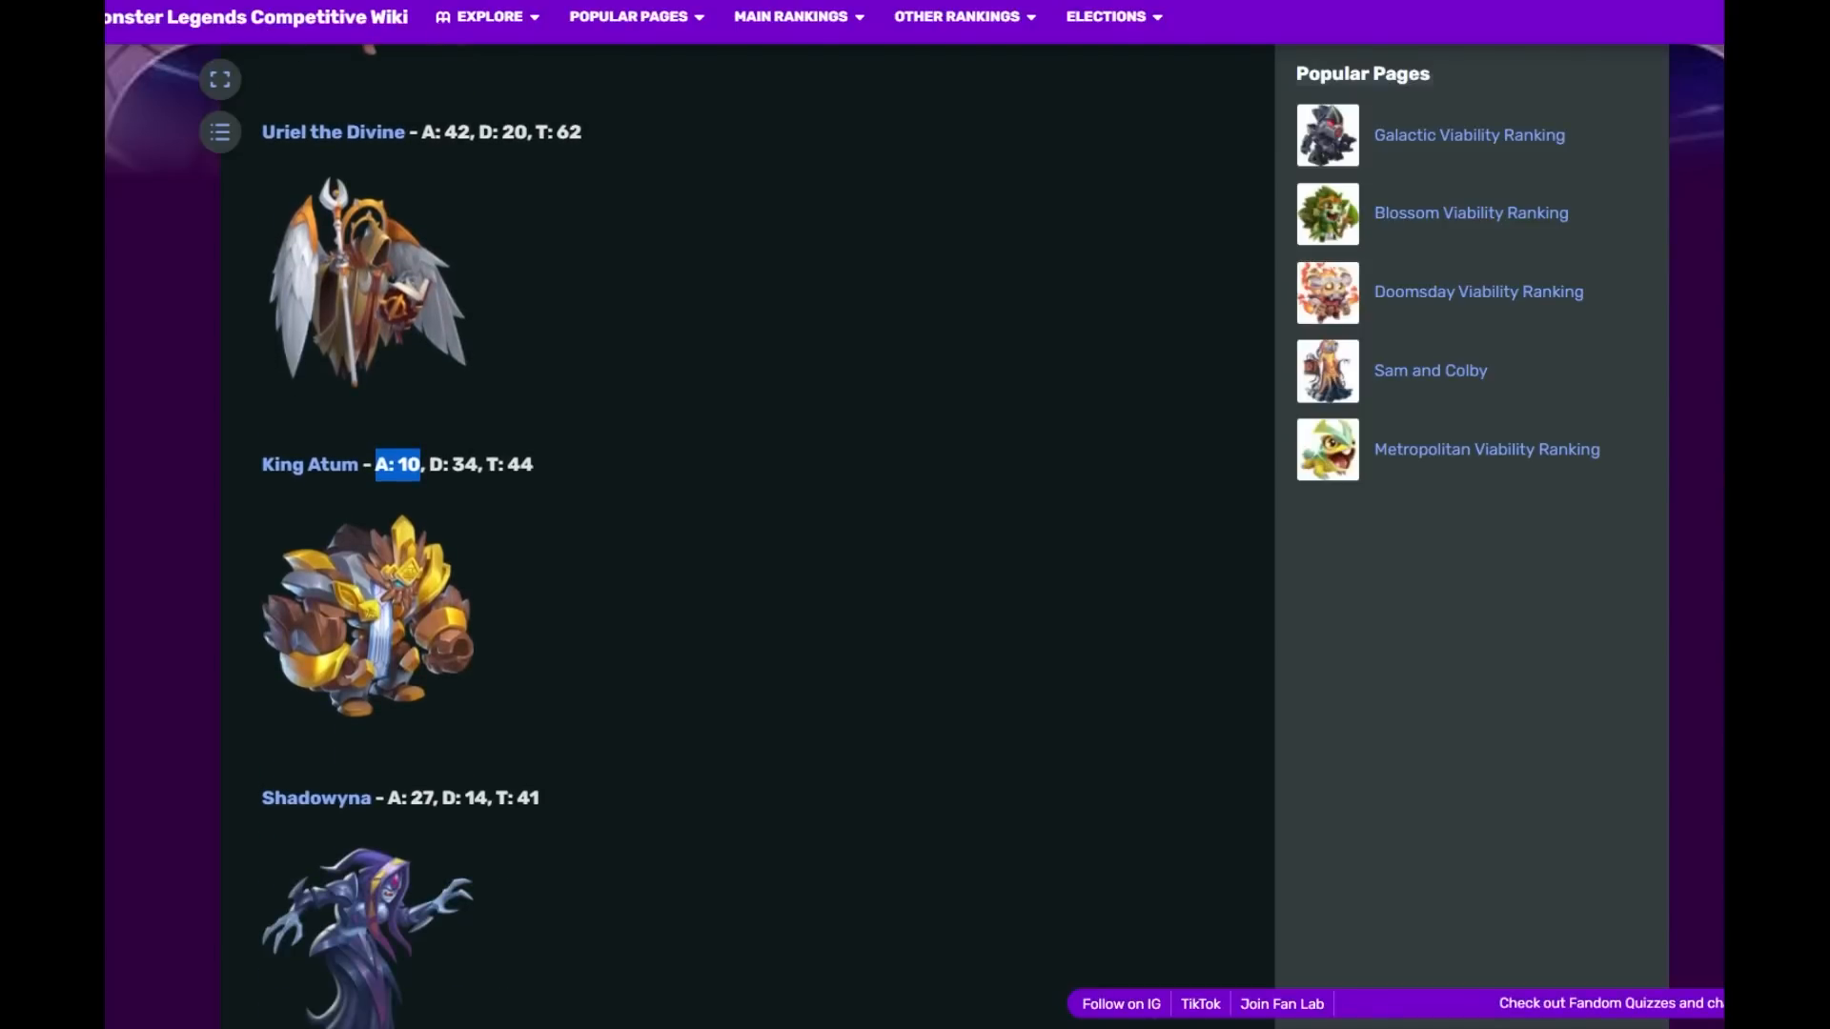
{"action": "scroll", "scroll_direction": "down", "scroll_amount": 3}
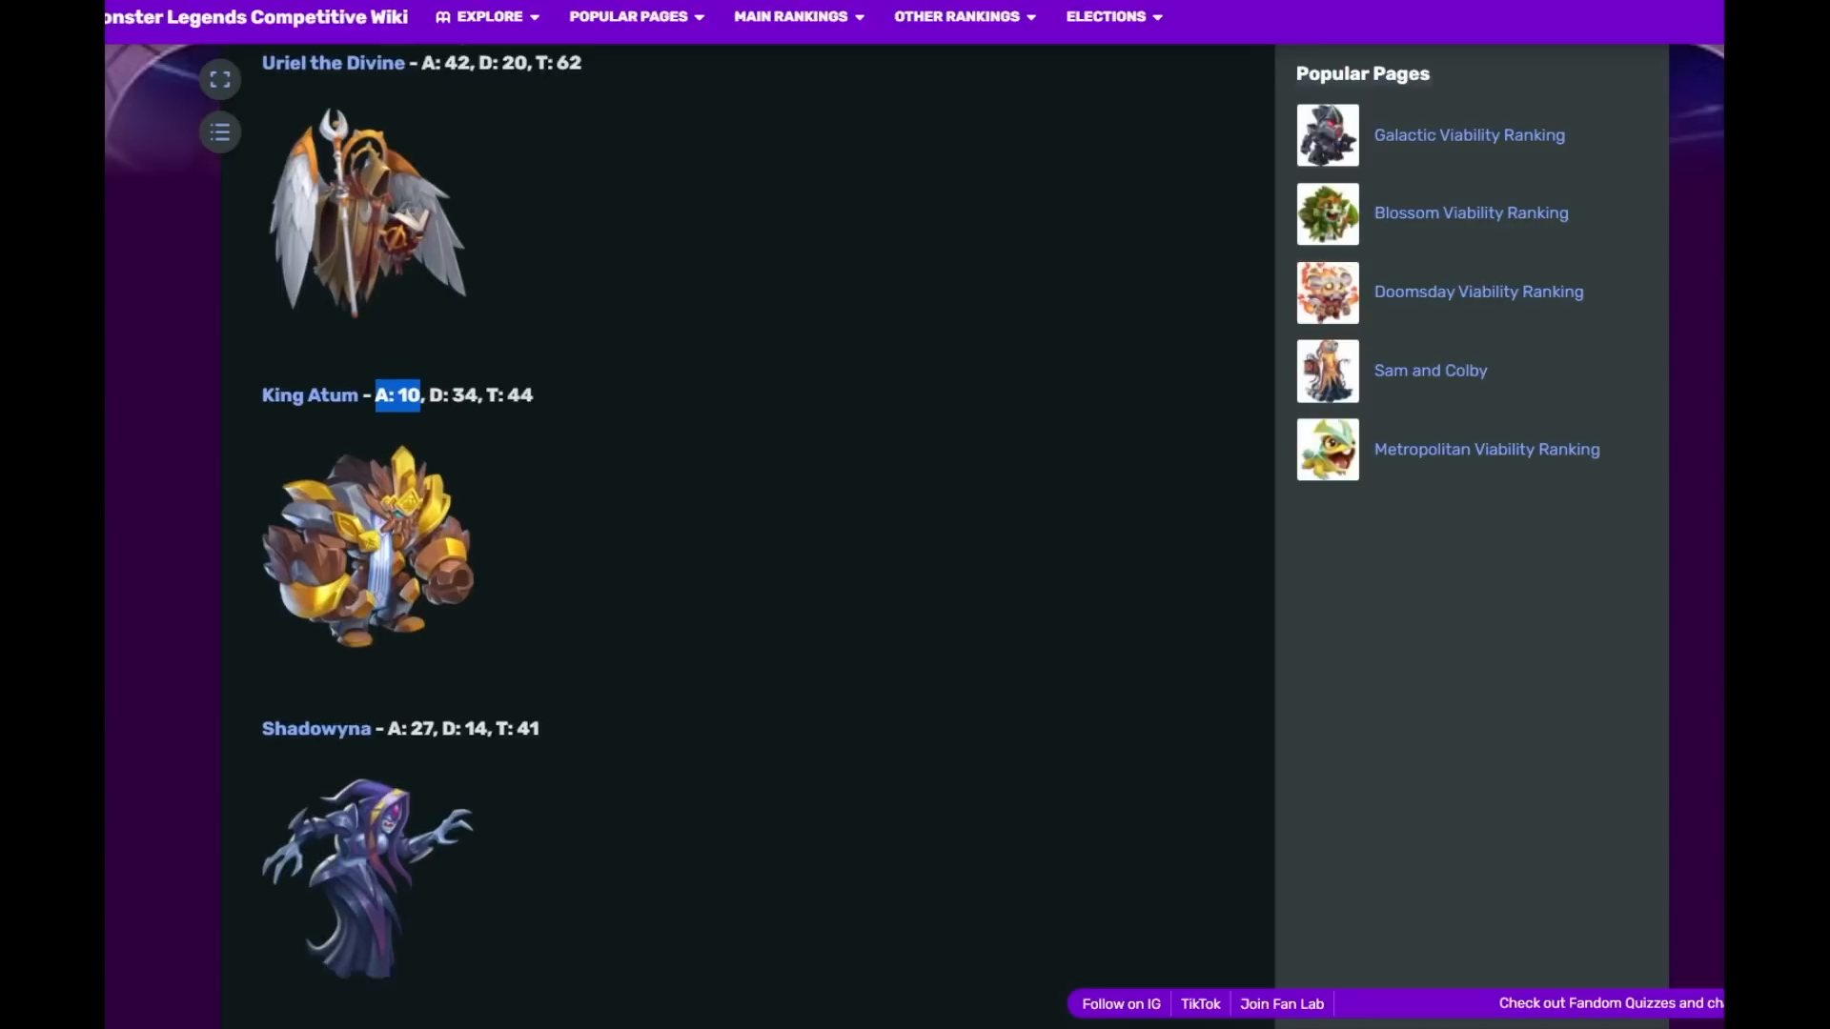
{"action": "scroll", "scroll_direction": "down", "scroll_amount": 3}
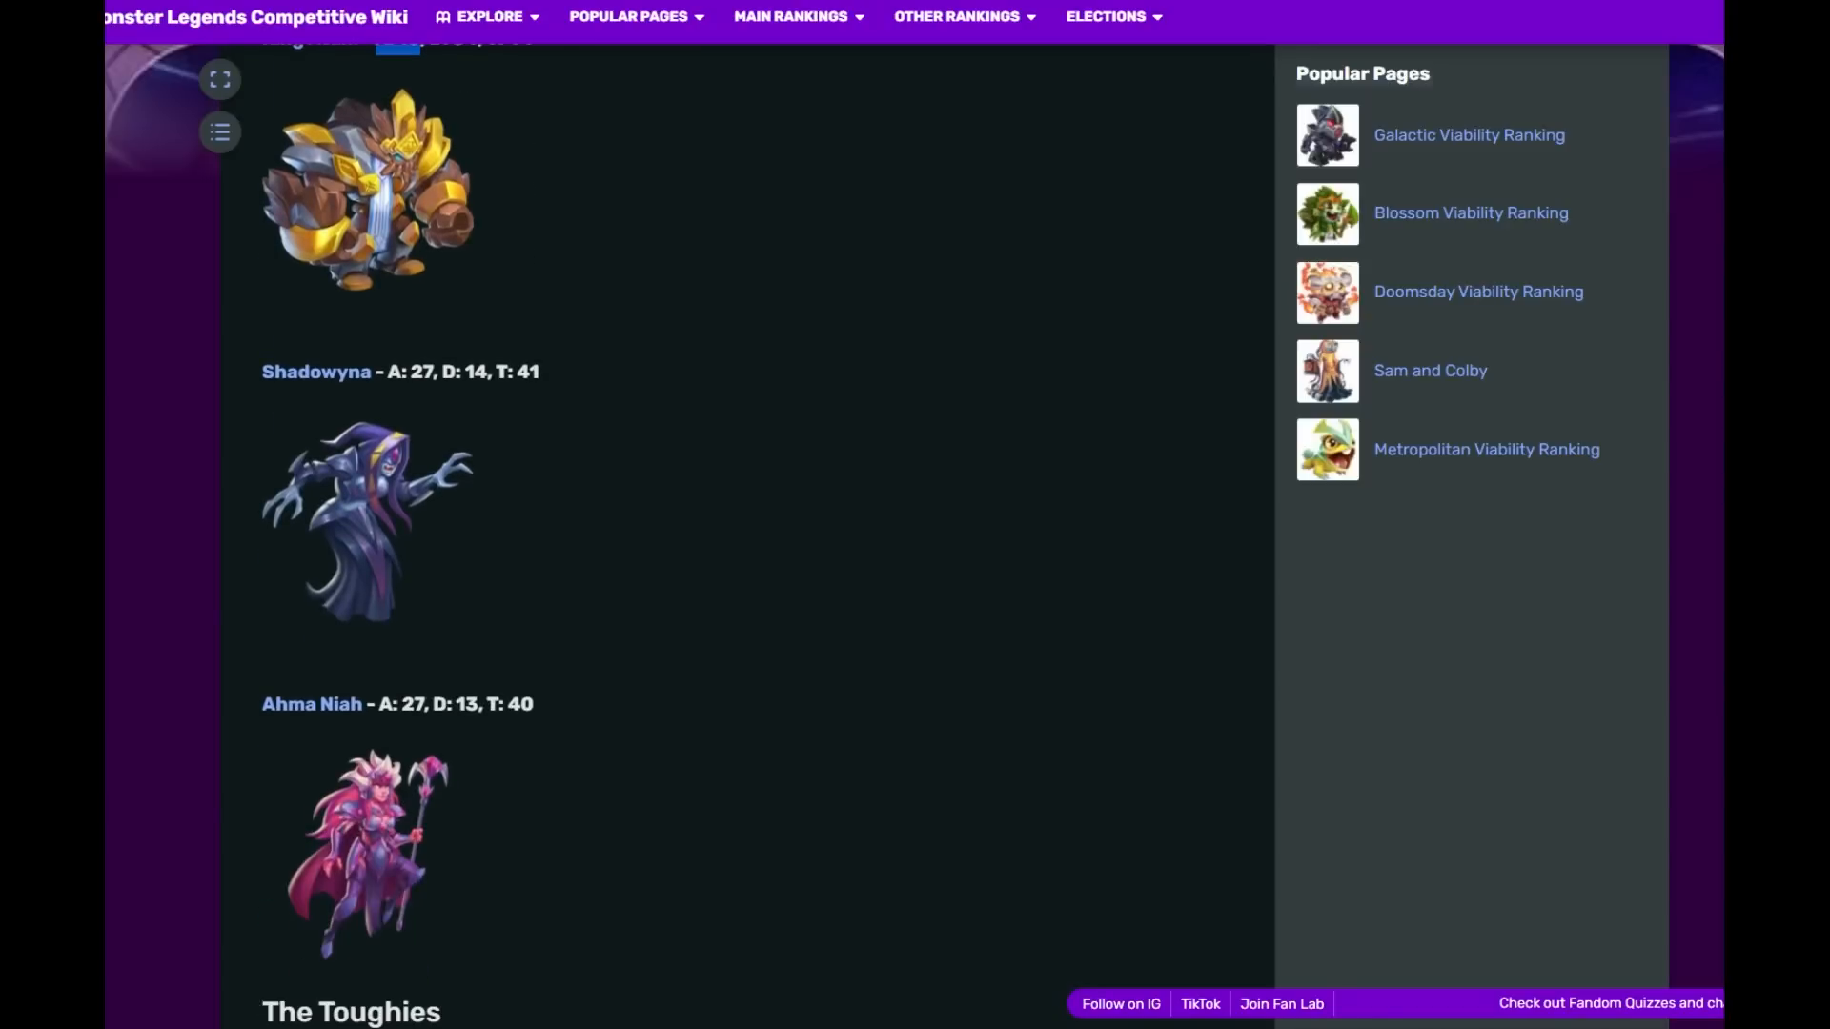
{"action": "scroll", "scroll_direction": "down", "scroll_amount": 3}
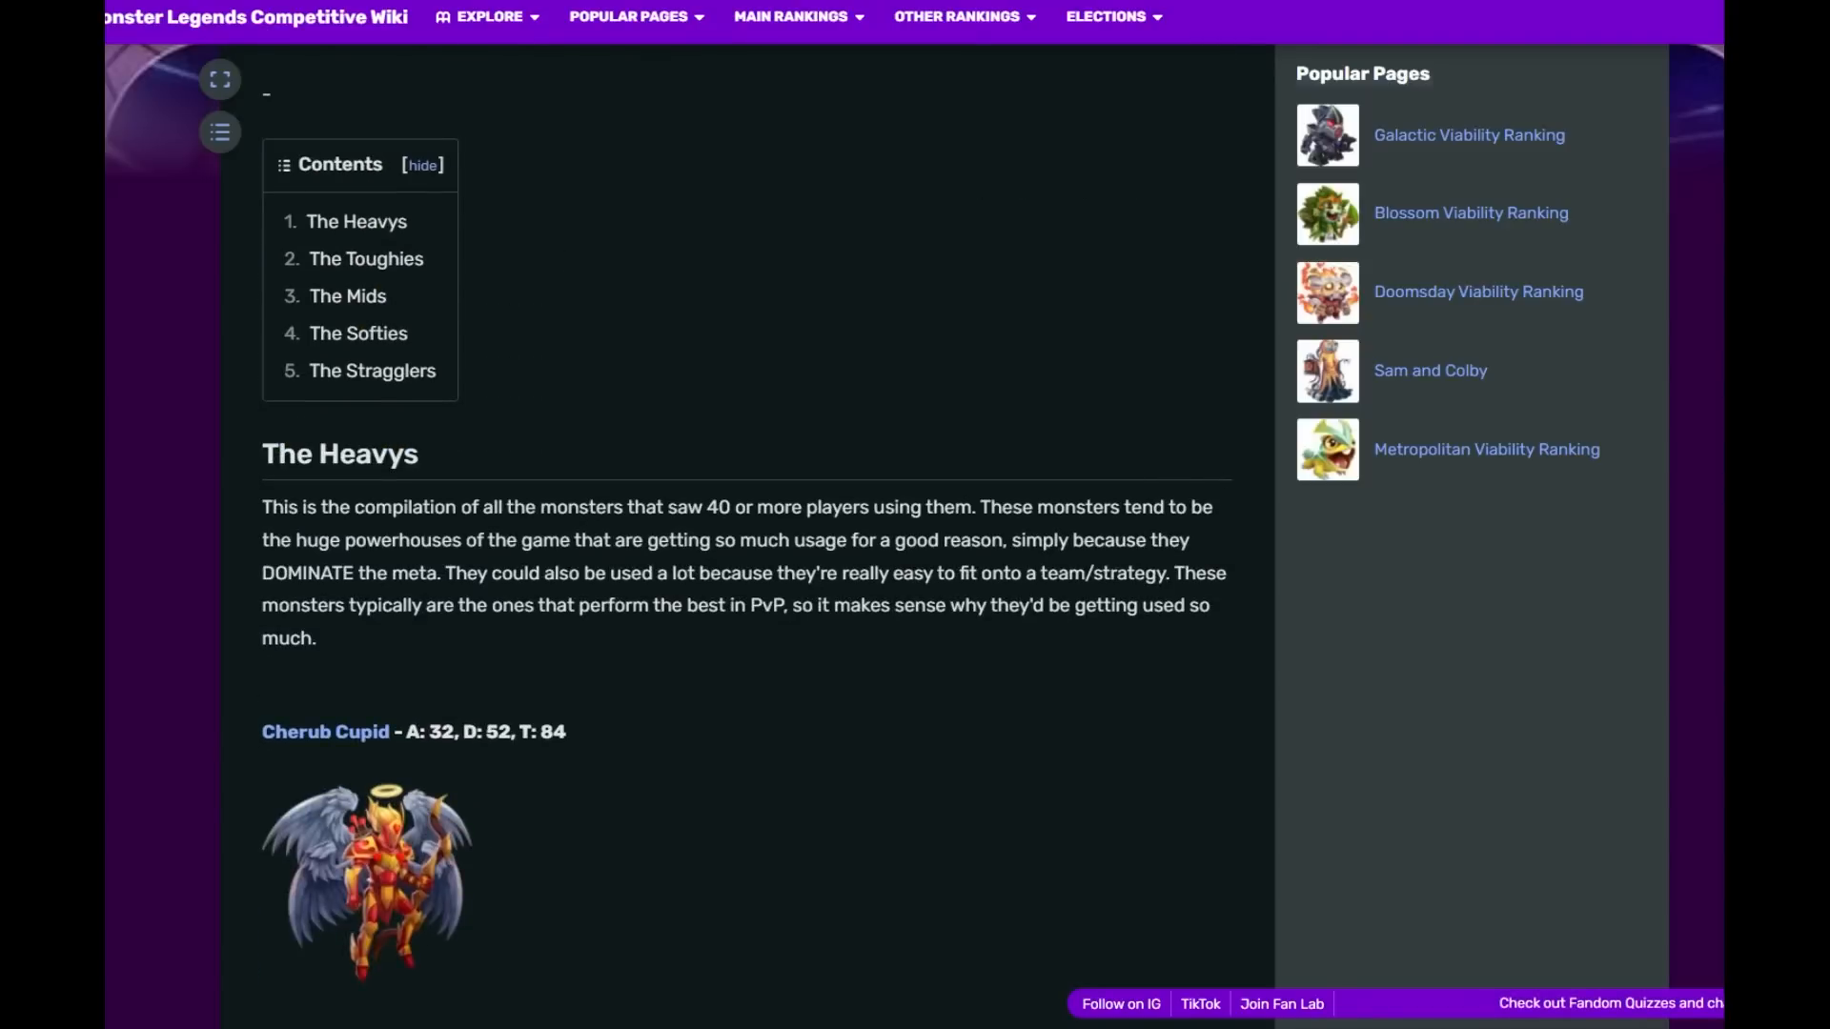
- Mark The Heavys heading and scroll through King Atum, Shadowyna and Ahma Niah to The Toughies intro
{"action": "double_click", "coordinate": [339, 453]}
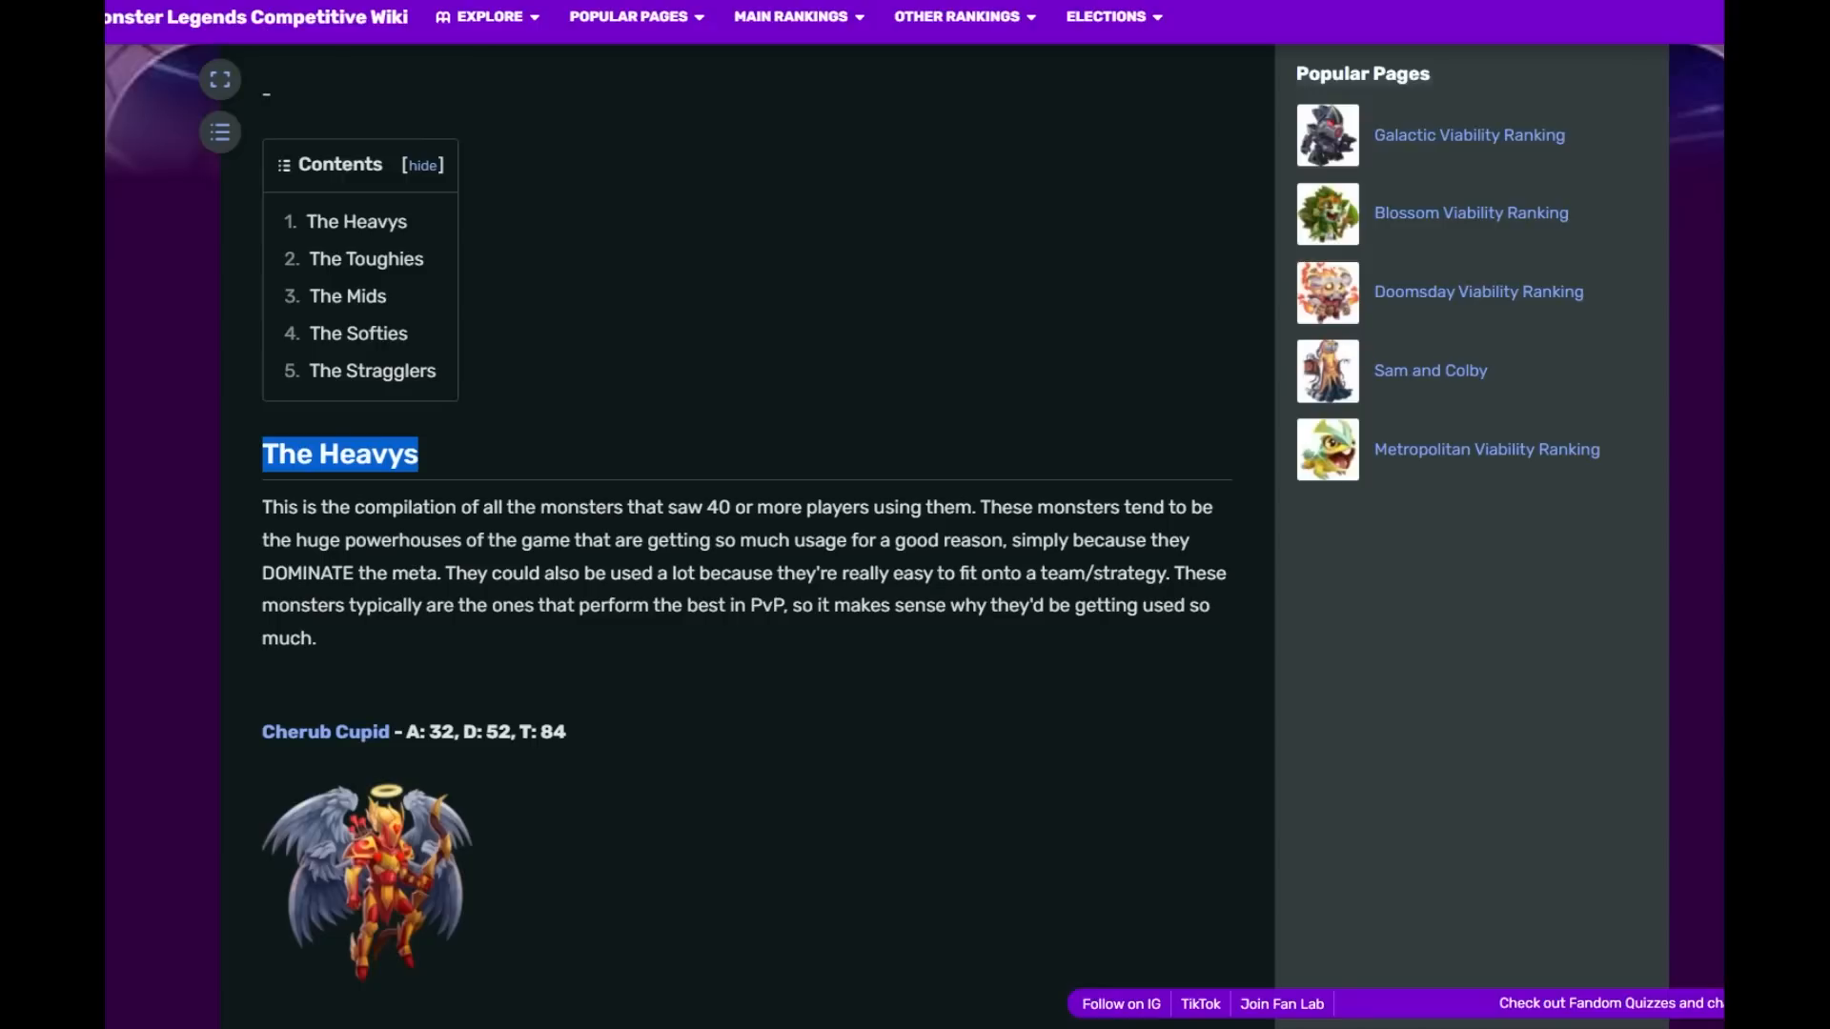
{"action": "scroll", "scroll_direction": "down", "scroll_amount": 3}
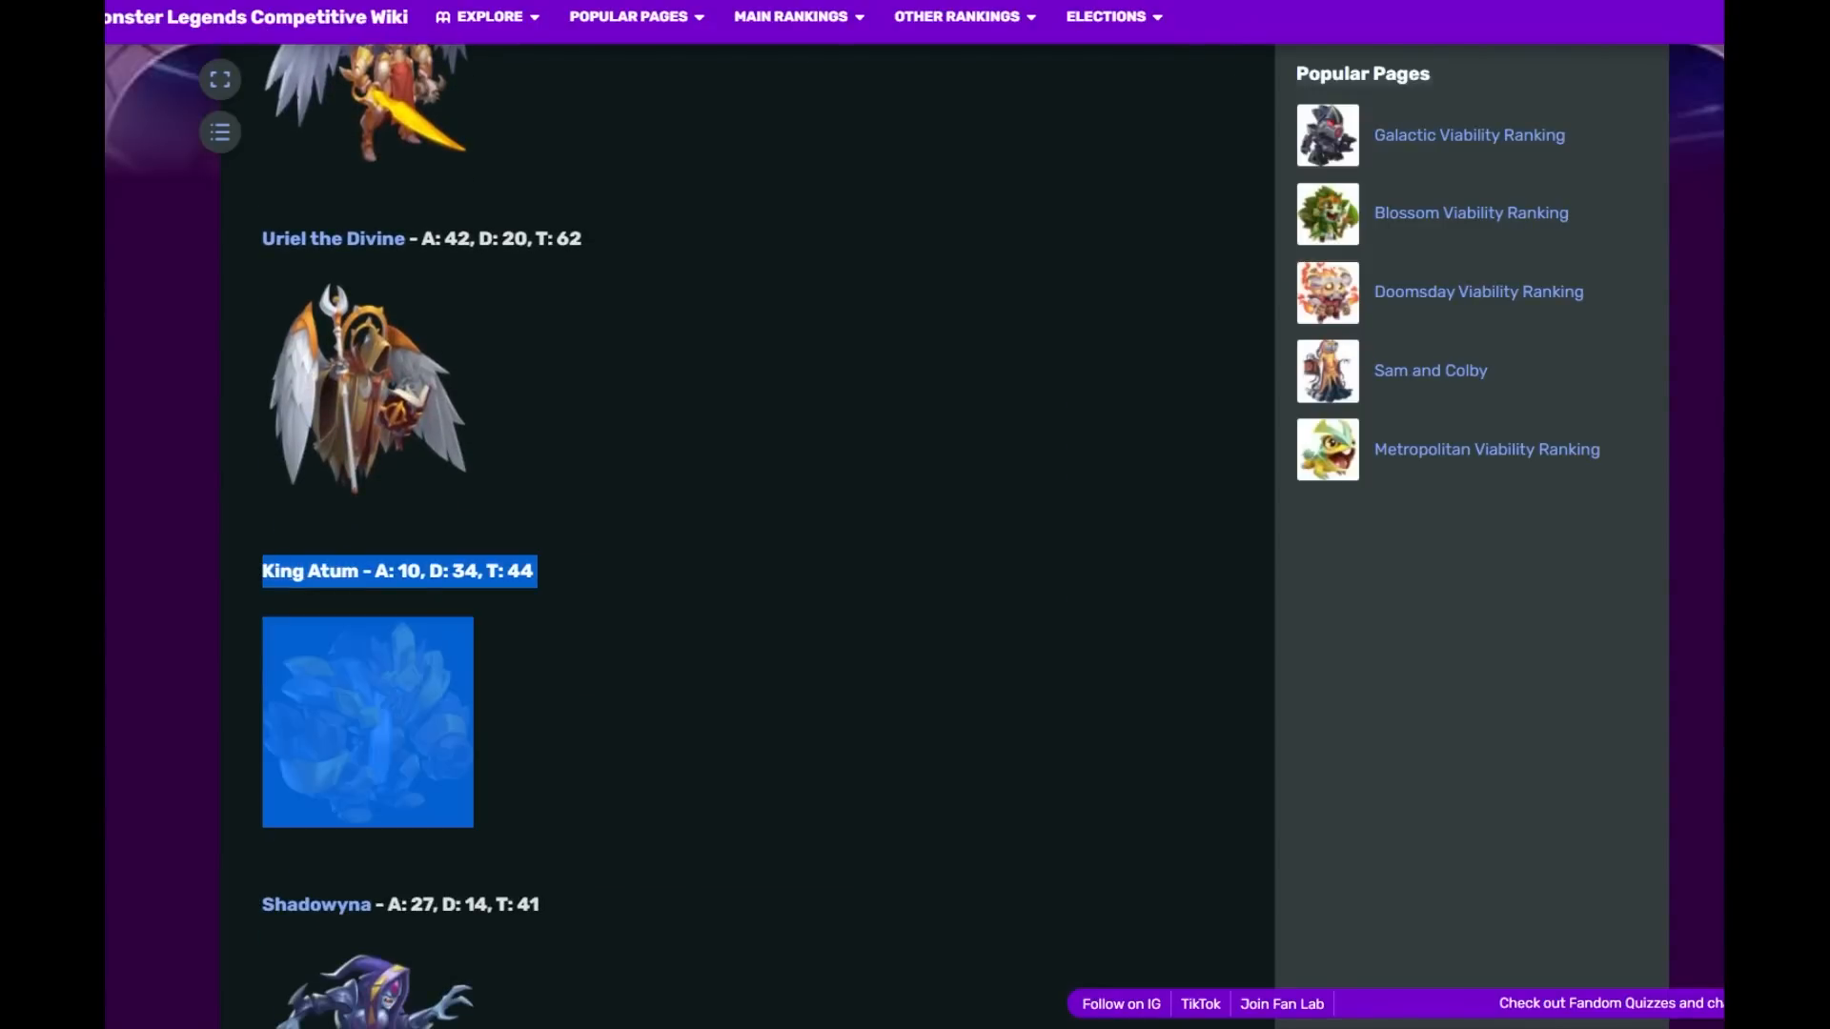
{"action": "scroll", "scroll_direction": "down", "scroll_amount": 3}
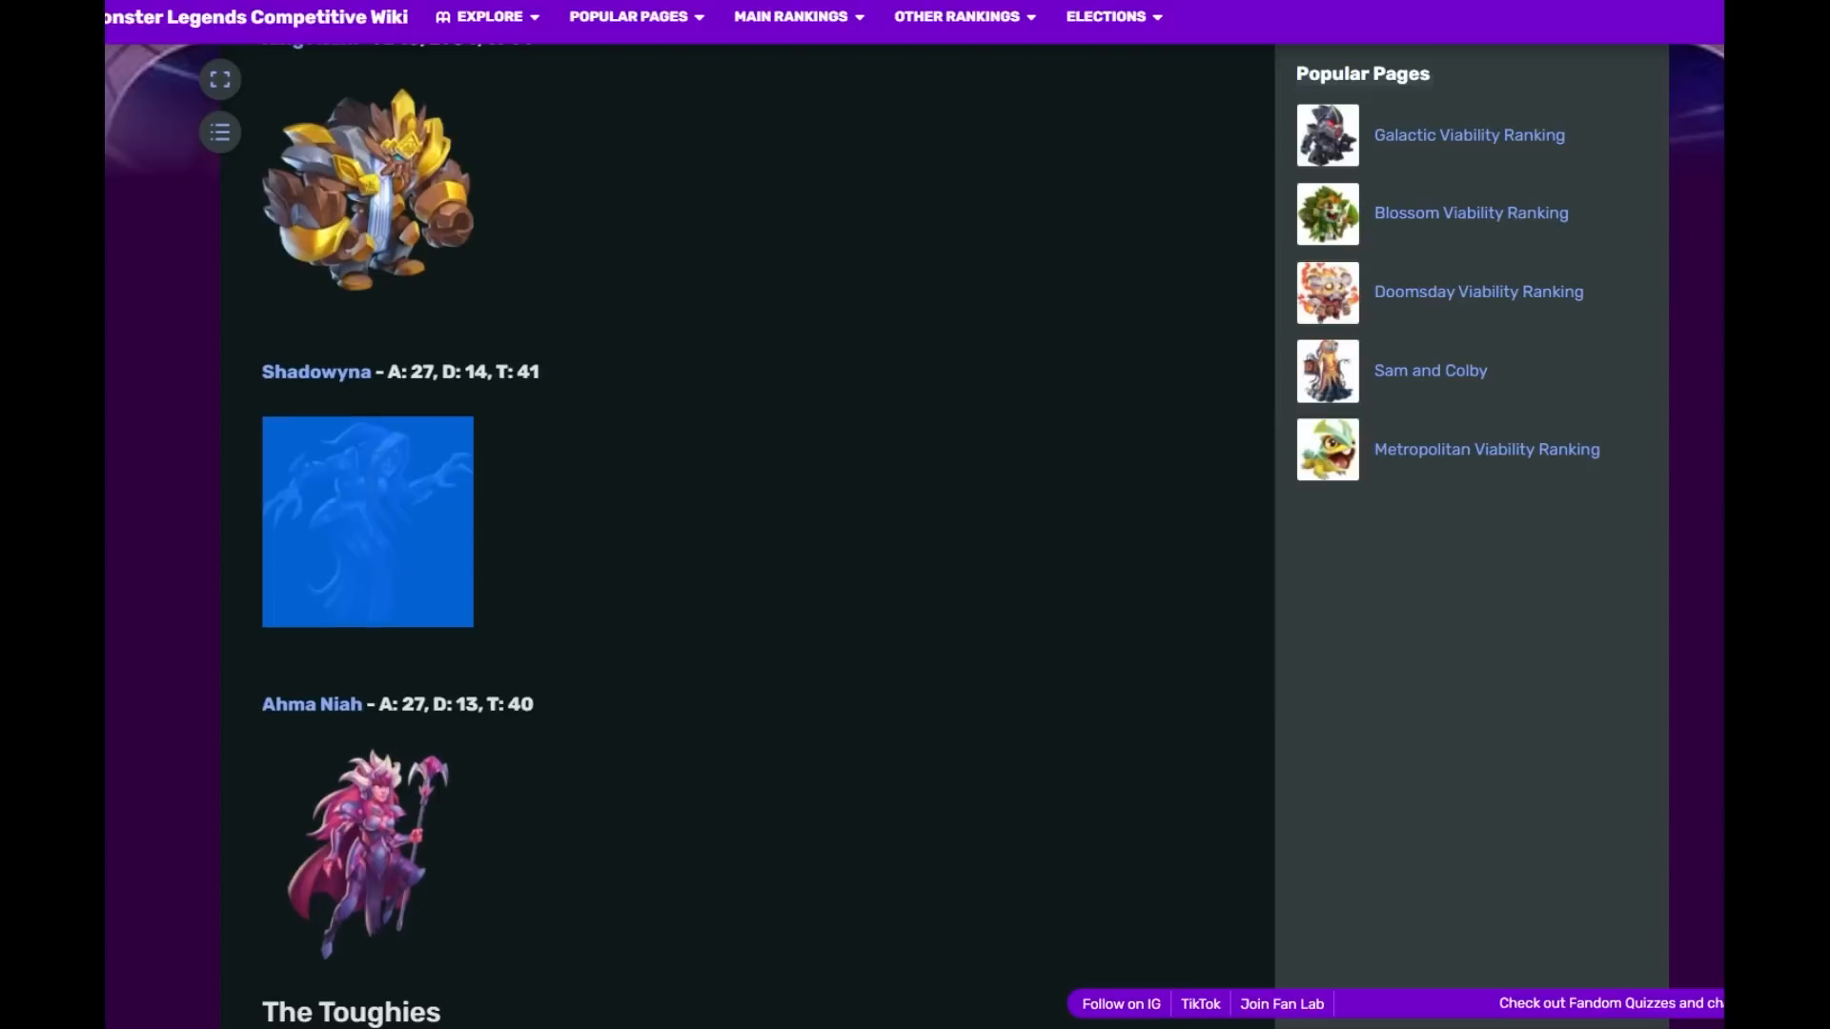
{"action": "scroll", "scroll_direction": "down", "scroll_amount": 3}
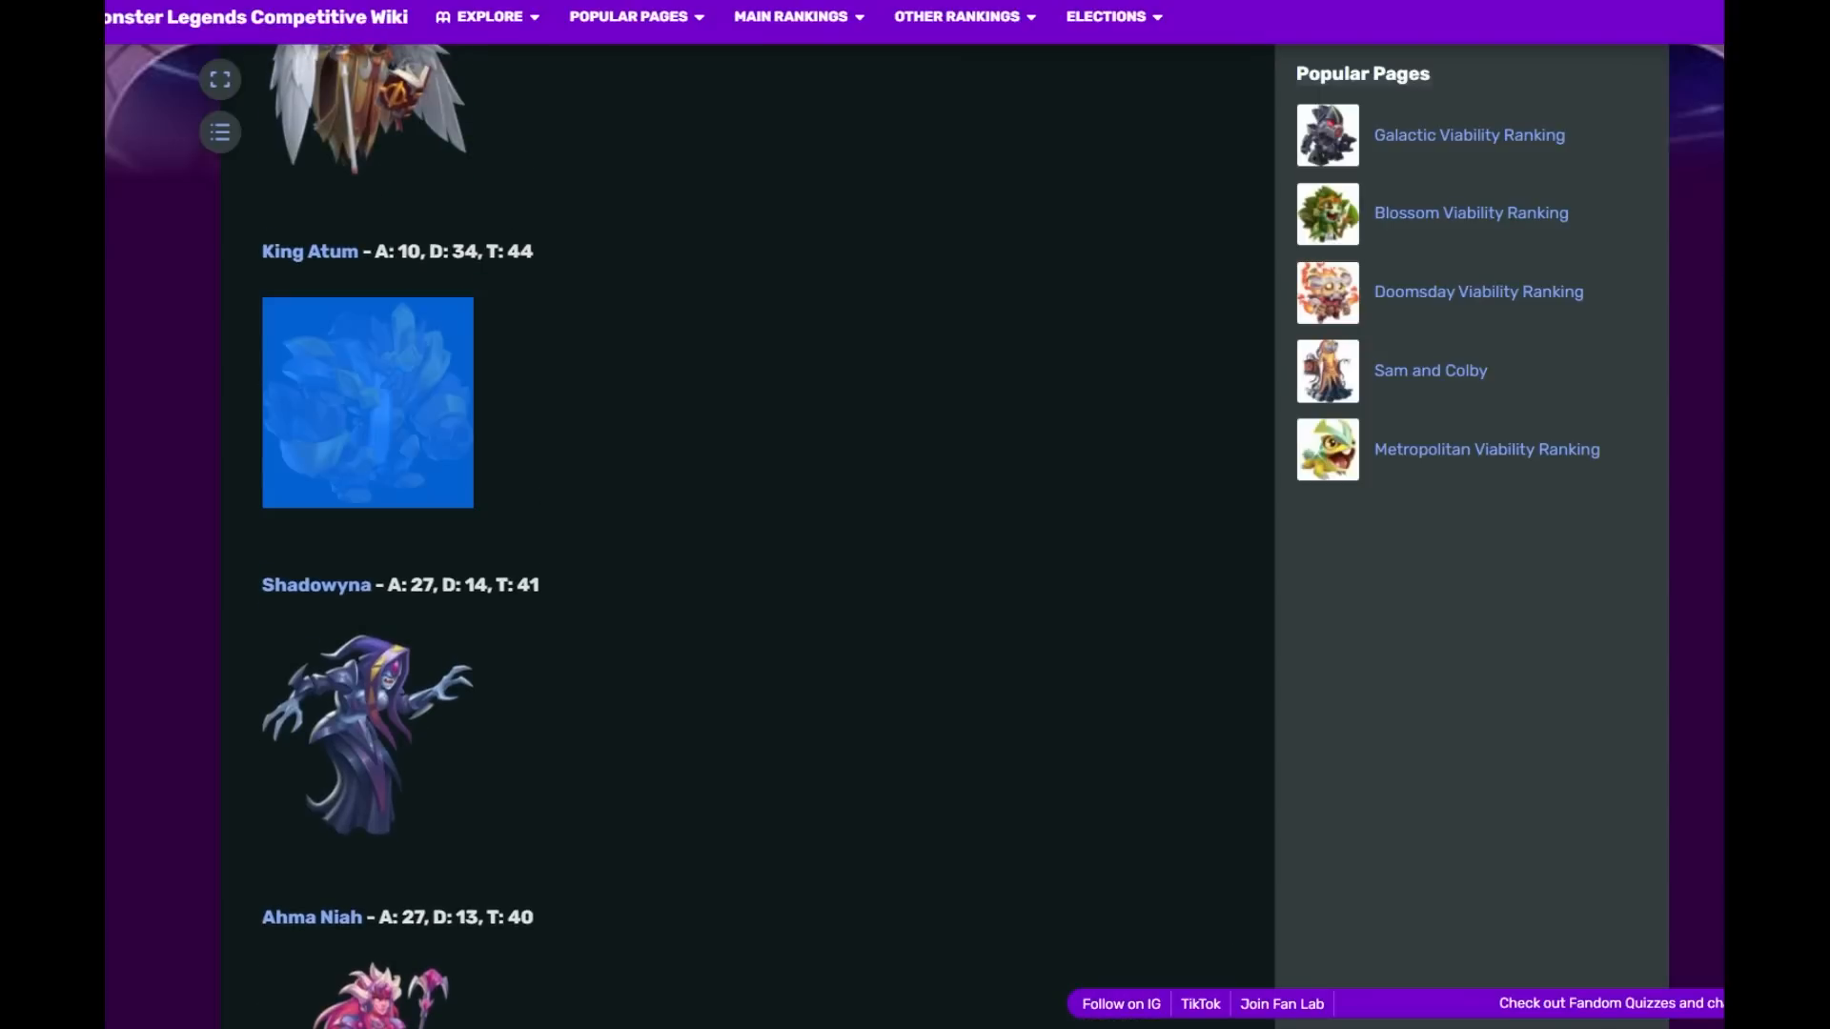
{"action": "scroll", "scroll_direction": "down", "scroll_amount": 3}
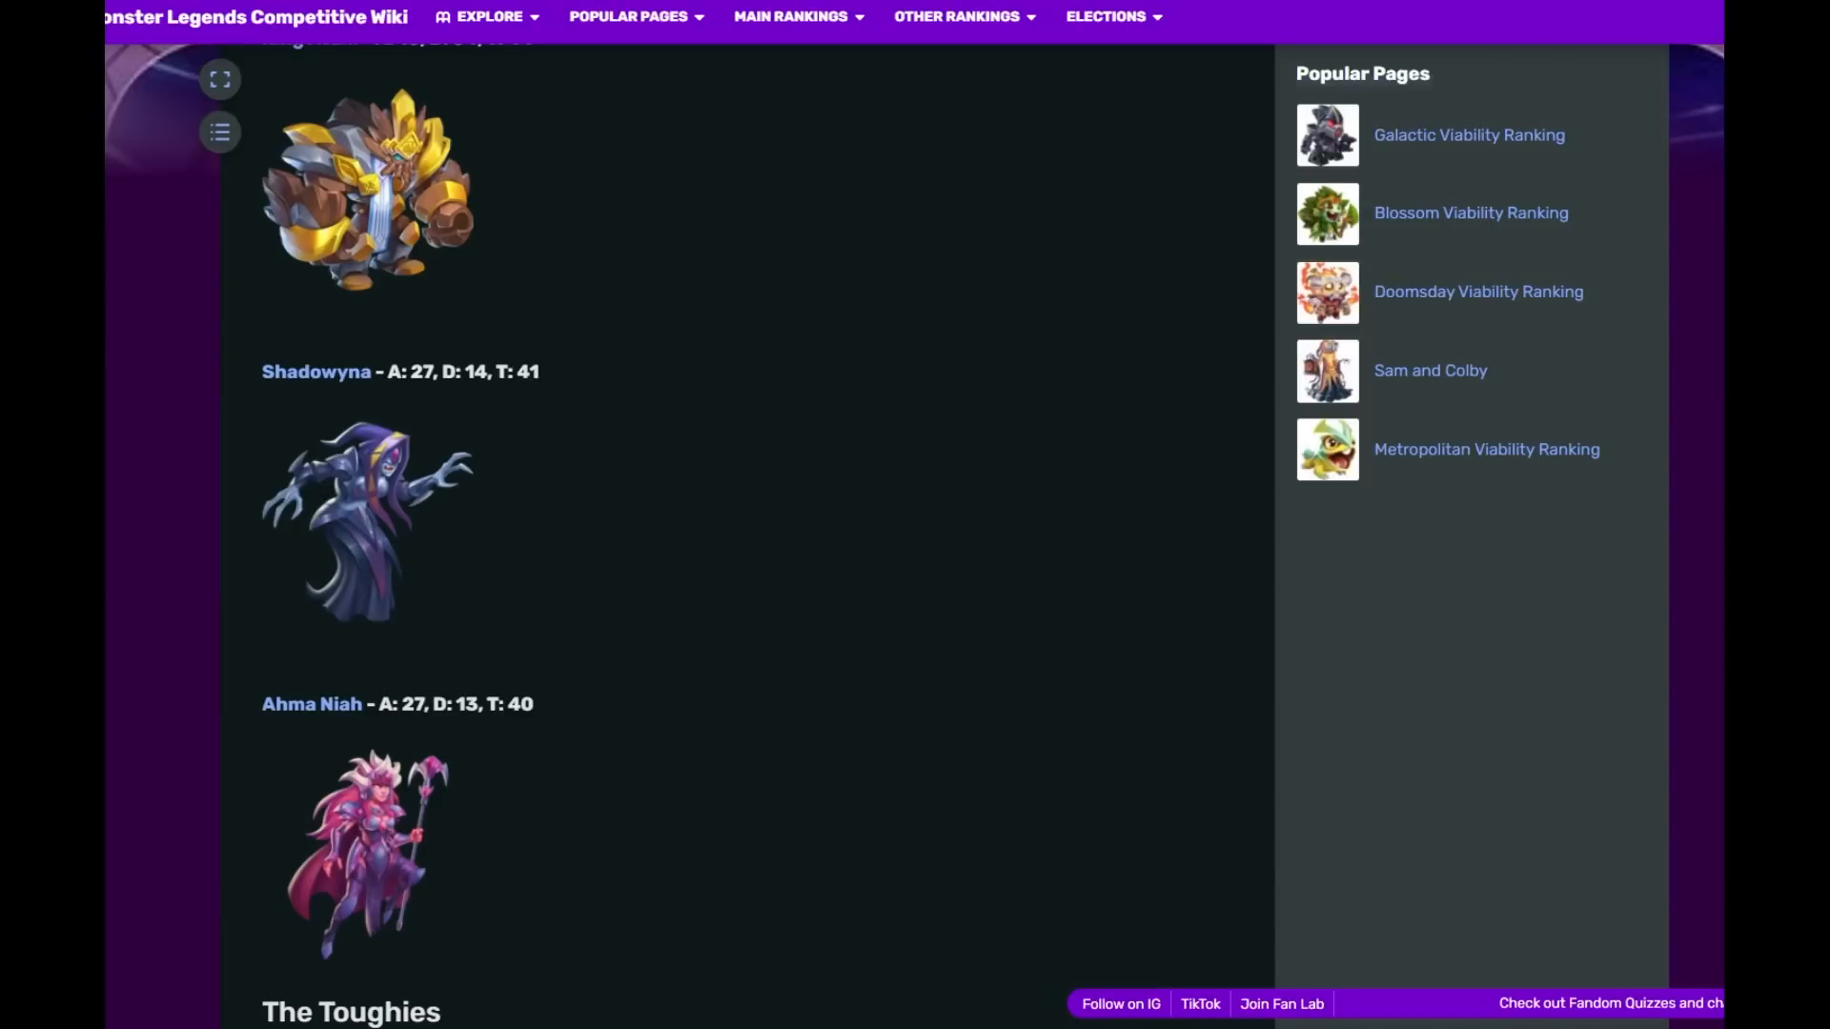
{"action": "scroll", "scroll_direction": "down", "scroll_amount": 3}
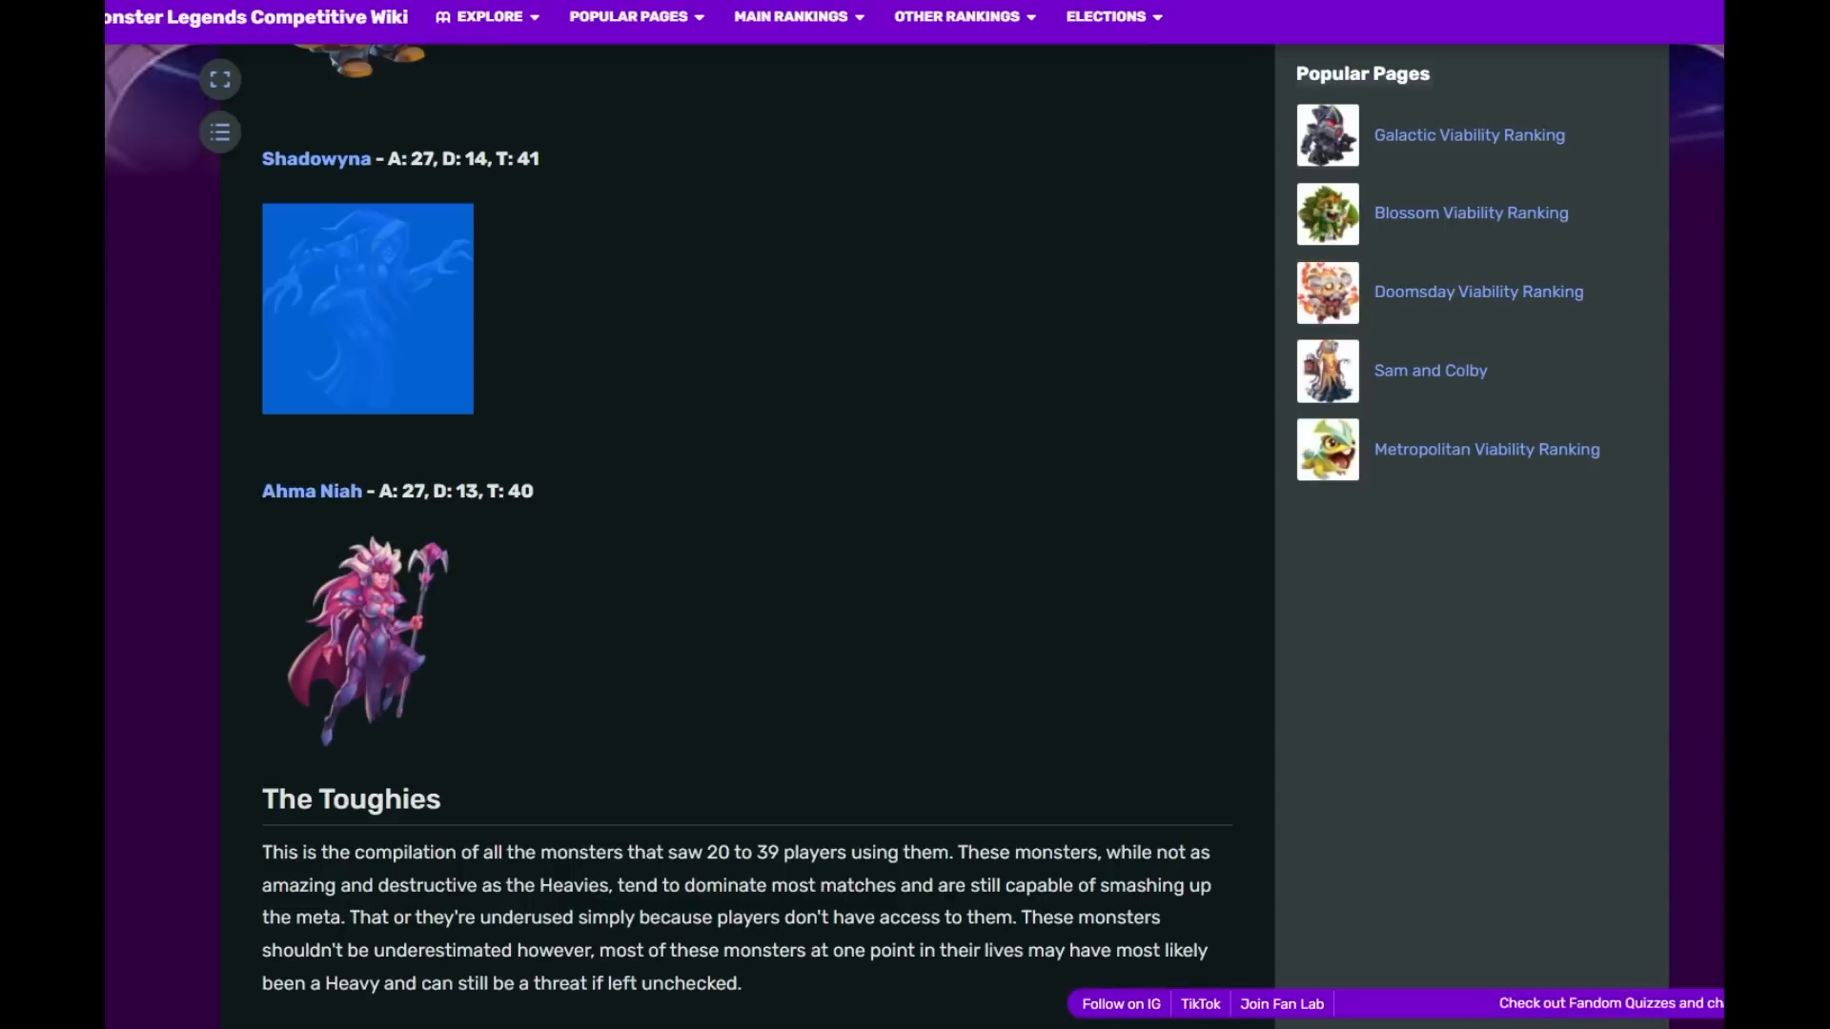
- Scroll through The Toughies entries past Serpentex
{"action": "scroll", "scroll_direction": "down", "scroll_amount": 3}
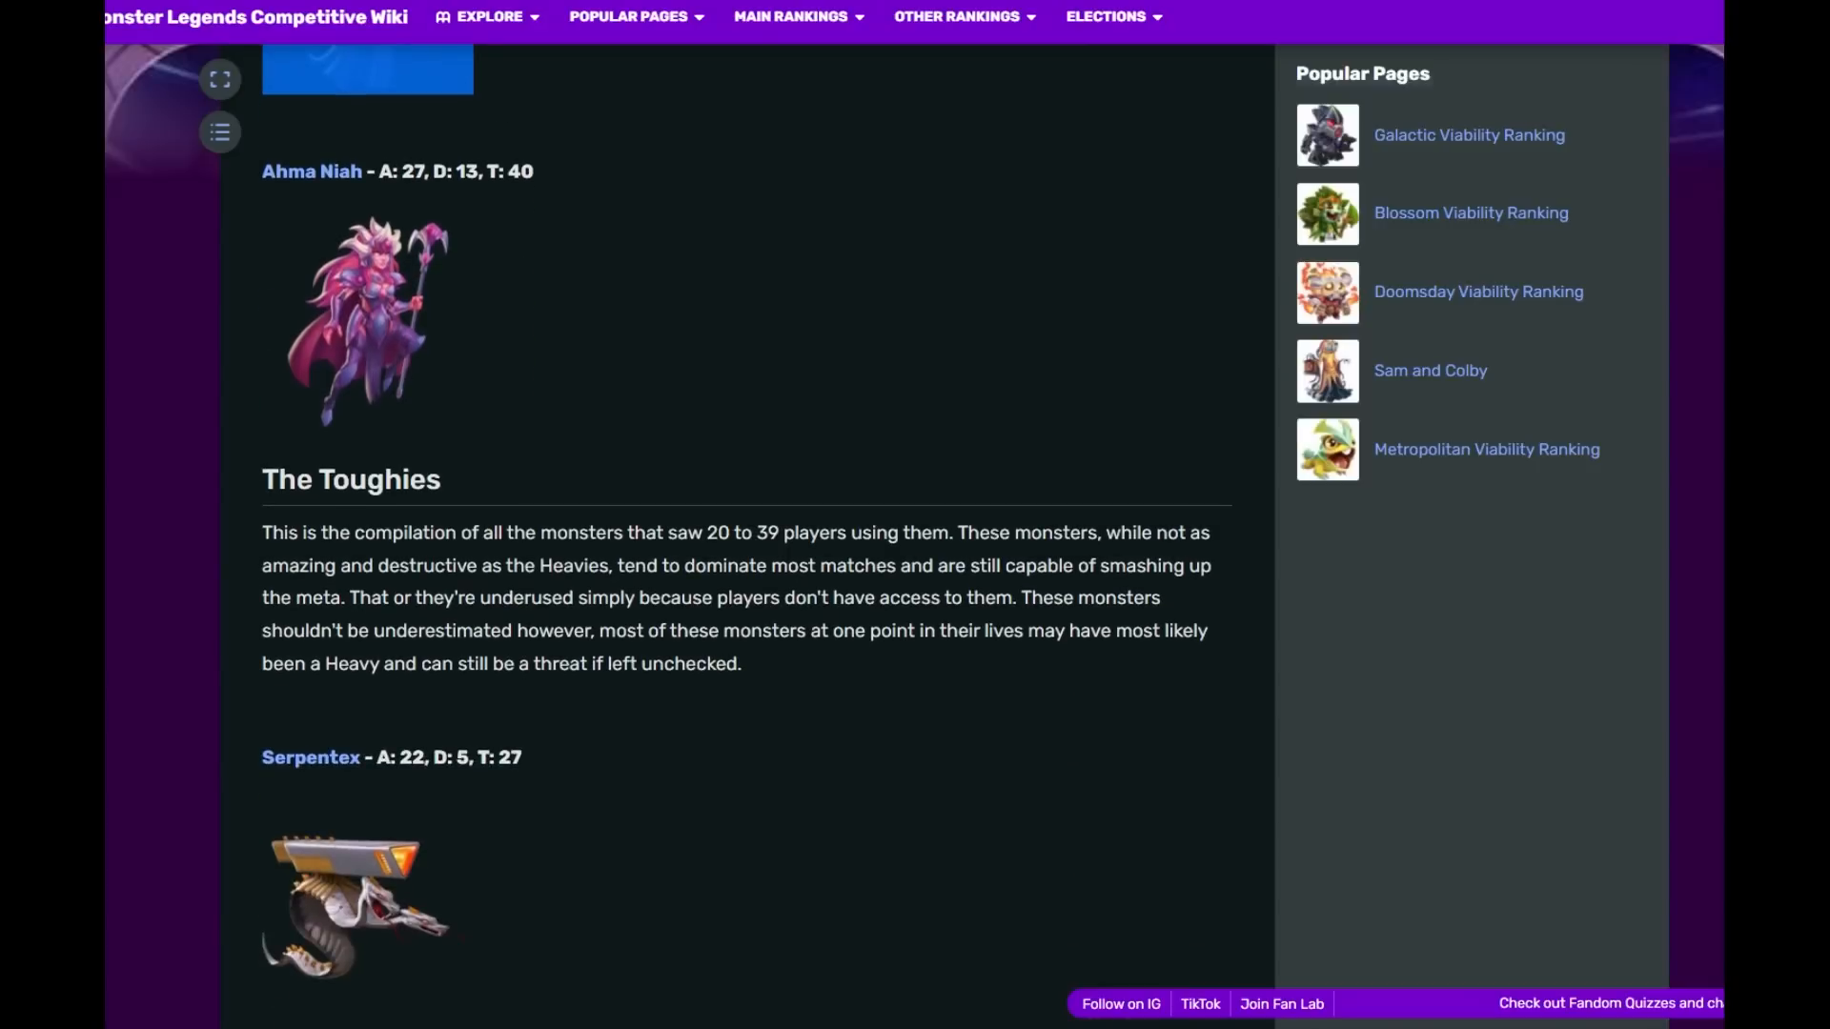
{"action": "scroll", "scroll_direction": "down", "scroll_amount": 3}
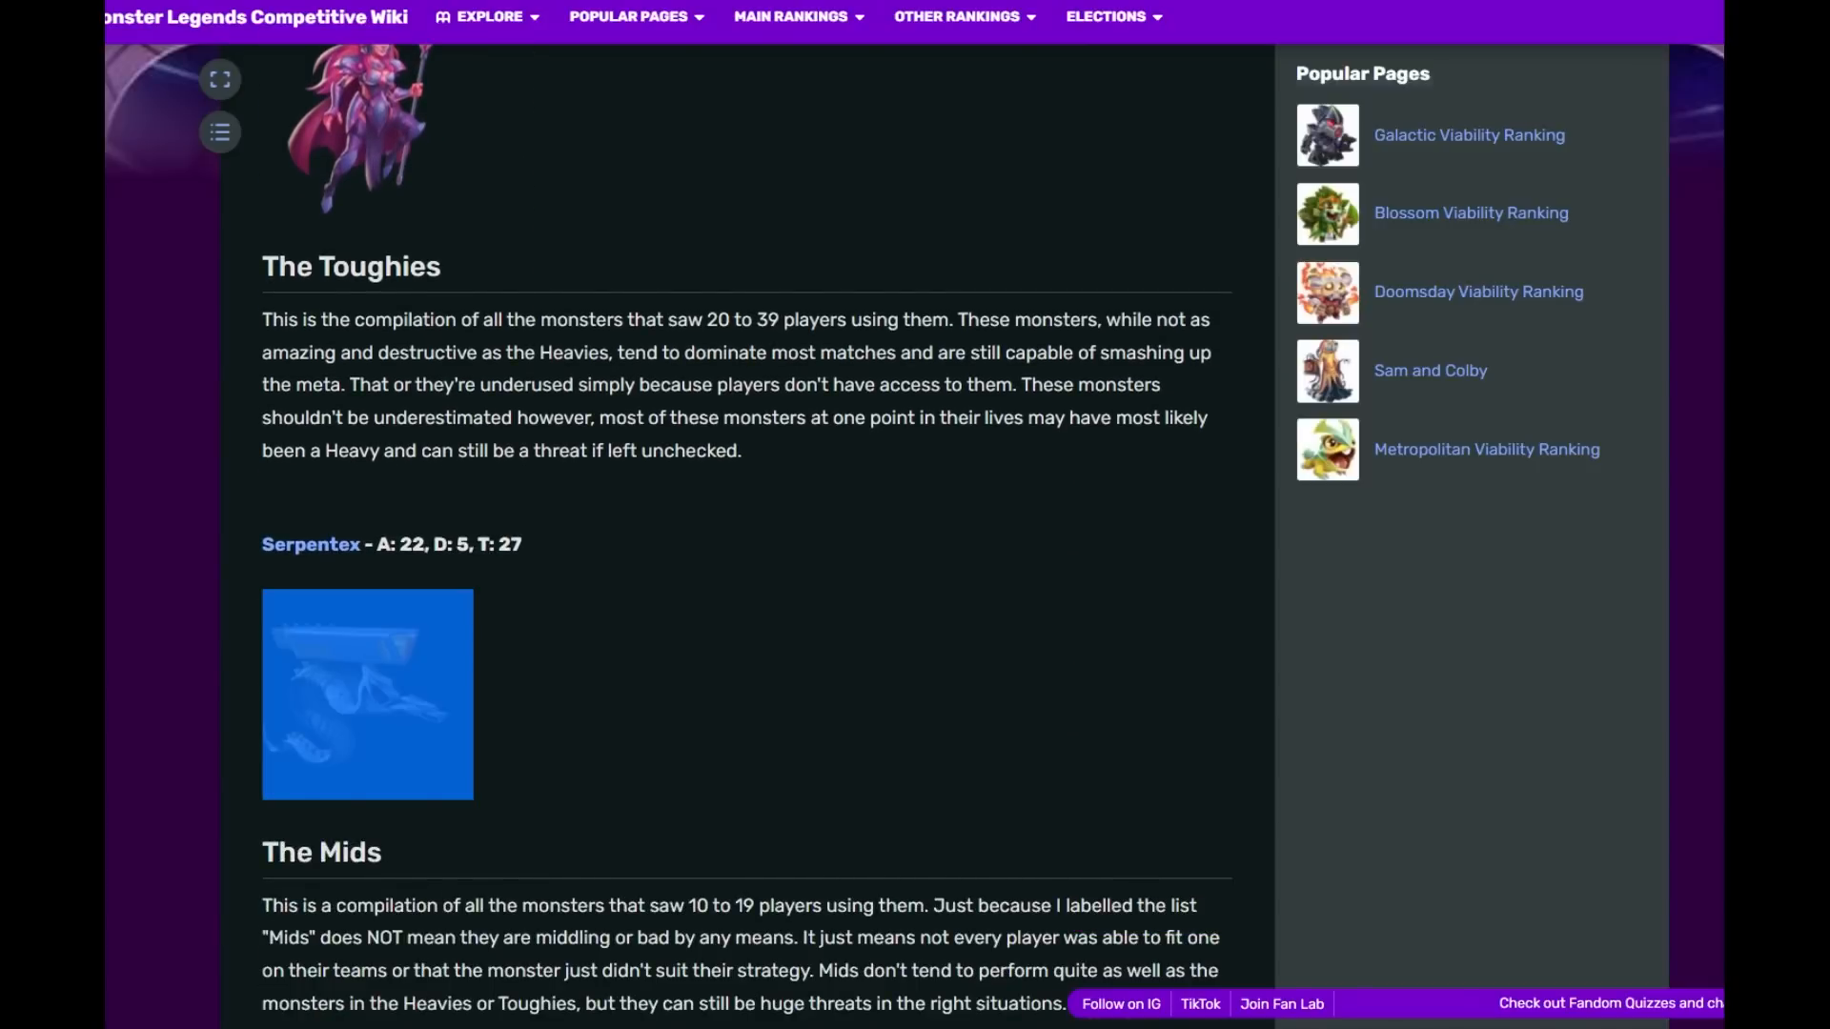
{"action": "scroll", "scroll_direction": "down", "scroll_amount": 3}
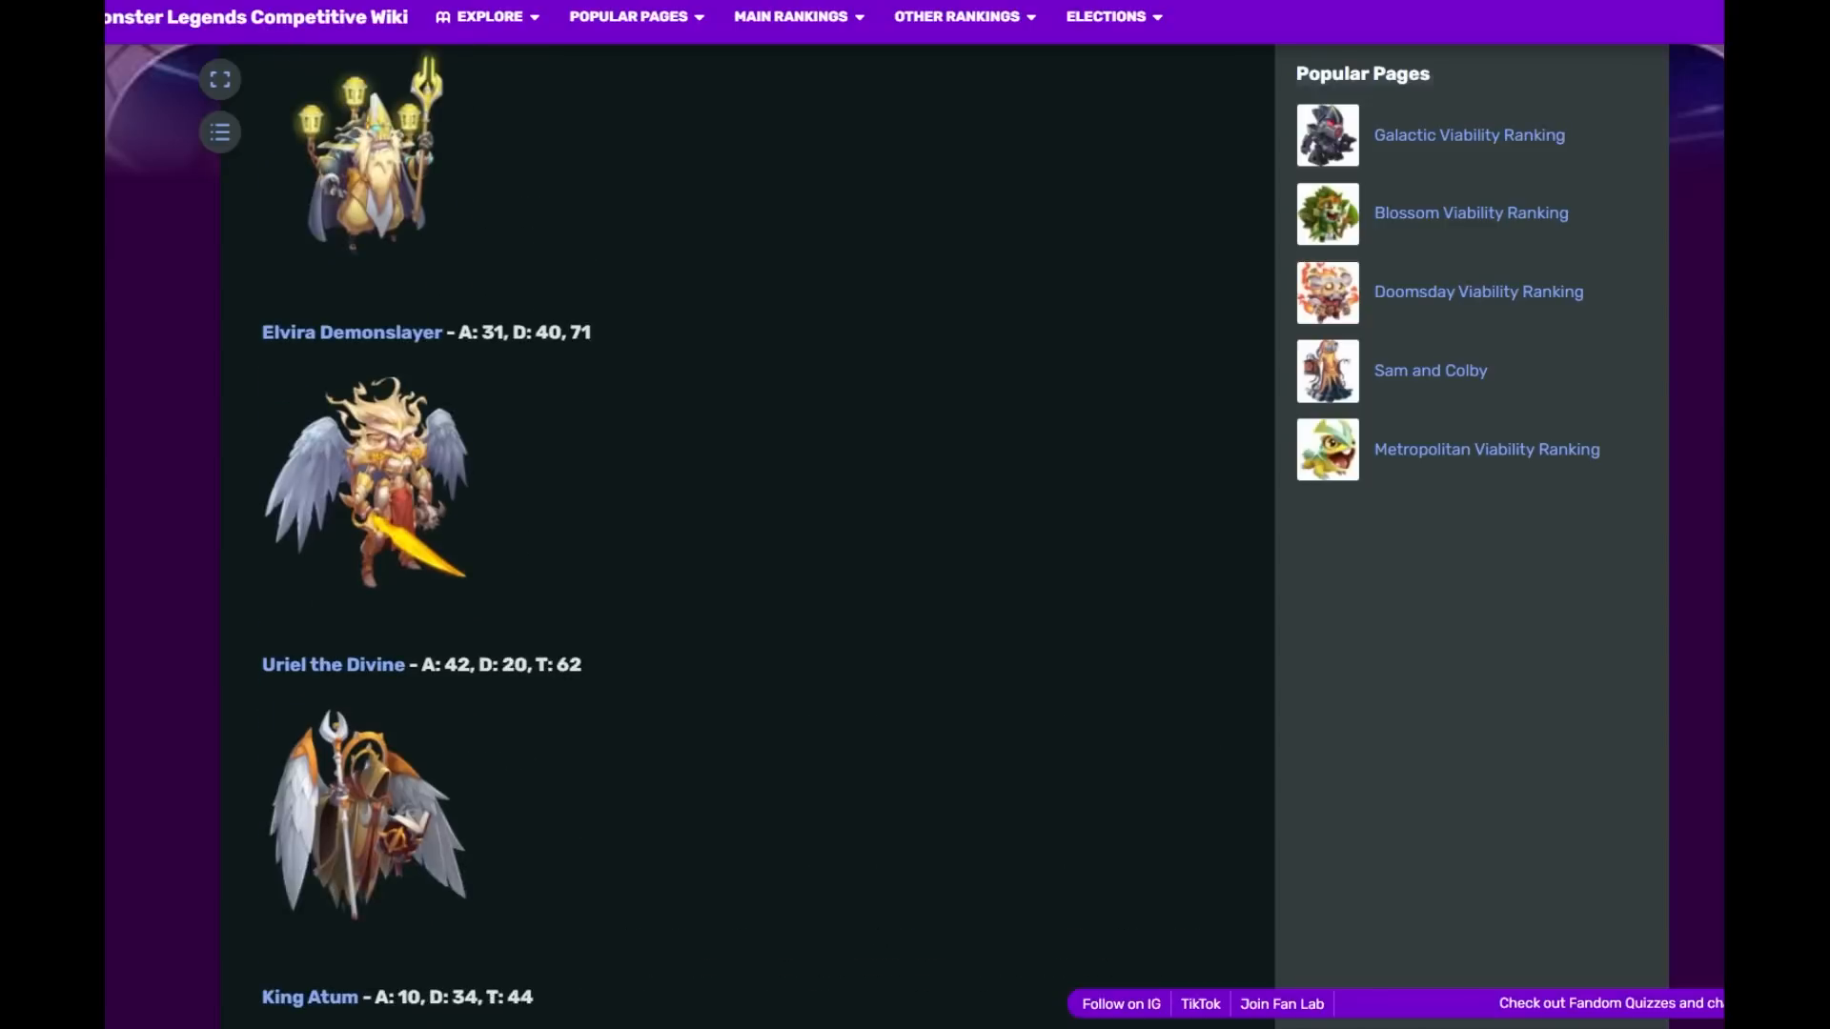
{"action": "scroll", "scroll_direction": "down", "scroll_amount": 3}
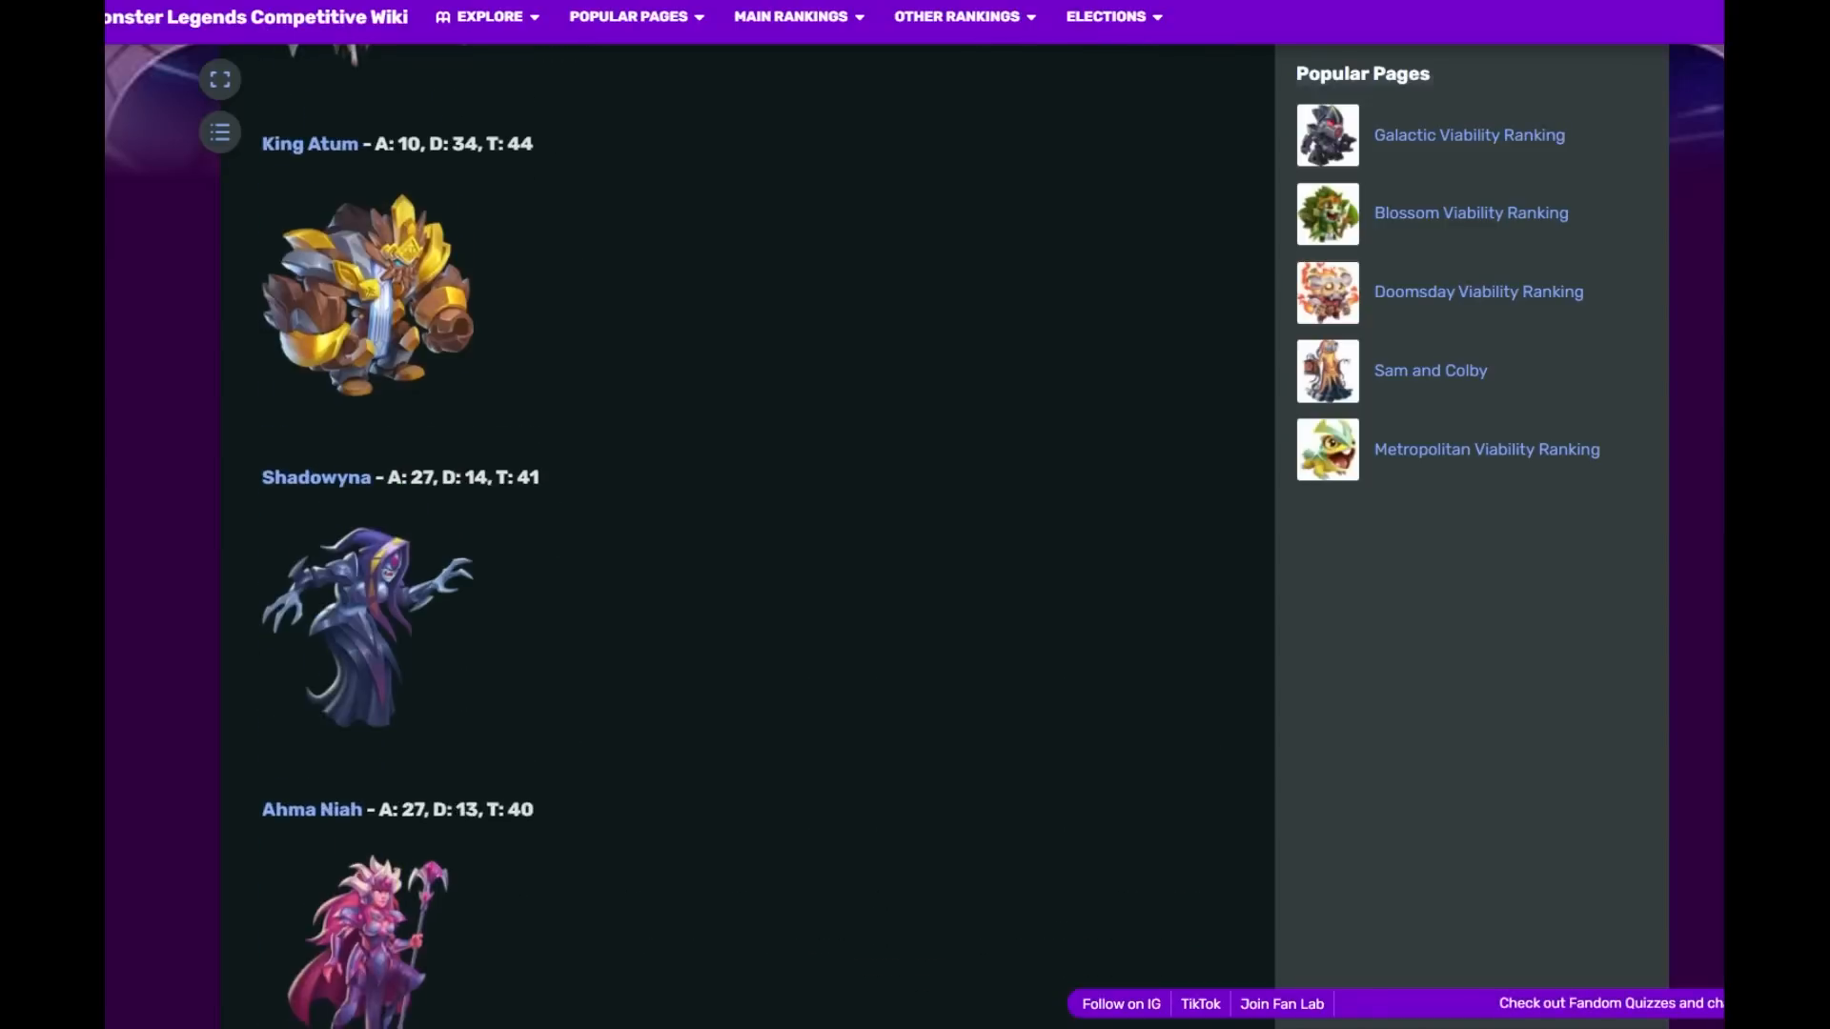
{"action": "scroll", "scroll_direction": "down", "scroll_amount": 3}
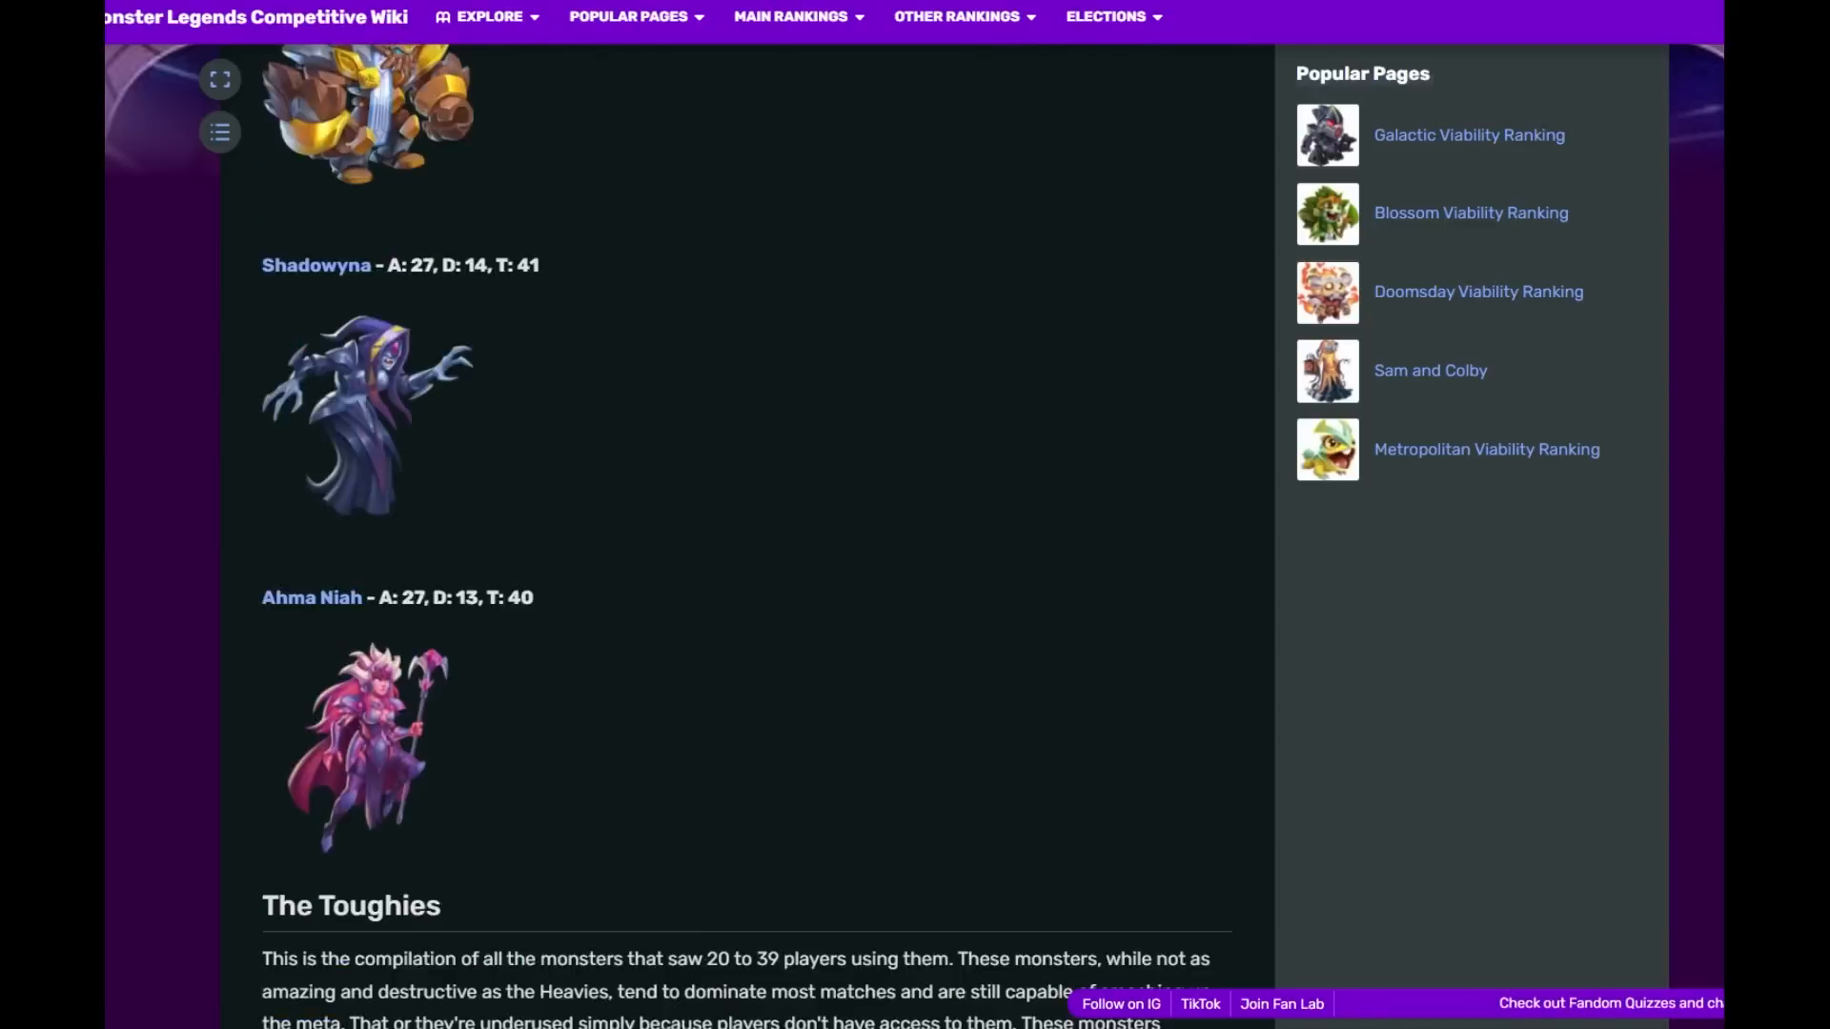
{"action": "scroll", "scroll_direction": "up", "scroll_amount": 3}
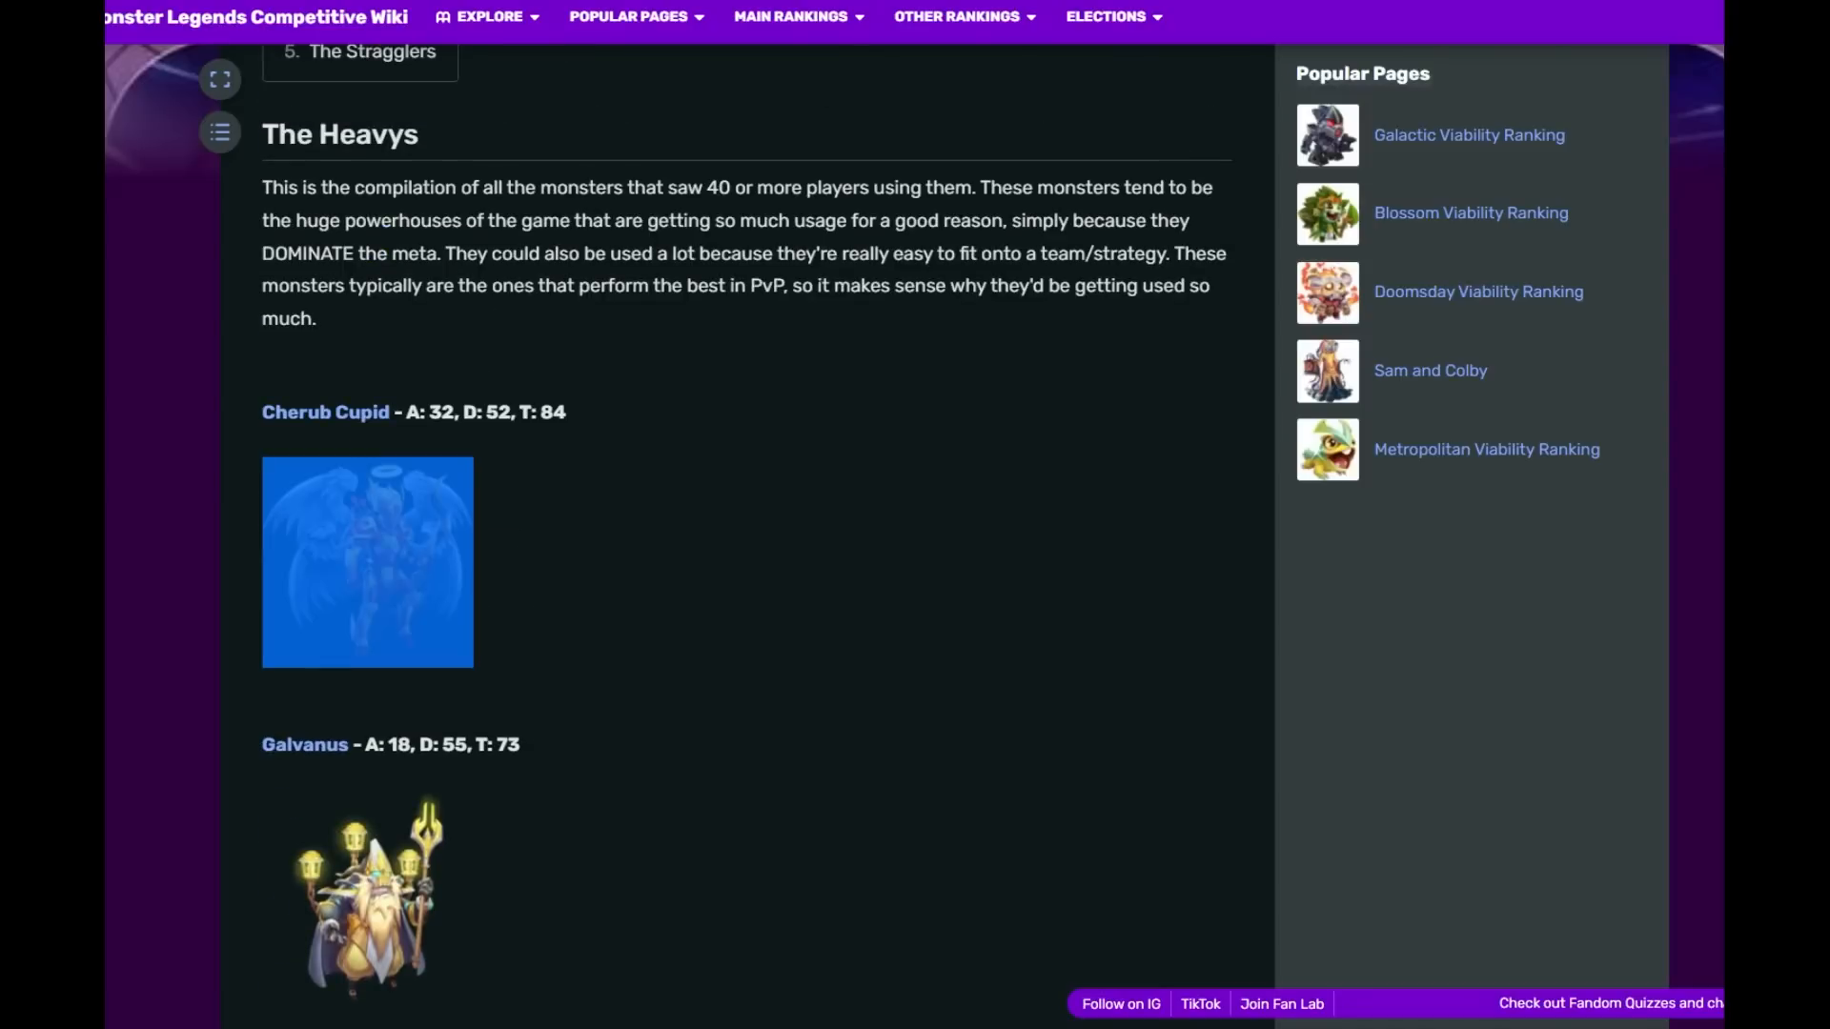
{"action": "scroll", "scroll_direction": "down", "scroll_amount": 3}
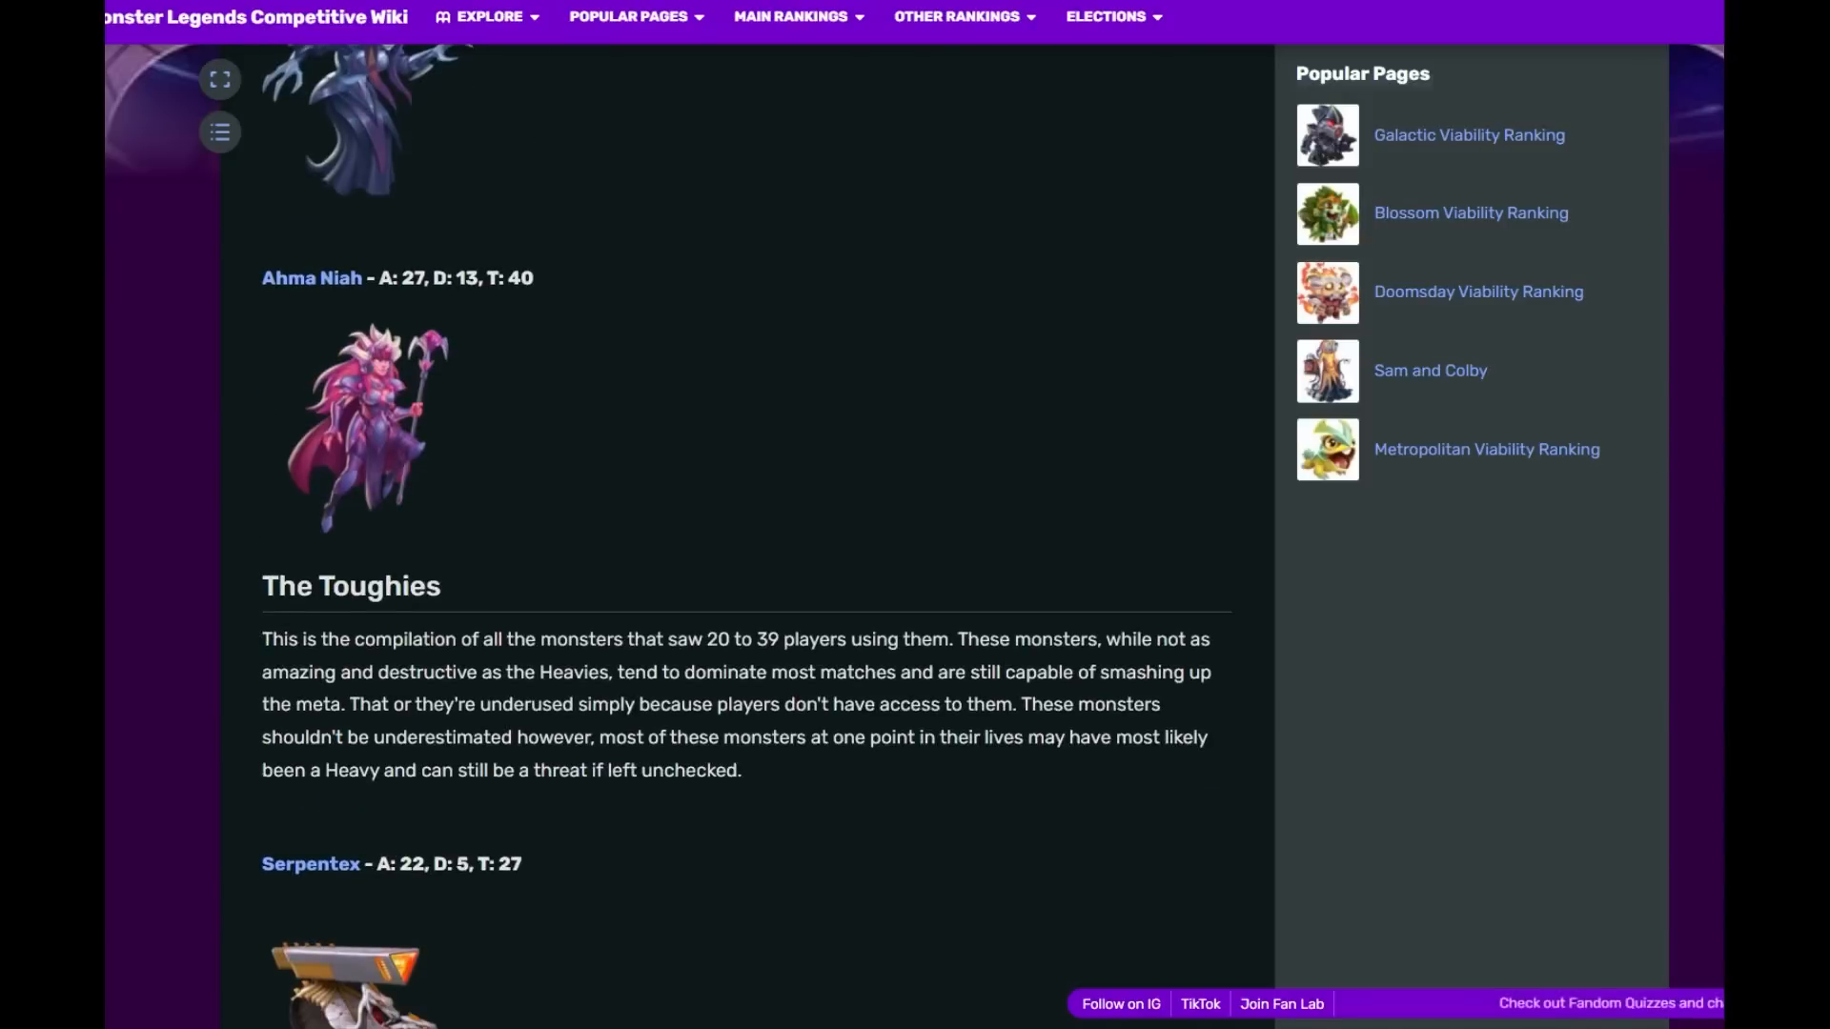
{"action": "scroll", "scroll_direction": "down", "scroll_amount": 3}
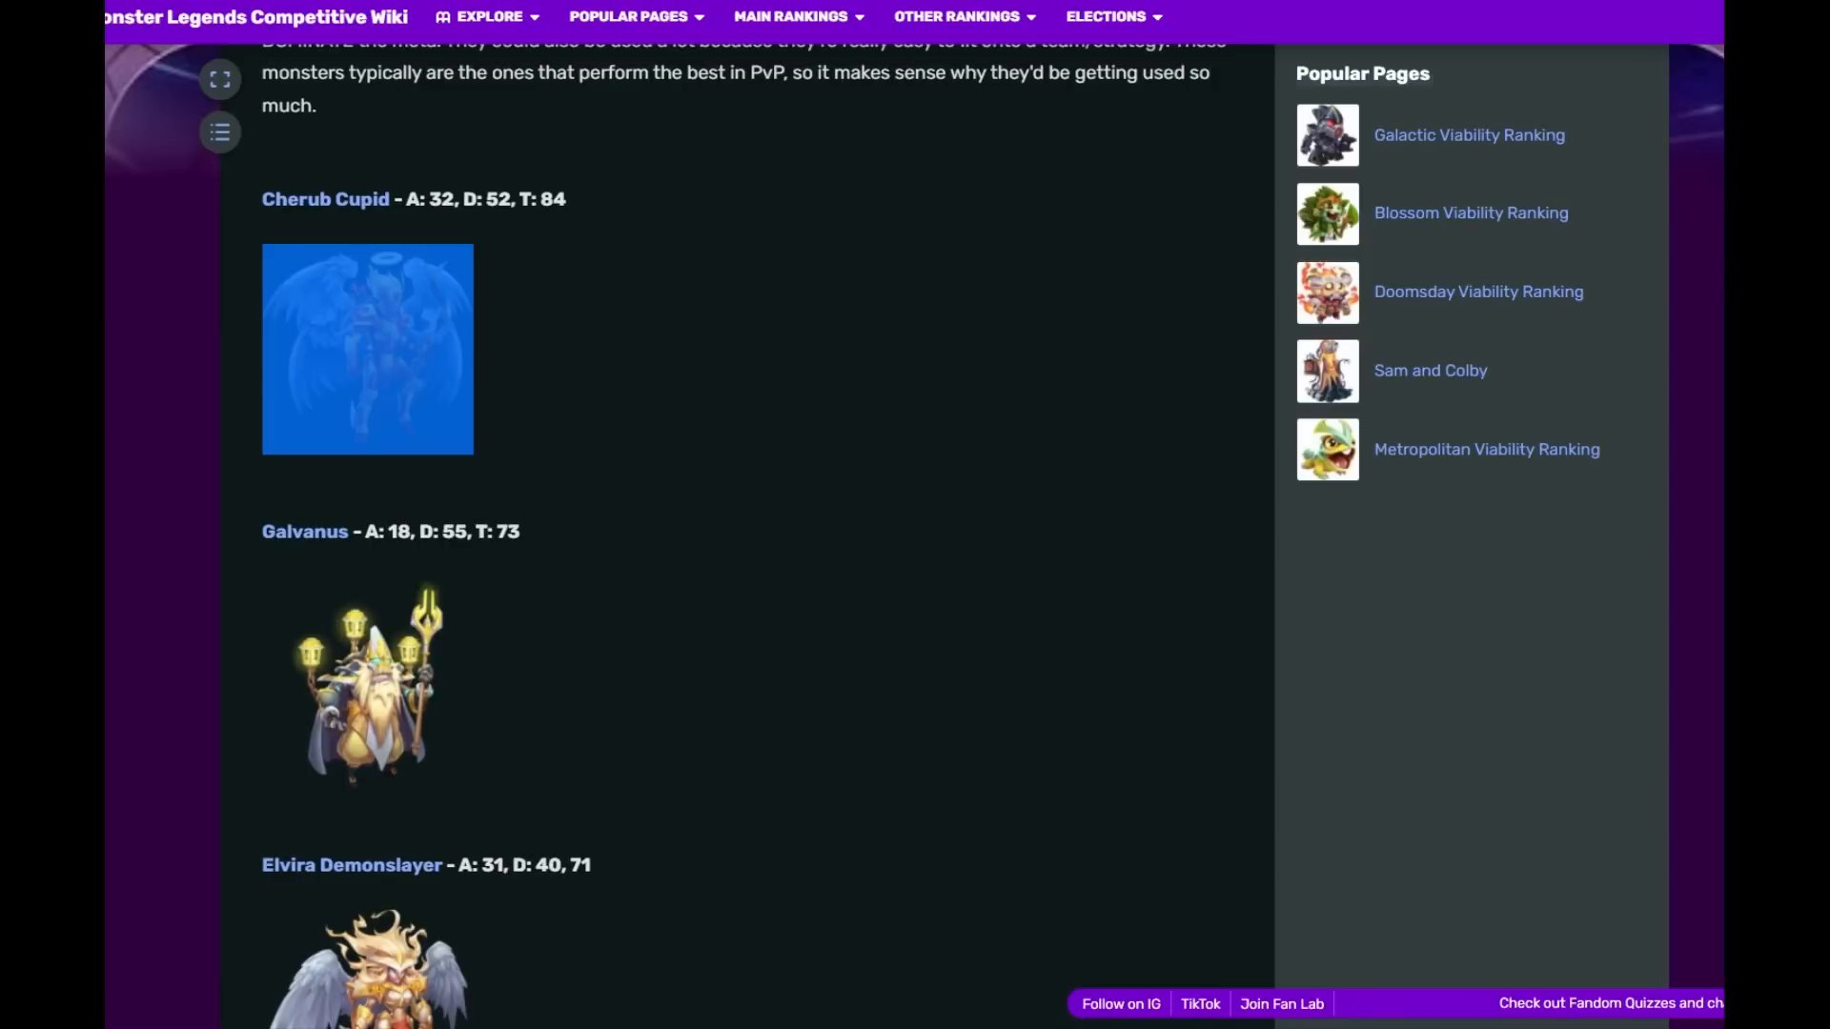
{"action": "scroll", "scroll_direction": "down", "scroll_amount": 3}
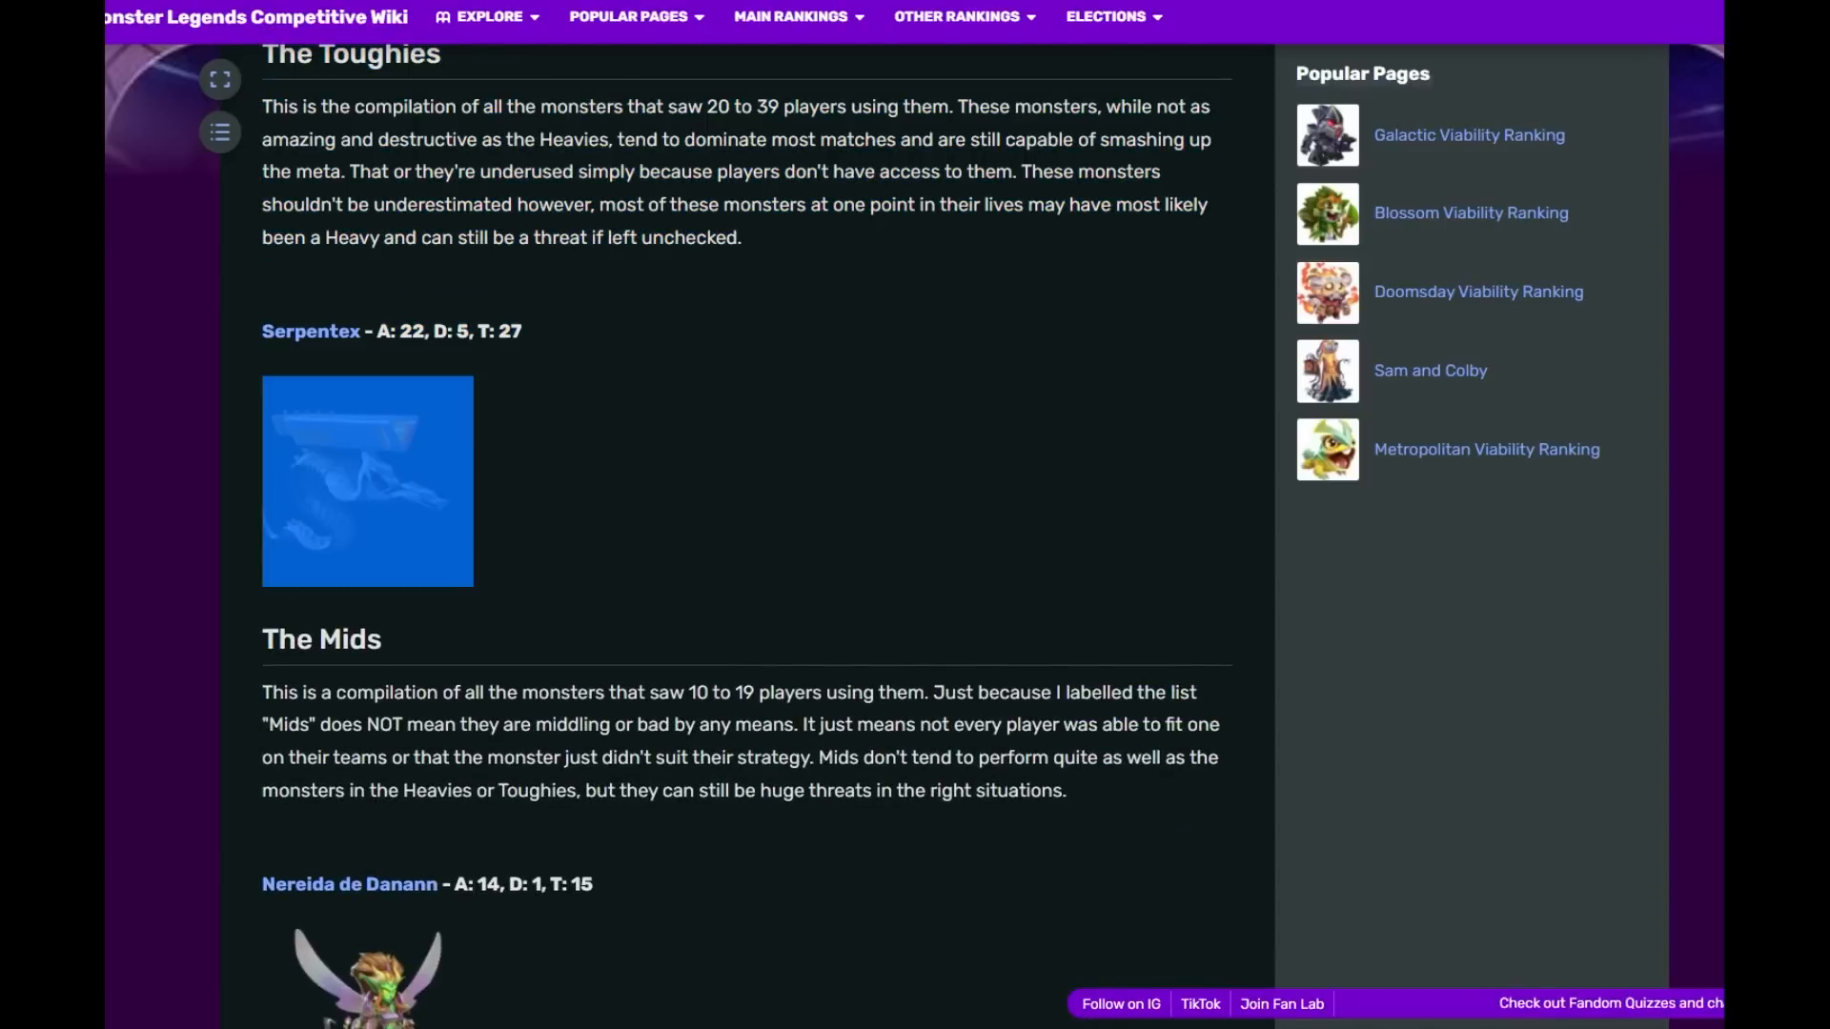
- Scroll back to the Heavys, highlight Cherub Cupid's attack count, then down to The Mids and Nereida de Danann
{"action": "scroll", "scroll_direction": "up", "scroll_amount": 3}
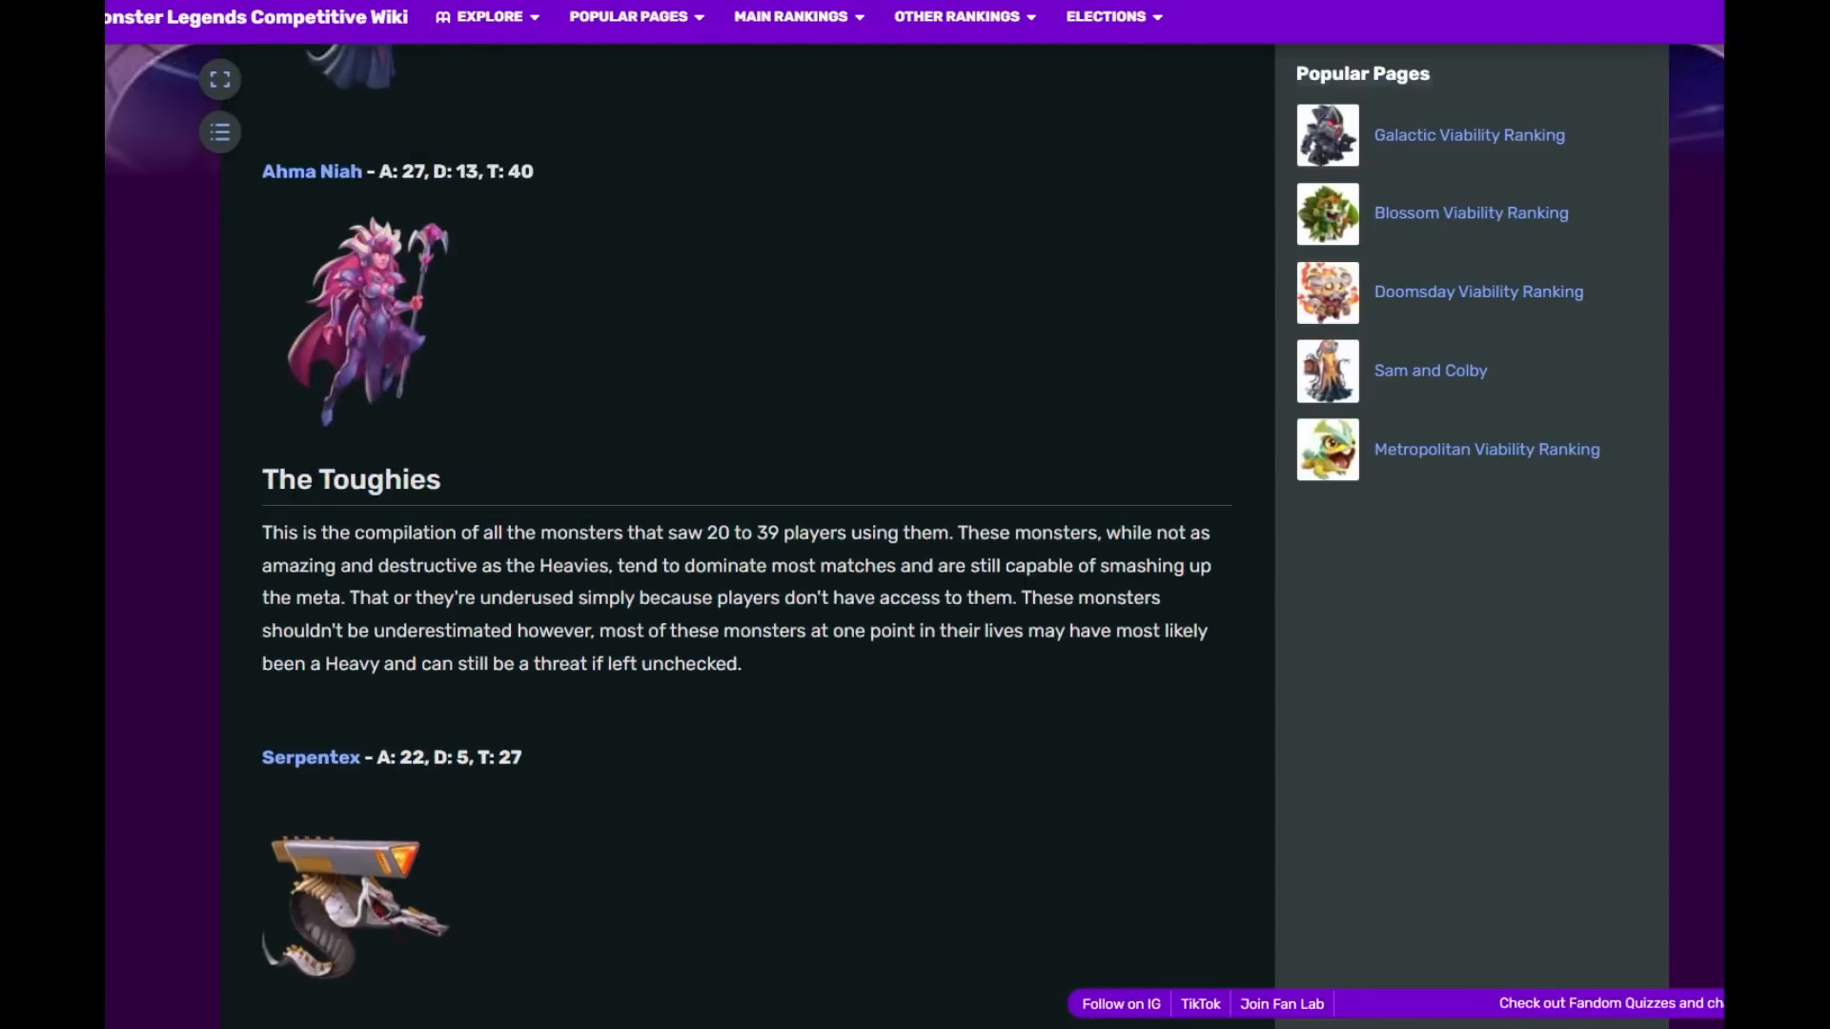
{"action": "scroll", "scroll_direction": "down", "scroll_amount": 3}
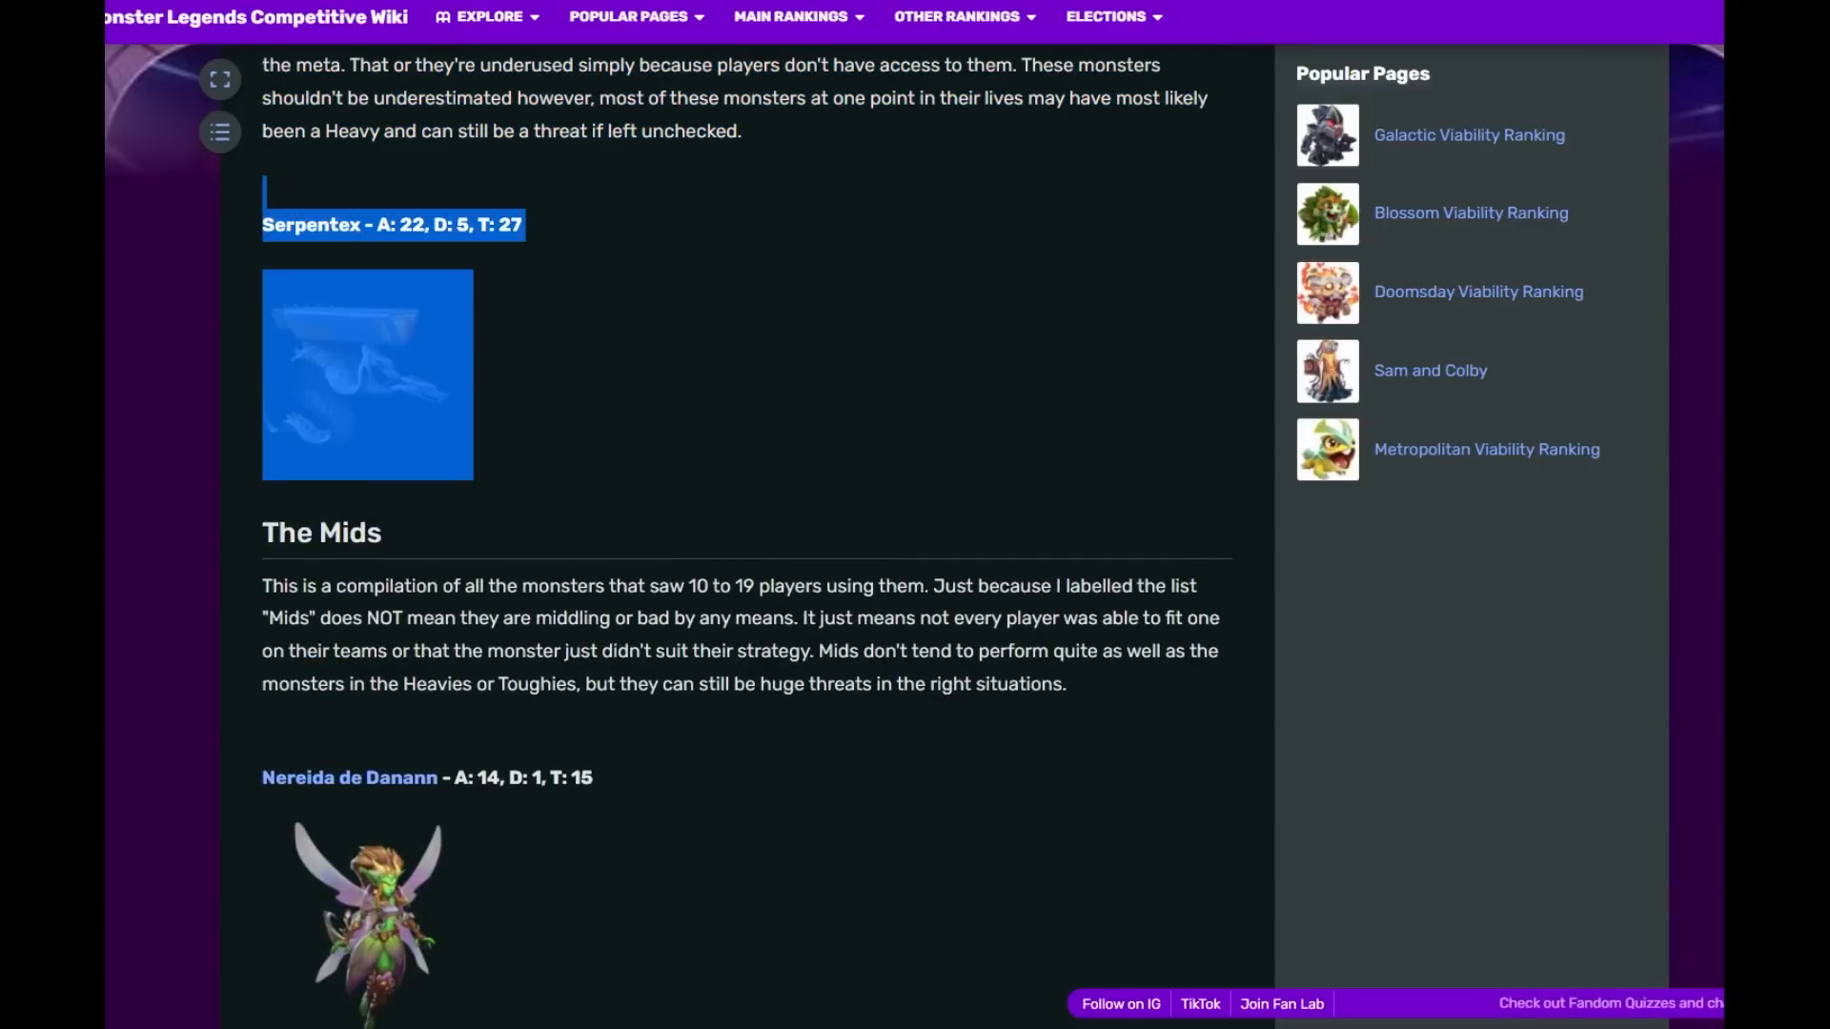
{"action": "scroll", "scroll_direction": "down", "scroll_amount": 3}
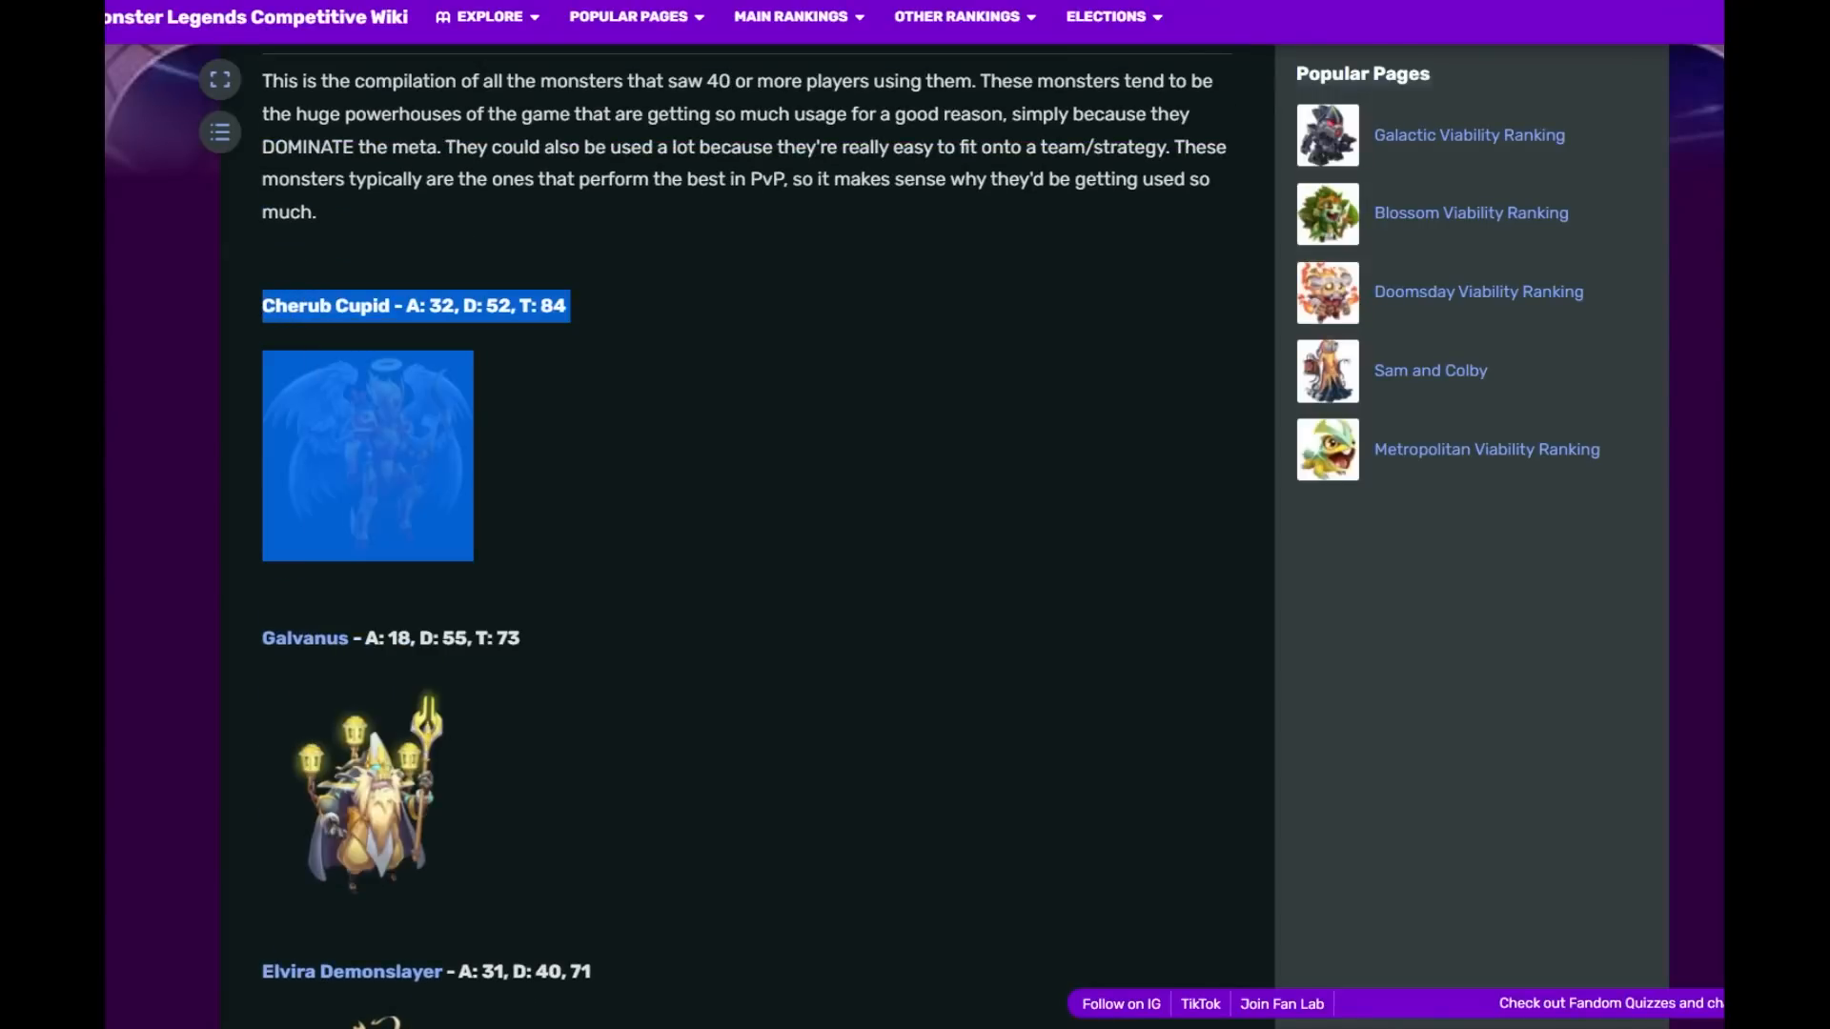
{"action": "scroll", "scroll_direction": "down", "scroll_amount": 3}
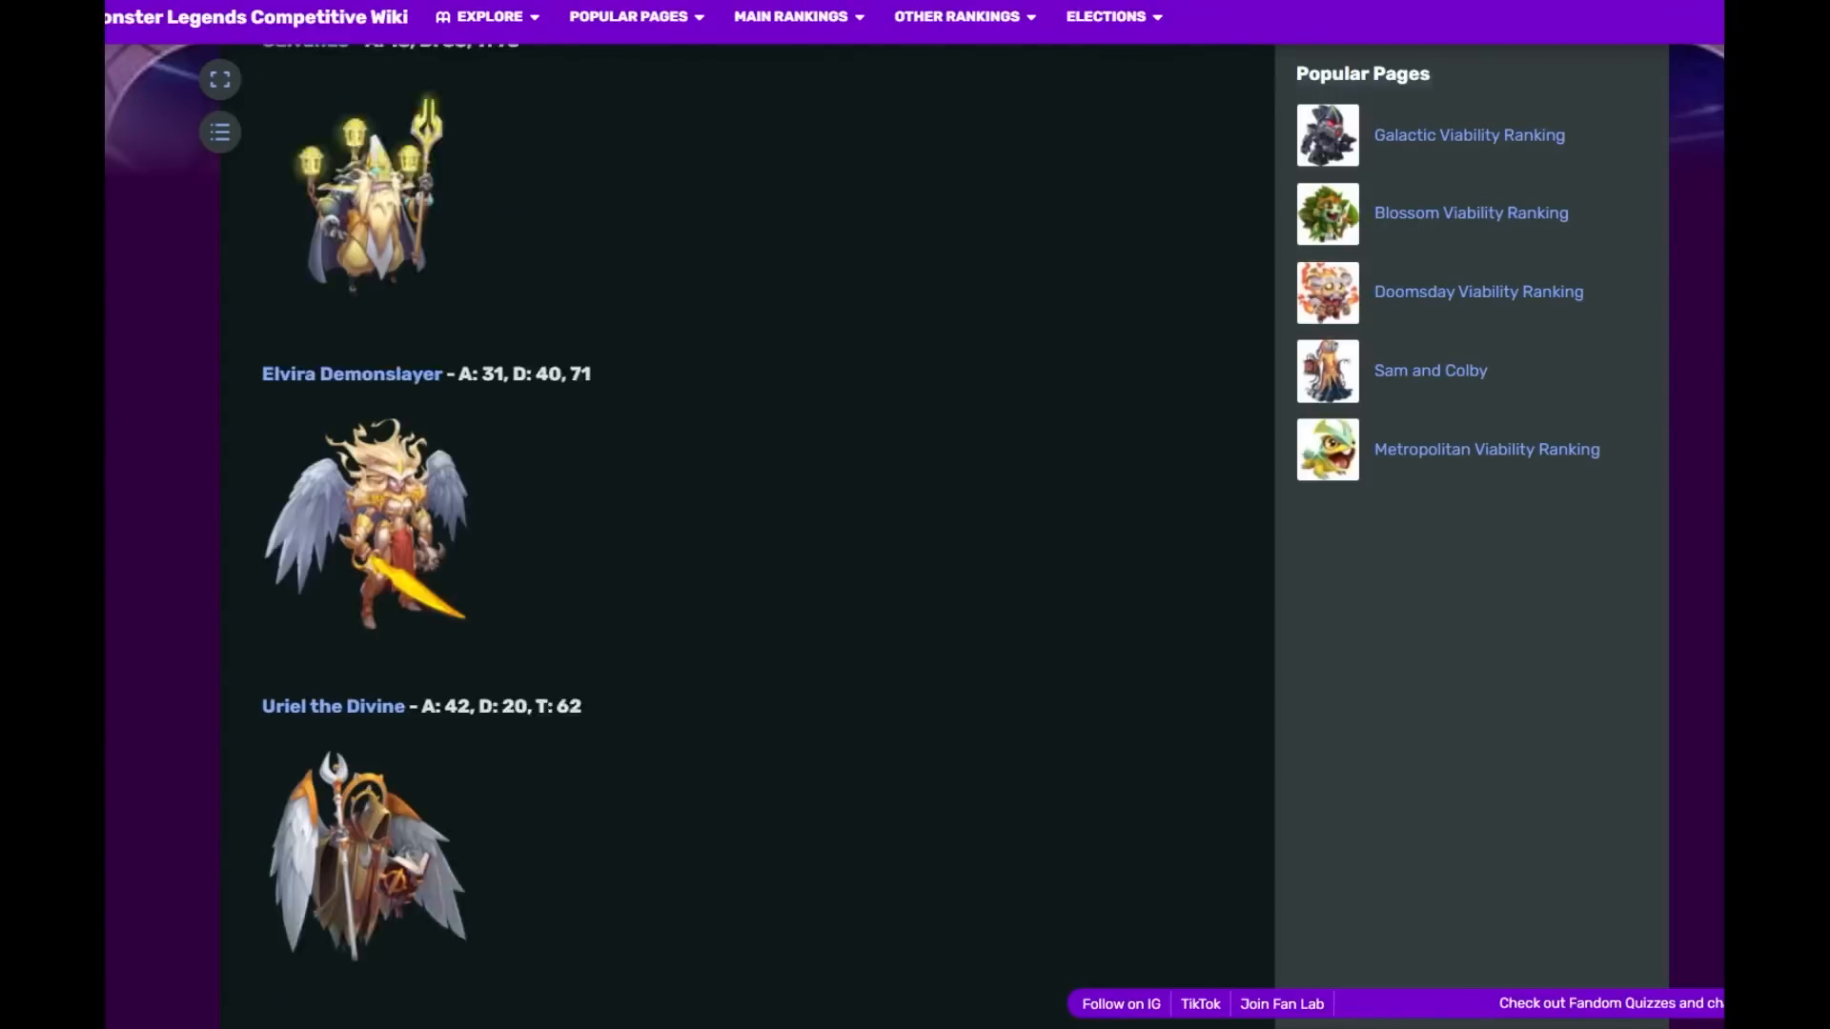
{"action": "scroll", "scroll_direction": "down", "scroll_amount": 3}
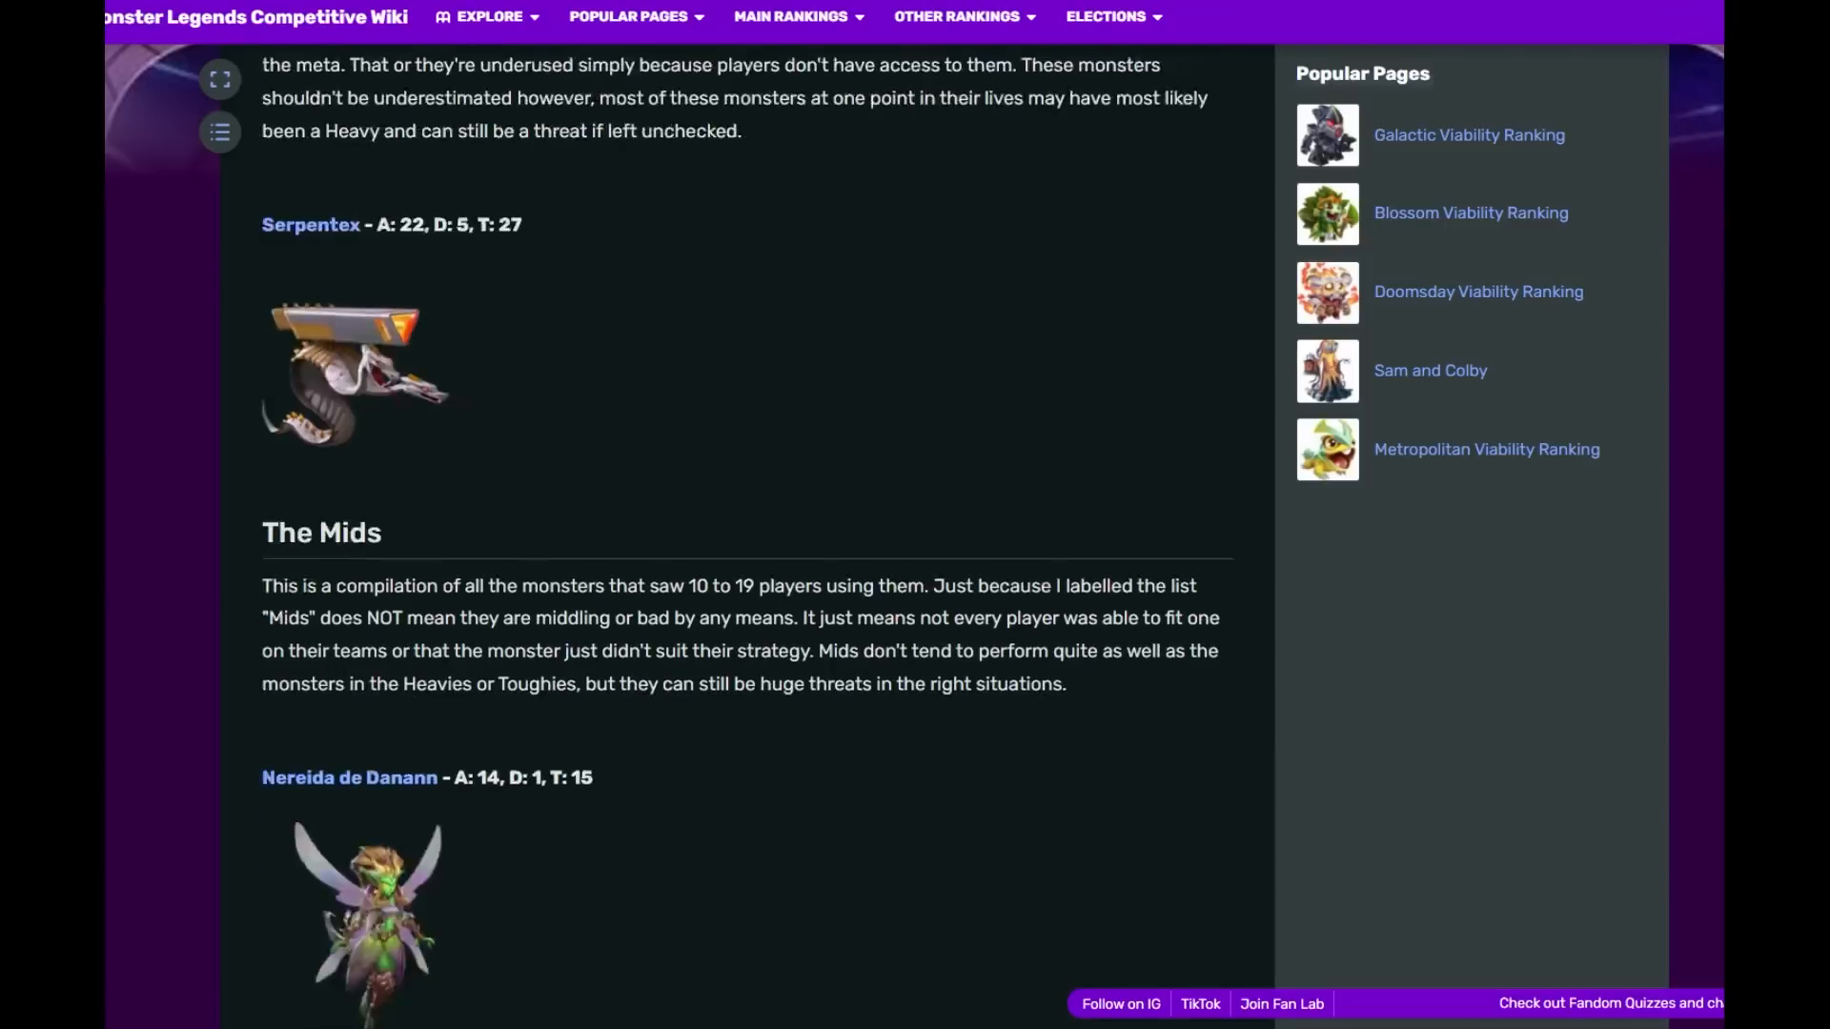
{"action": "double_click", "coordinate": [404, 225]}
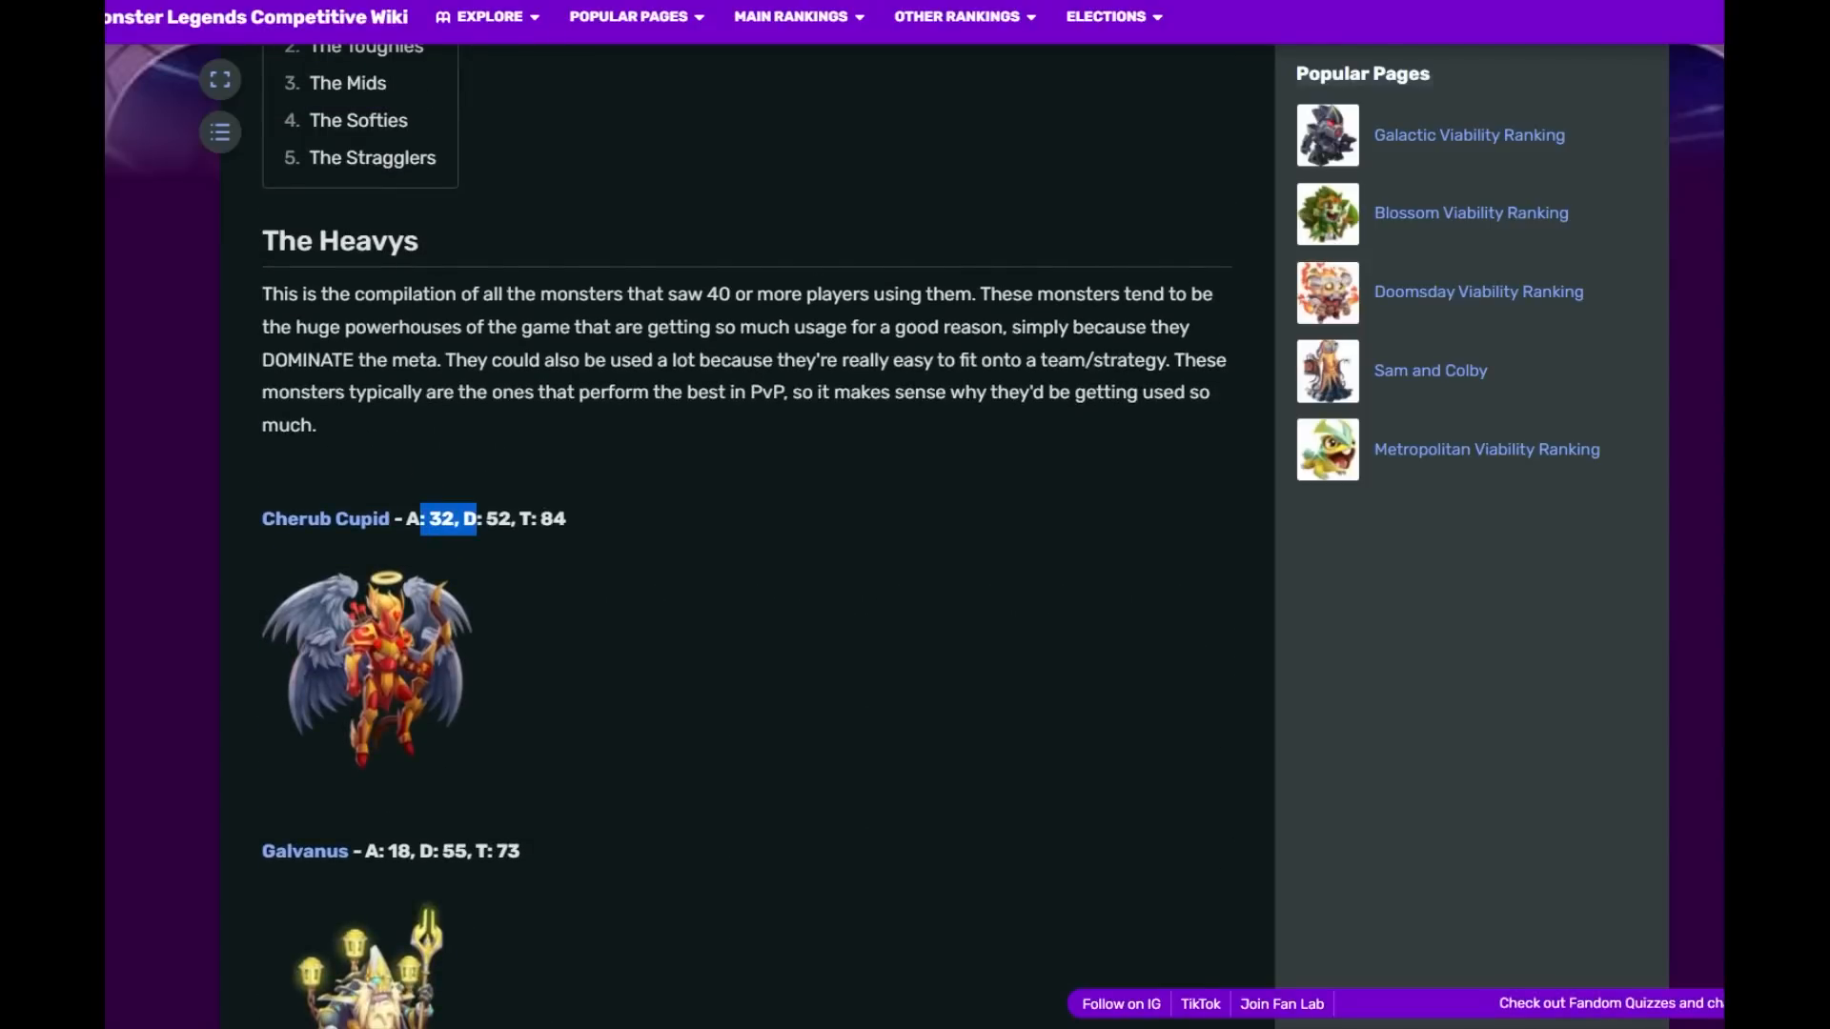
{"action": "scroll", "scroll_direction": "down", "scroll_amount": 3}
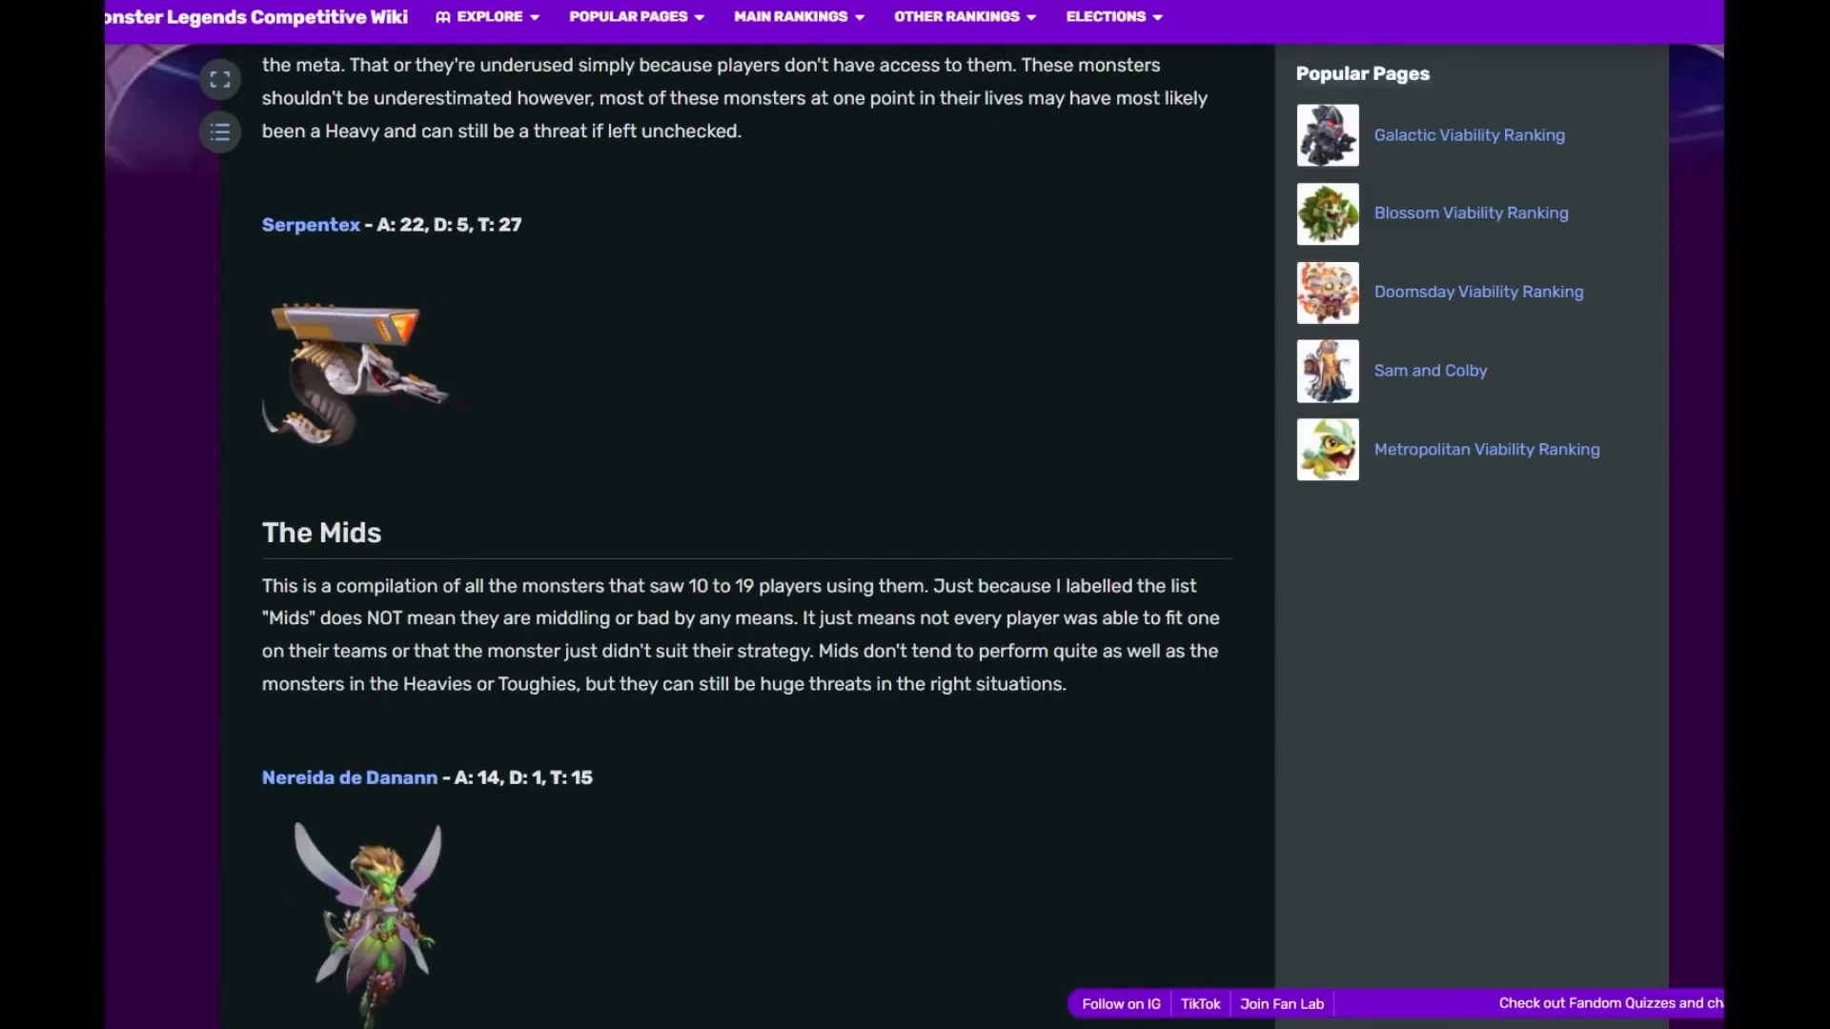
{"action": "scroll", "scroll_direction": "down", "scroll_amount": 3}
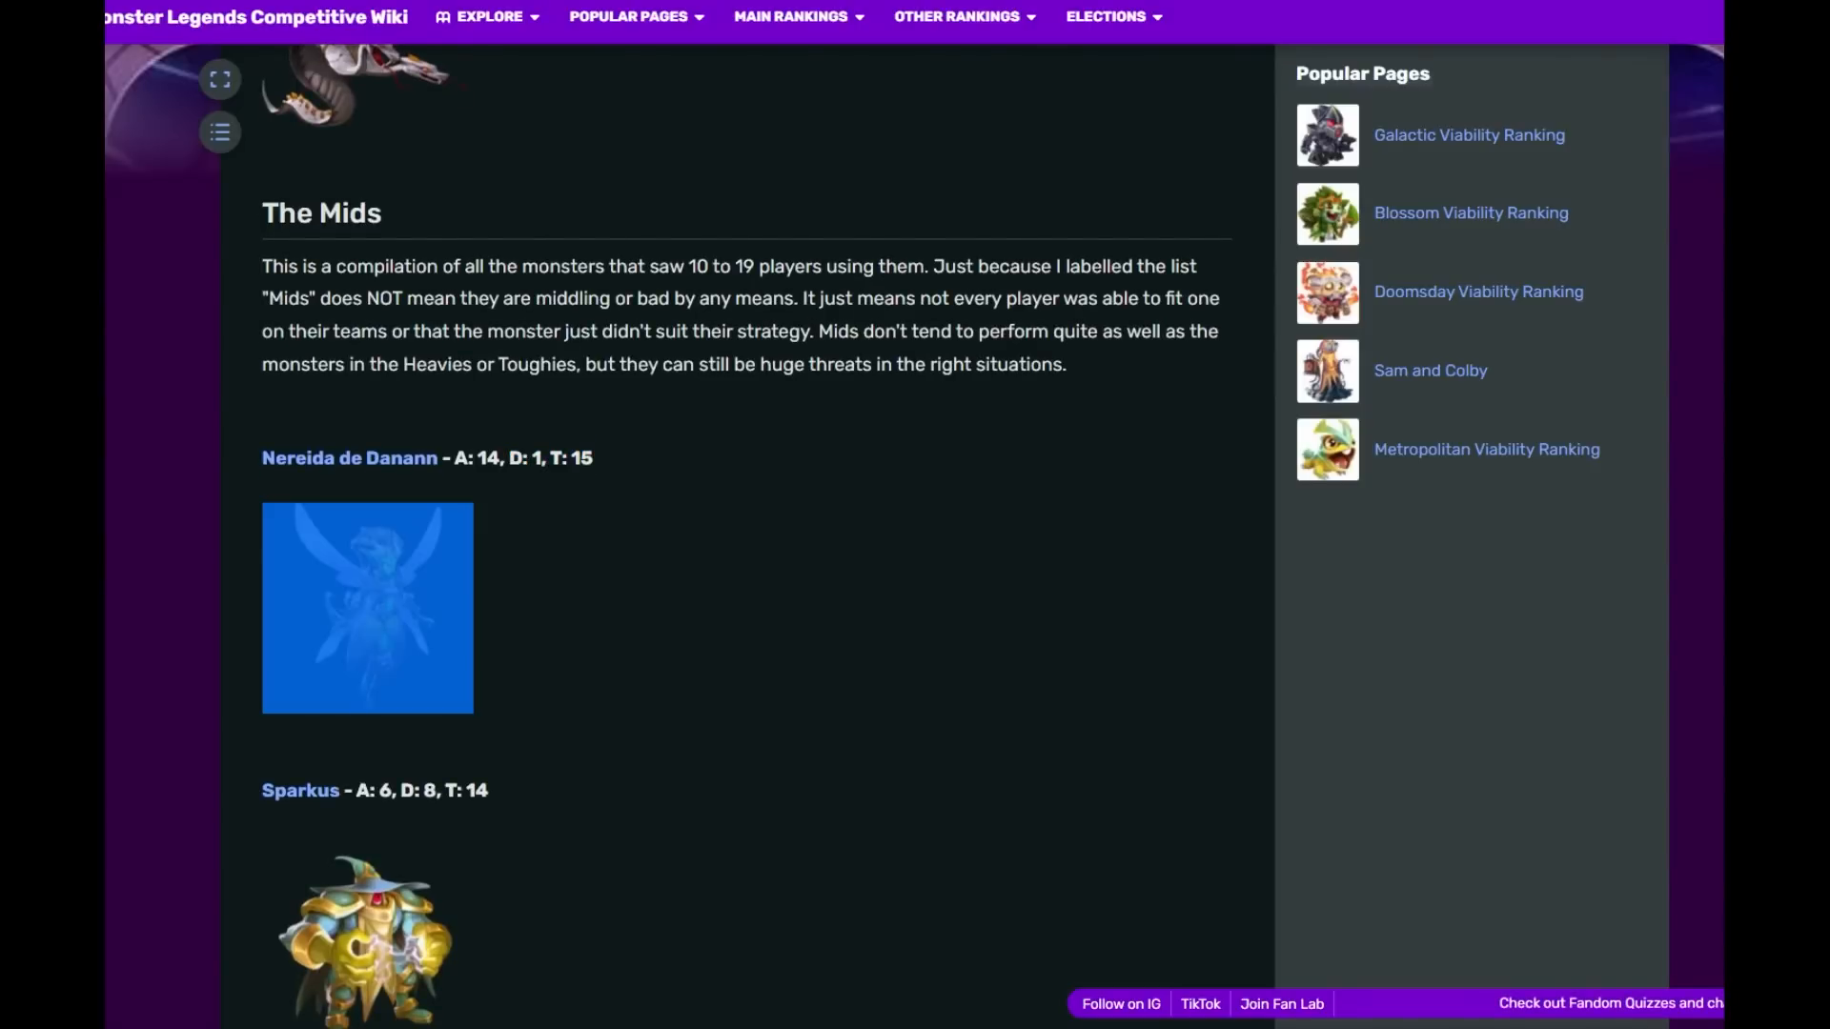
- Scroll past Sparkus, Teddybomb, Dark VoltaiK and Elfeera to The Softies heading with Algata
{"action": "scroll", "scroll_direction": "down", "scroll_amount": 3}
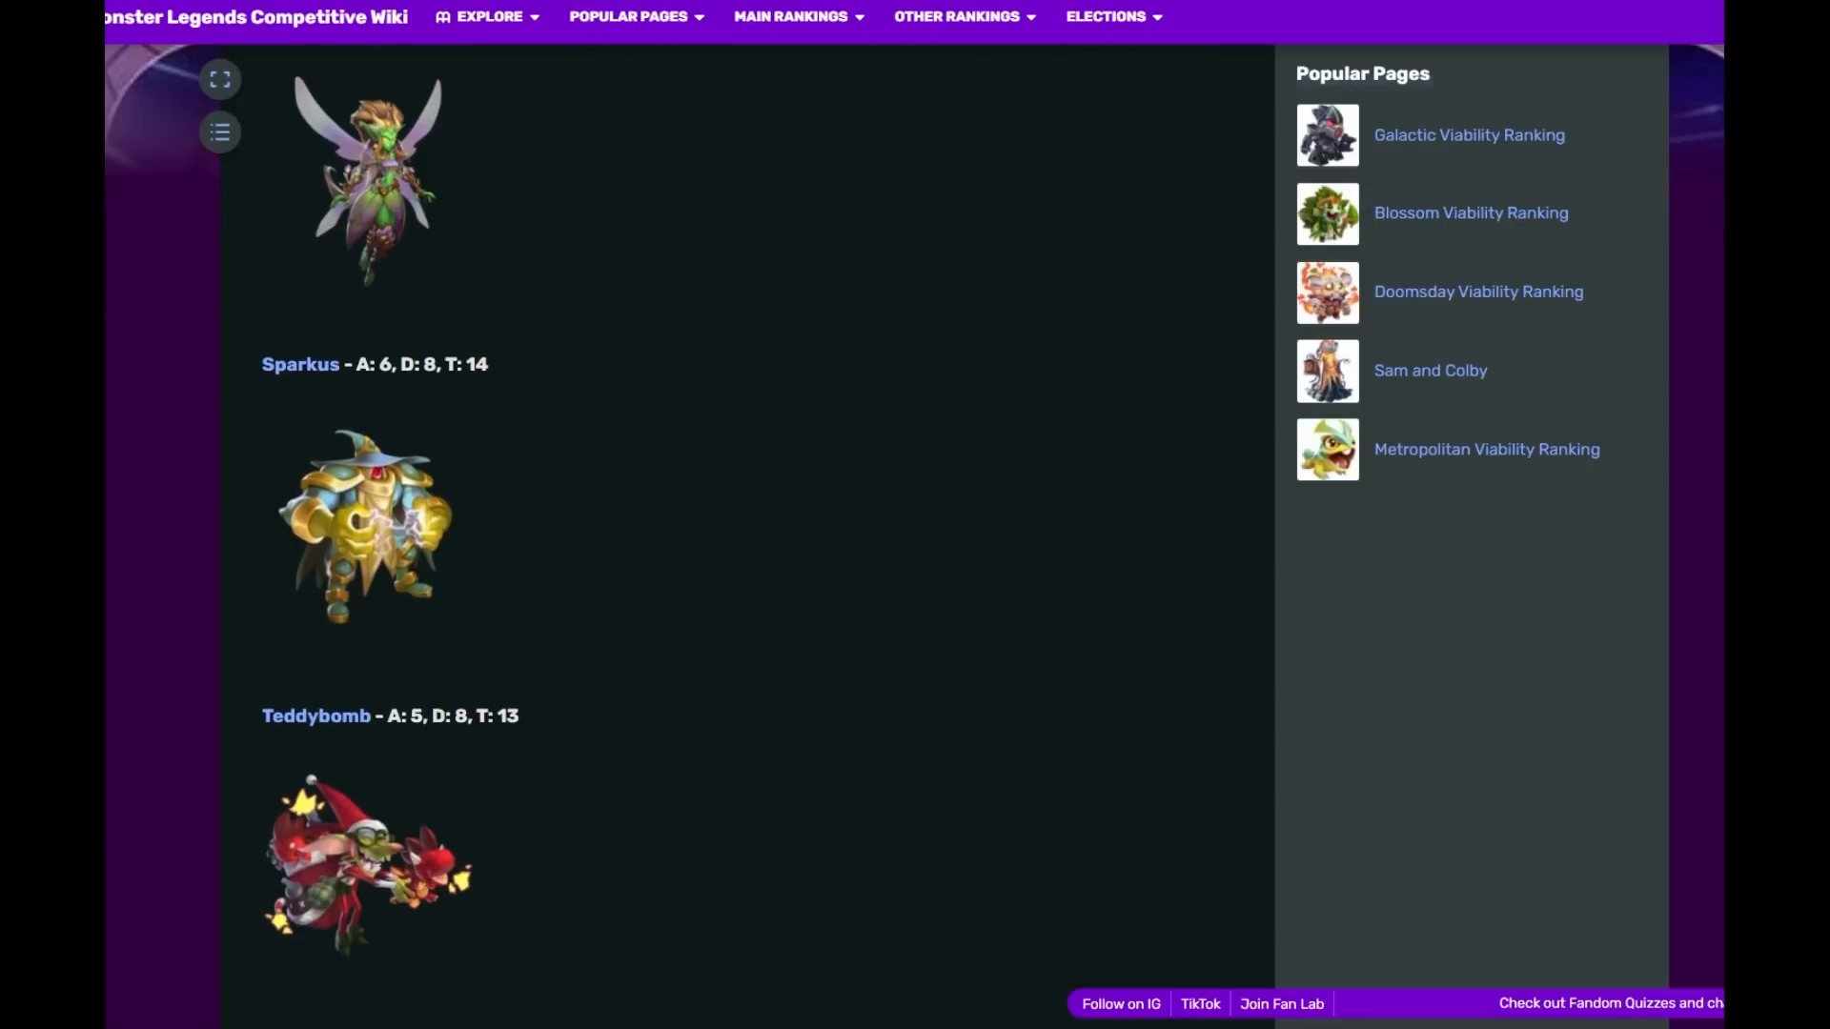
{"action": "scroll", "scroll_direction": "down", "scroll_amount": 3}
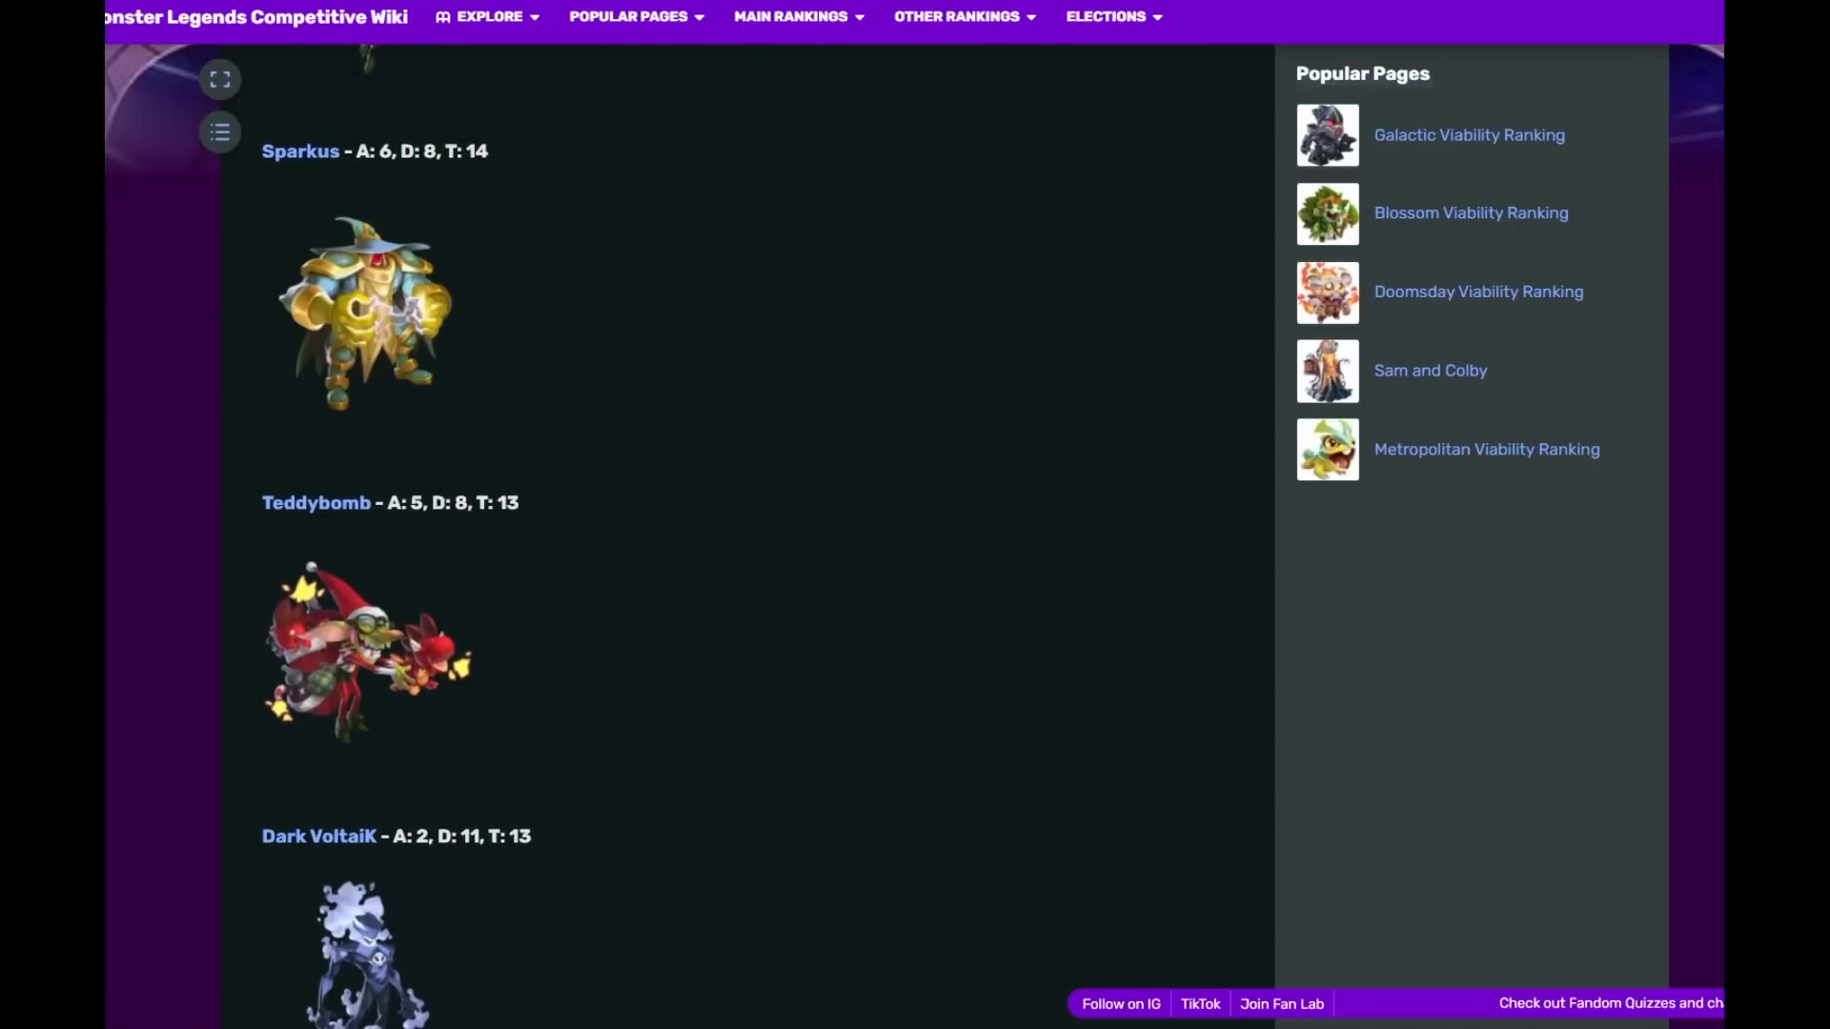
{"action": "scroll", "scroll_direction": "down", "scroll_amount": 3}
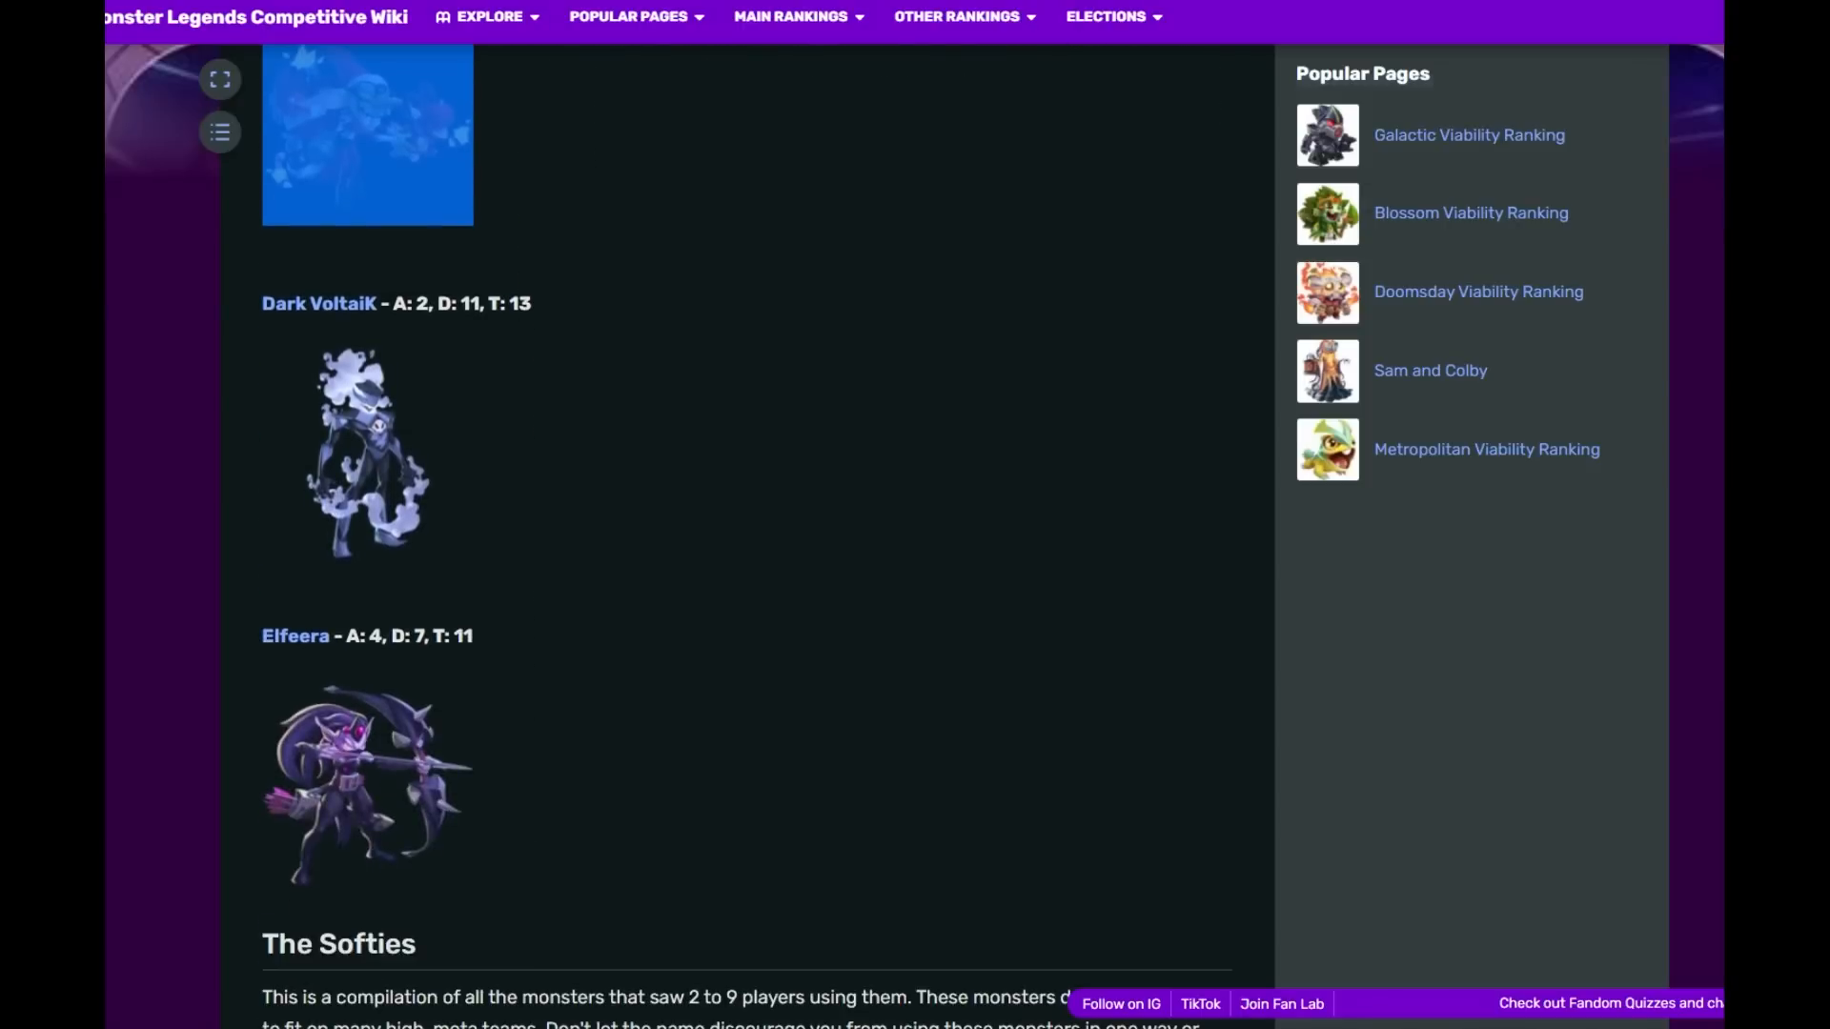
{"action": "scroll", "scroll_direction": "down", "scroll_amount": 3}
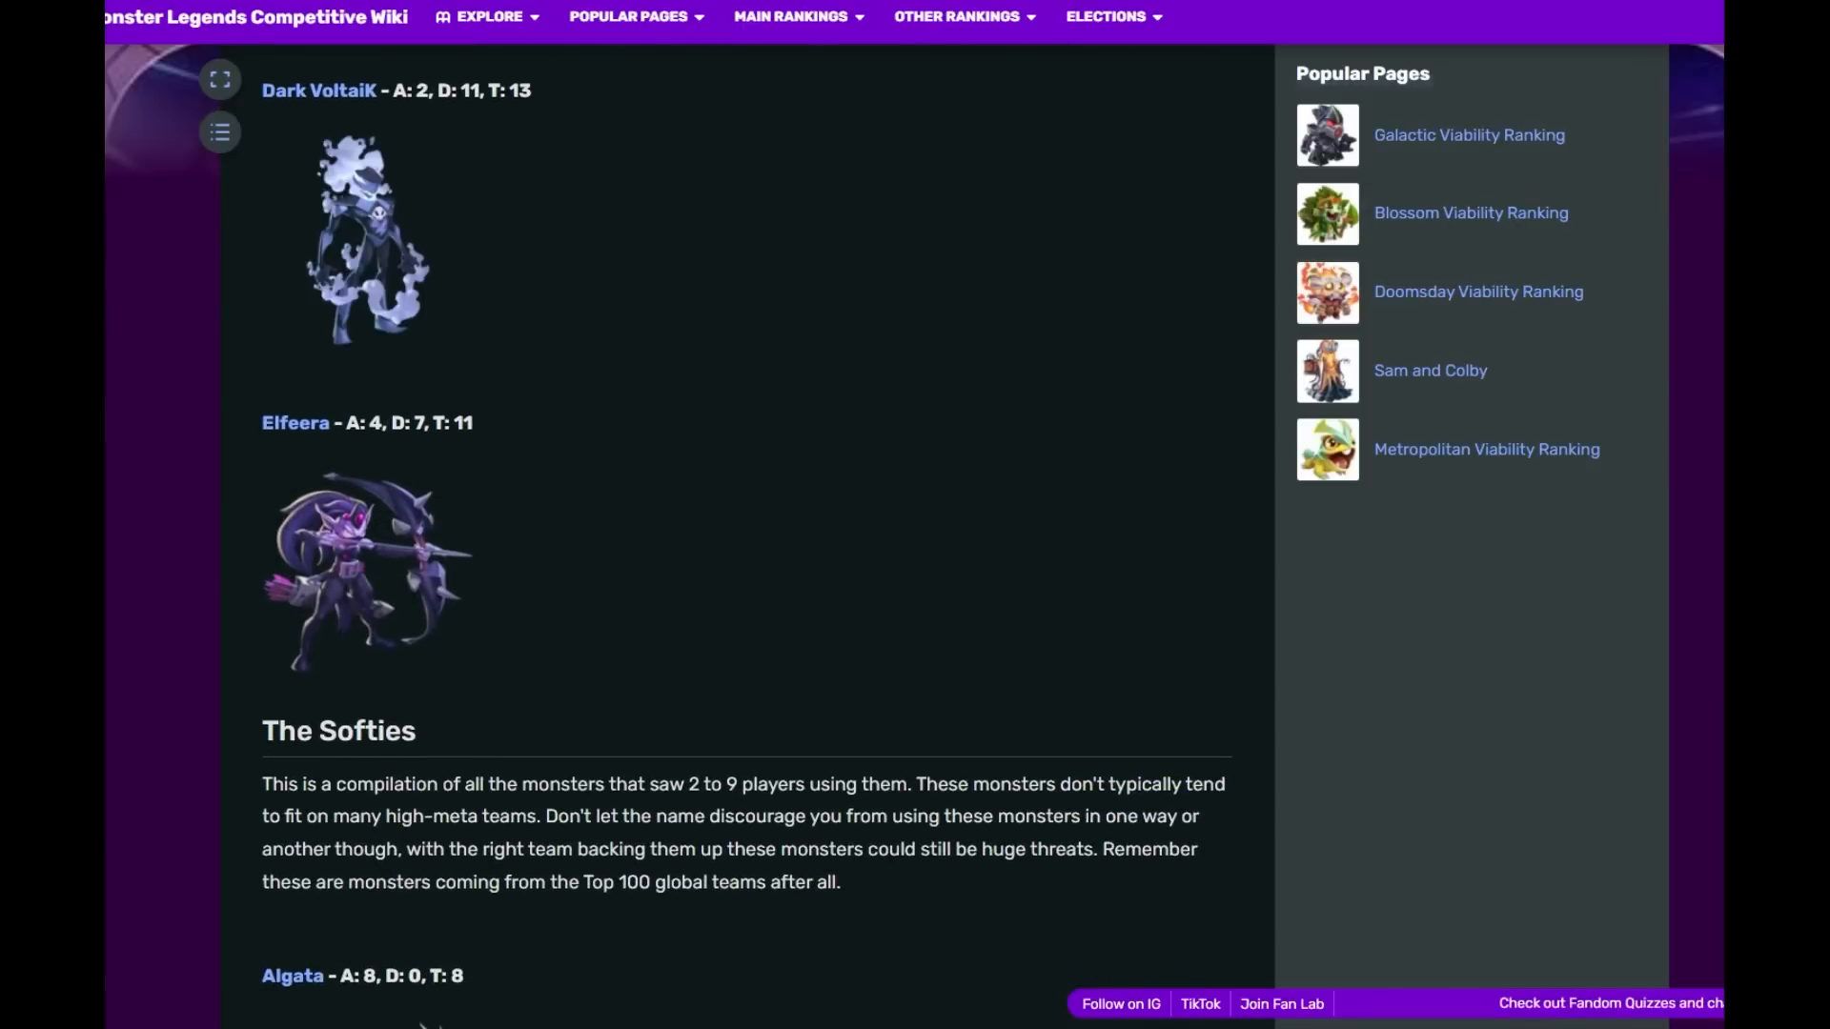
- Scroll down The Softies entries starting from Algata
{"action": "scroll", "scroll_direction": "down", "scroll_amount": 3}
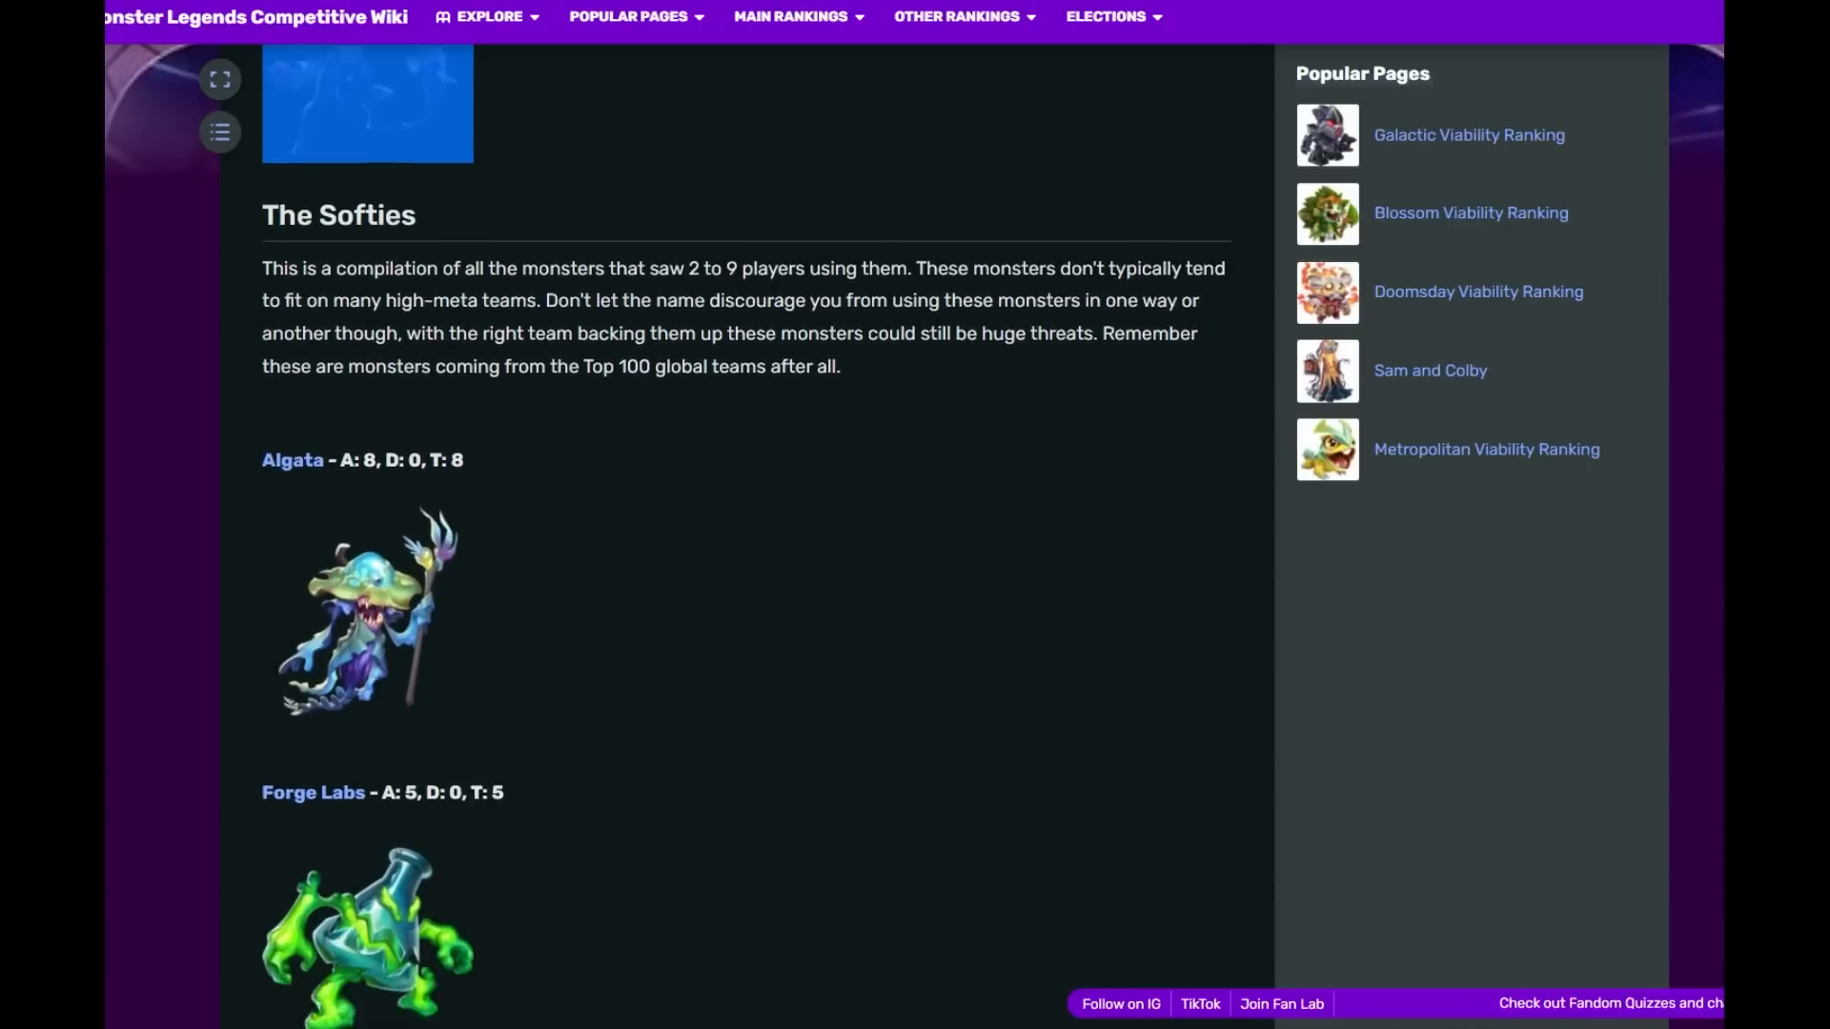
{"action": "scroll", "scroll_direction": "down", "scroll_amount": 3}
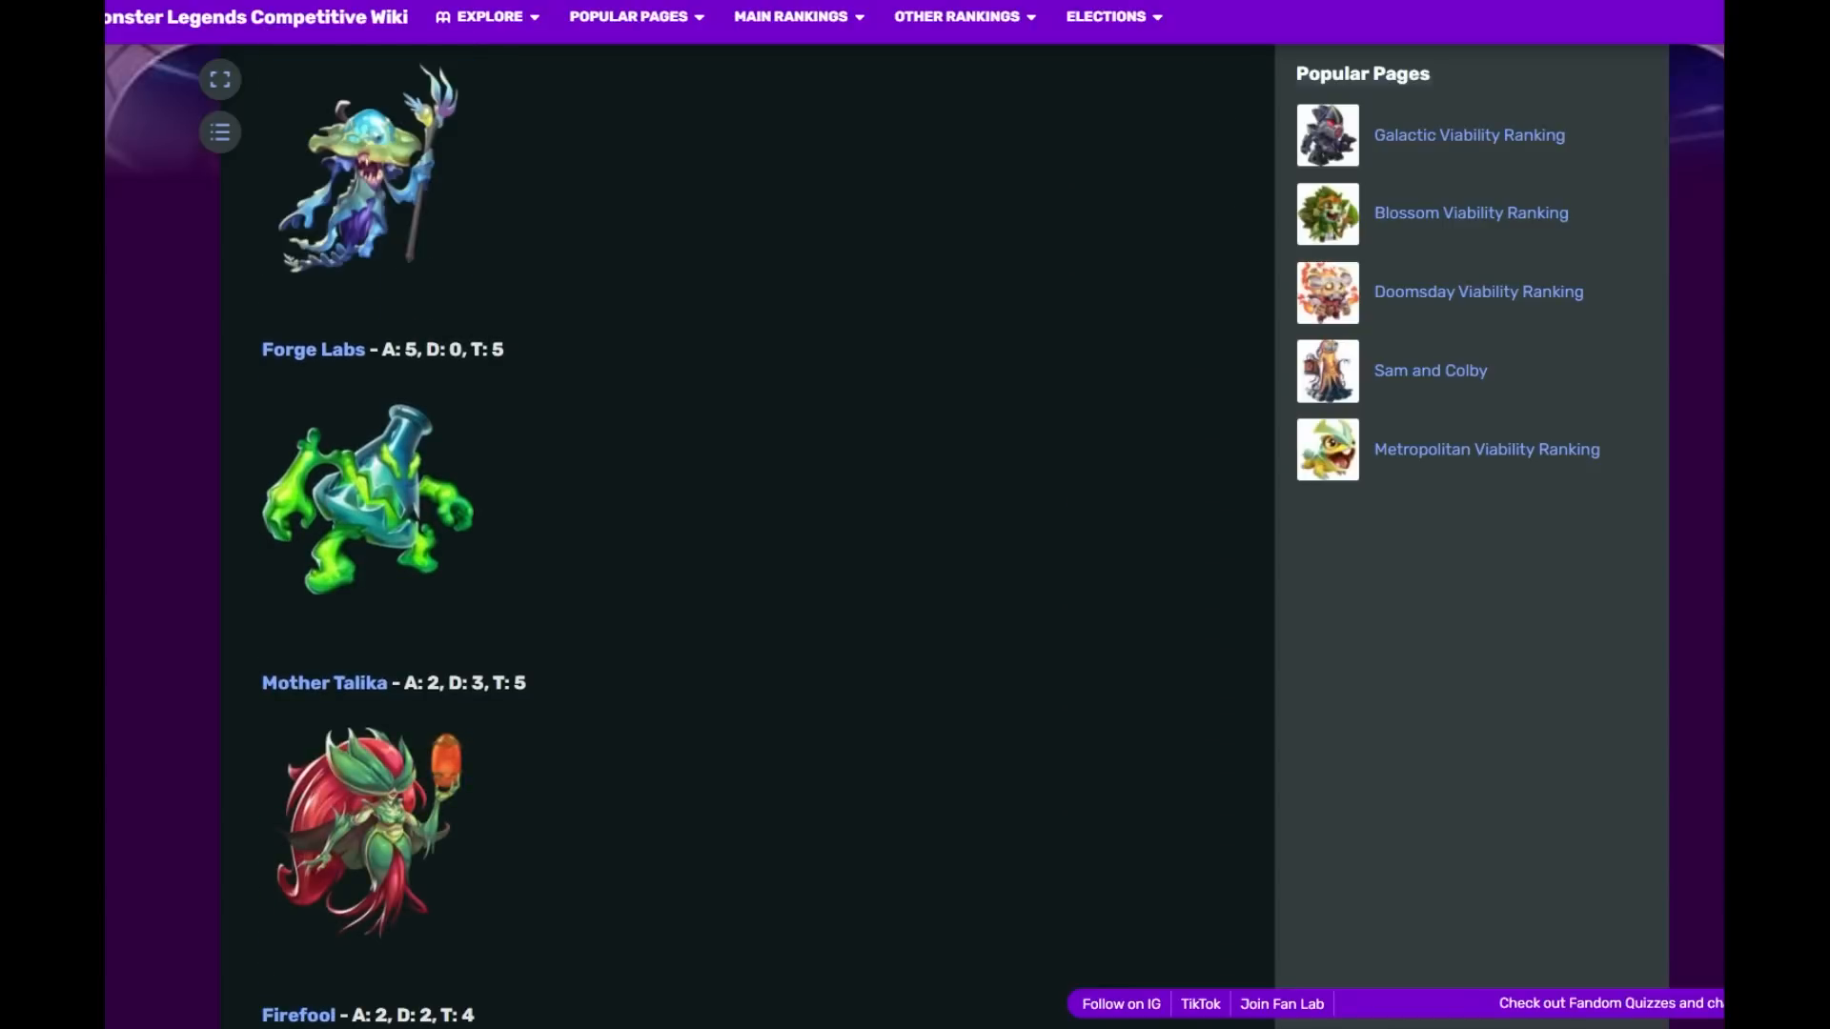
{"action": "scroll", "scroll_direction": "down", "scroll_amount": 3}
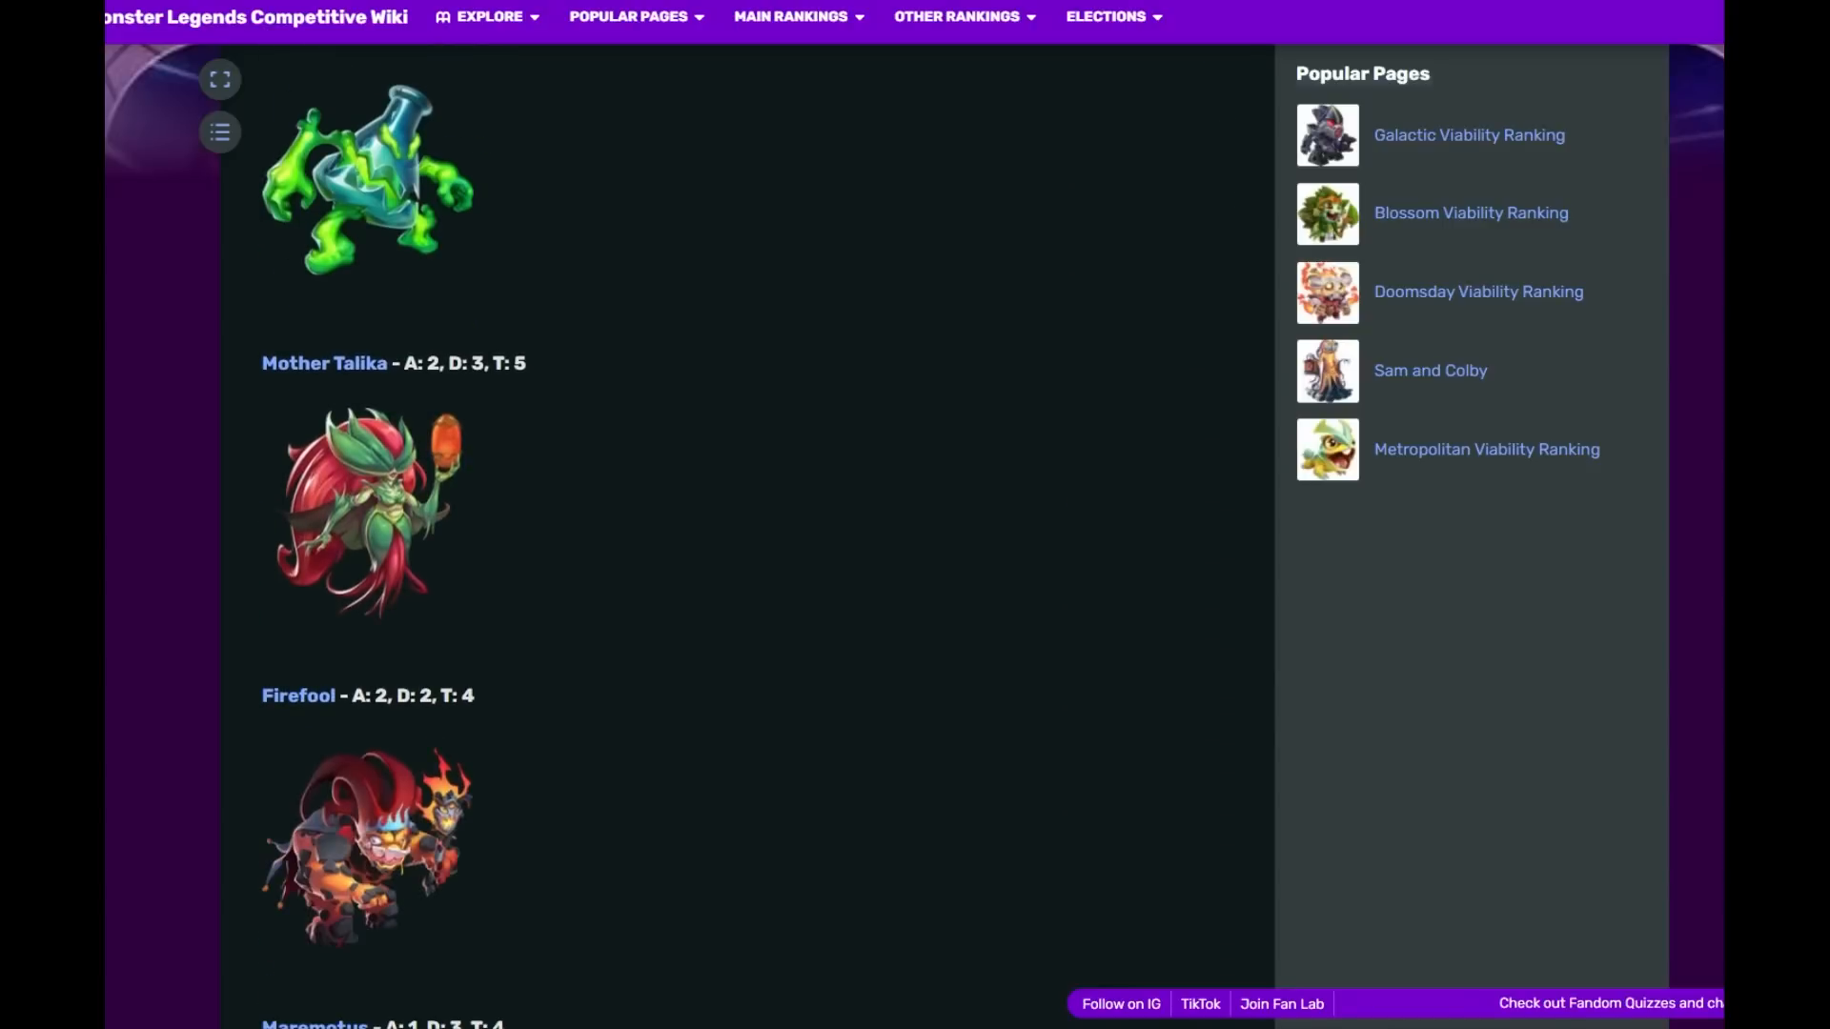
{"action": "scroll", "scroll_direction": "down", "scroll_amount": 3}
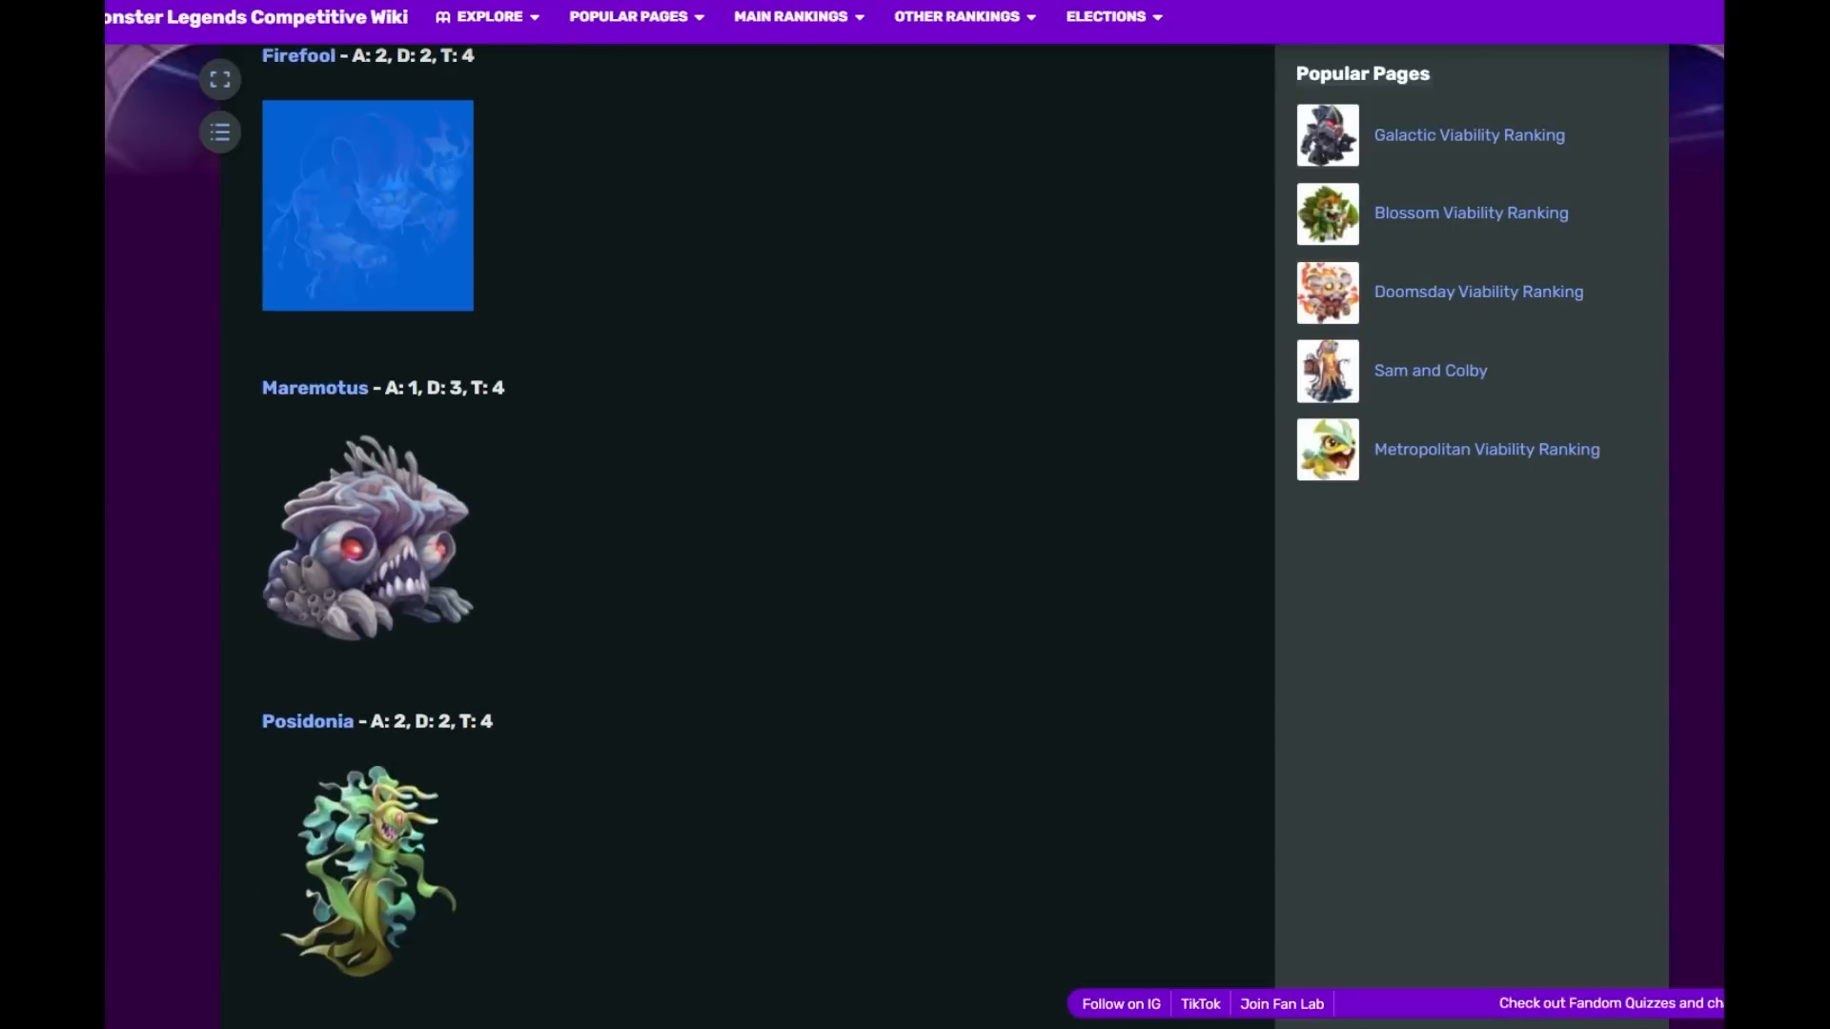
{"action": "scroll", "scroll_direction": "down", "scroll_amount": 3}
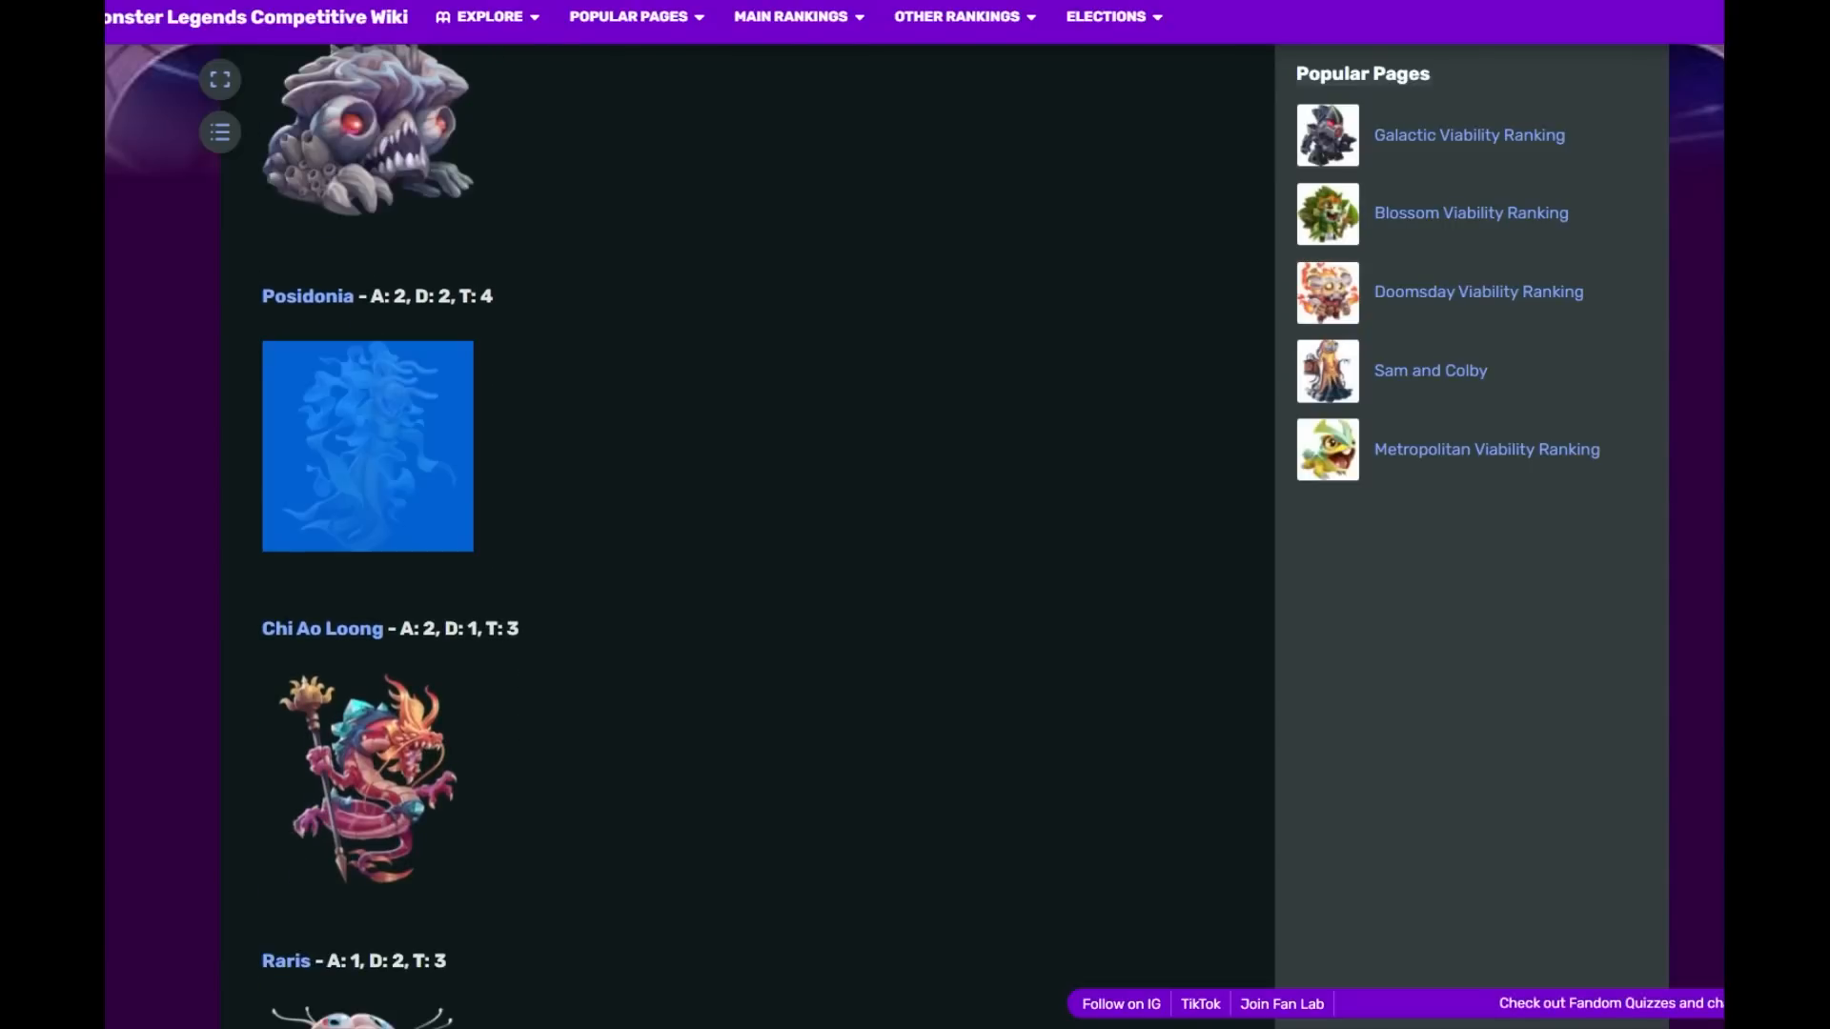
{"action": "scroll", "scroll_direction": "down", "scroll_amount": 3}
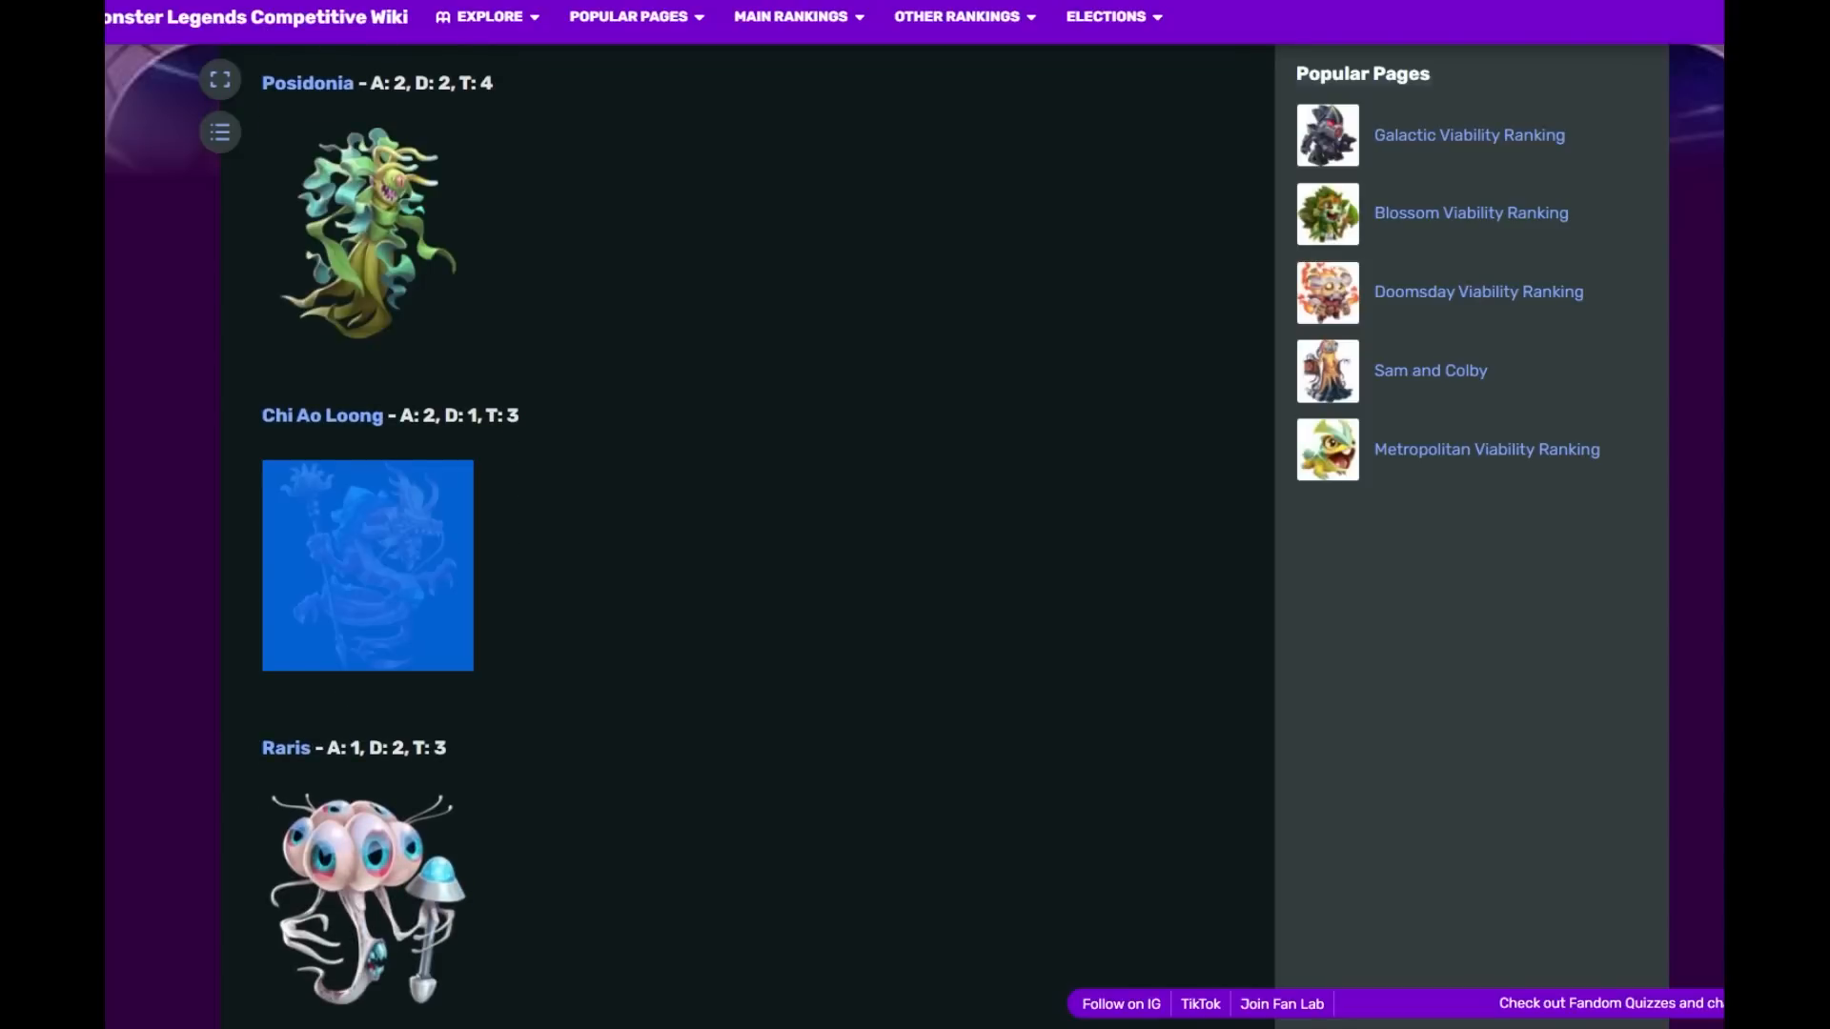
- Continue to Slumster and Snowgross, highlighting the Slumster usage line, reaching The Stragglers heading
{"action": "scroll", "scroll_direction": "down", "scroll_amount": 3}
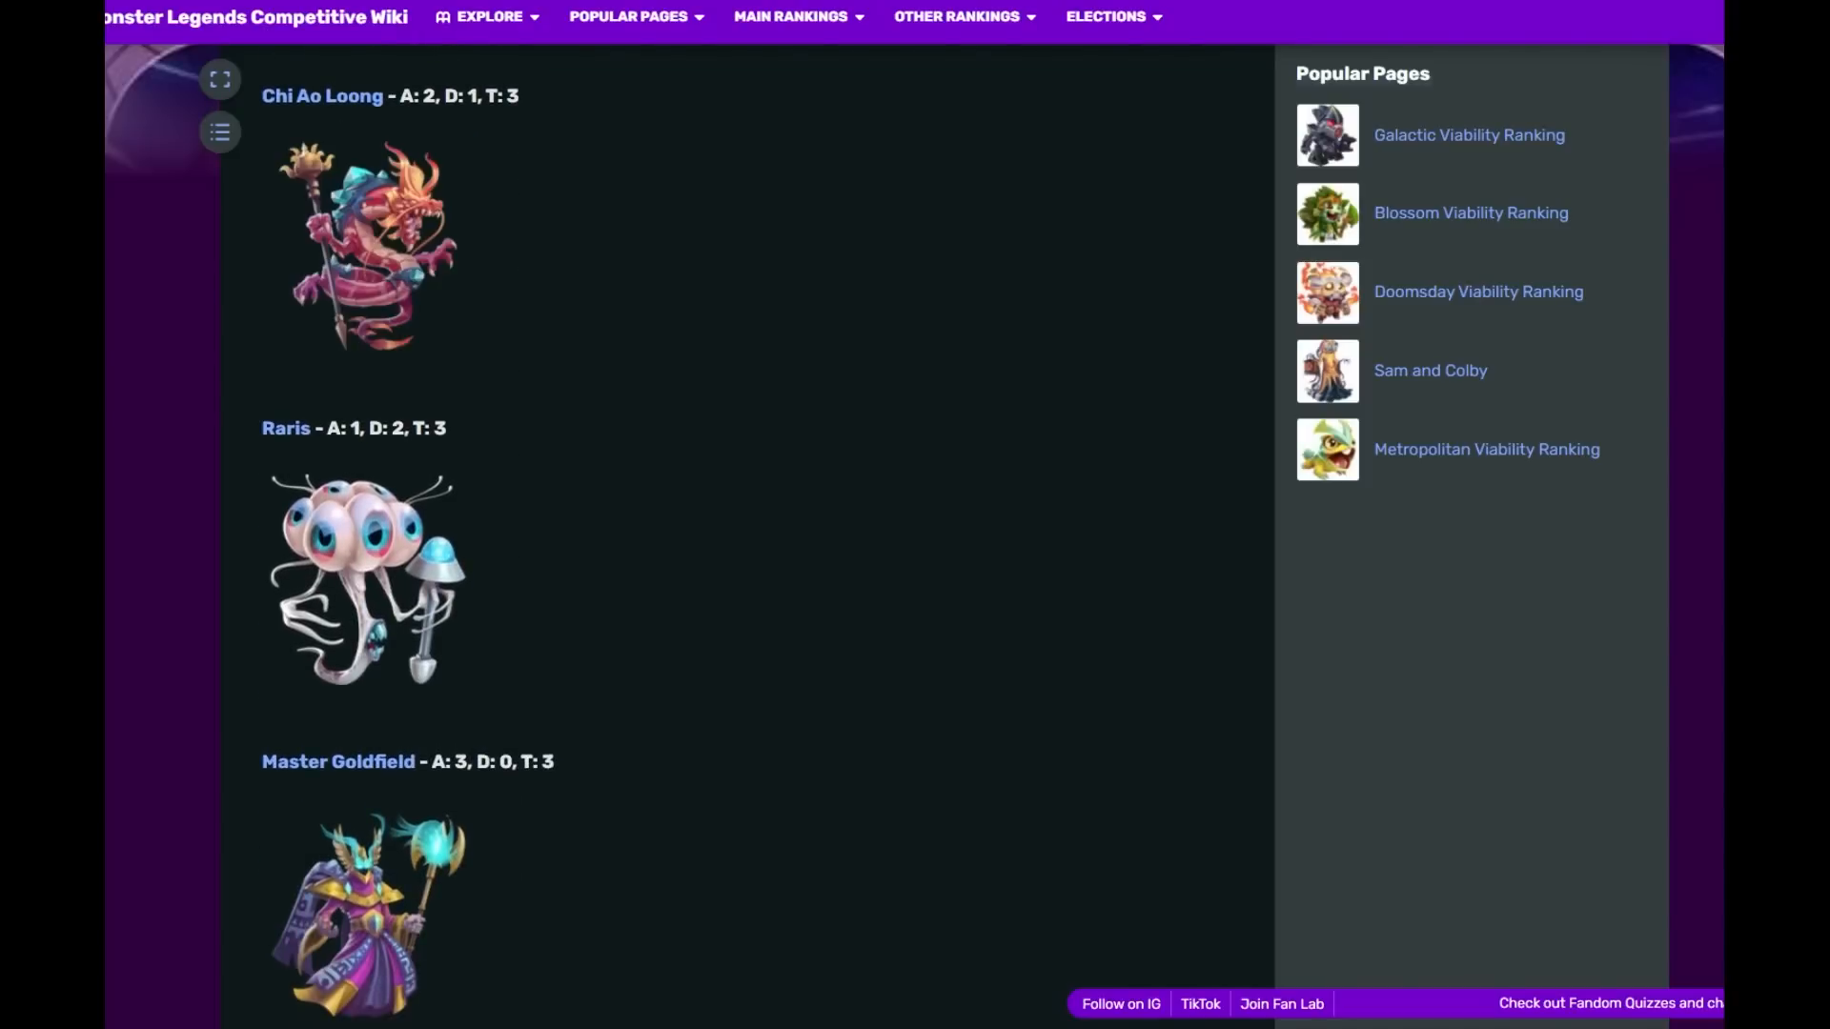
{"action": "scroll", "scroll_direction": "down", "scroll_amount": 3}
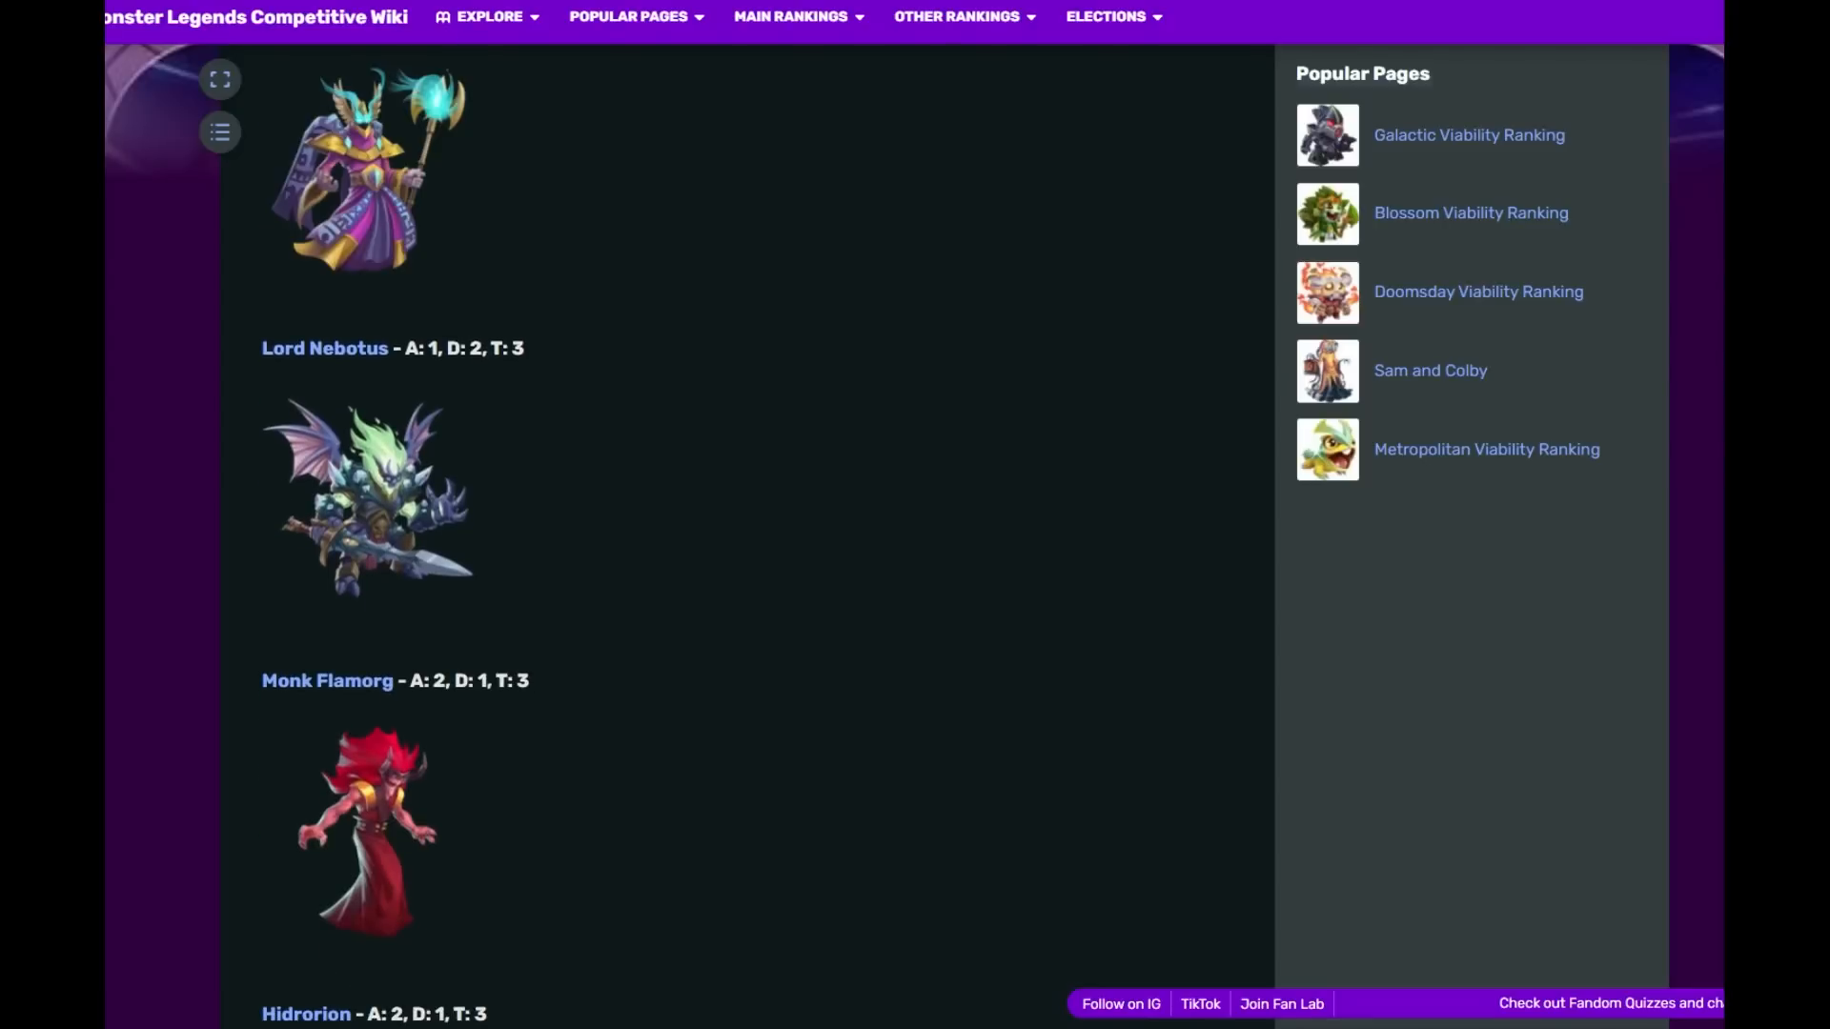
{"action": "scroll", "scroll_direction": "down", "scroll_amount": 3}
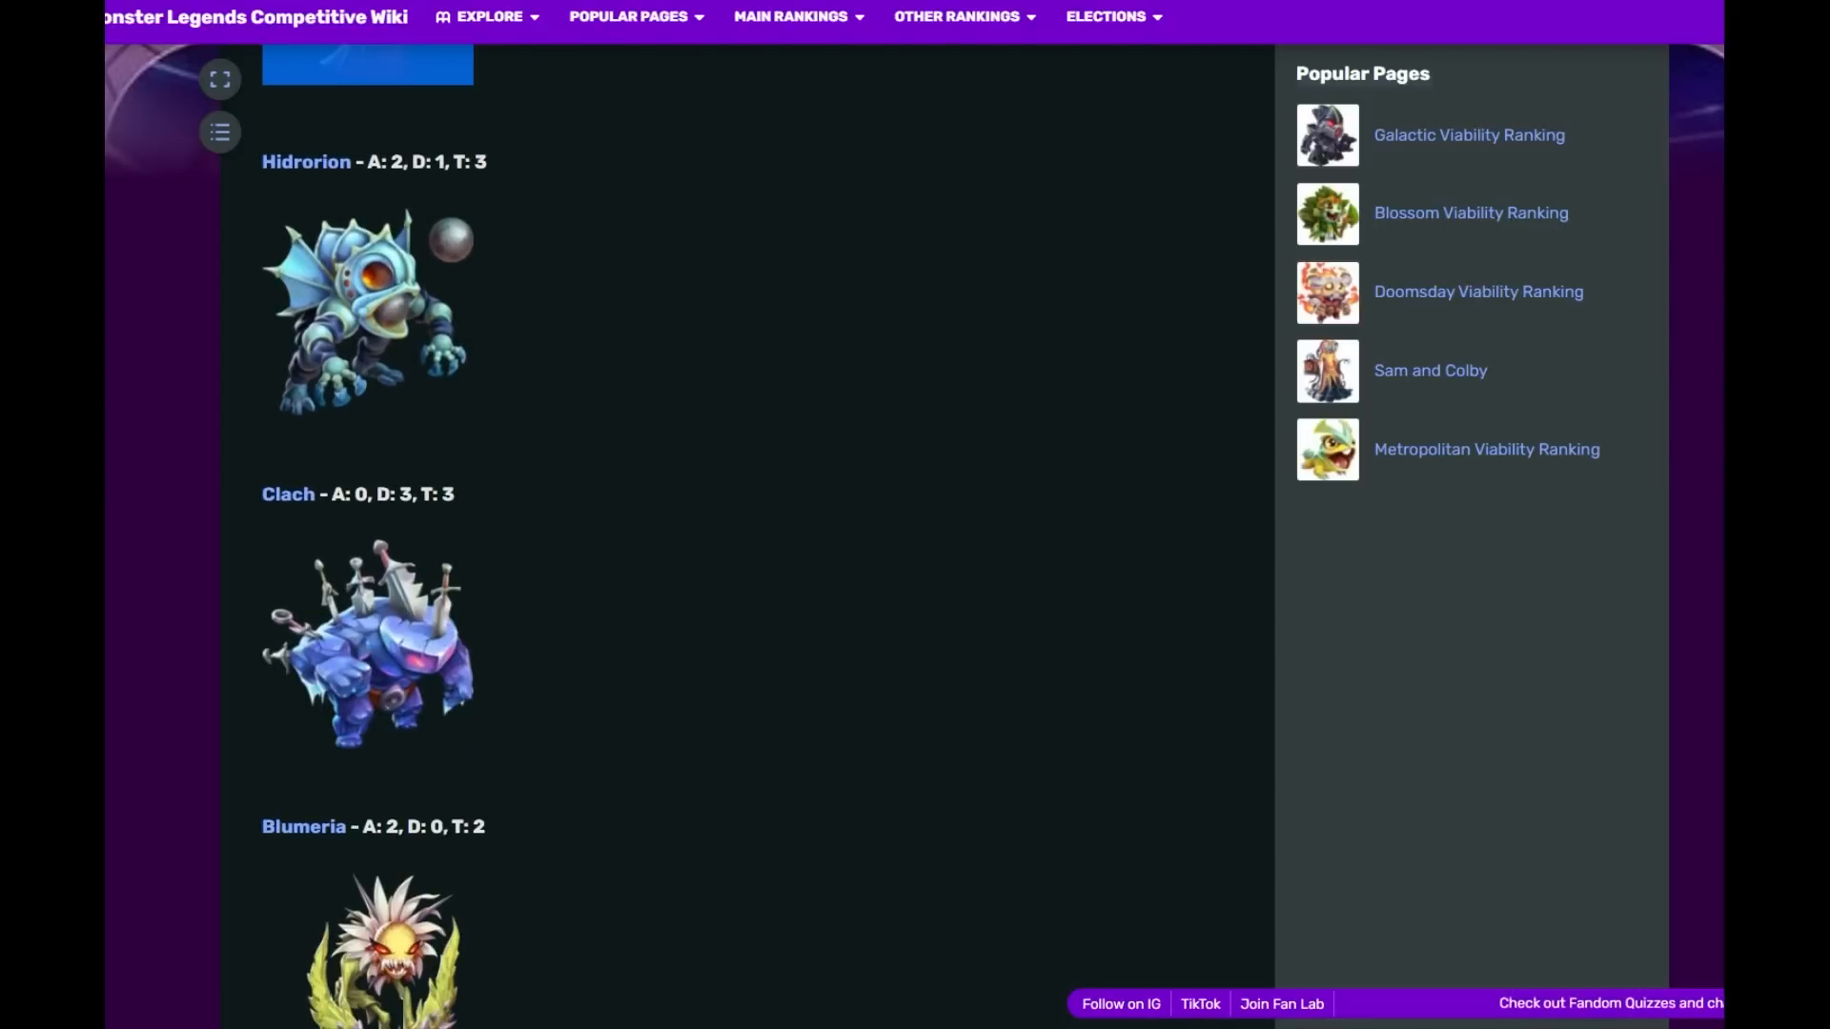
{"action": "scroll", "scroll_direction": "down", "scroll_amount": 3}
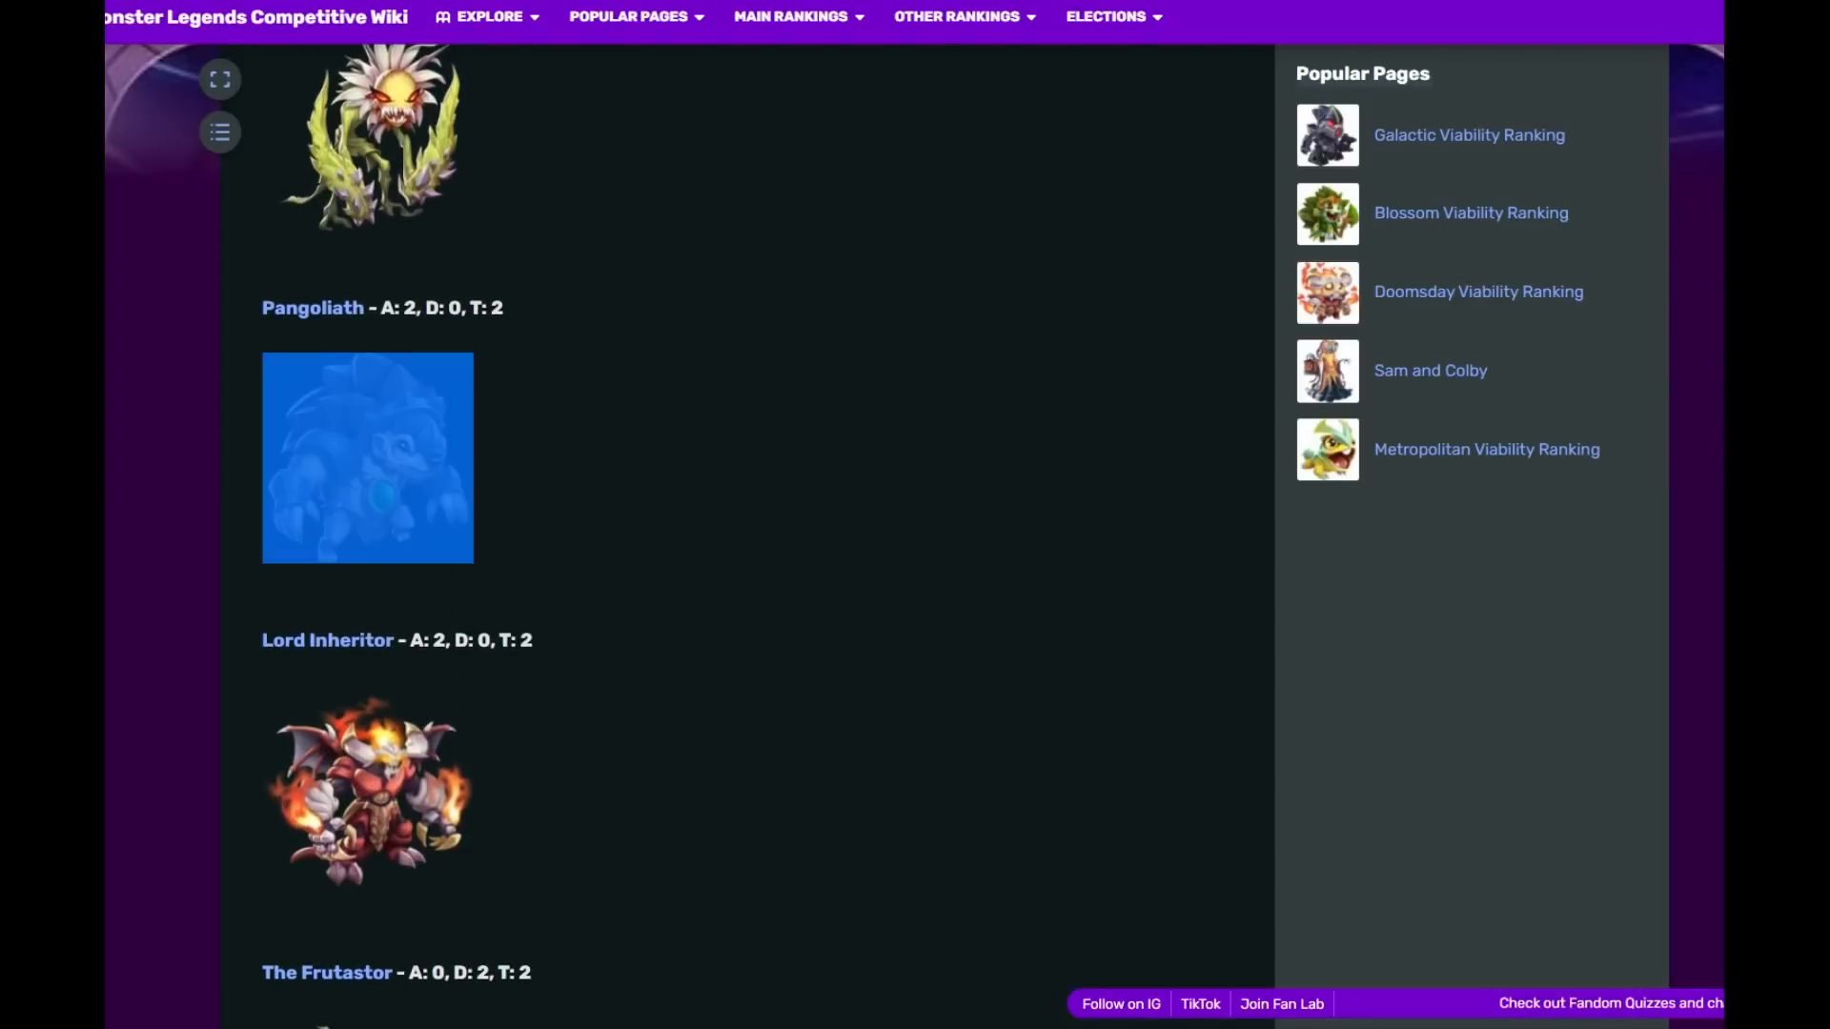
{"action": "scroll", "scroll_direction": "down", "scroll_amount": 3}
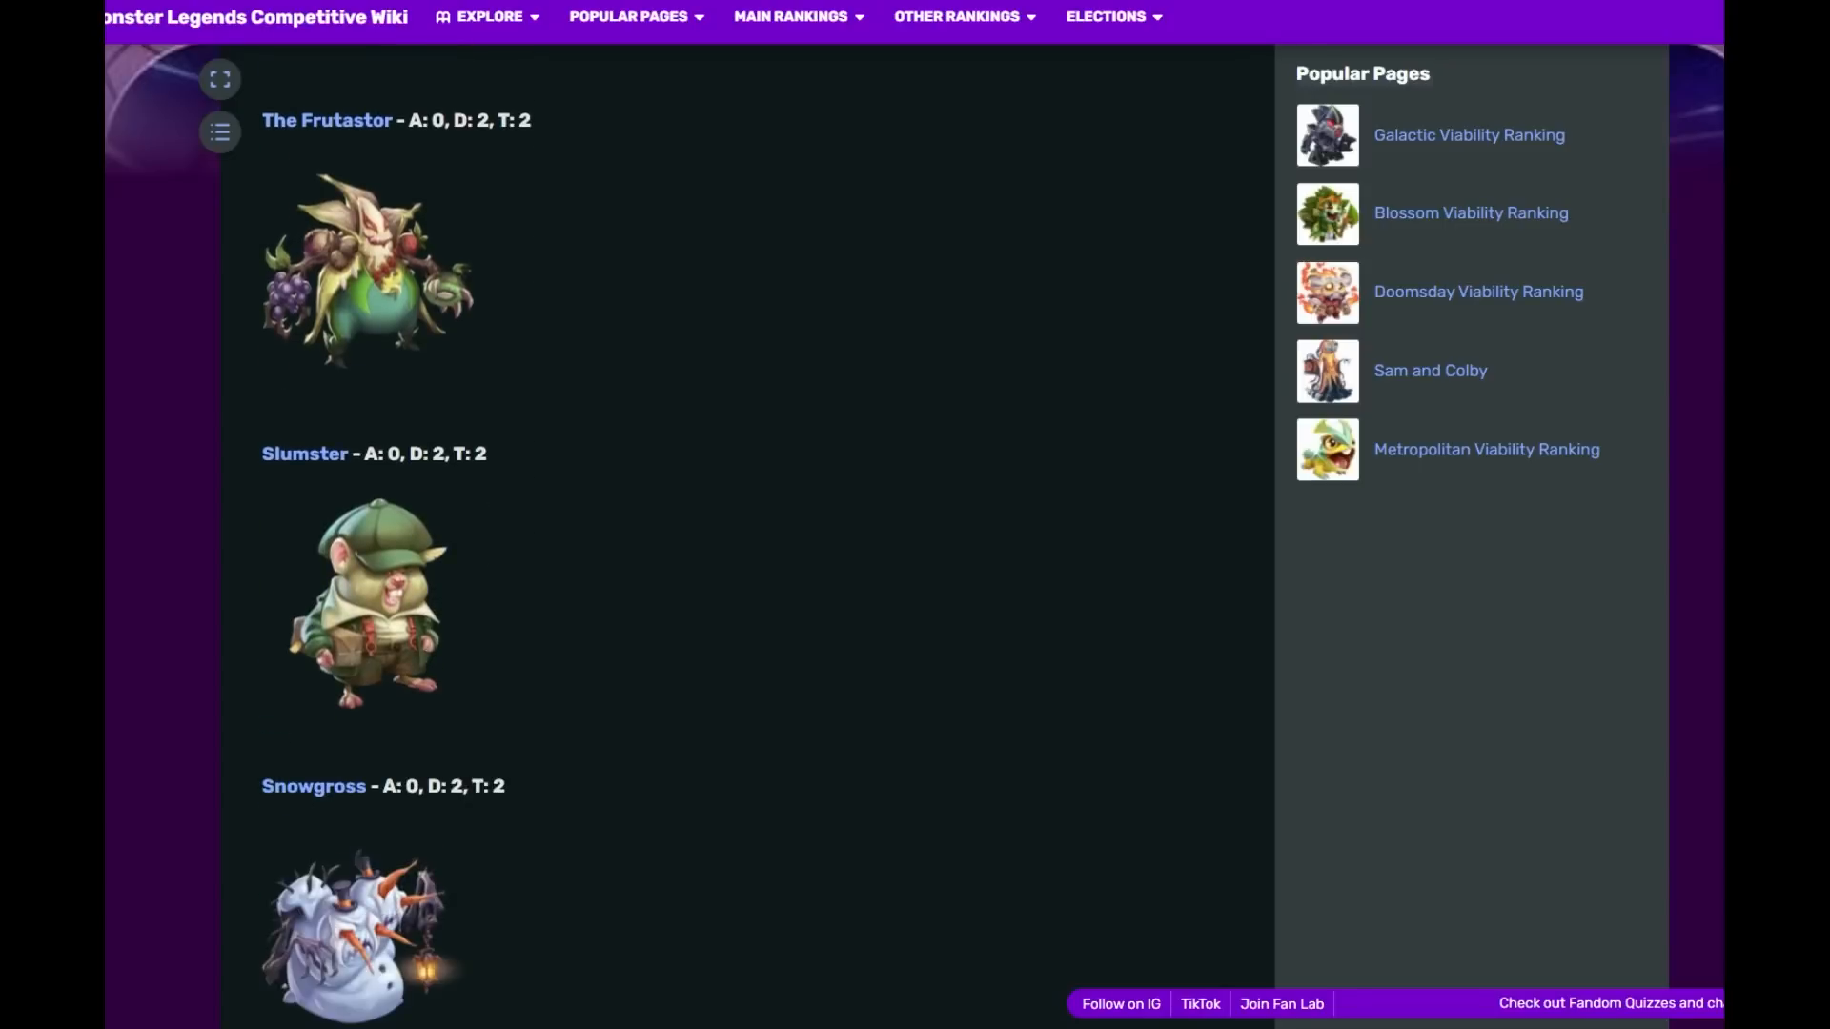
{"action": "left_click_drag", "start_coordinate": [320, 453], "coordinate": [472, 699]}
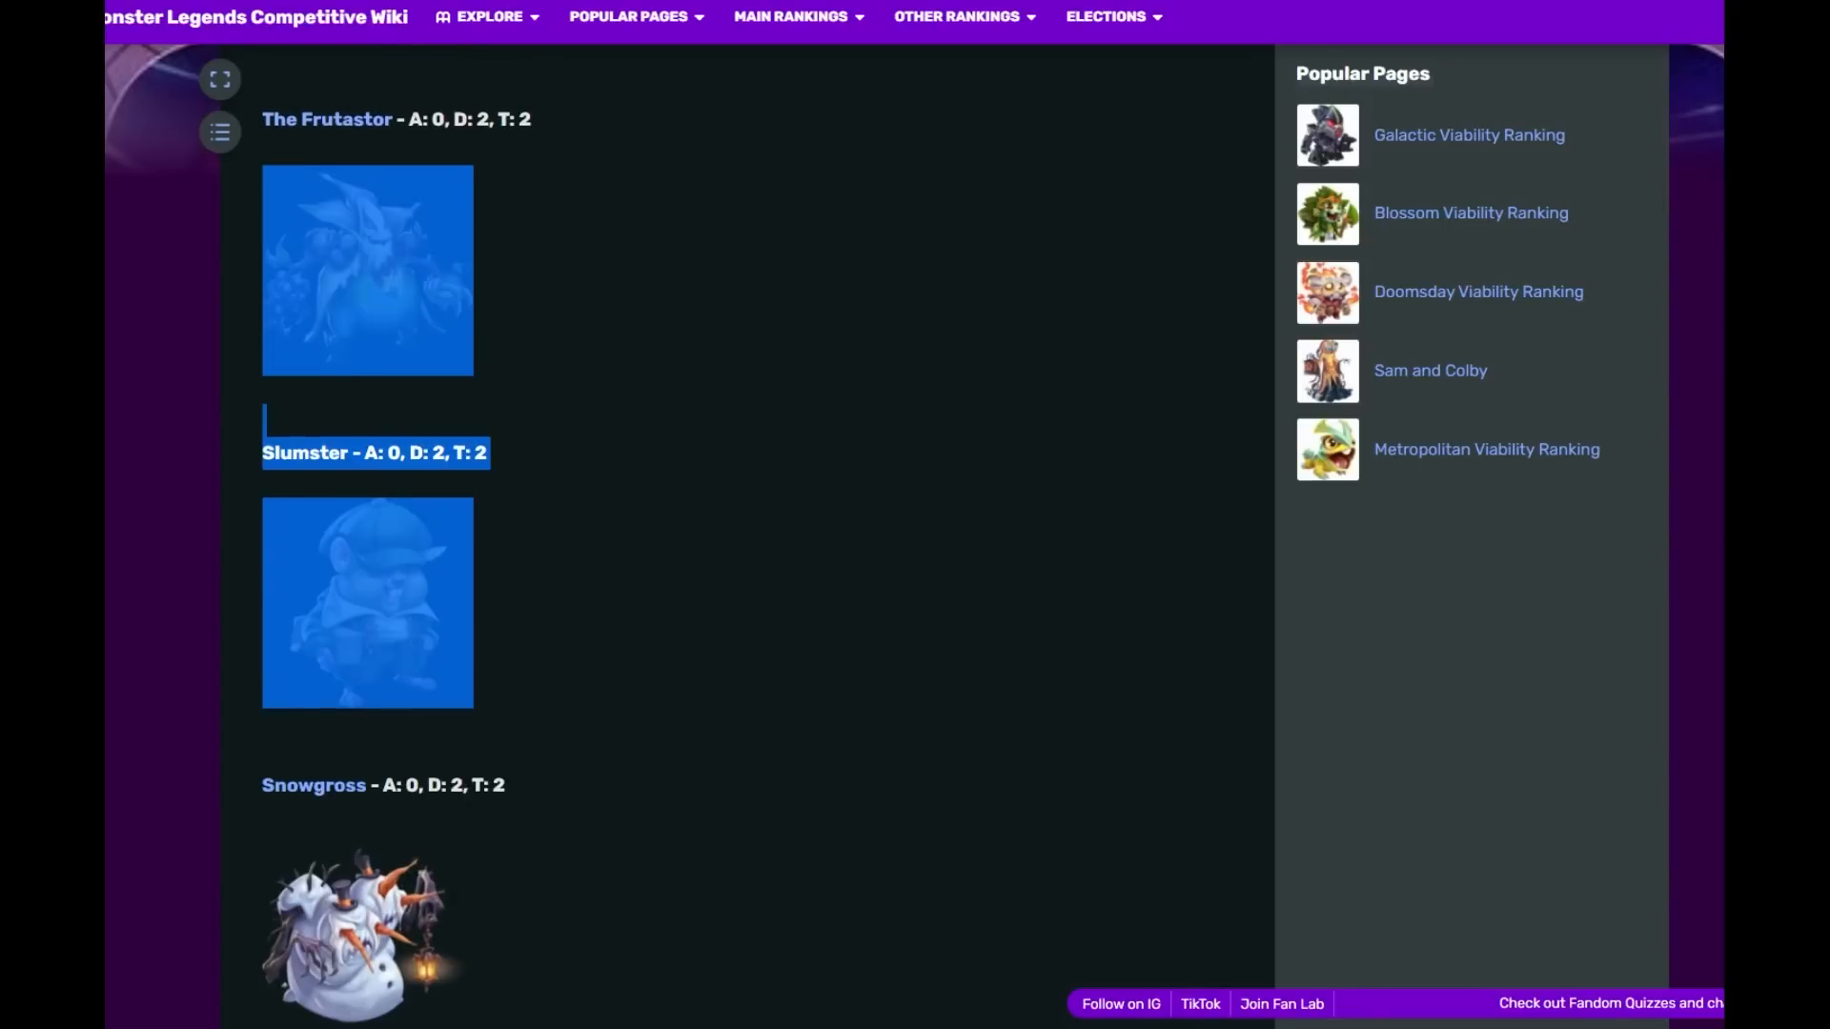
{"action": "scroll", "scroll_direction": "down", "scroll_amount": 3}
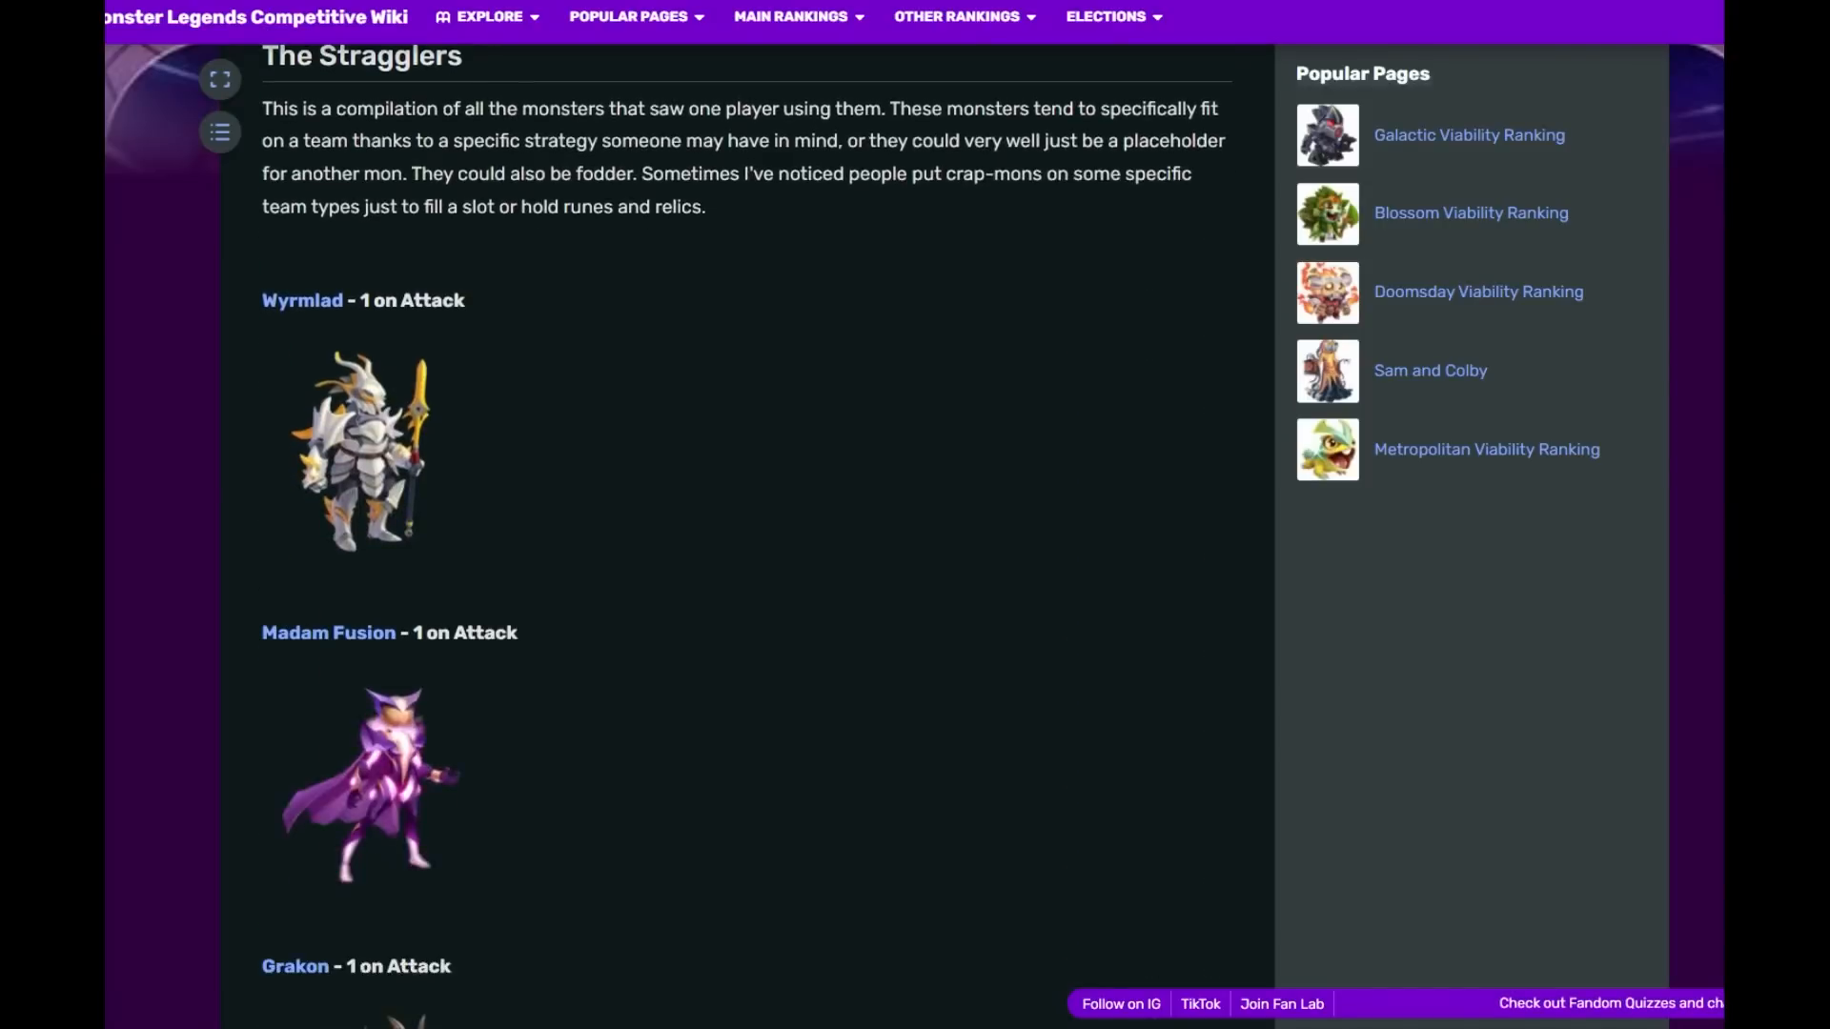
- Scroll through The Stragglers from Wyrmlad and Madam Fusion past Aloe Death, Grakshak and Sealkara
{"action": "scroll", "scroll_direction": "down", "scroll_amount": 3}
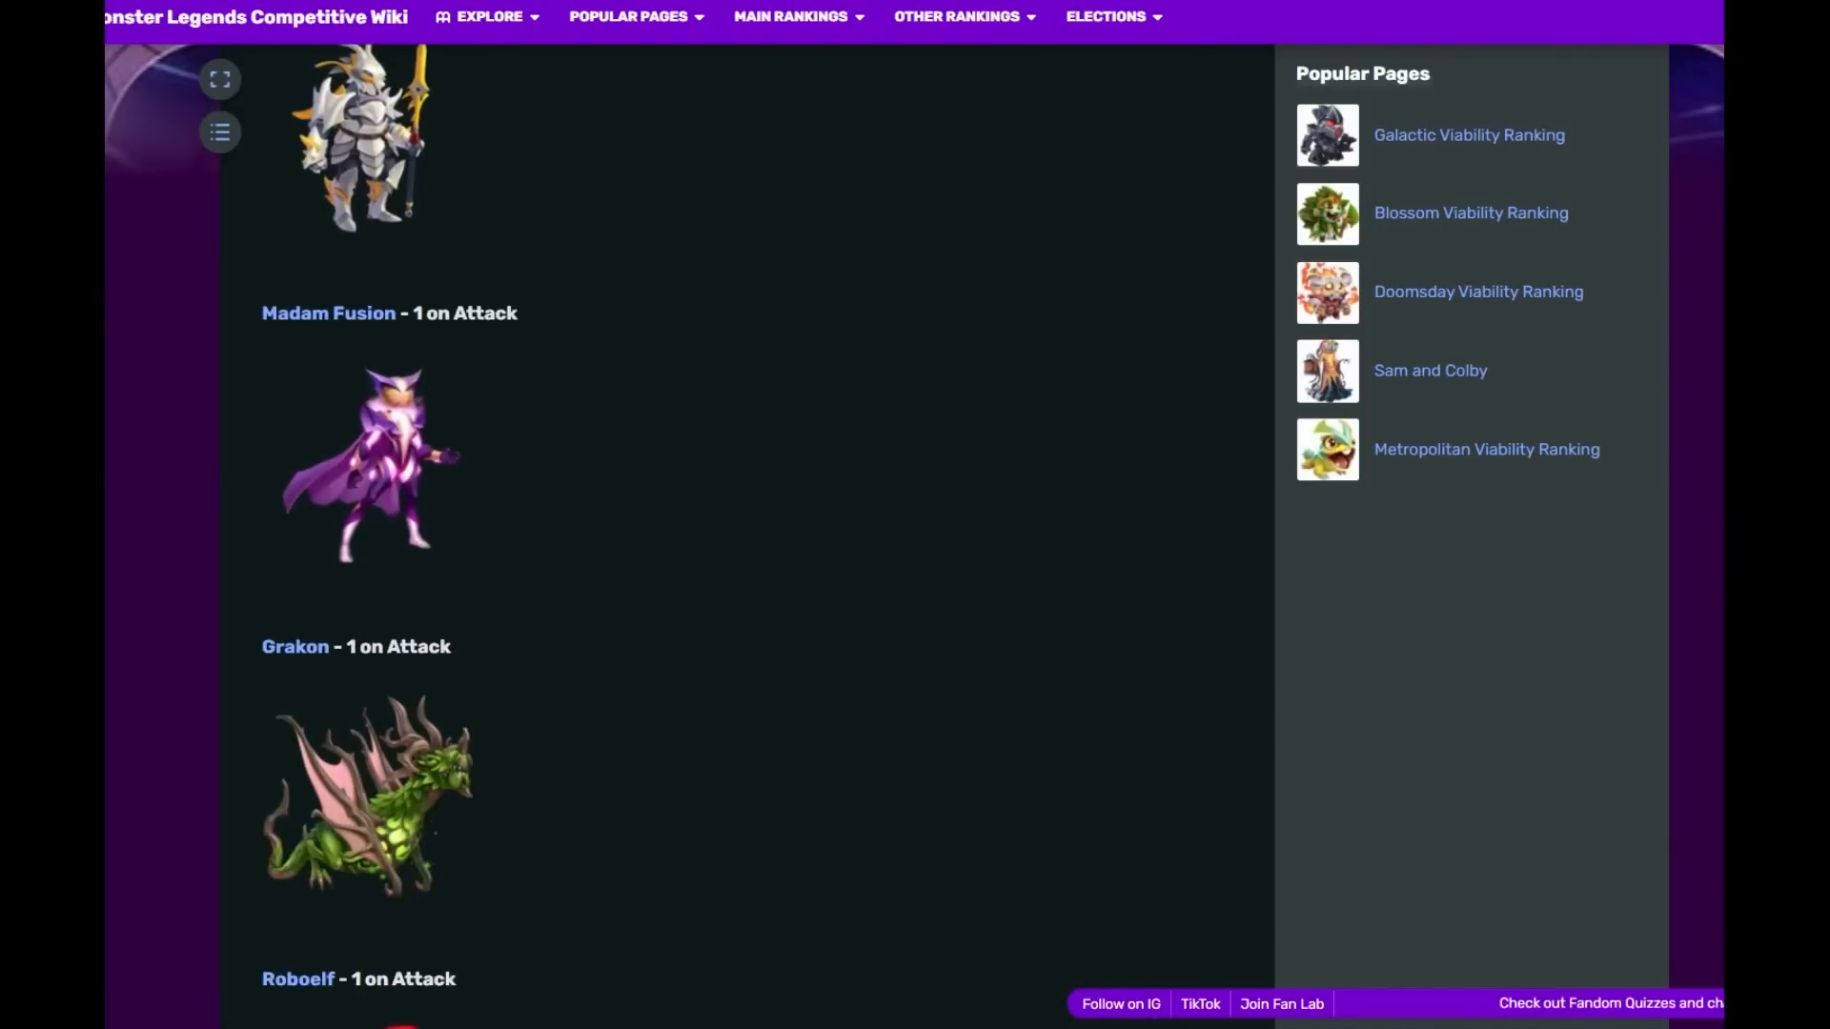
{"action": "scroll", "scroll_direction": "down", "scroll_amount": 3}
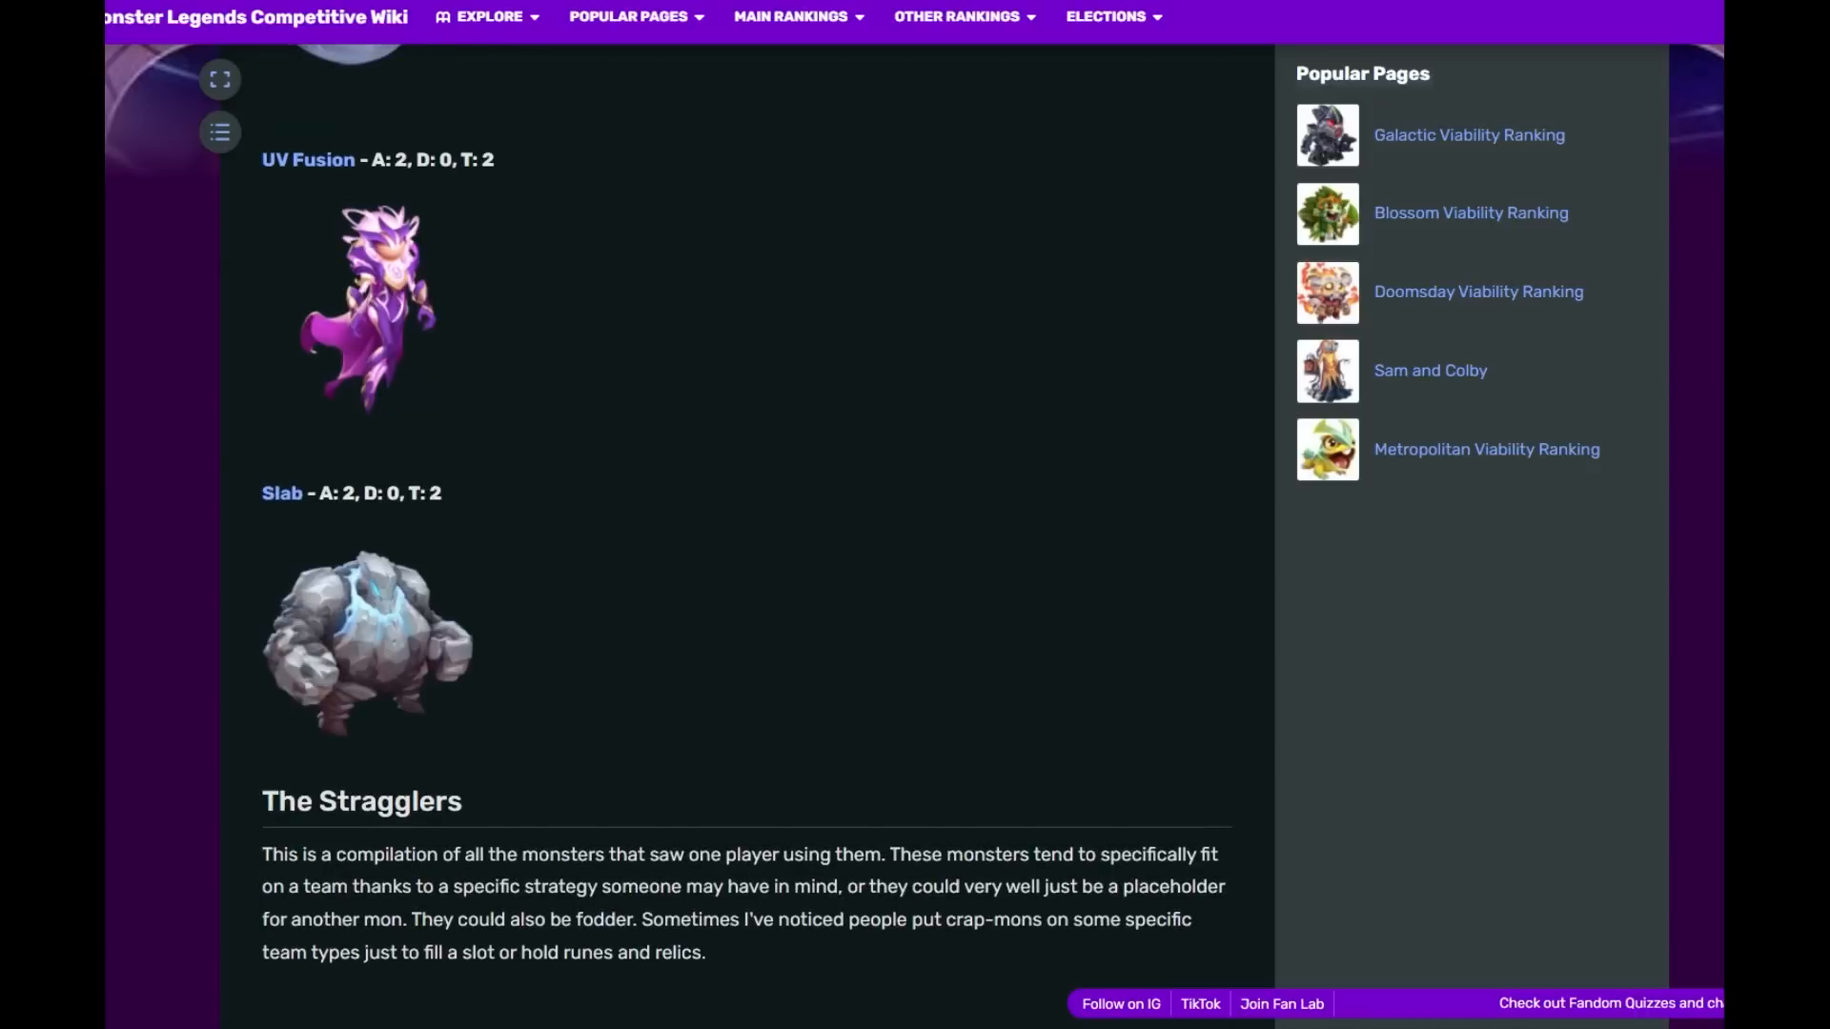
{"action": "scroll", "scroll_direction": "down", "scroll_amount": 3}
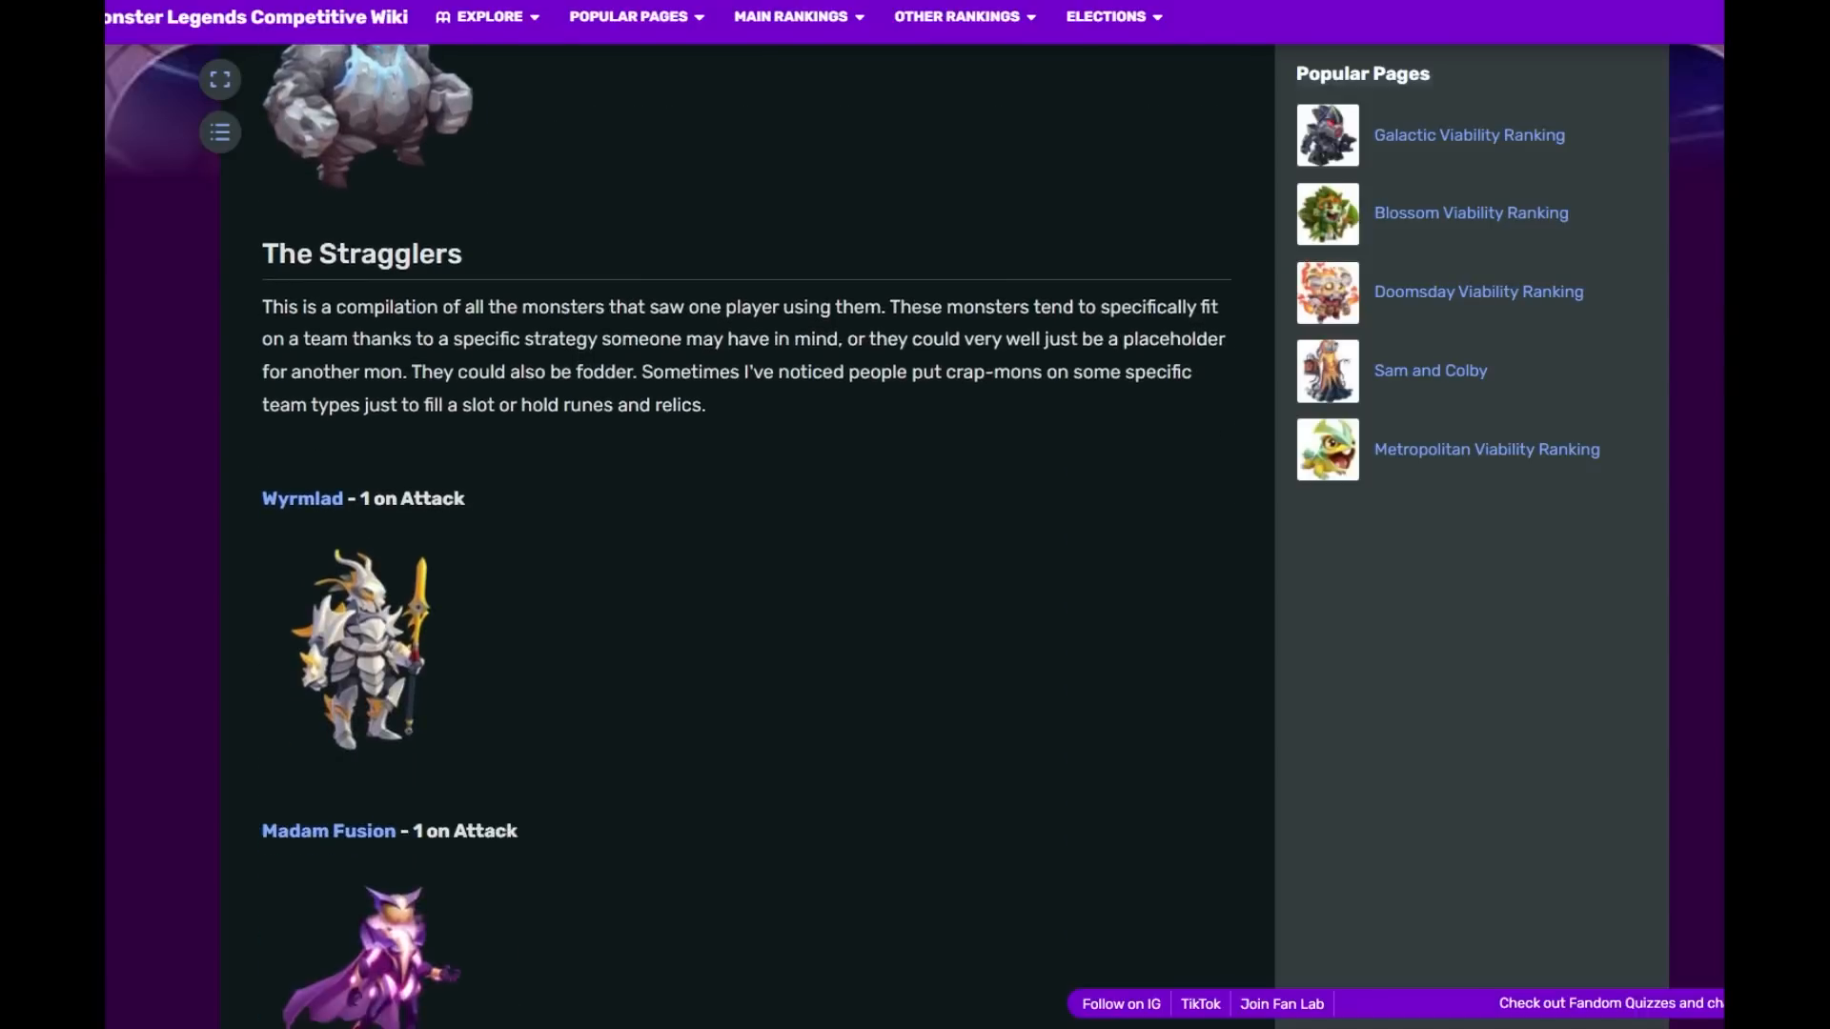
{"action": "scroll", "scroll_direction": "down", "scroll_amount": 3}
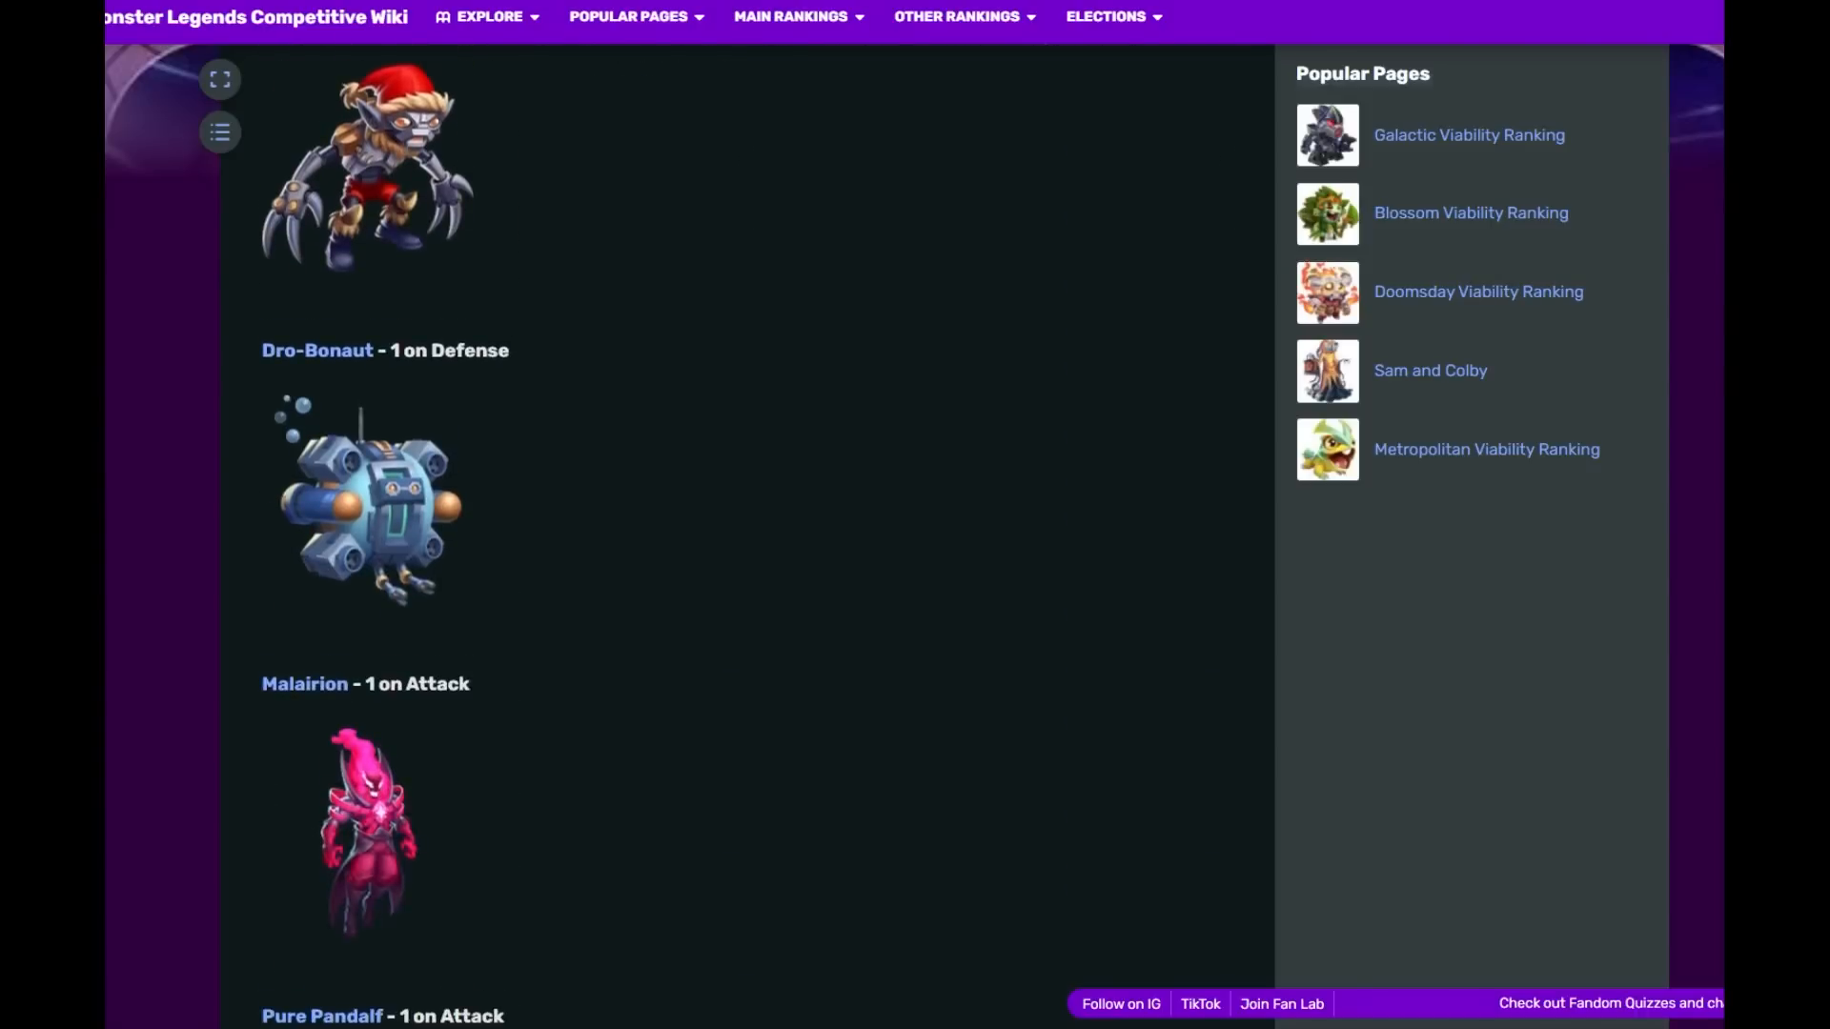
{"action": "scroll", "scroll_direction": "down", "scroll_amount": 3}
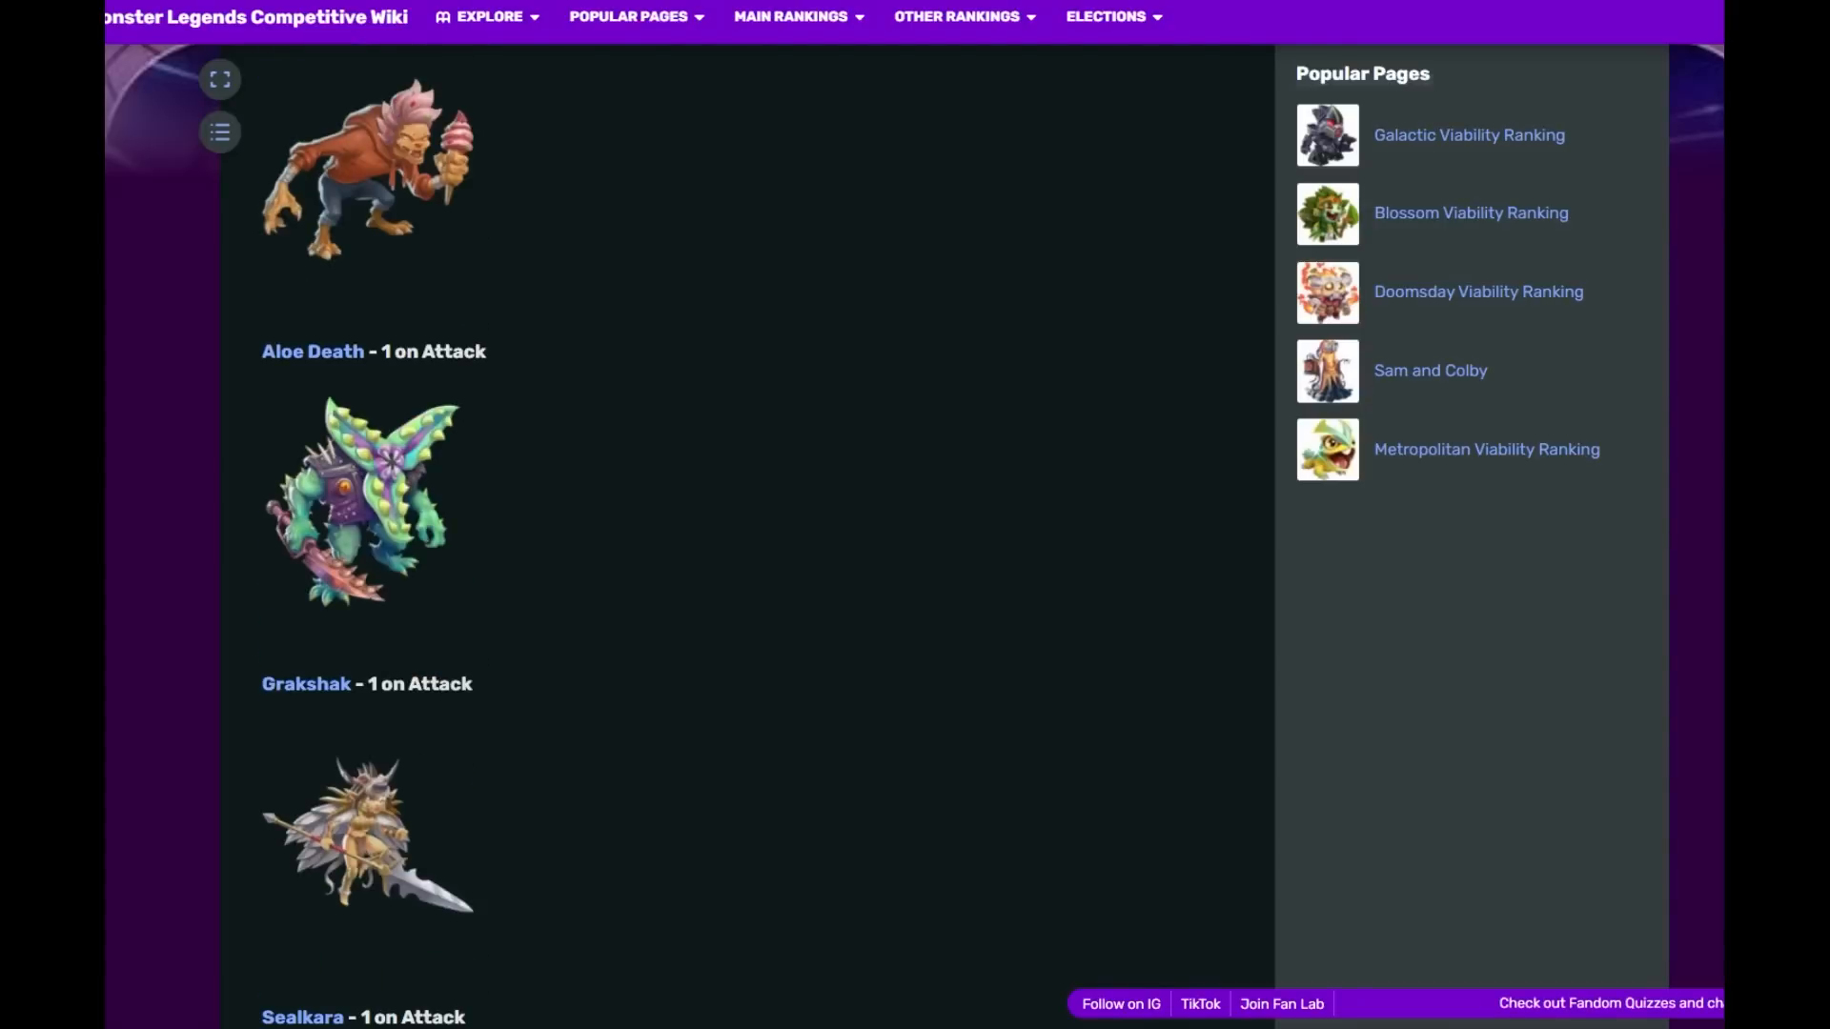
{"action": "scroll", "scroll_direction": "down", "scroll_amount": 3}
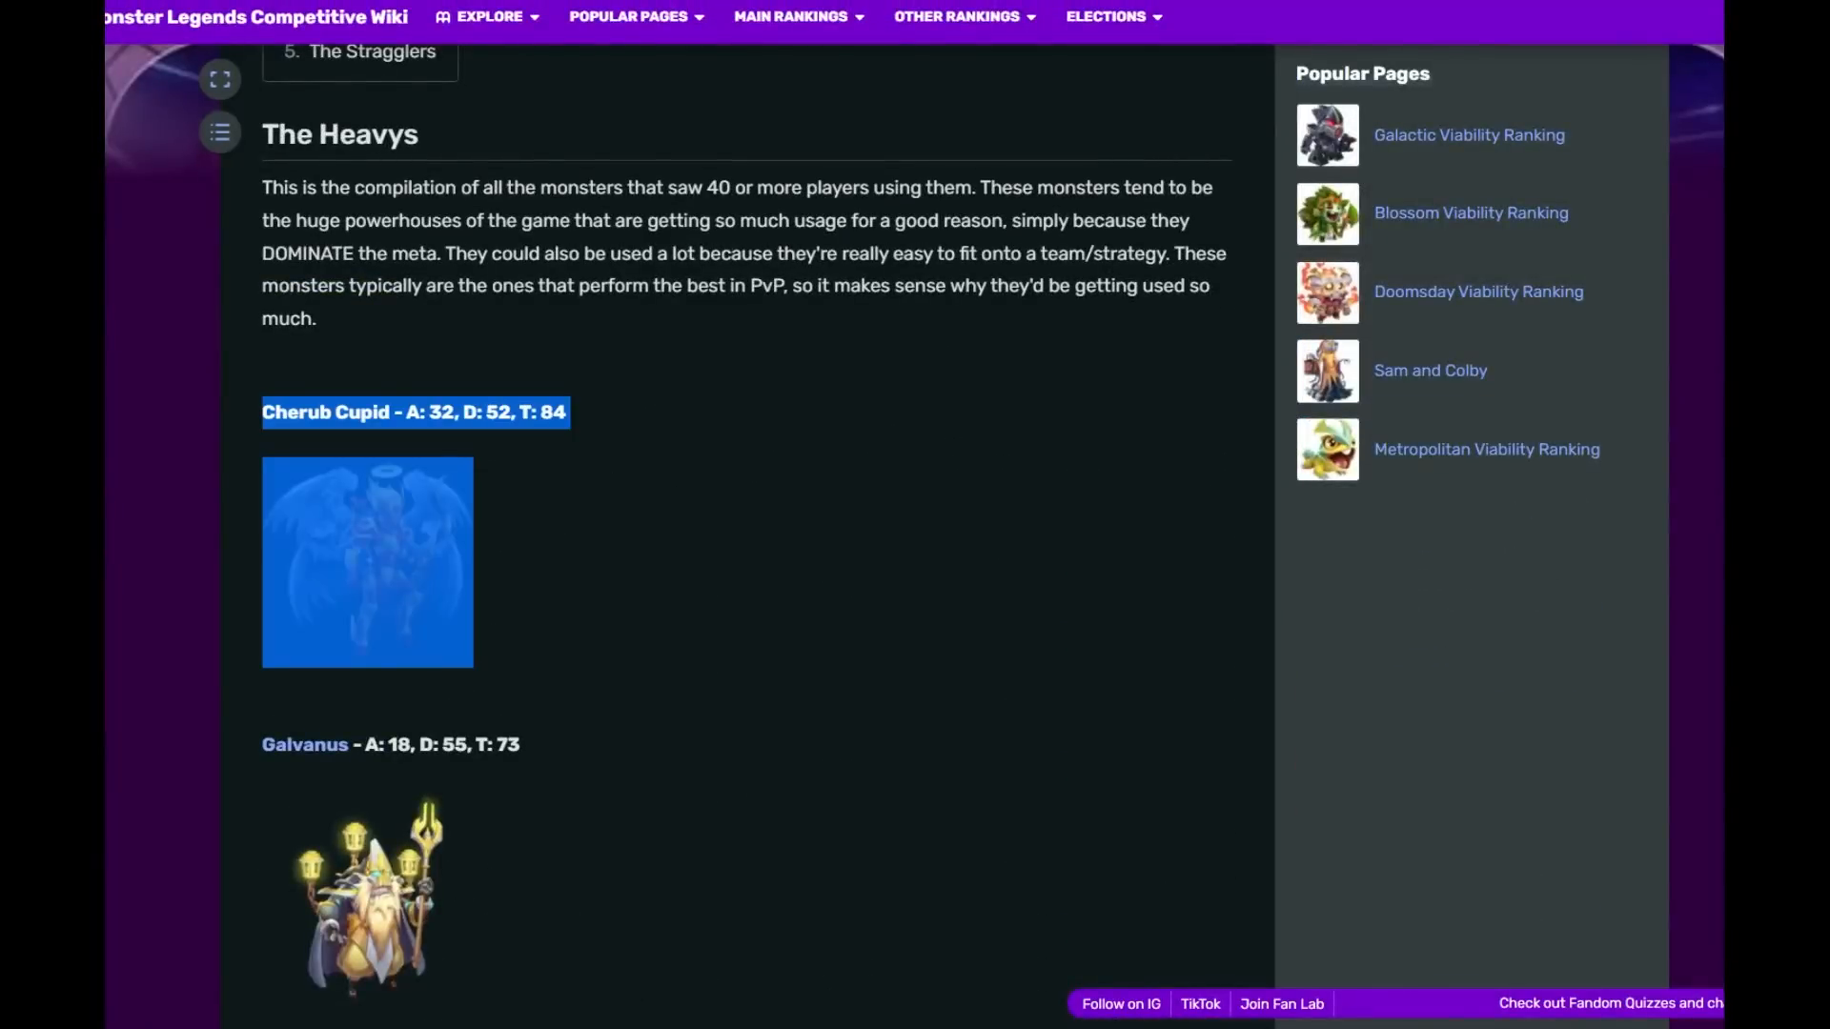
- Scroll The Heavys past Galvanus, Elvira Demonslayer and Uriel the Divine to King Atum and Shadowyna
{"action": "scroll", "scroll_direction": "down", "scroll_amount": 3}
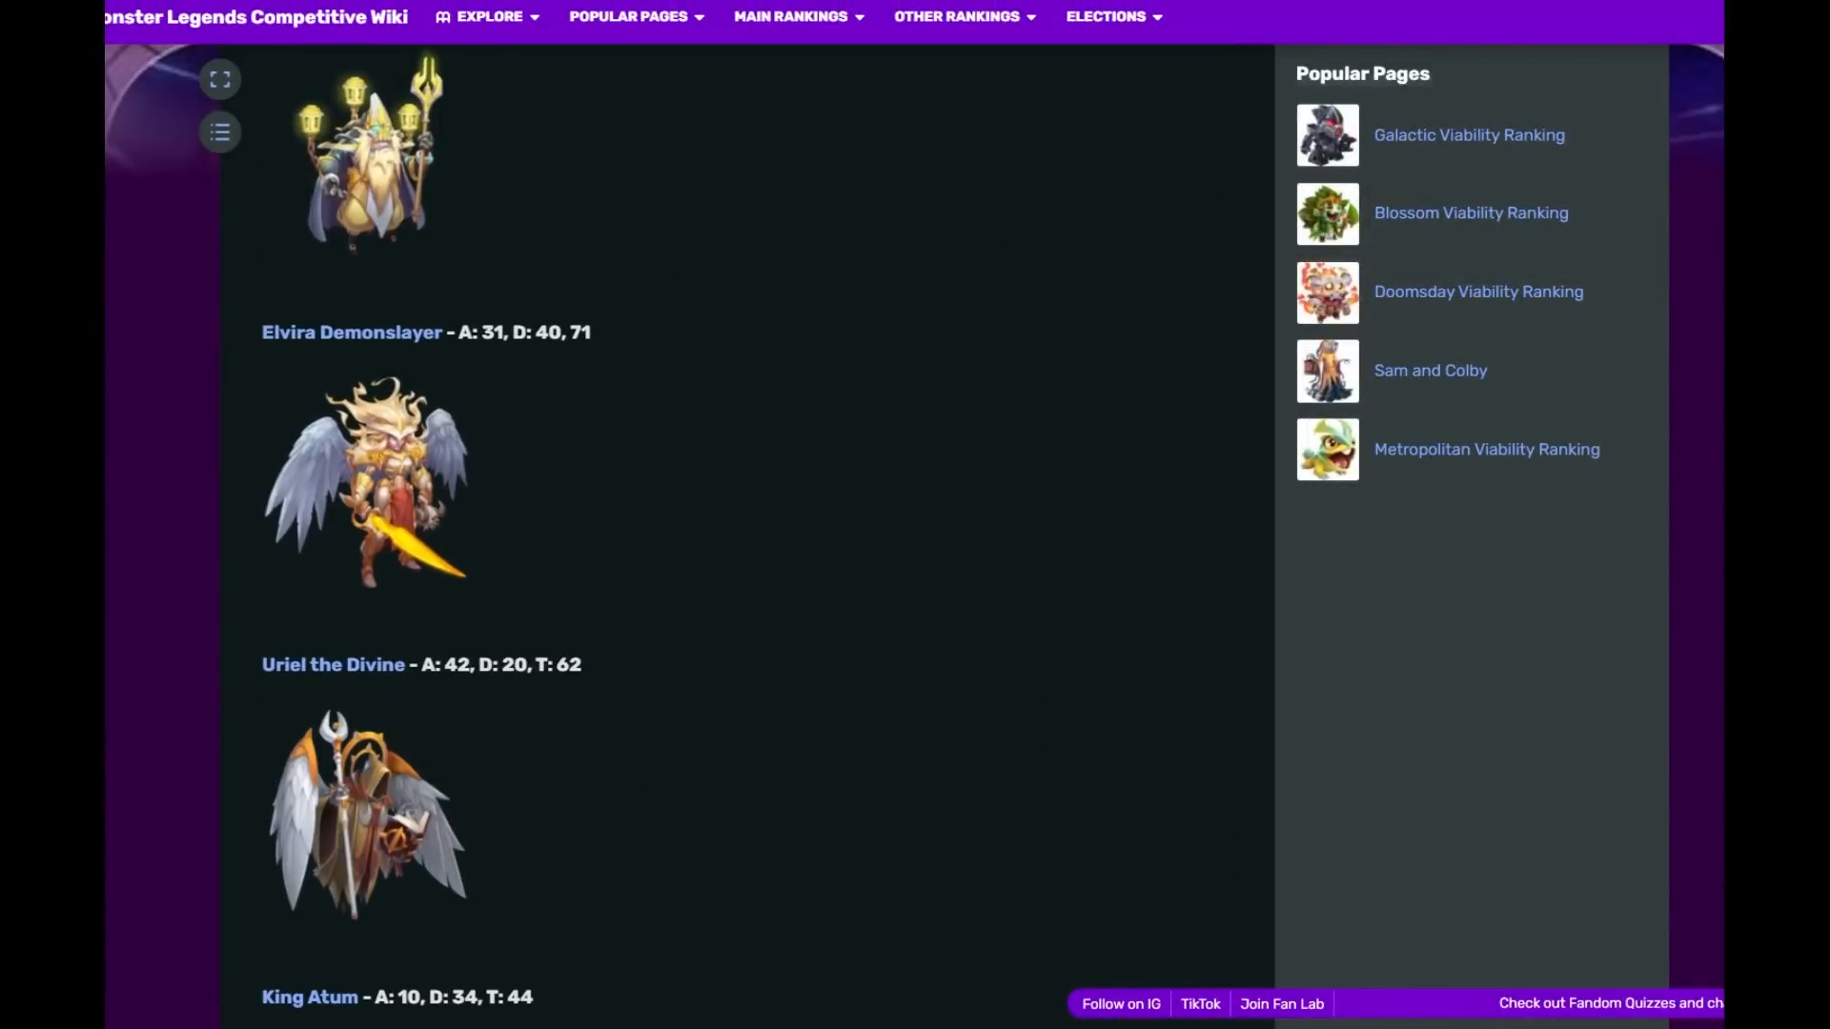
{"action": "scroll", "scroll_direction": "down", "scroll_amount": 3}
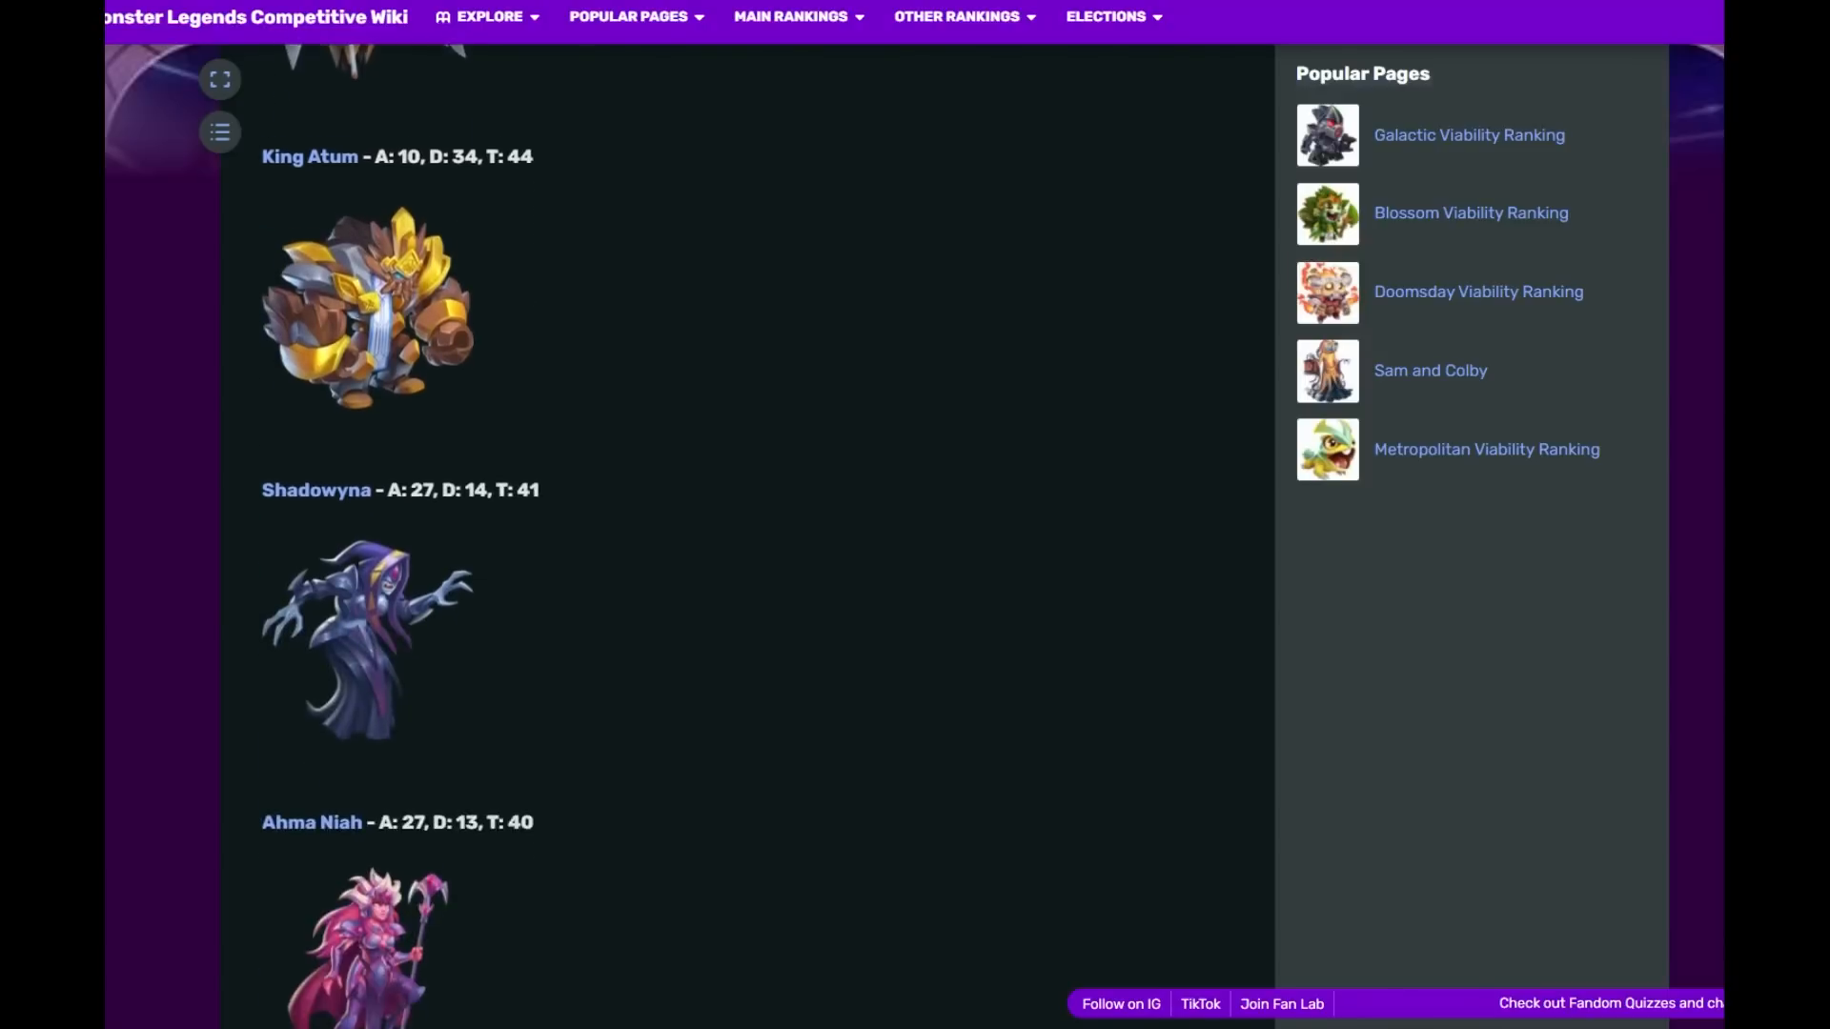